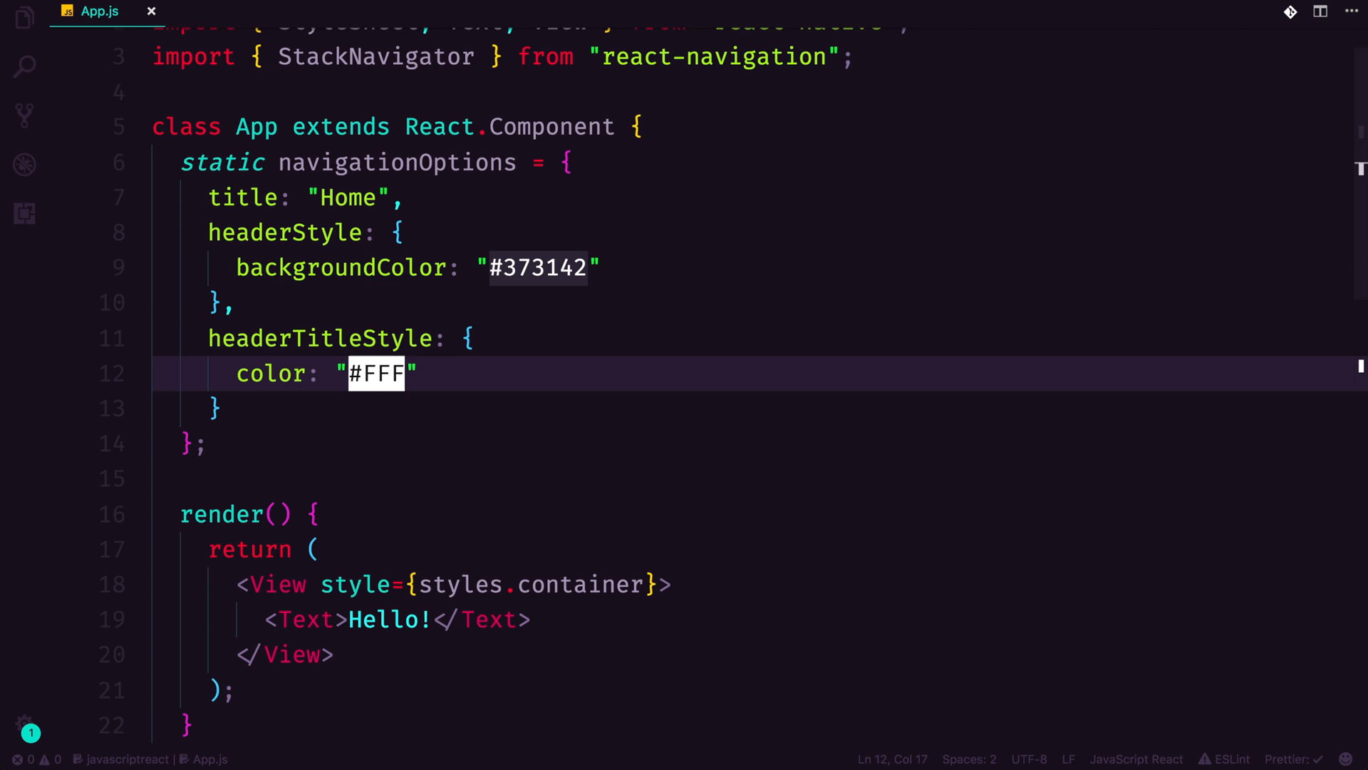
- Scroll up in App.js to review the Home screen's navigation options
{"action": "scroll", "scroll_direction": "up", "scroll_amount": 3}
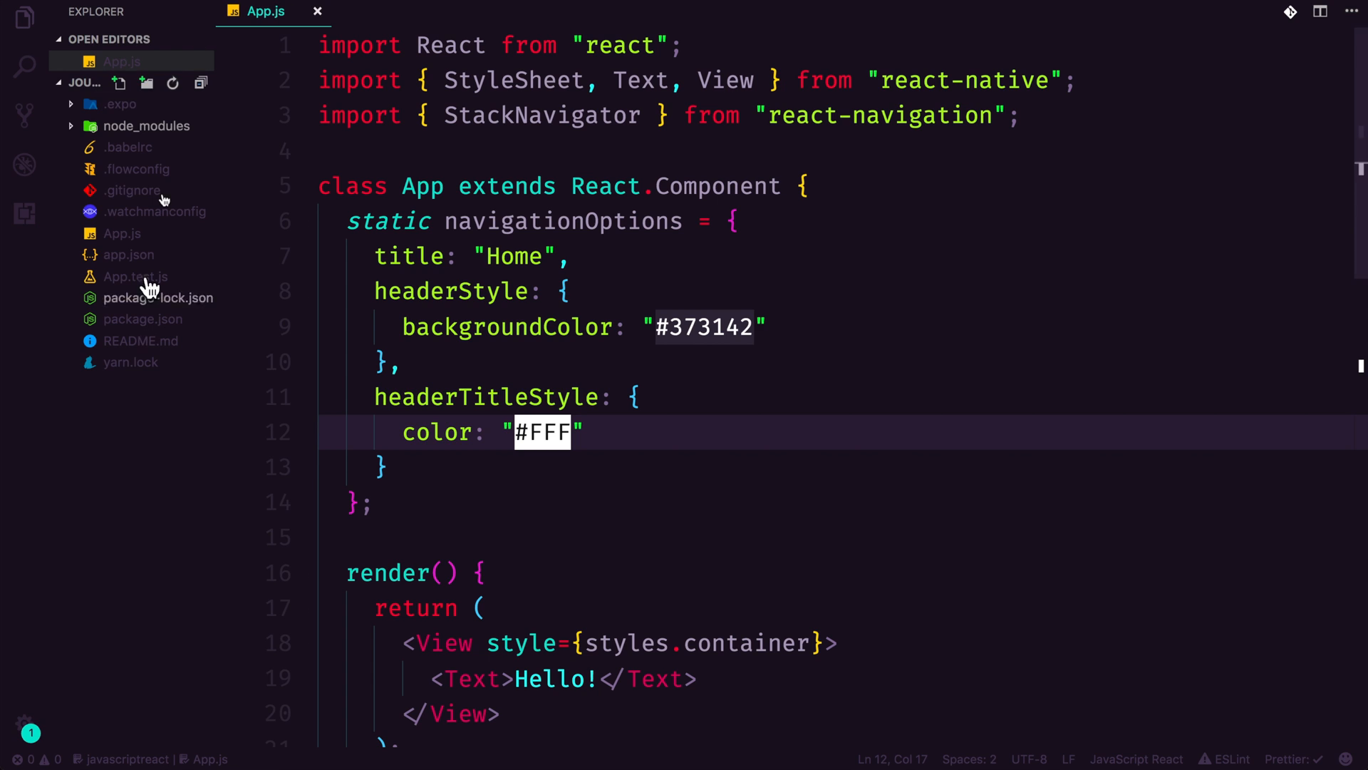
- Create a new file named Post.js in the Journal project
{"action": "left_click", "coordinate": [119, 83]}
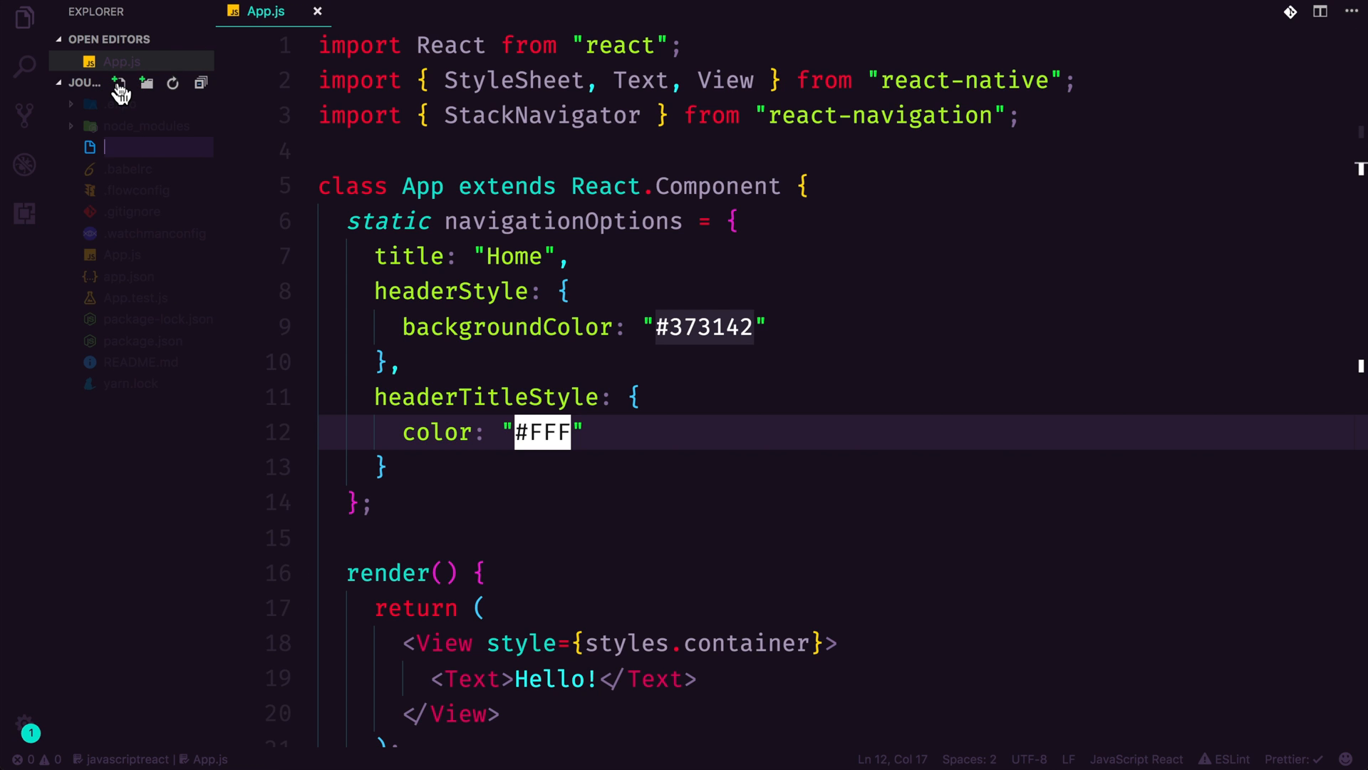
{"action": "type", "text": "Post"}
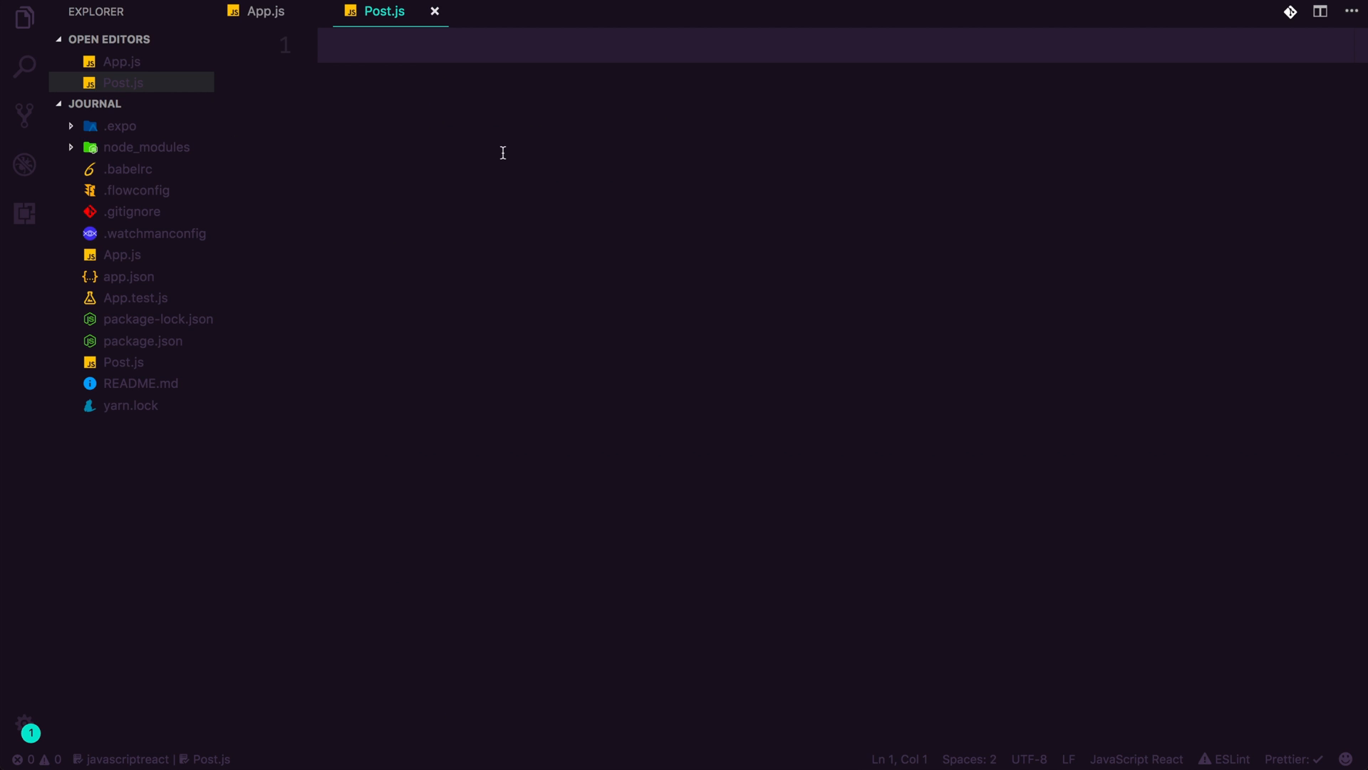
{"action": "mouse_move", "coordinate": [696, 621]}
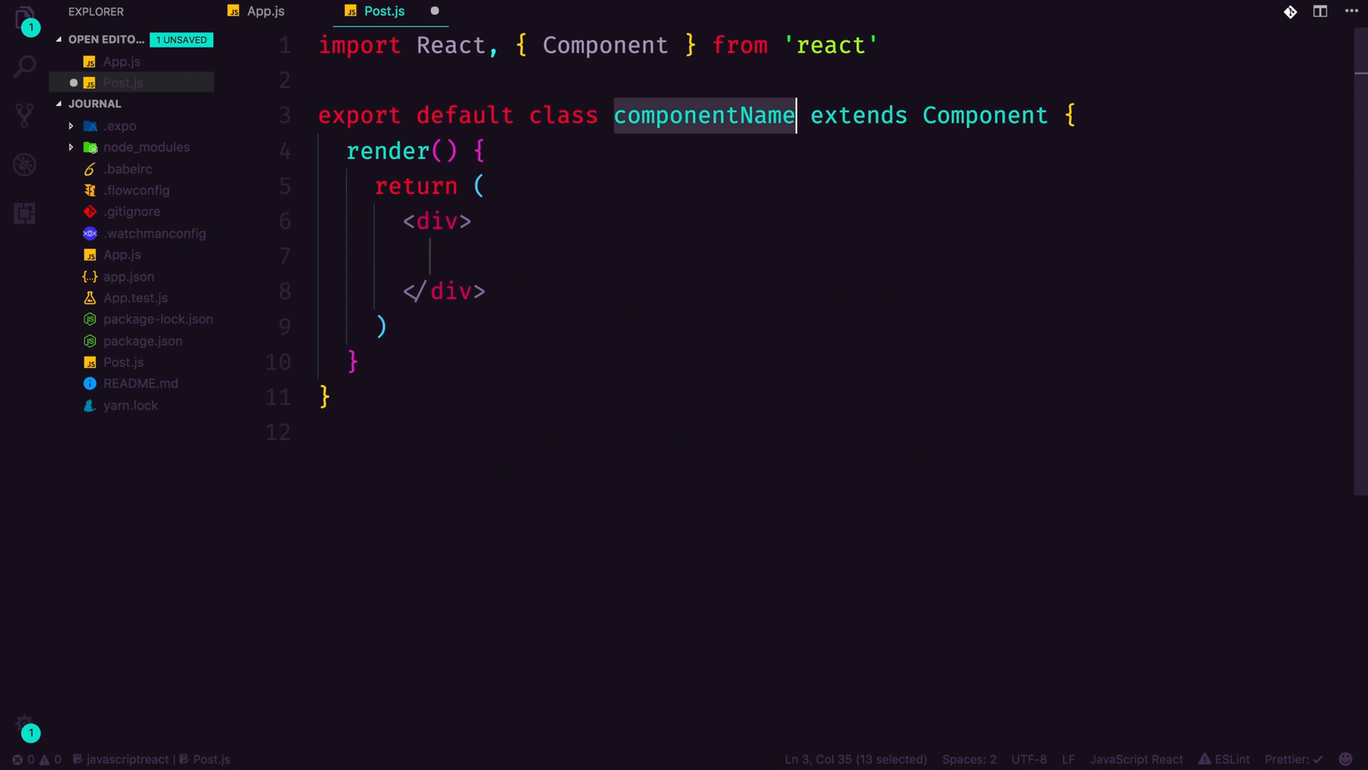
- Import View and Text from react-native at the top of Post.js
{"action": "key", "text": "ctrl+a"}
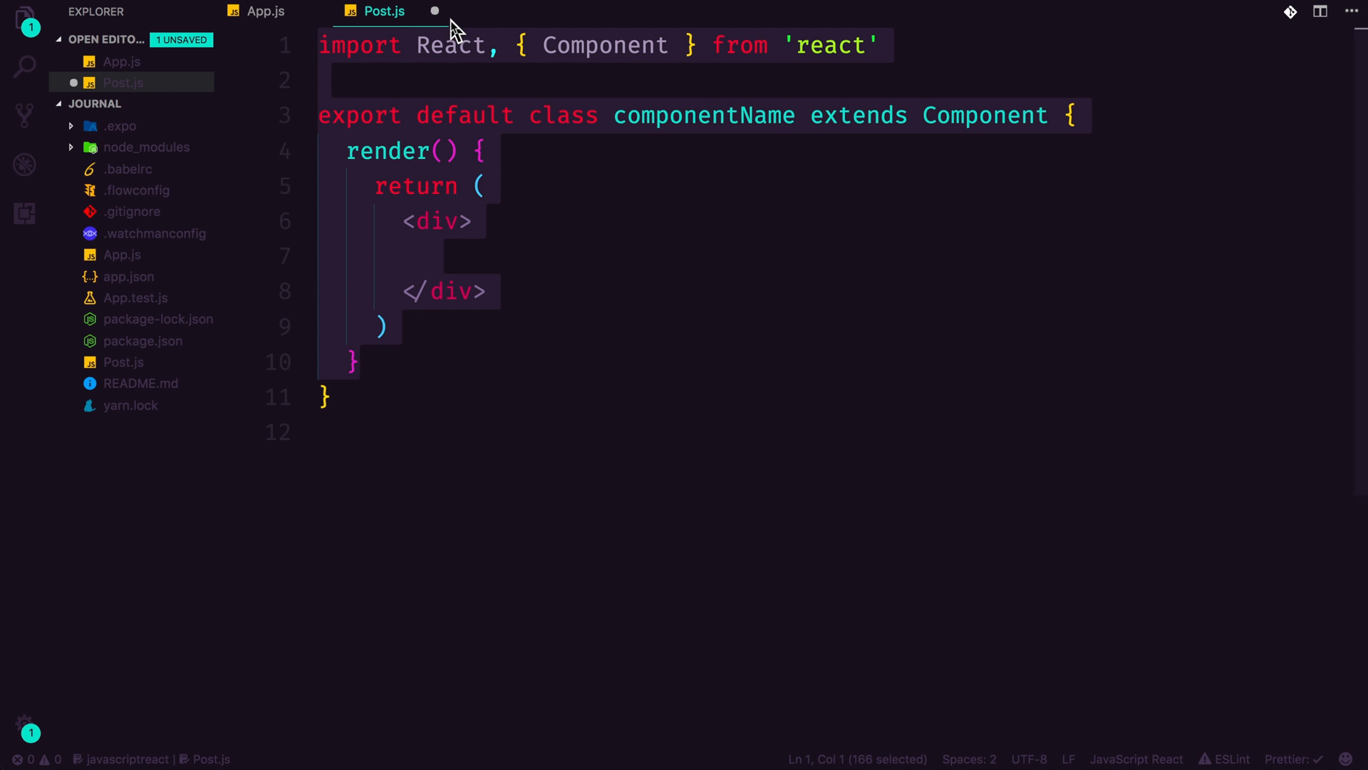
{"action": "left_click", "coordinate": [474, 220]}
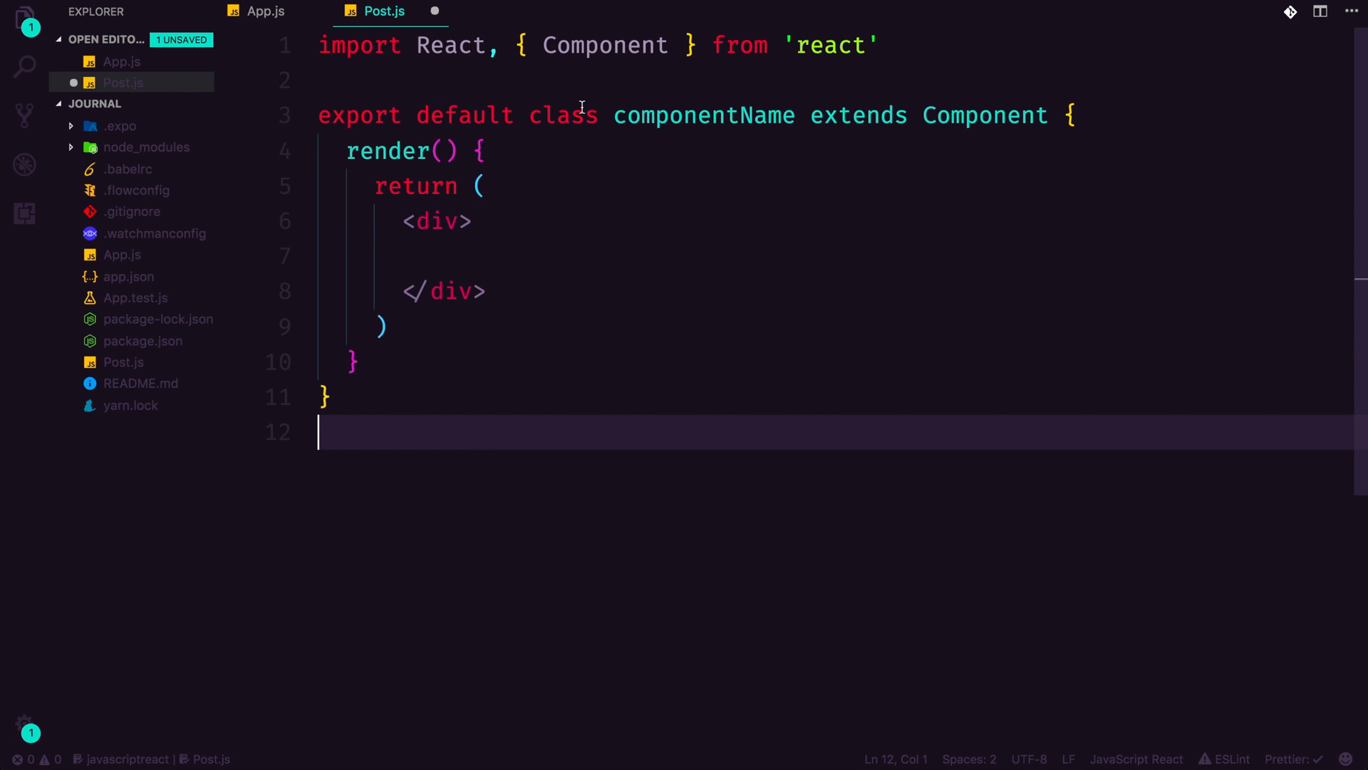
{"action": "mouse_move", "coordinate": [478, 81]}
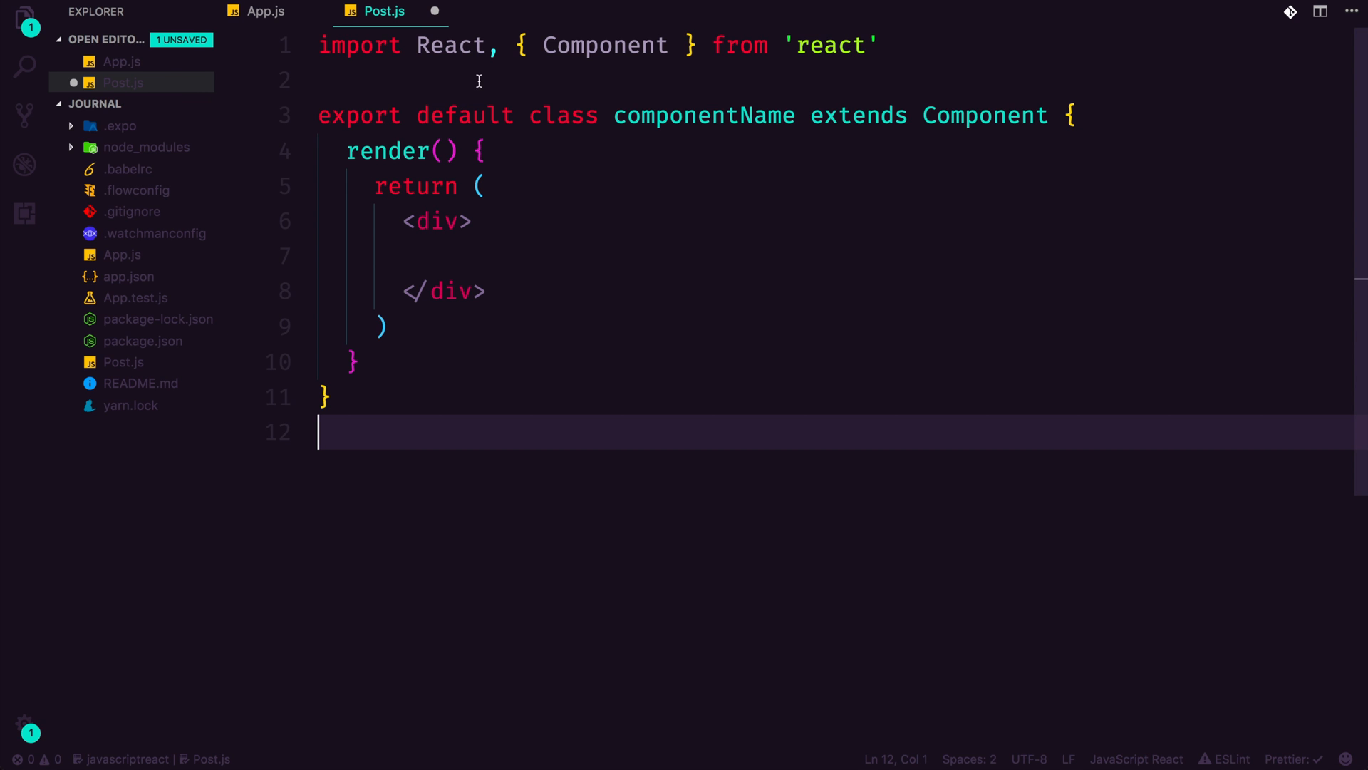
{"action": "type", "text": "import {"}
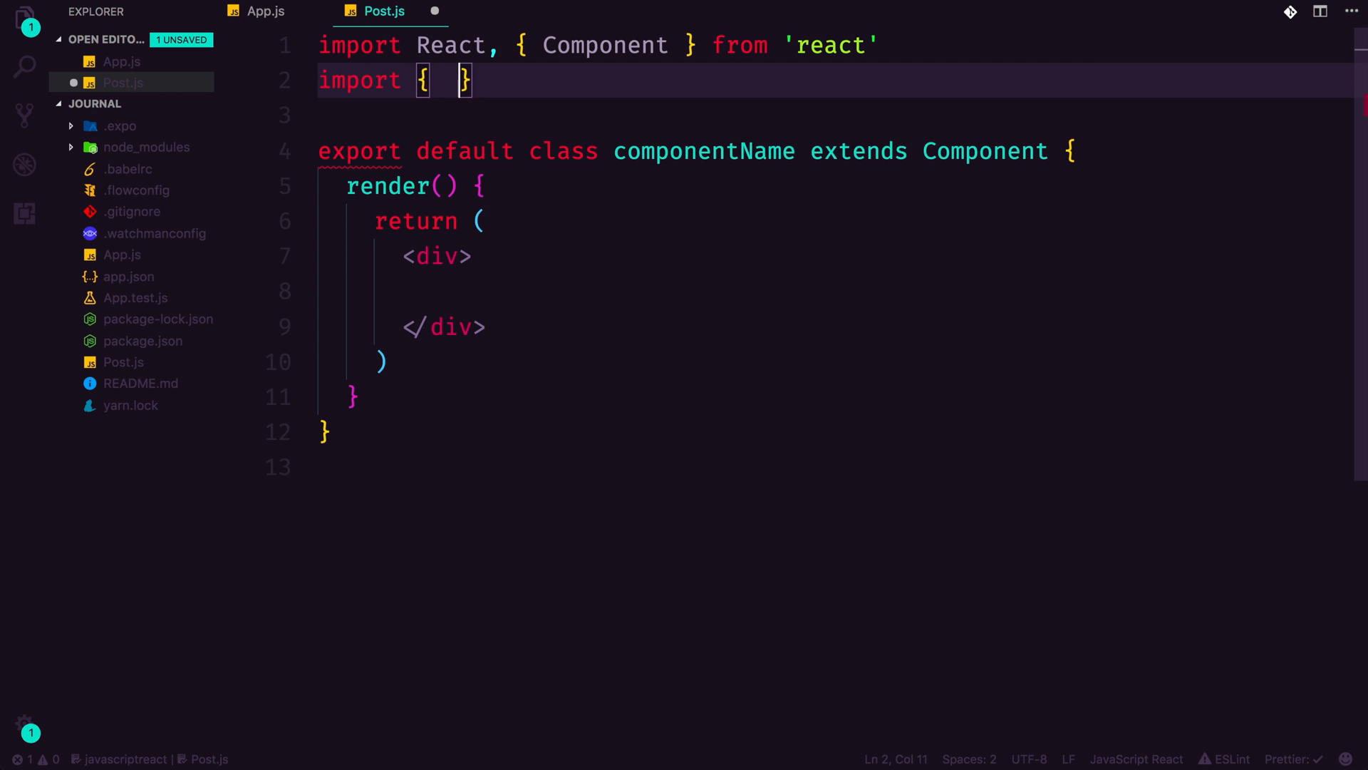
{"action": "type", "text": "View,"}
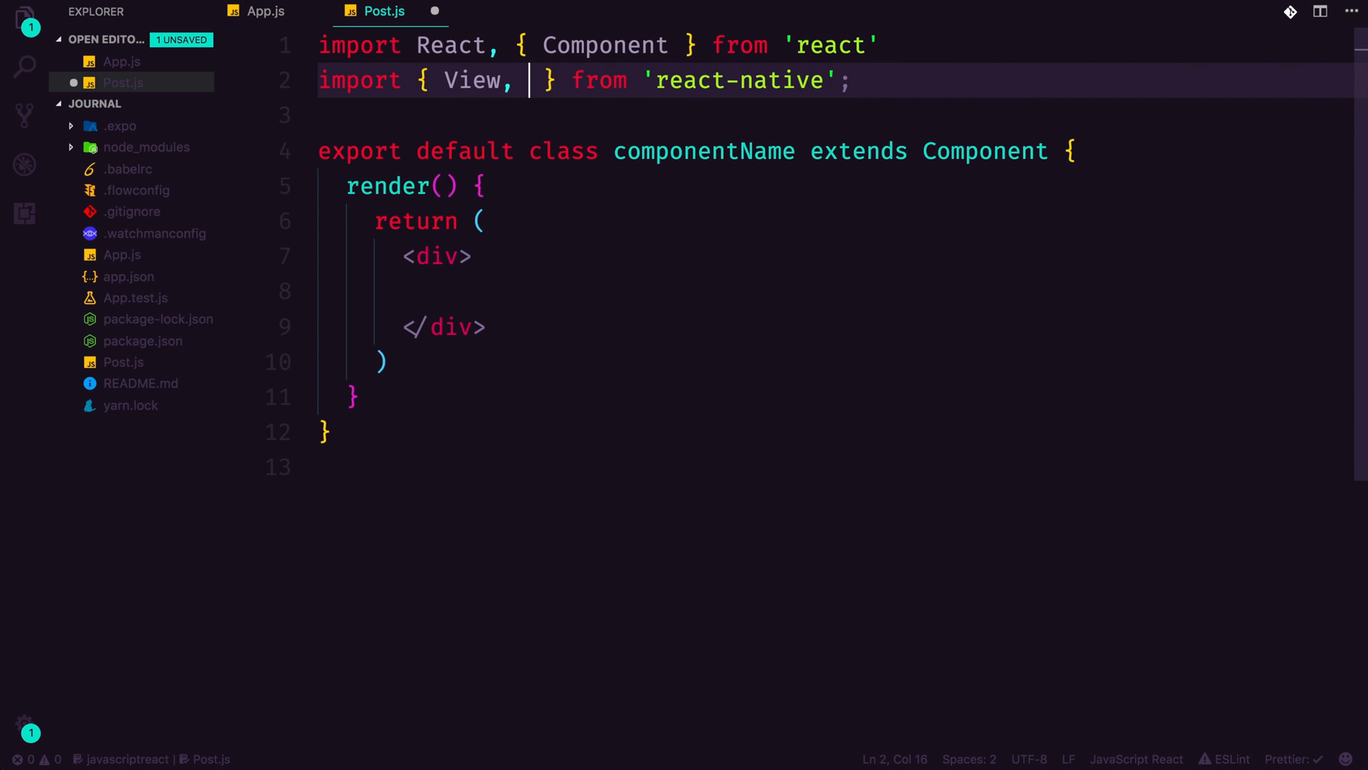
{"action": "type", "text": "Text"}
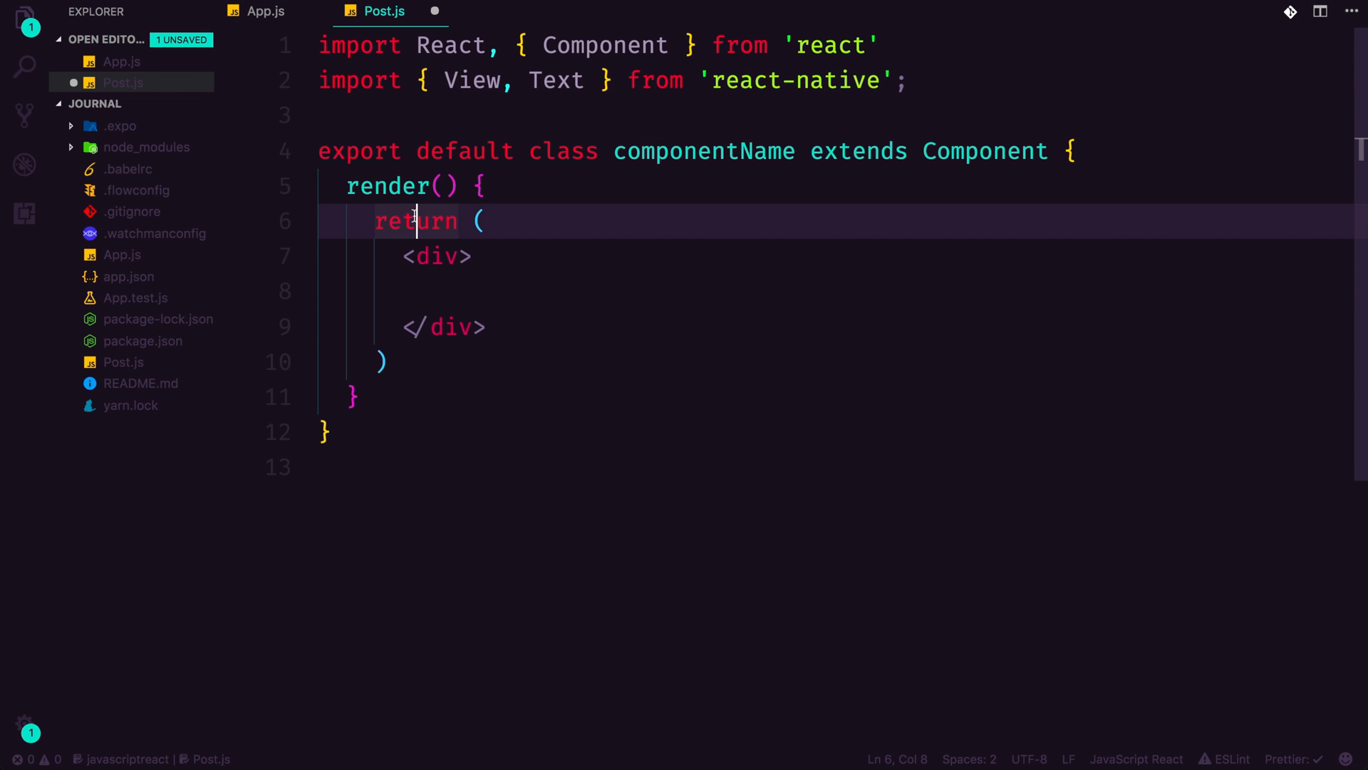
- Render a View wrapping a Text element reading "New Page!" instead of the div
{"action": "double_click", "coordinate": [435, 256]}
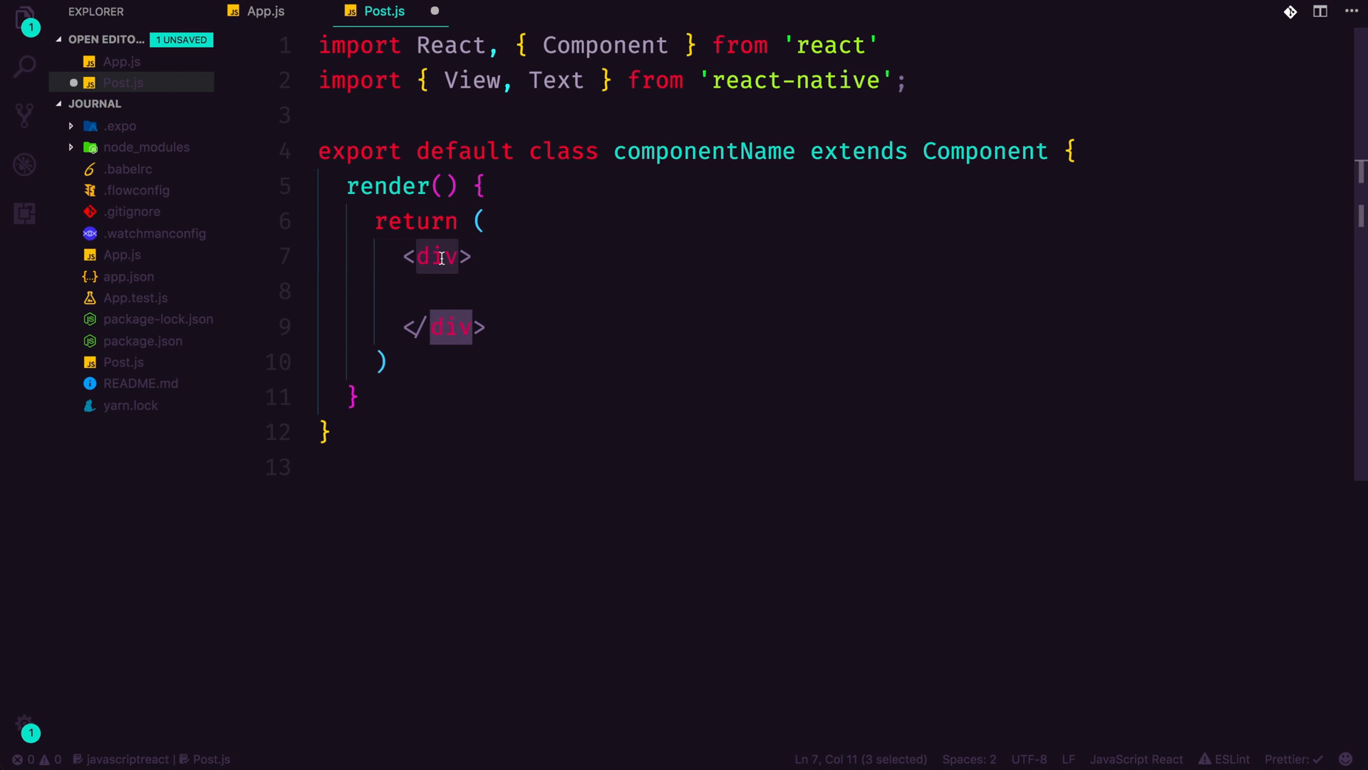
{"action": "type", "text": "View"}
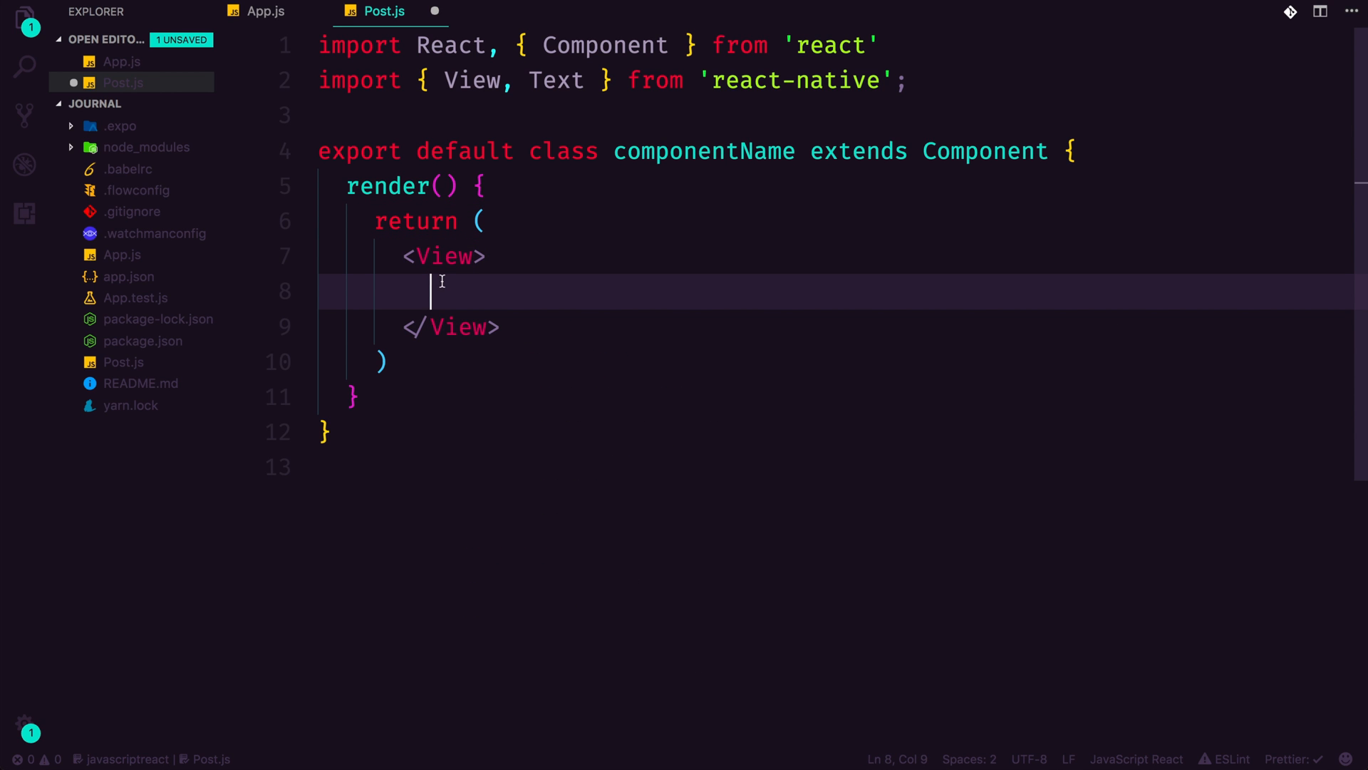
{"action": "type", "text": "<Text"}
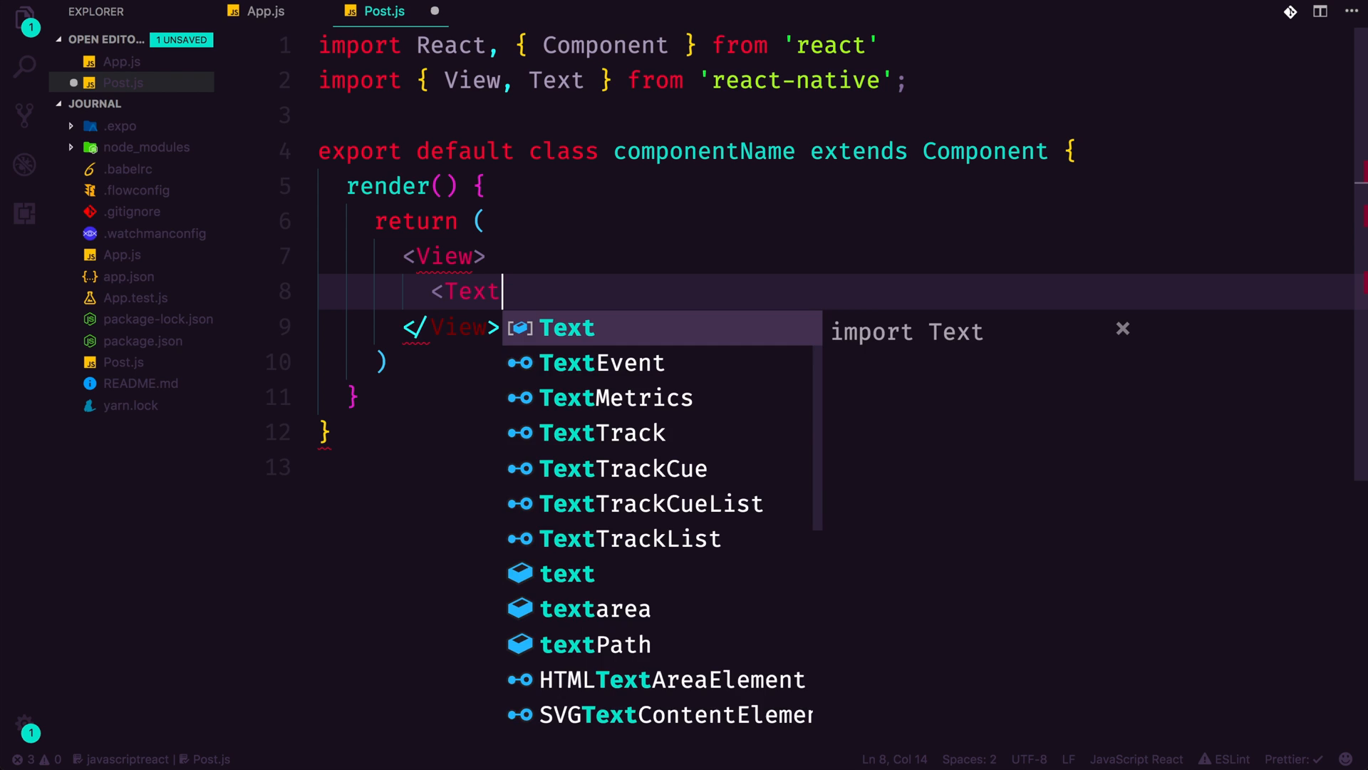
{"action": "key", "text": "Enter"}
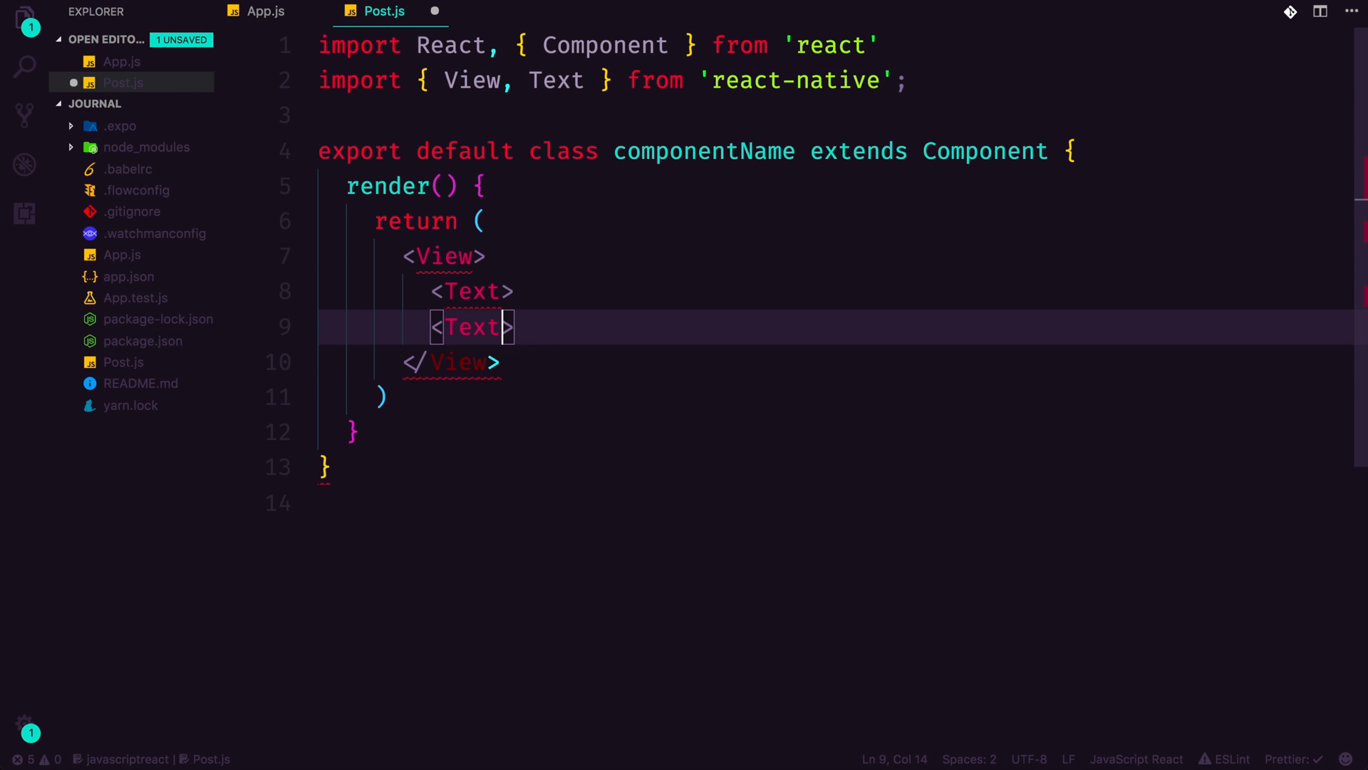
{"action": "type", "text": ">"}
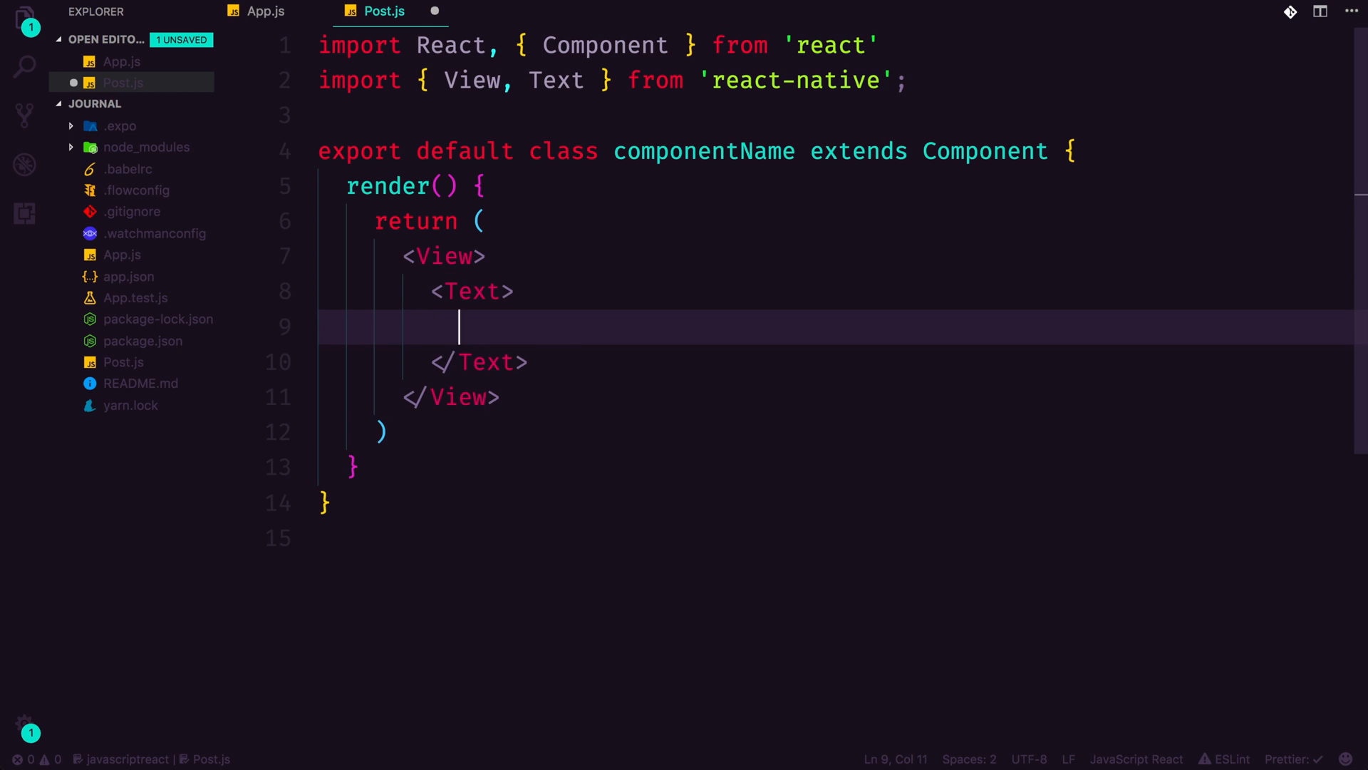
{"action": "double_click", "coordinate": [444, 256]}
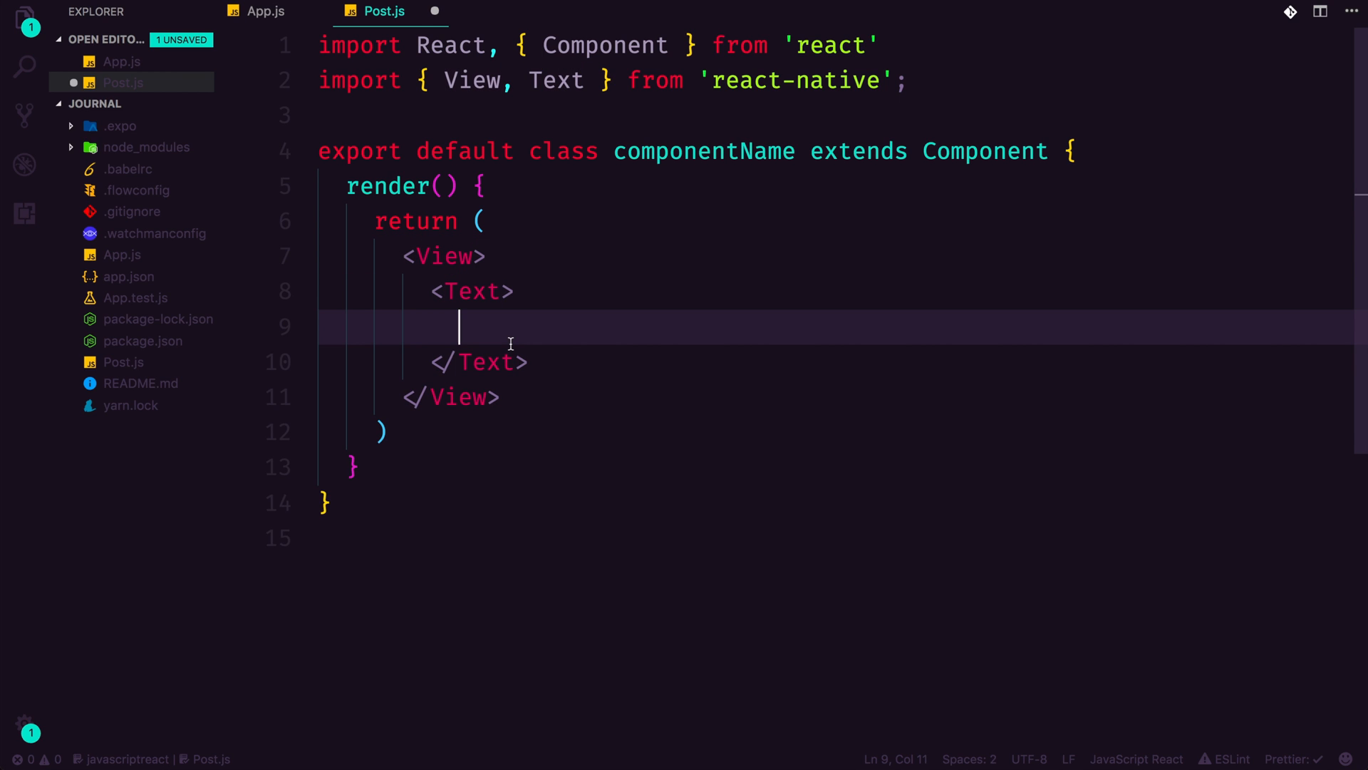
{"action": "type", "text": "New Page!</Text>"}
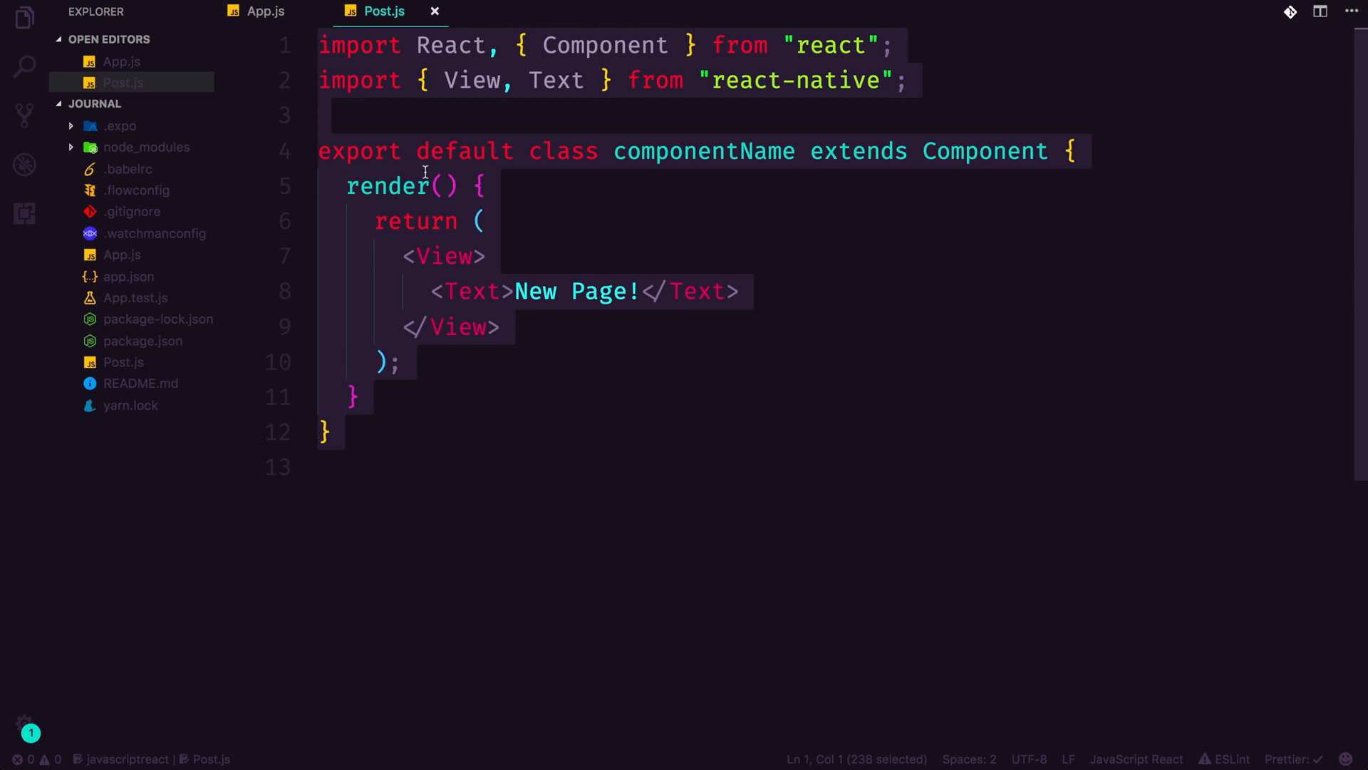
- Rename the componentName class to Post and save Post.js
{"action": "double_click", "coordinate": [703, 151]}
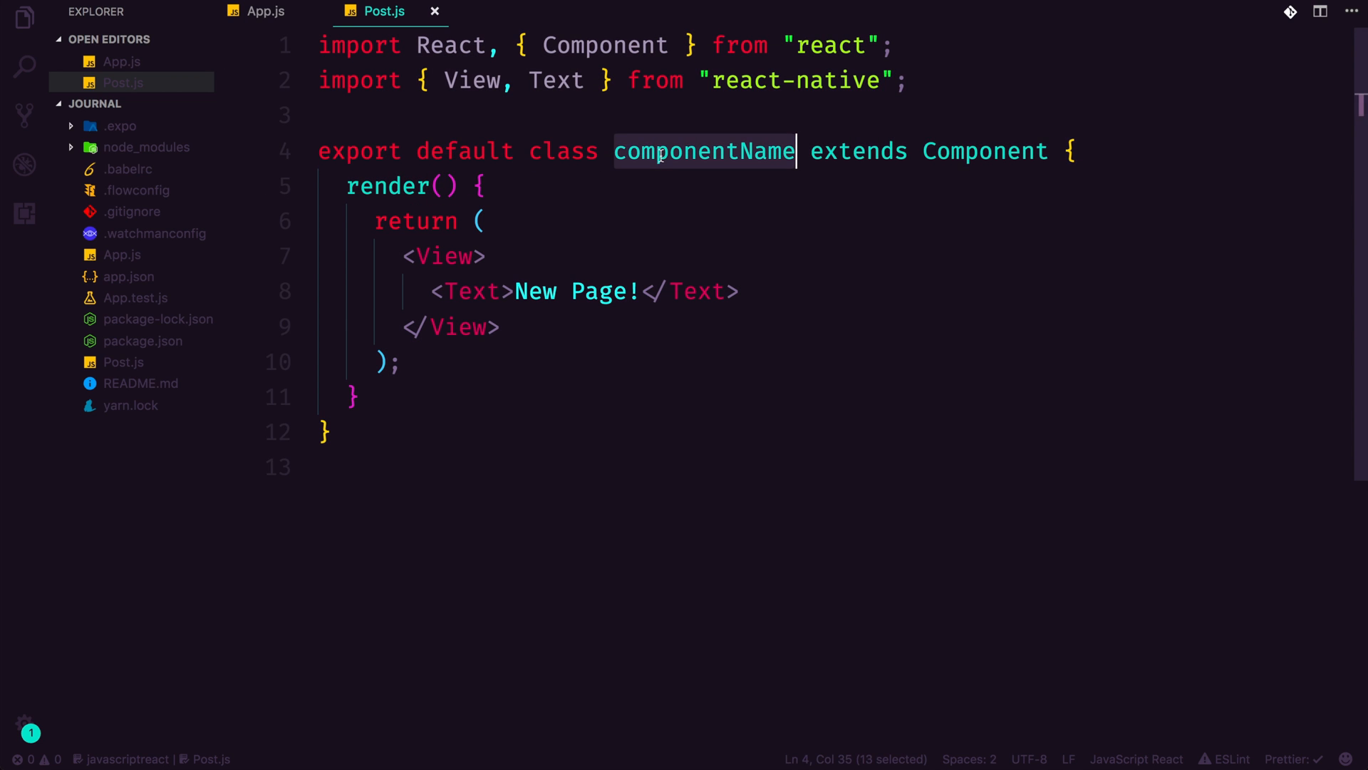
{"action": "type", "text": "Posts"}
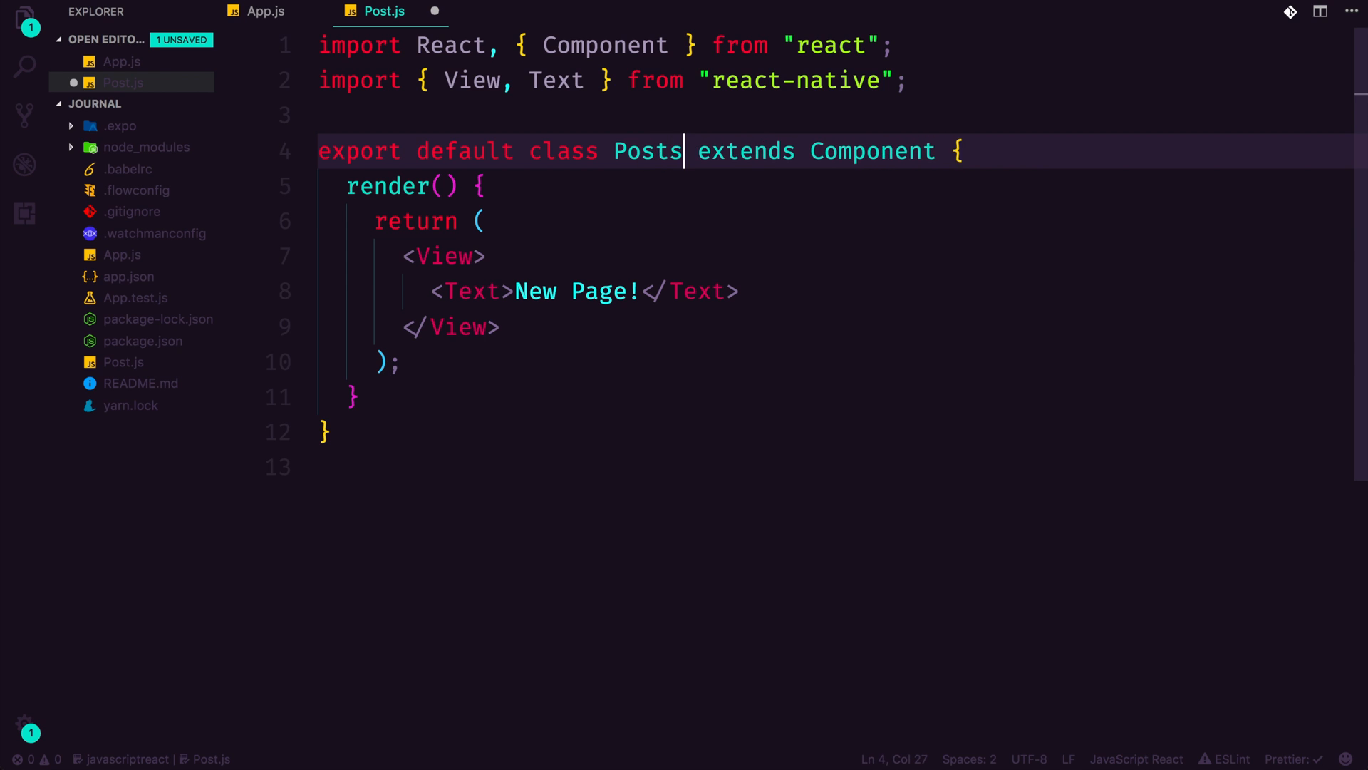
{"action": "key", "text": "Backspace"}
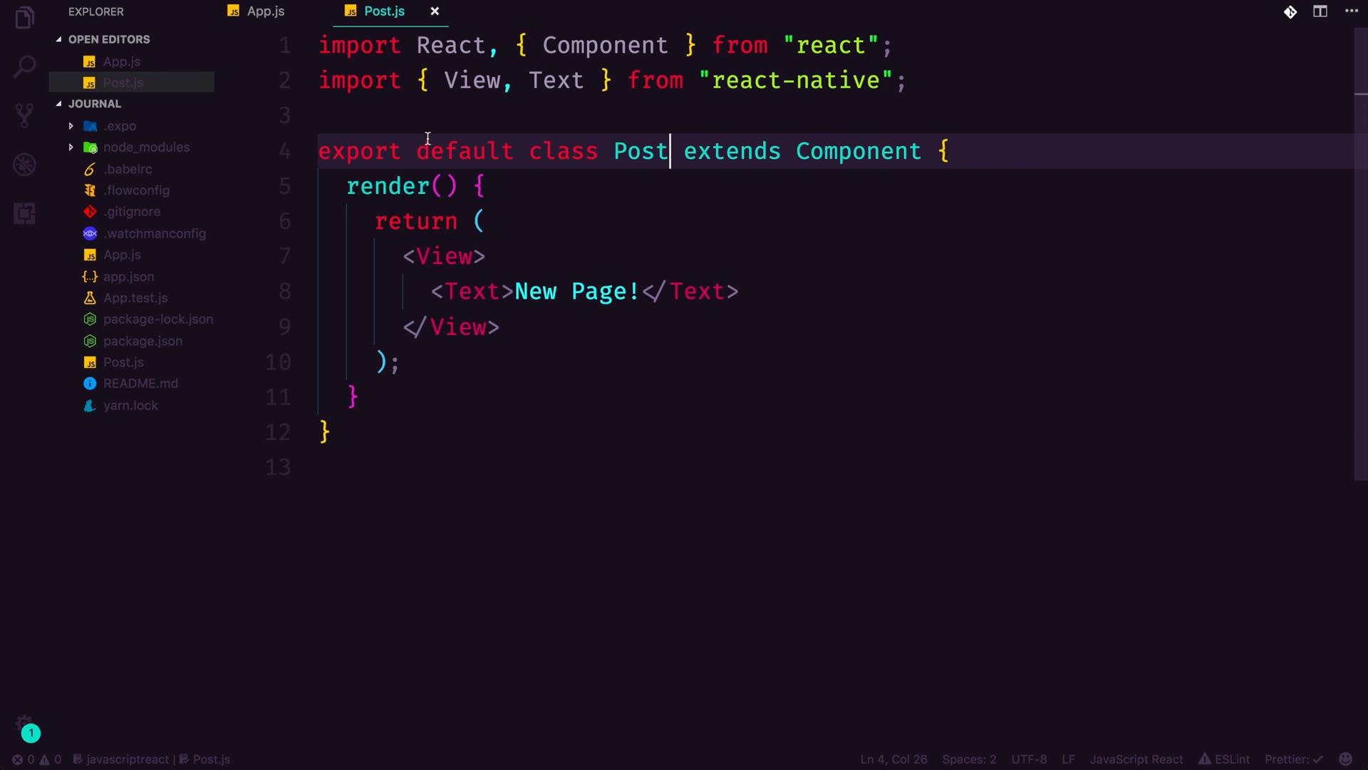
{"action": "mouse_move", "coordinate": [661, 340]}
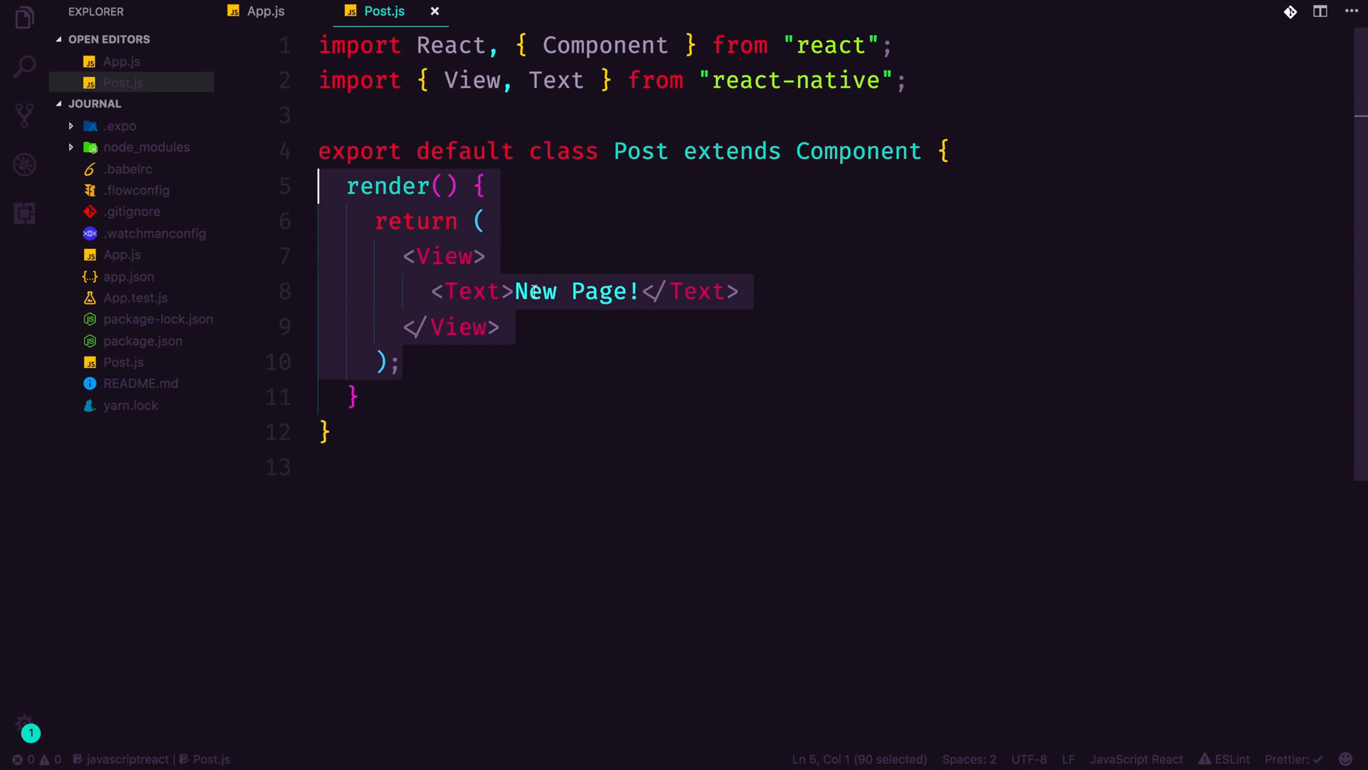
{"action": "left_click", "coordinate": [518, 291]}
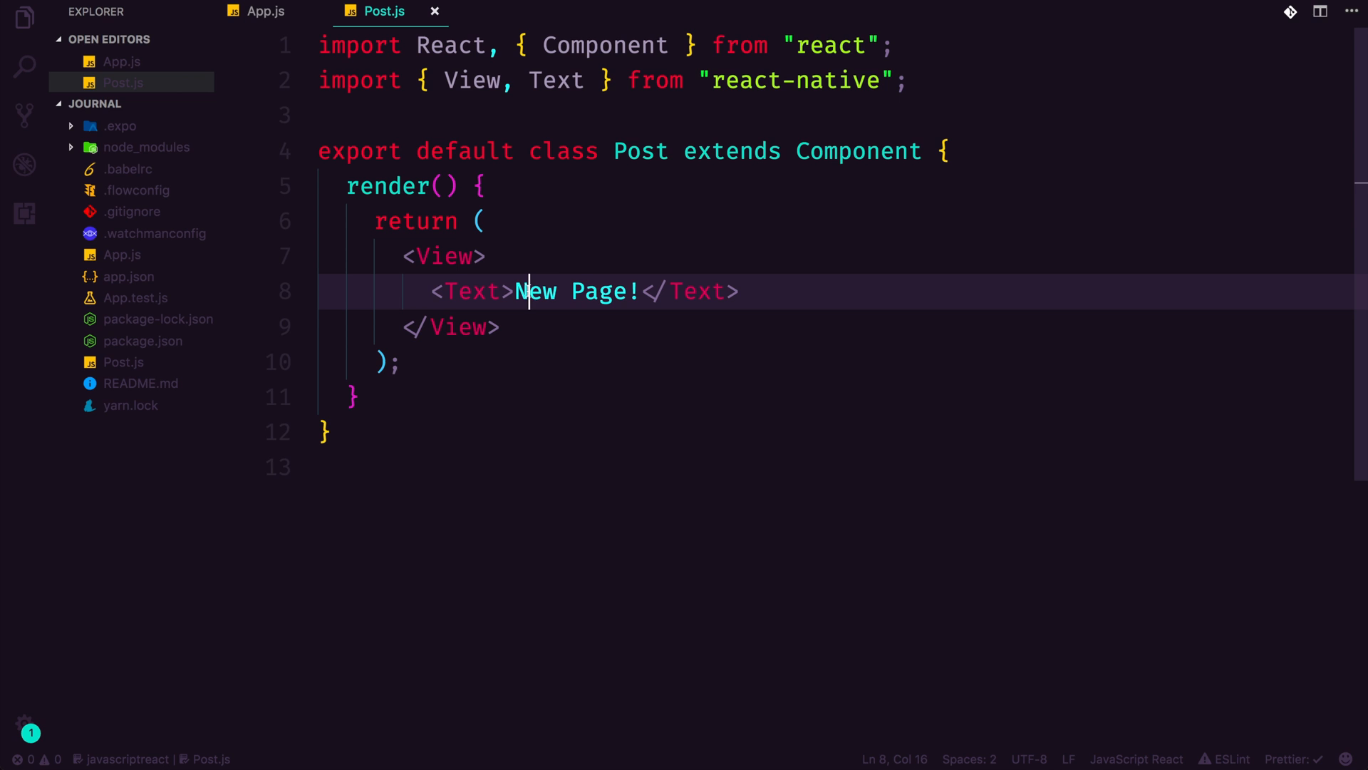
{"action": "mouse_move", "coordinate": [495, 390]}
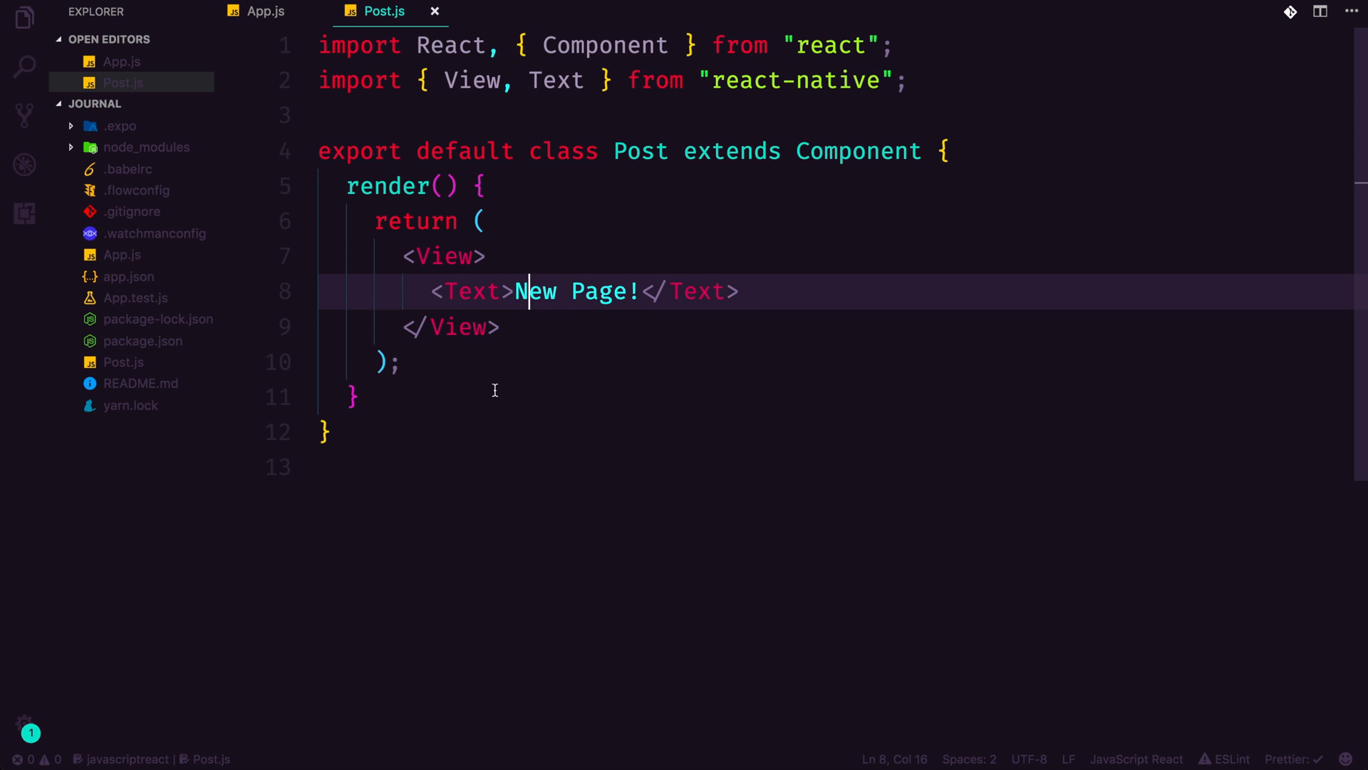
- Add import Post from './Post'; below the StackNavigator import in App.js
{"action": "left_click", "coordinate": [266, 12]}
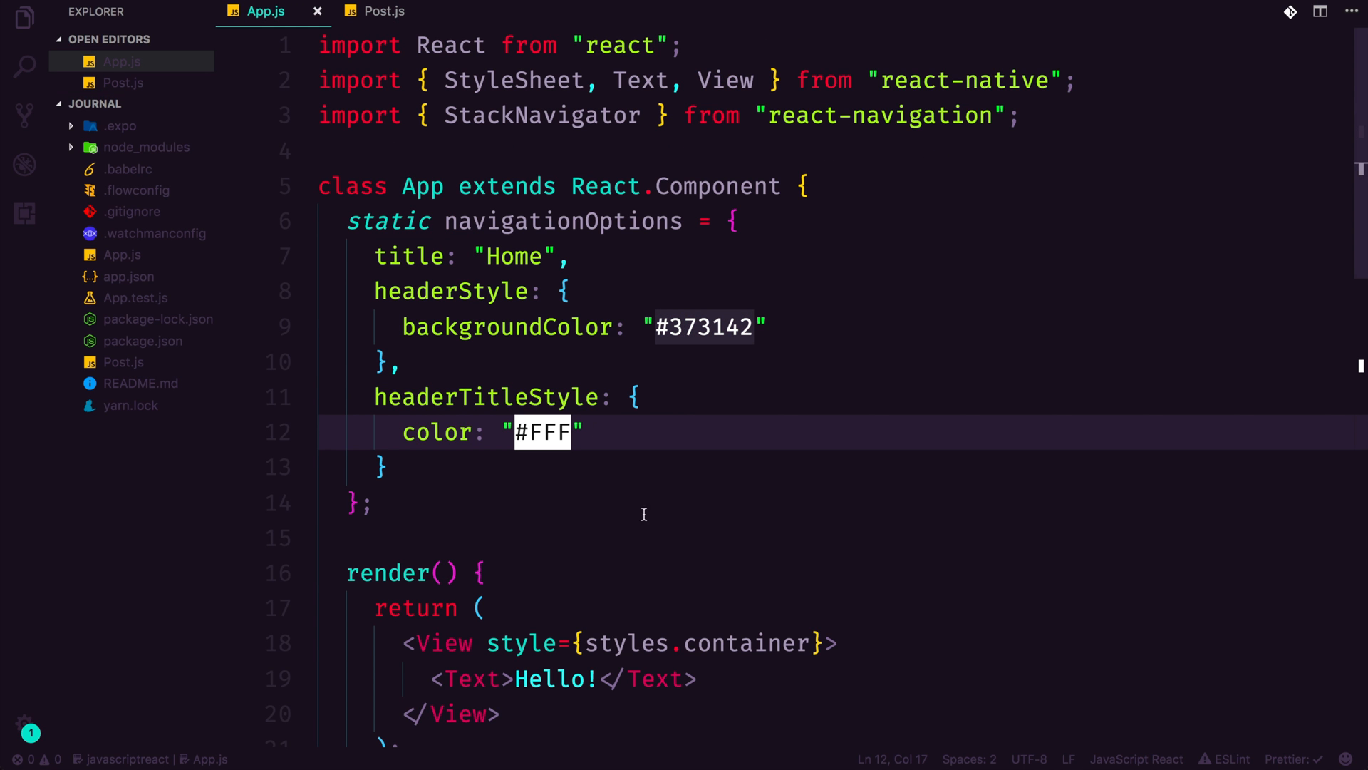
{"action": "left_click", "coordinate": [526, 114]}
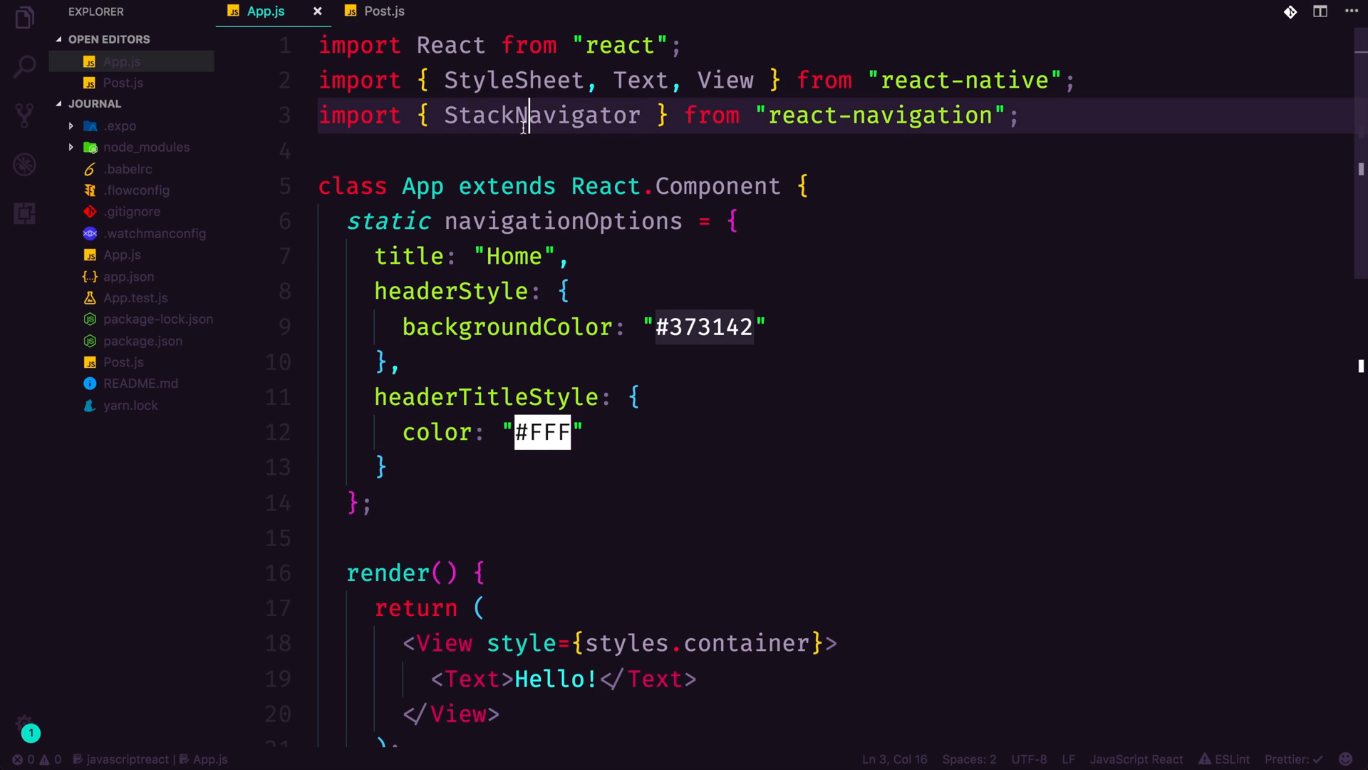
{"action": "key", "text": "enter"}
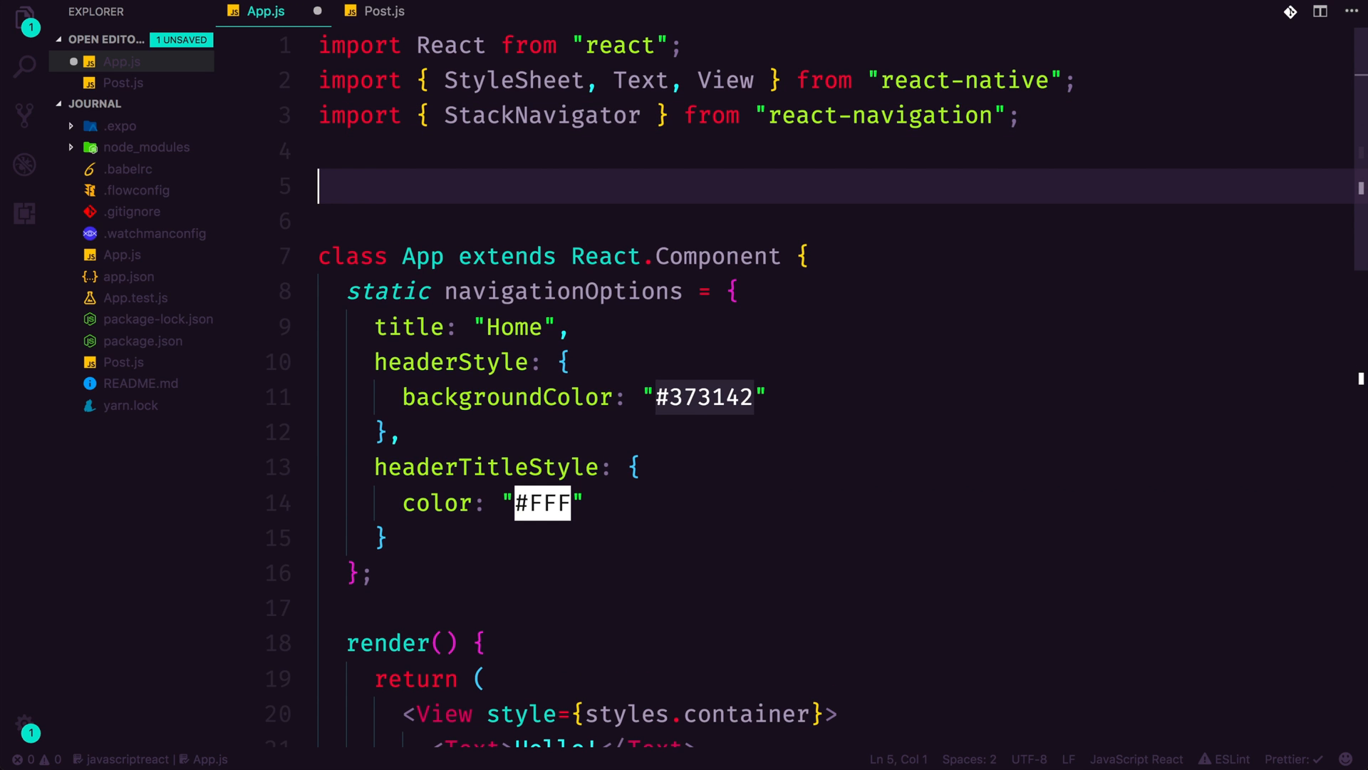
{"action": "type", "text": "import Post from './Post';"}
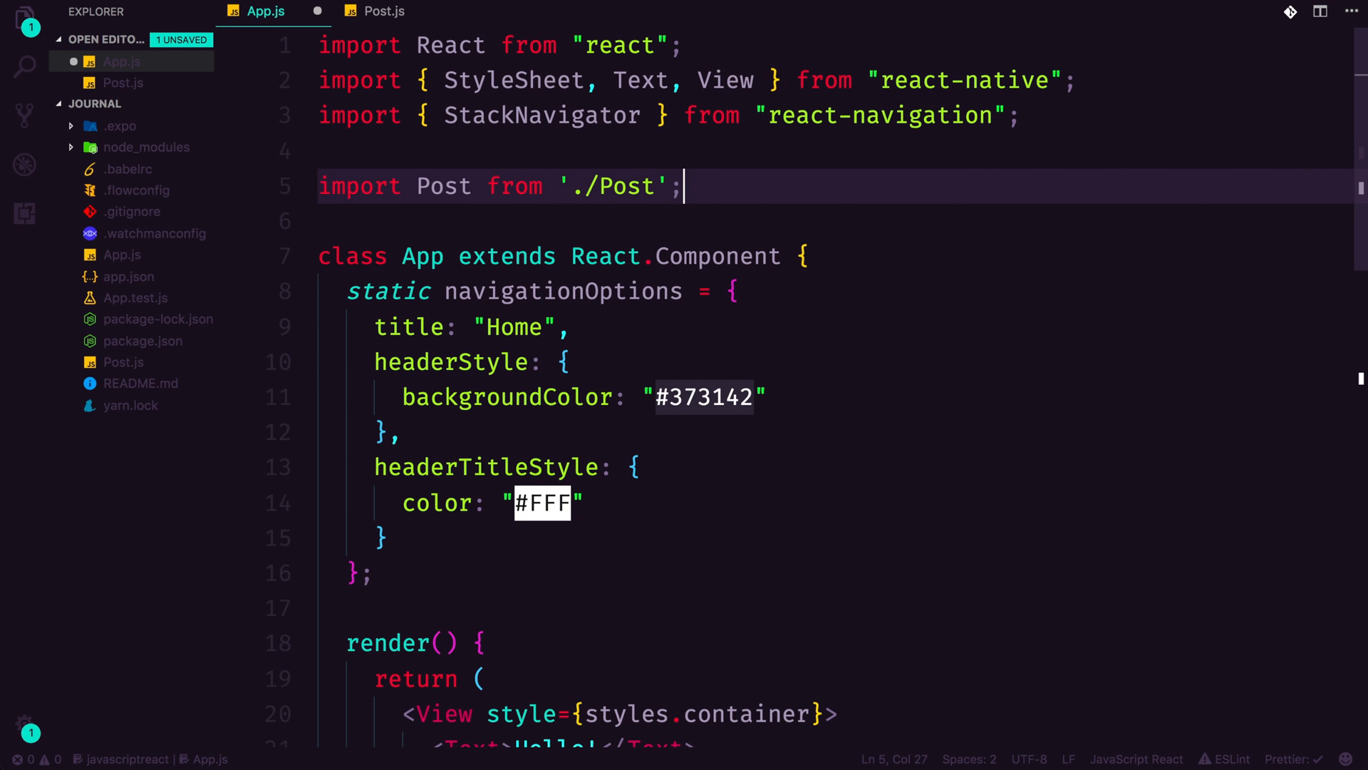
{"action": "mouse_move", "coordinate": [135, 277]}
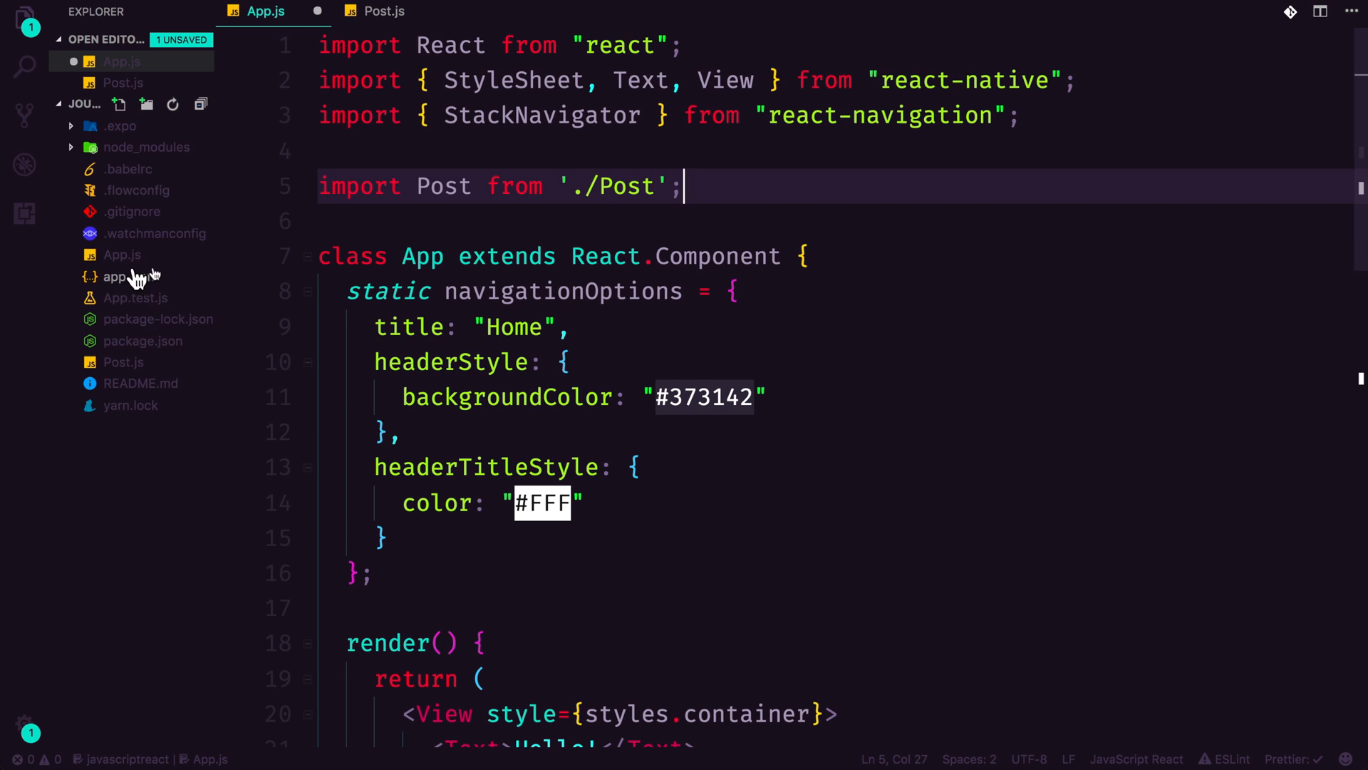
{"action": "mouse_move", "coordinate": [116, 370]}
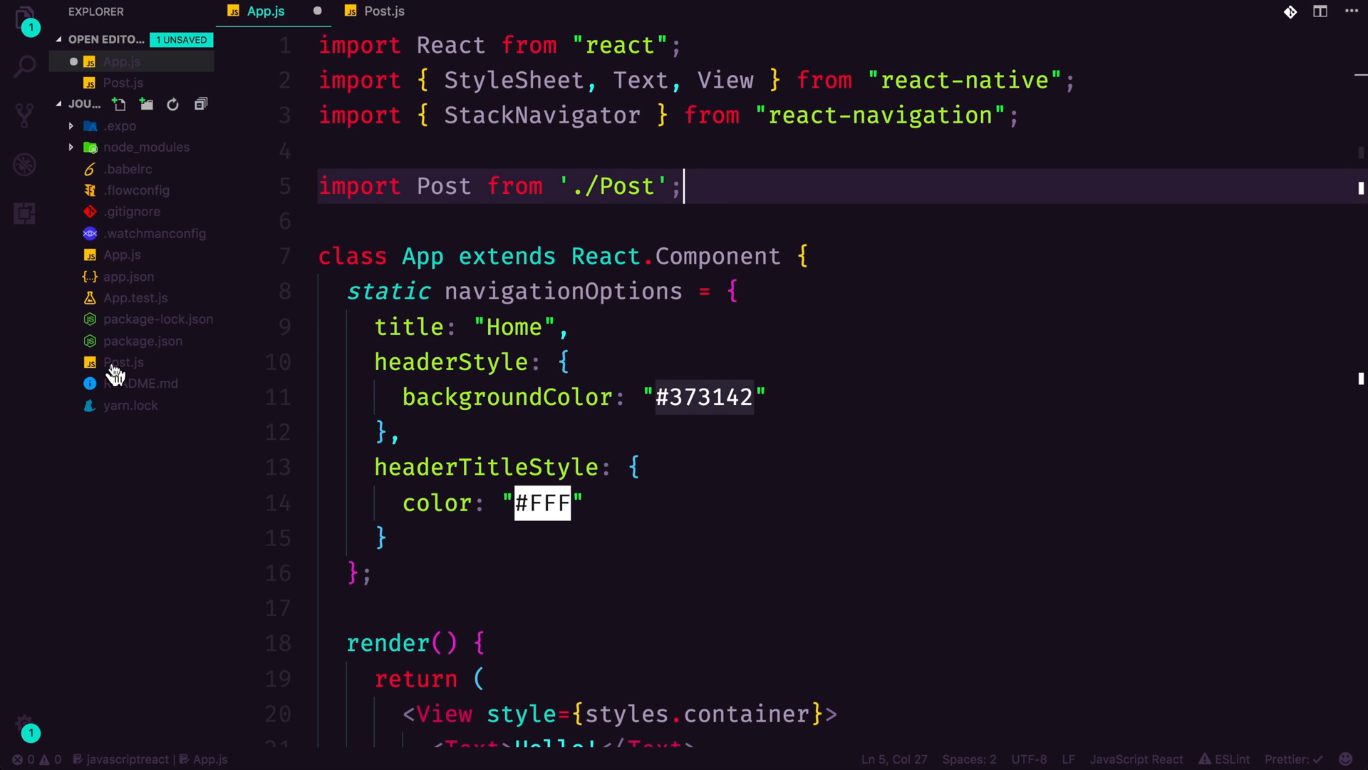
{"action": "double_click", "coordinate": [443, 186]}
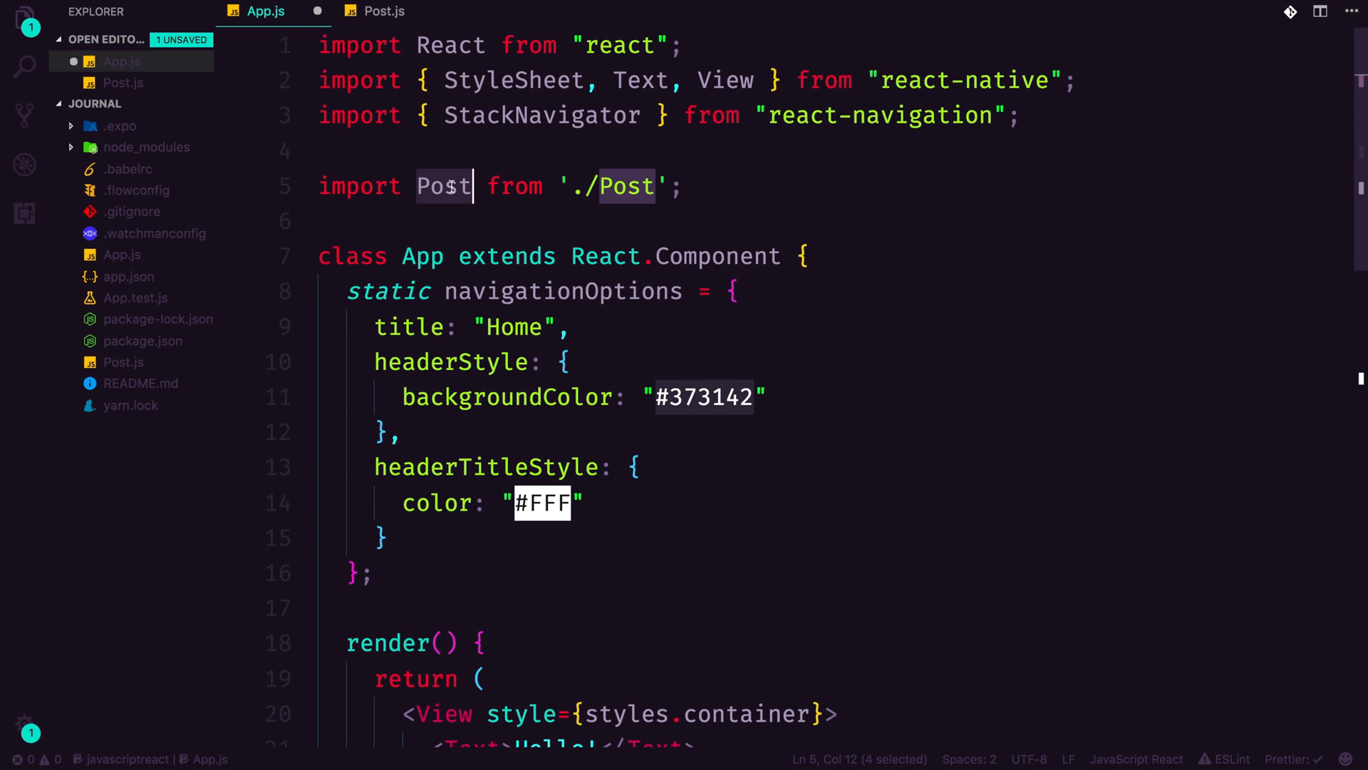
{"action": "mouse_move", "coordinate": [443, 198]}
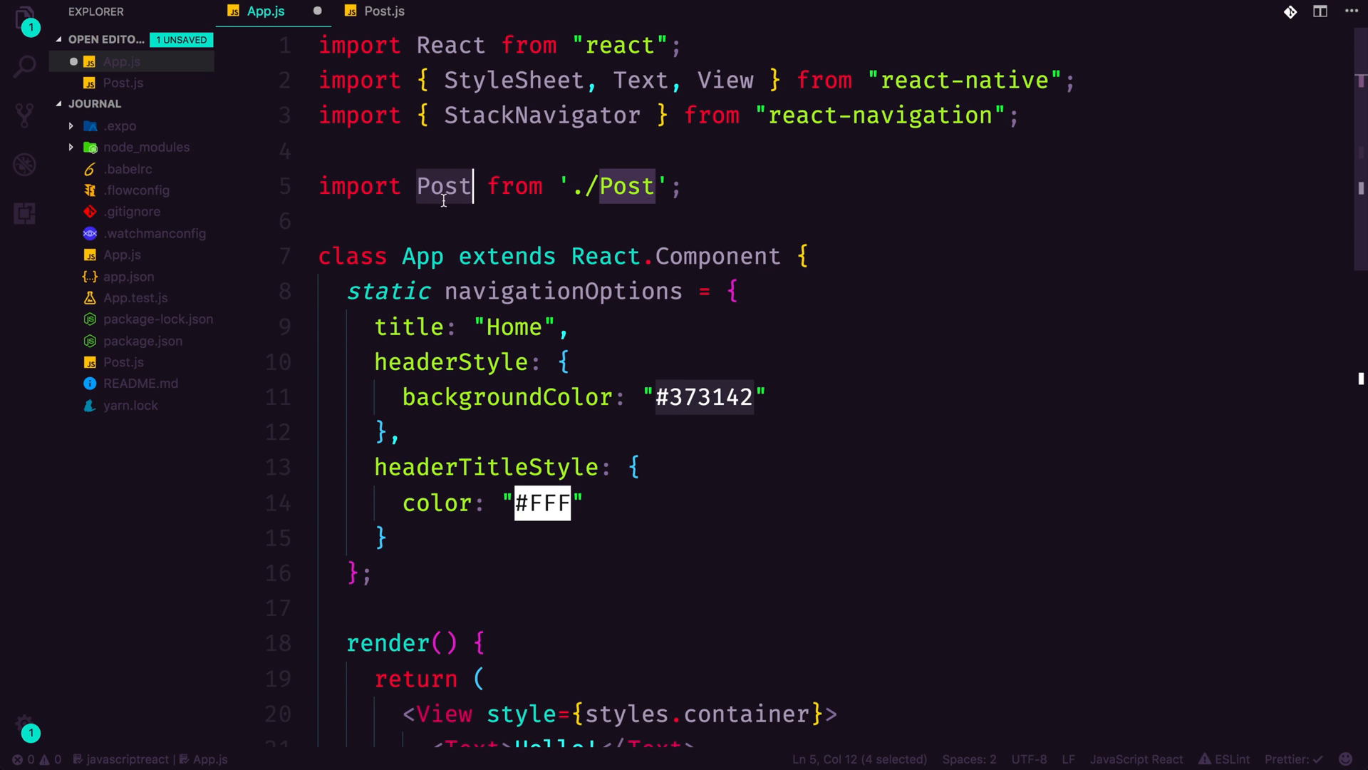
- Change the Post route's screen from App to Post in StackNavigator and save
{"action": "scroll", "scroll_direction": "down", "scroll_amount": 3}
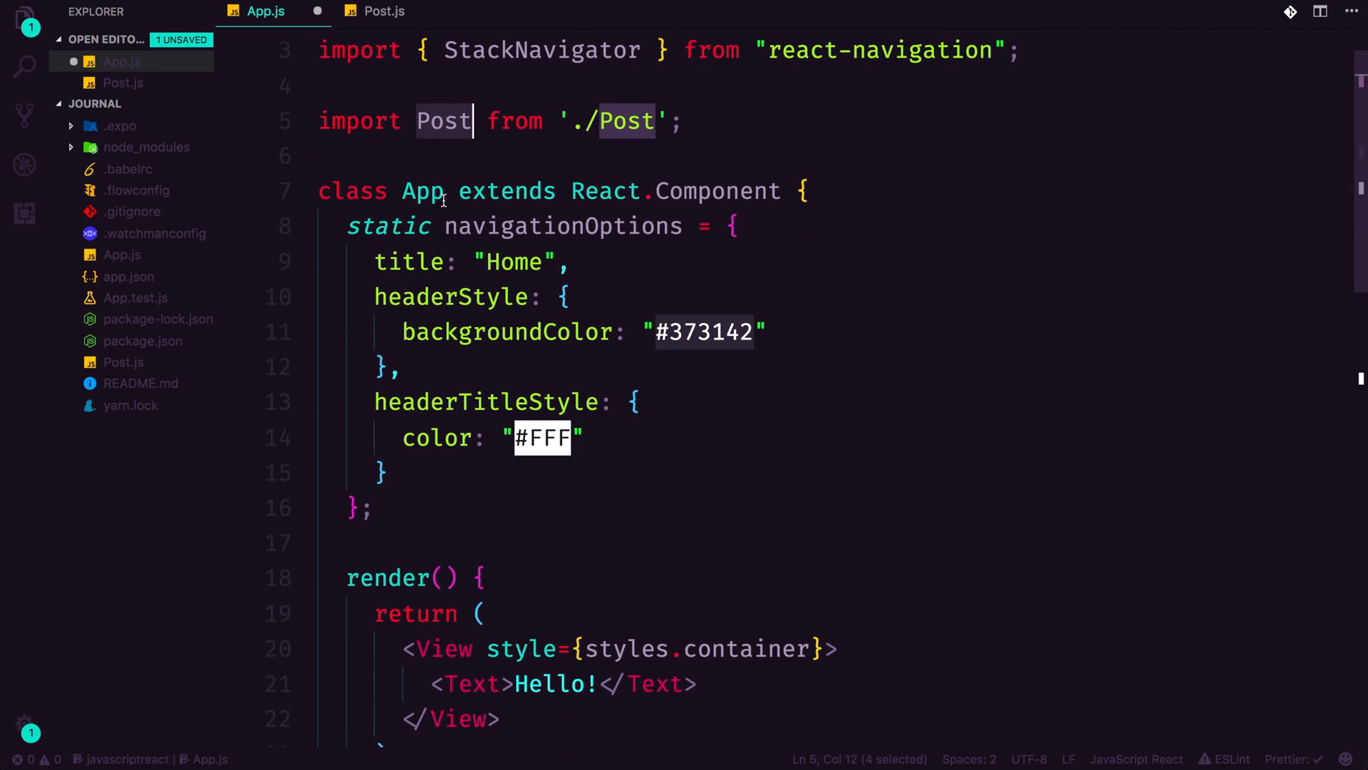
{"action": "scroll", "scroll_direction": "down", "scroll_amount": 3}
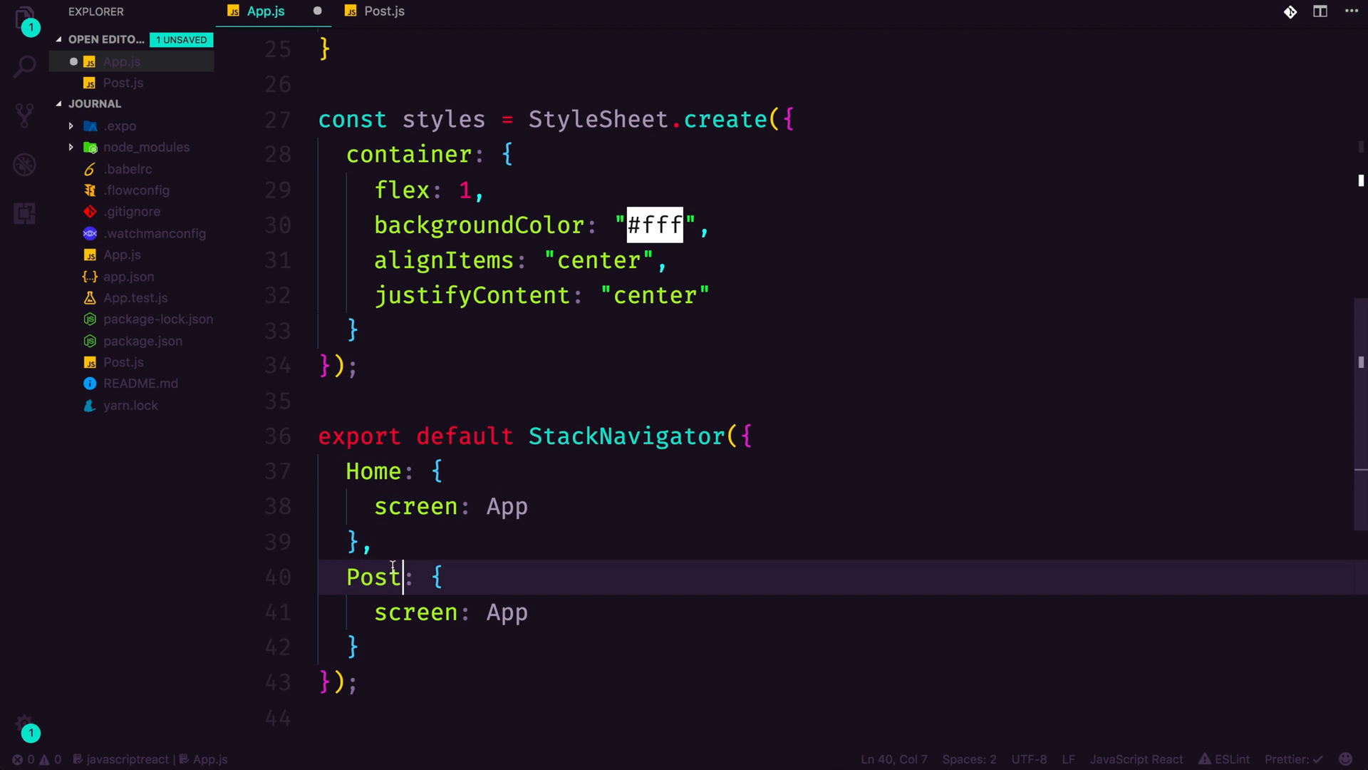
{"action": "left_click", "coordinate": [376, 541]}
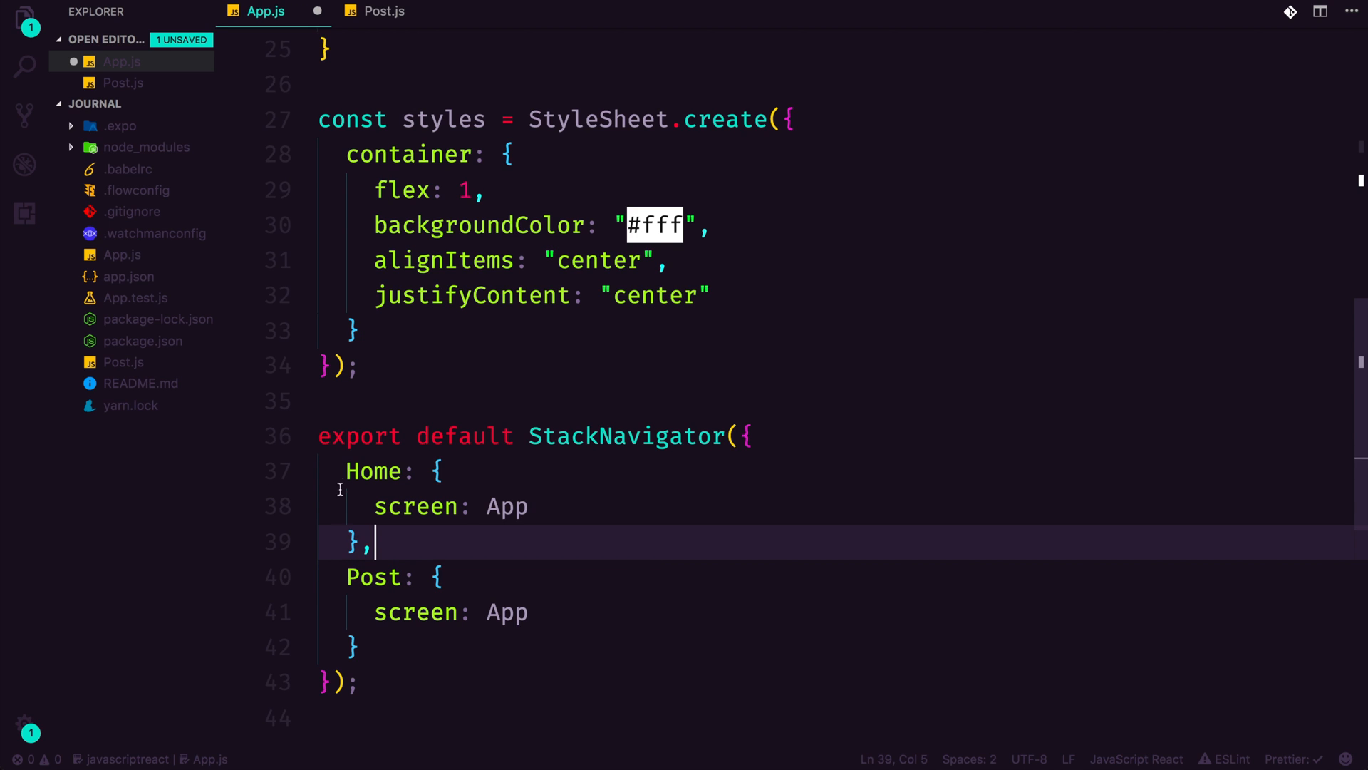
{"action": "double_click", "coordinate": [374, 471]}
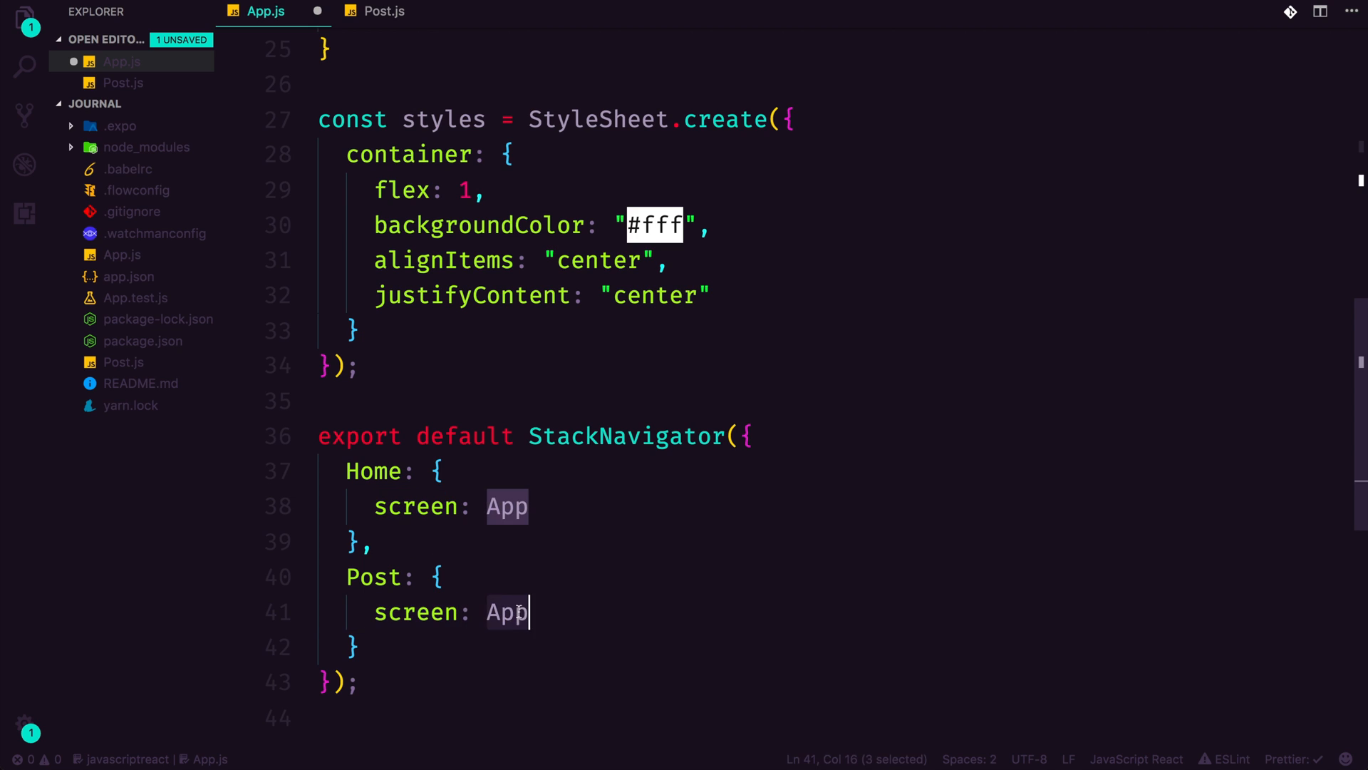
{"action": "type", "text": "Post"}
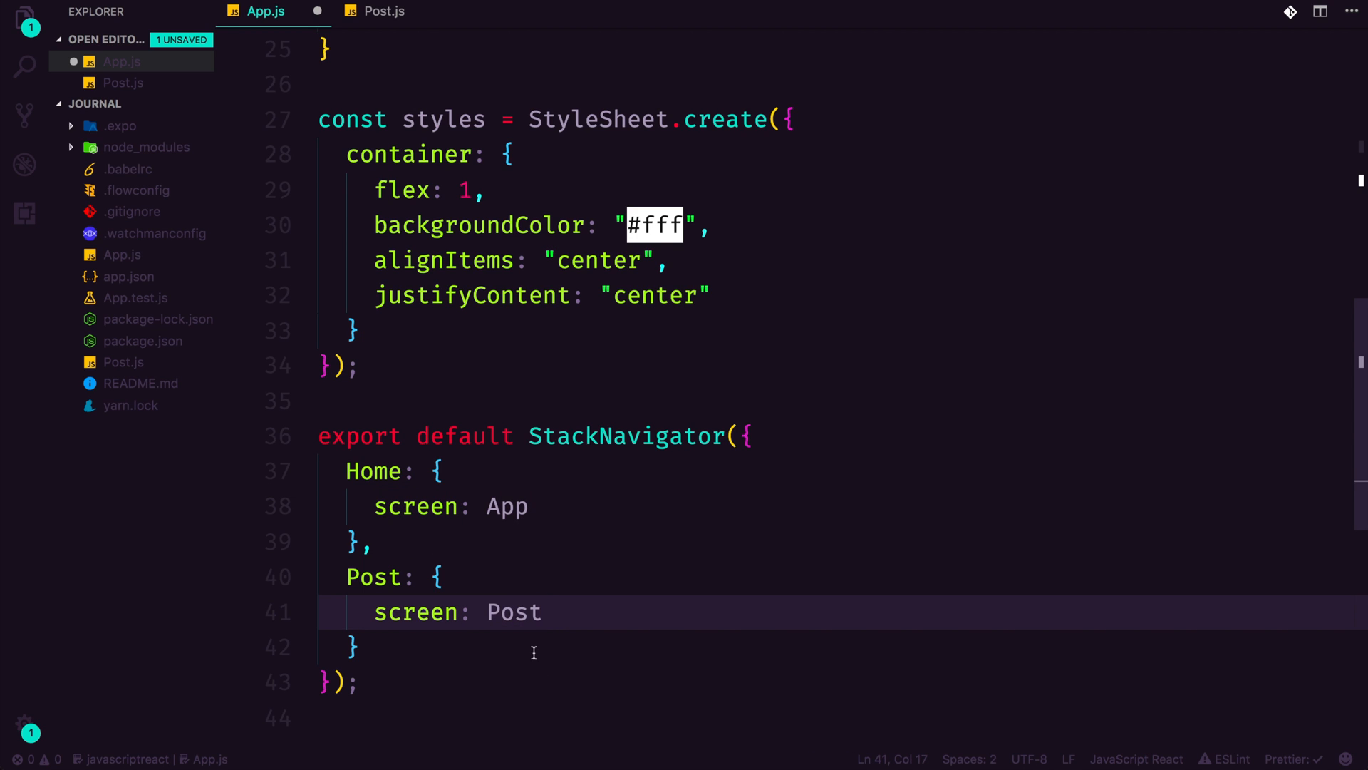
{"action": "left_click", "coordinate": [374, 575]}
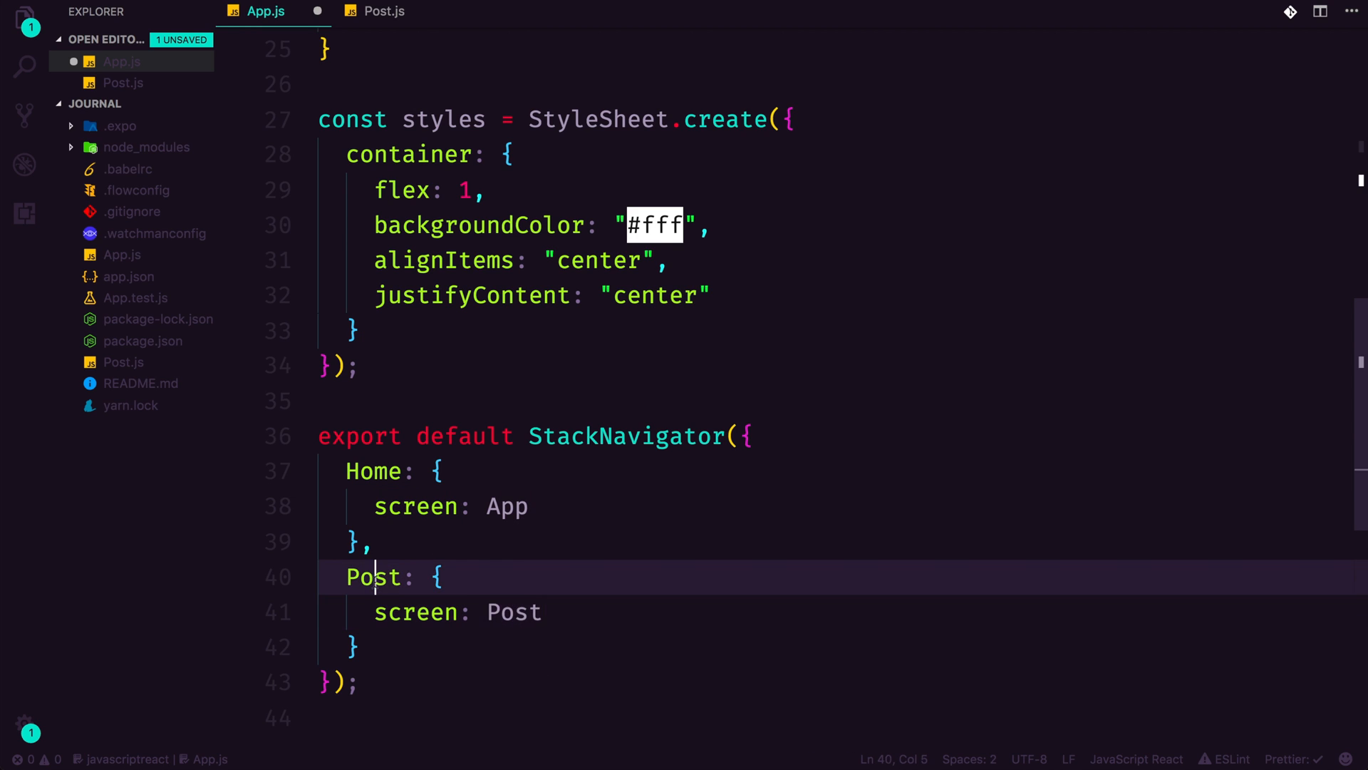
{"action": "double_click", "coordinate": [513, 611]}
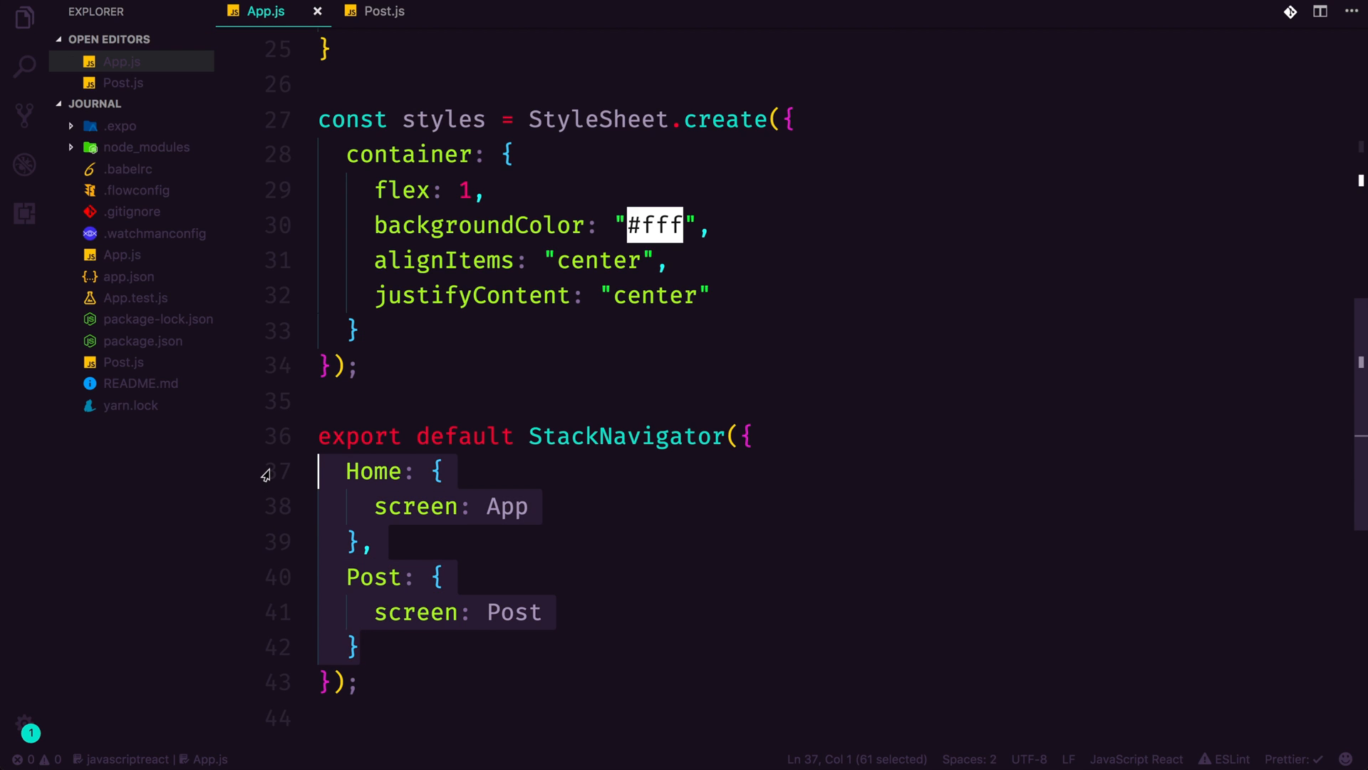
{"action": "left_click", "coordinate": [375, 541]}
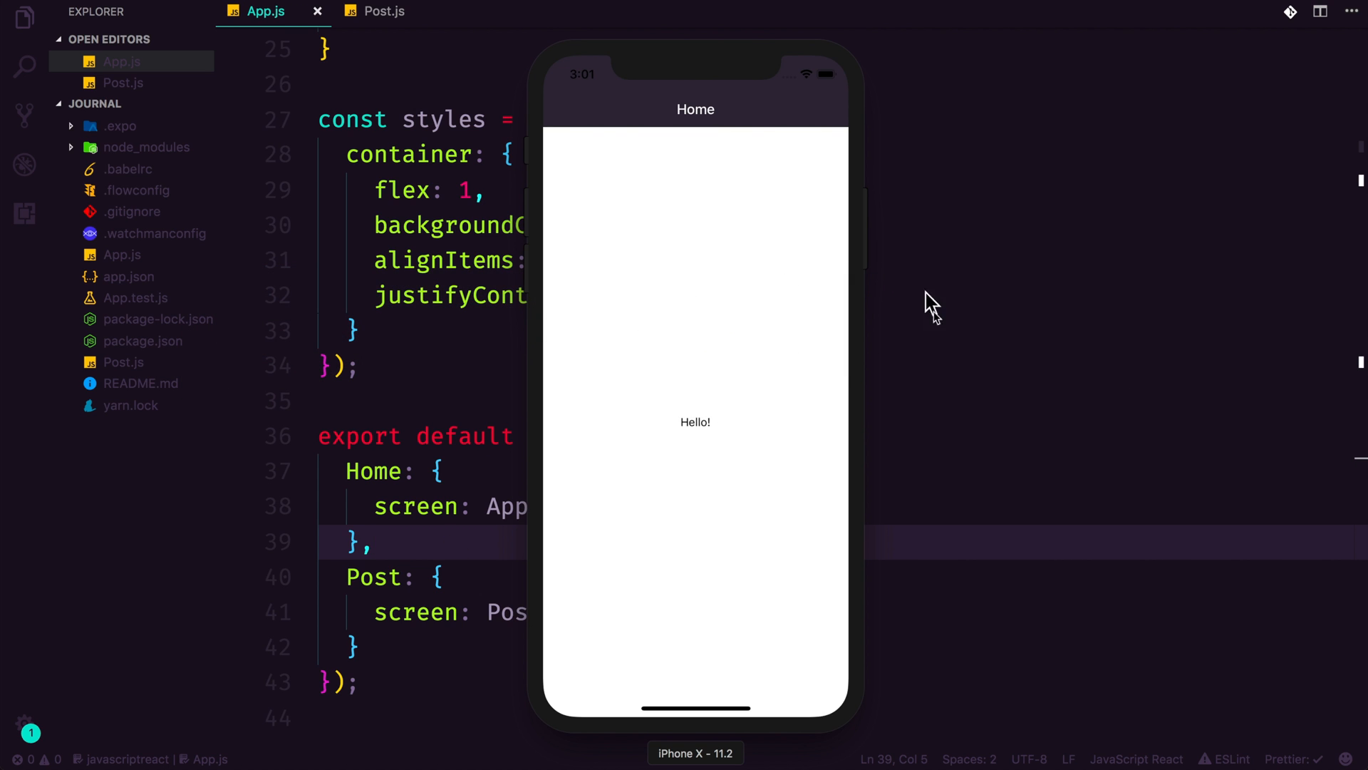
{"action": "mouse_move", "coordinate": [746, 376]}
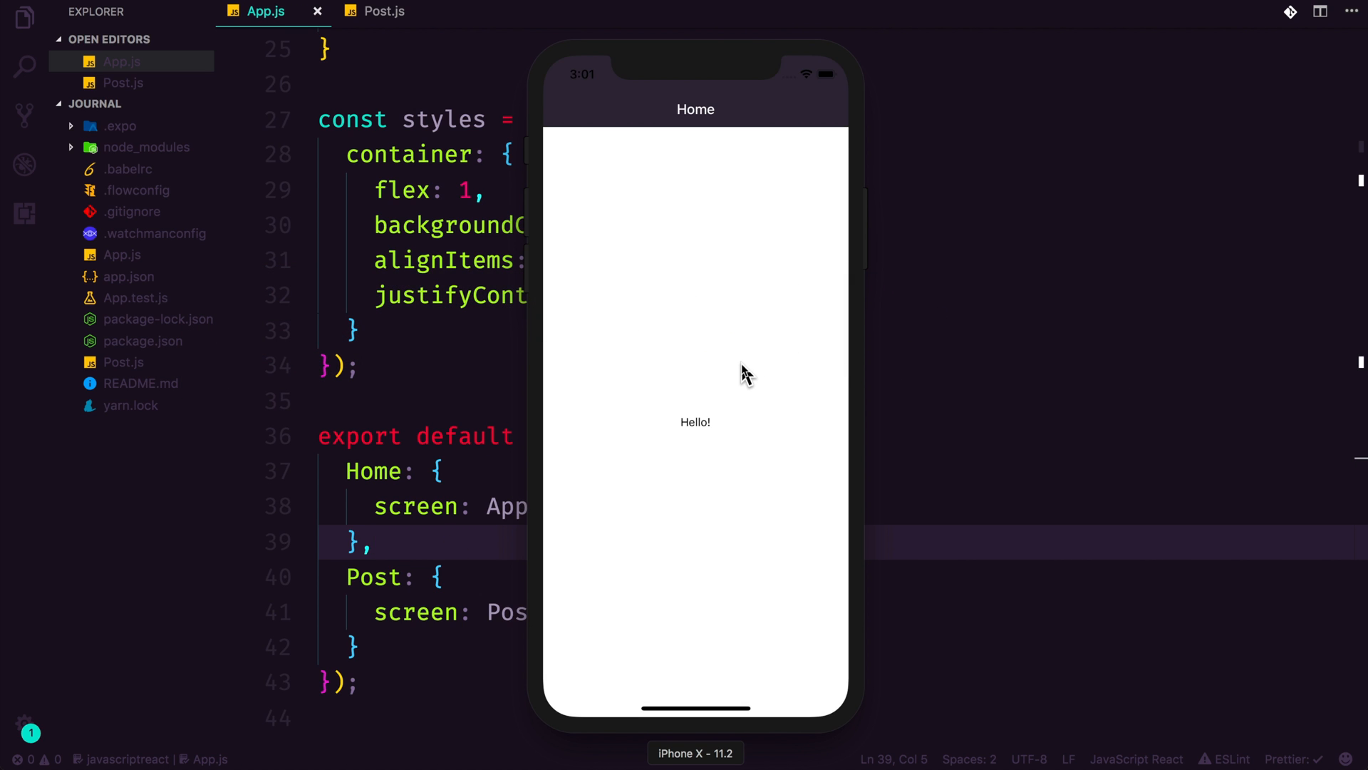
{"action": "mouse_move", "coordinate": [396, 514]}
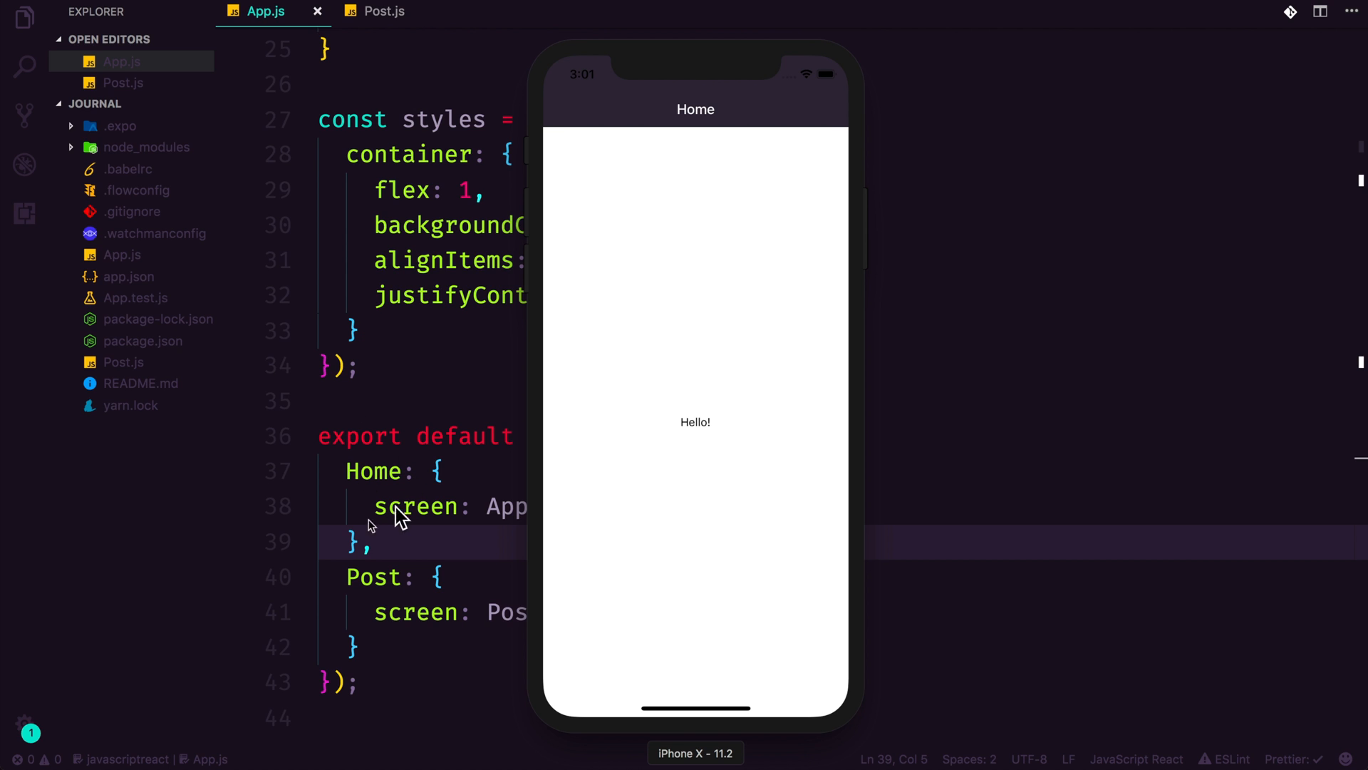
{"action": "mouse_move", "coordinate": [349, 524]}
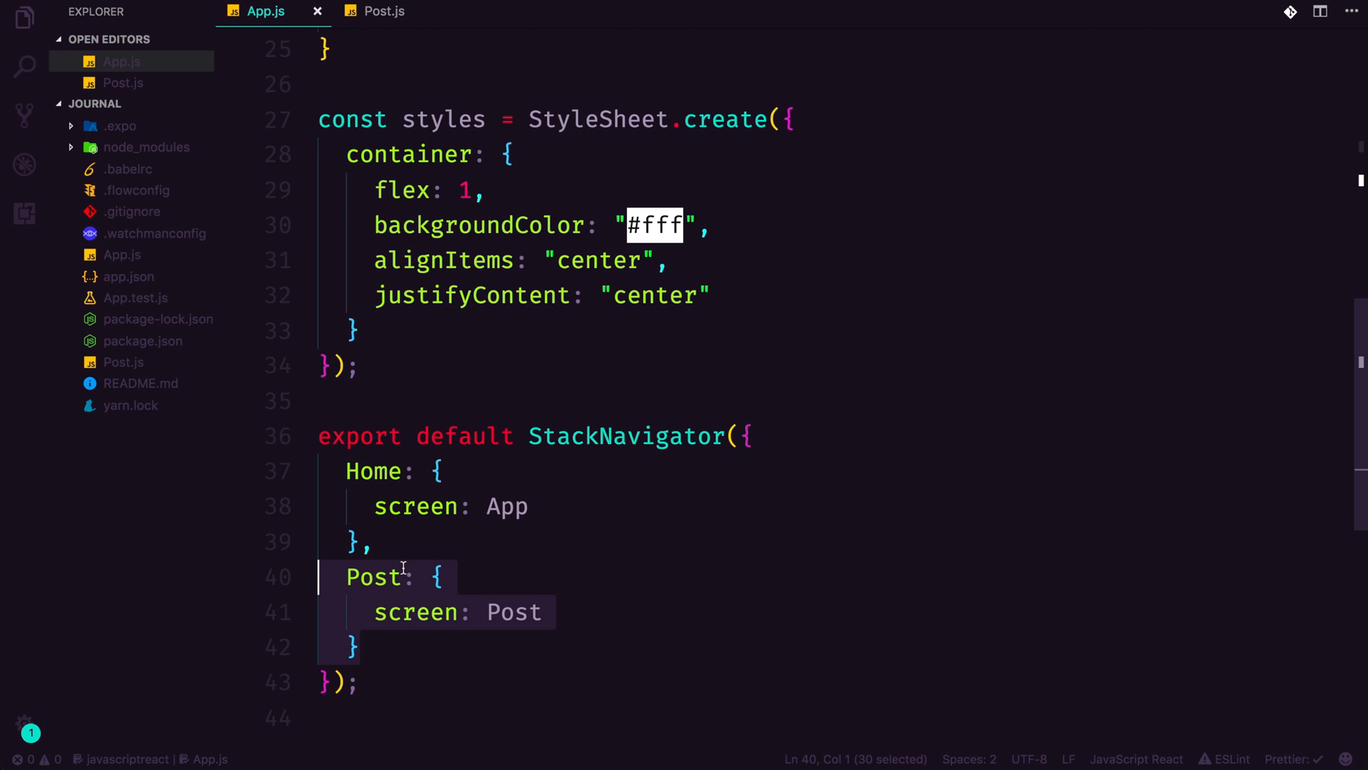
{"action": "scroll", "scroll_direction": "up", "scroll_amount": 3}
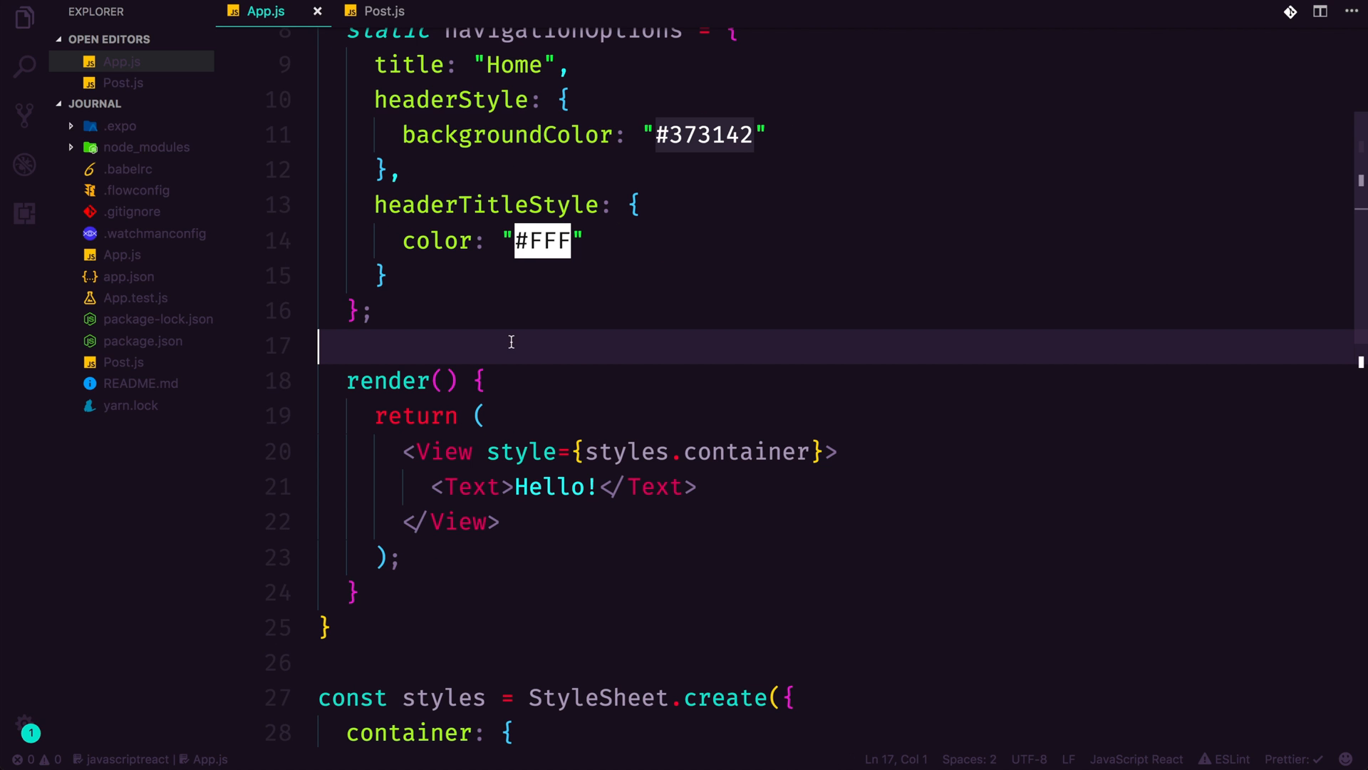
{"action": "scroll", "scroll_direction": "up", "scroll_amount": 3}
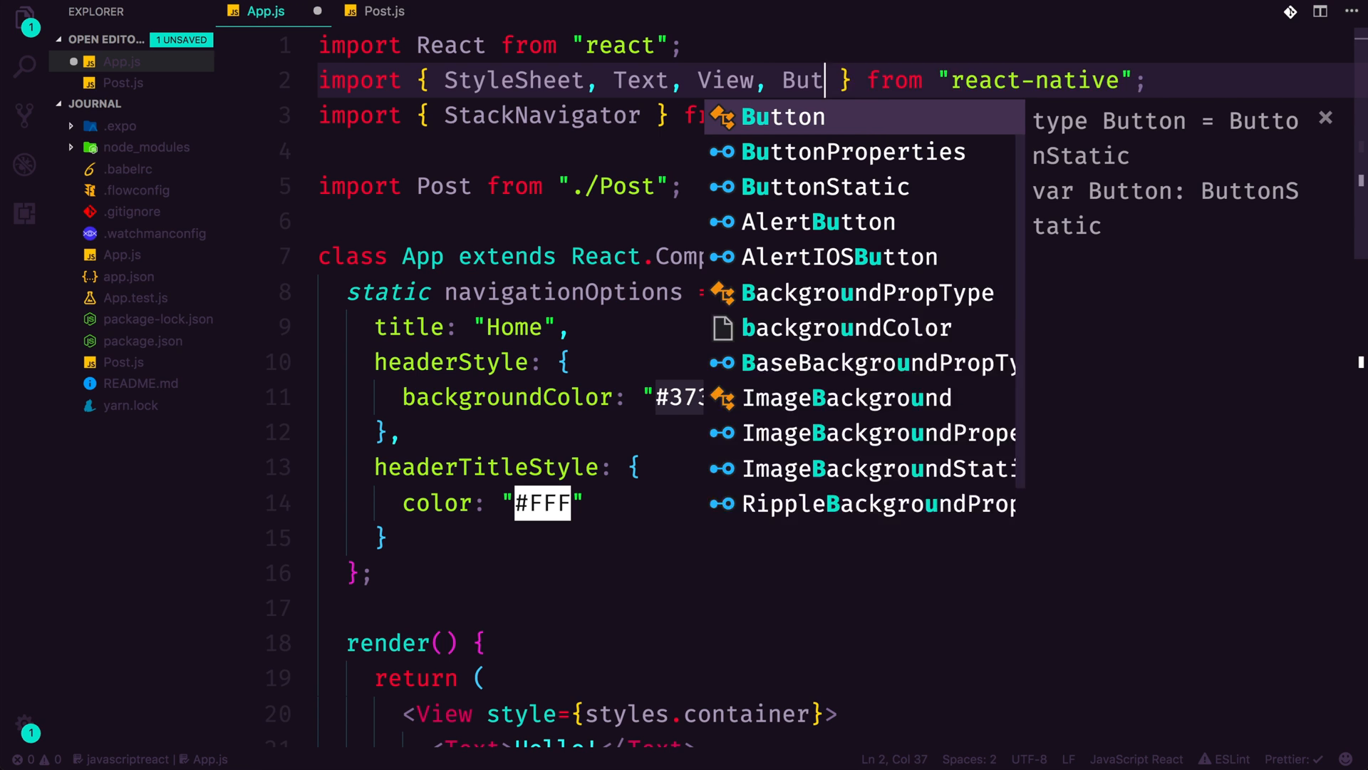
- Import Button and add a self-closing Button tag below the Hello! text
{"action": "left_click", "coordinate": [781, 116]}
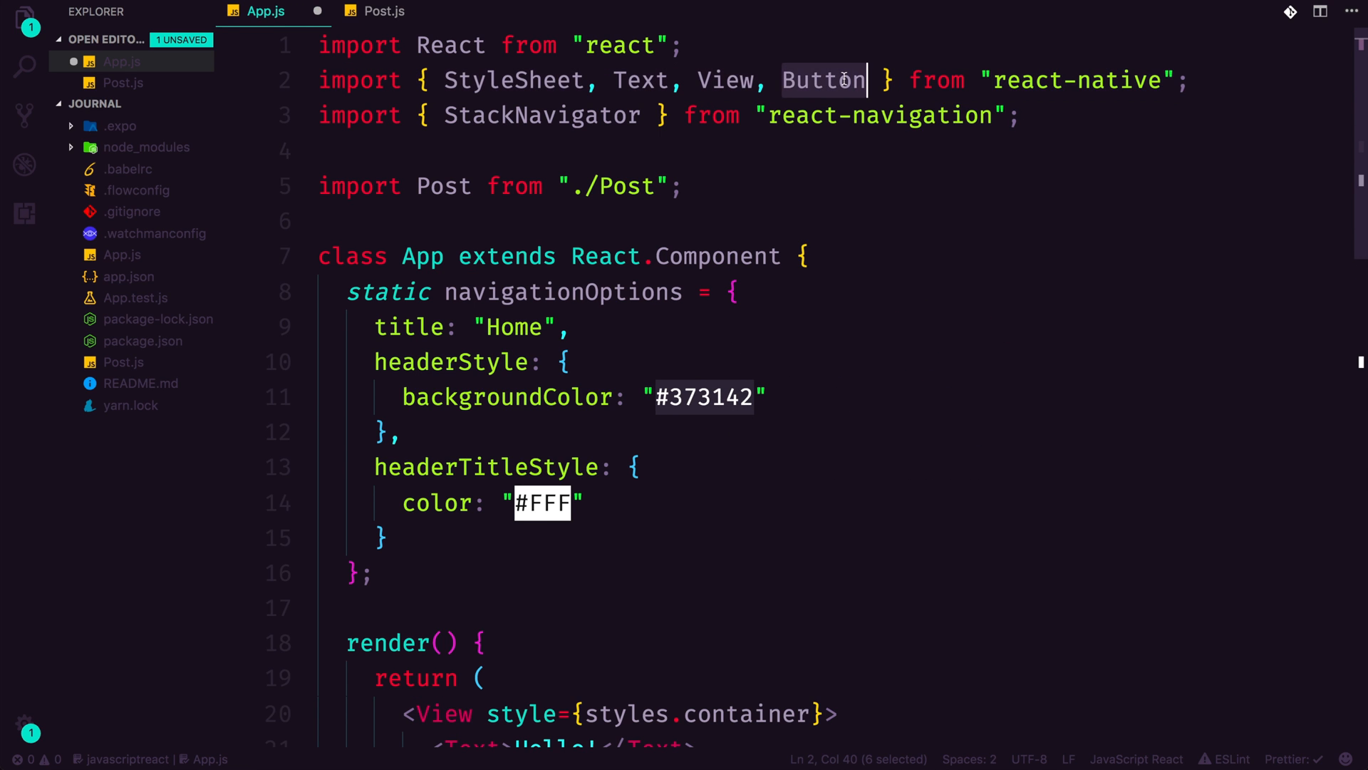
{"action": "scroll", "scroll_direction": "down", "scroll_amount": 3}
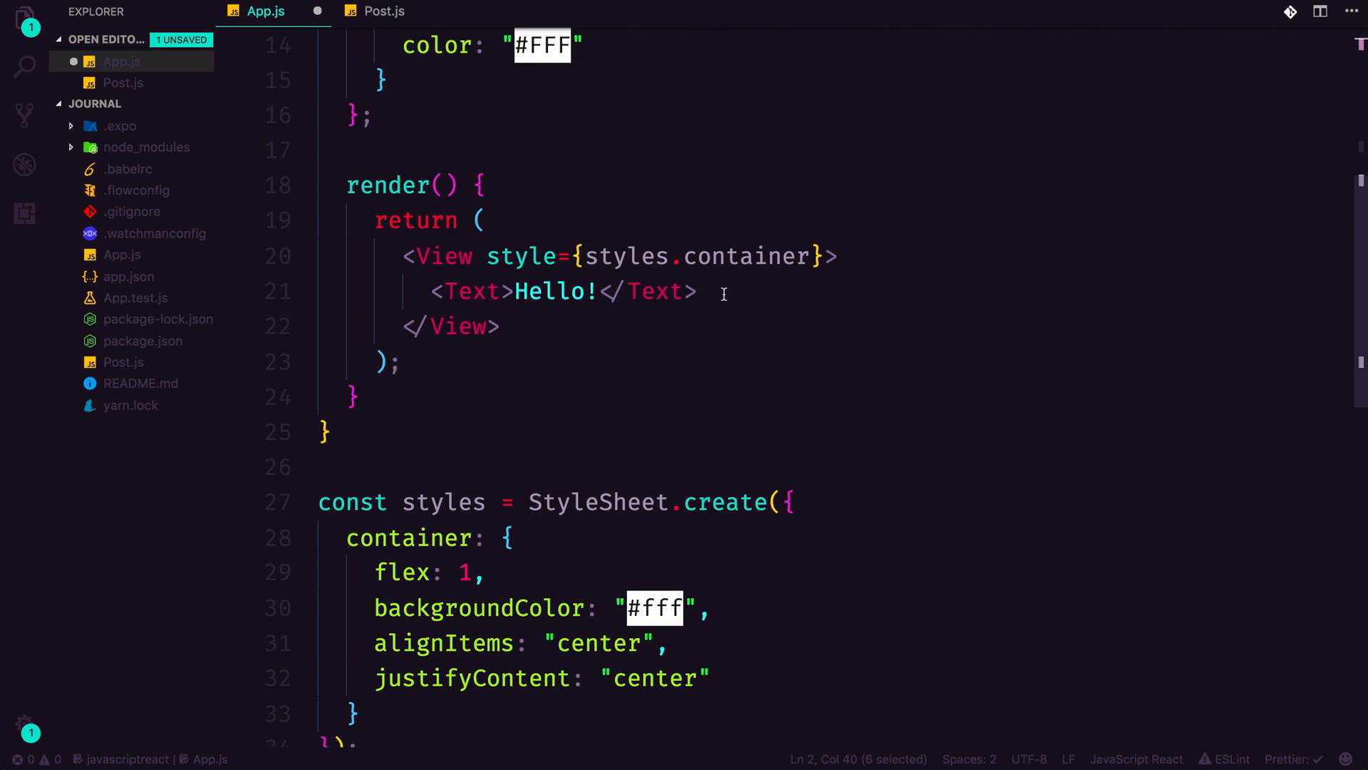
{"action": "type", "text": "Button>"}
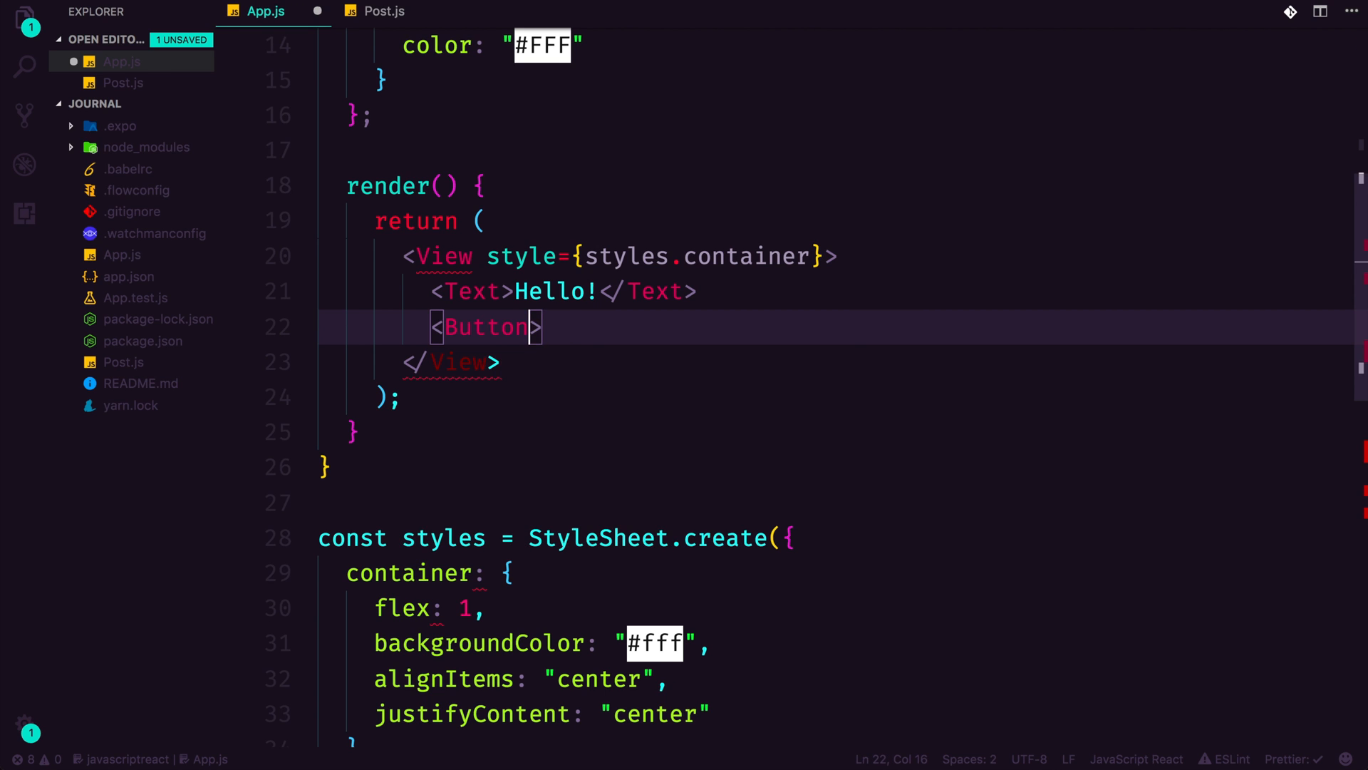
{"action": "type", "text": "/"}
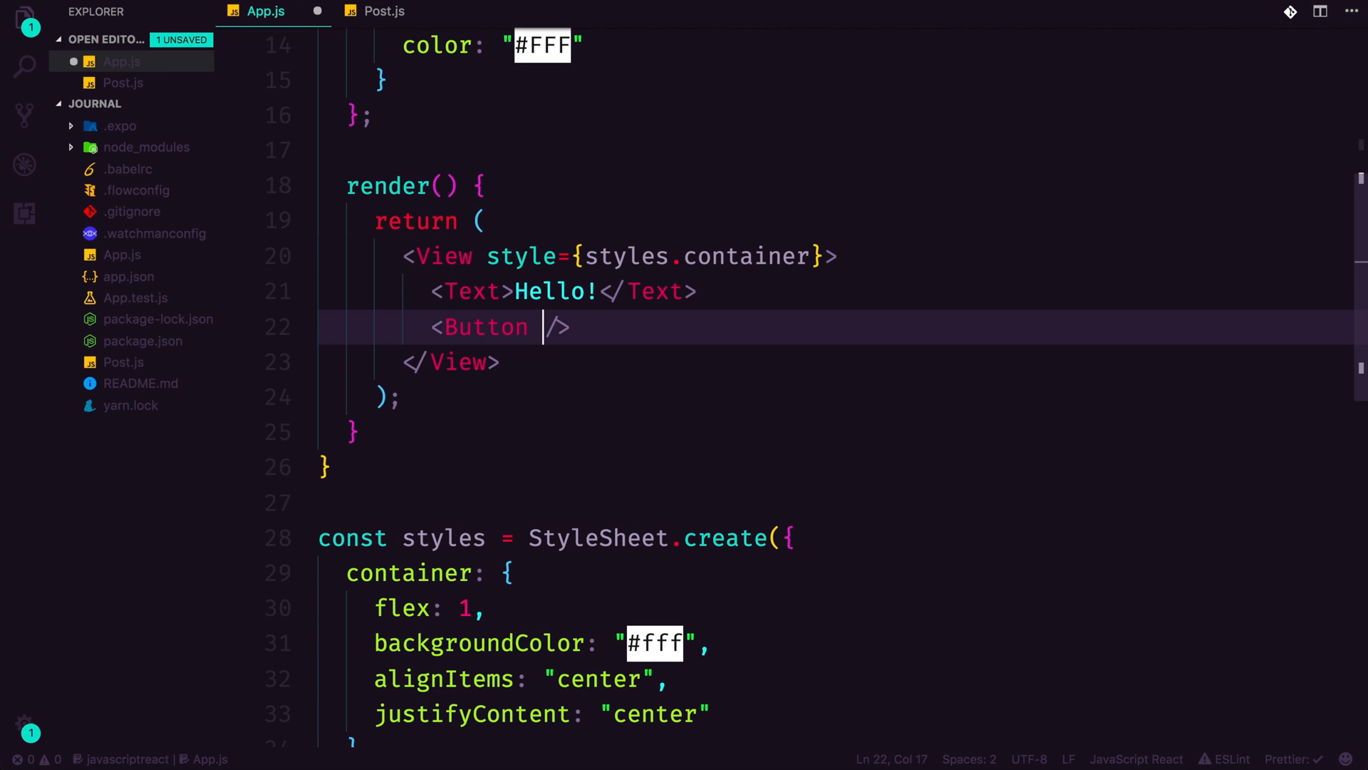
{"action": "key", "text": "Enter"}
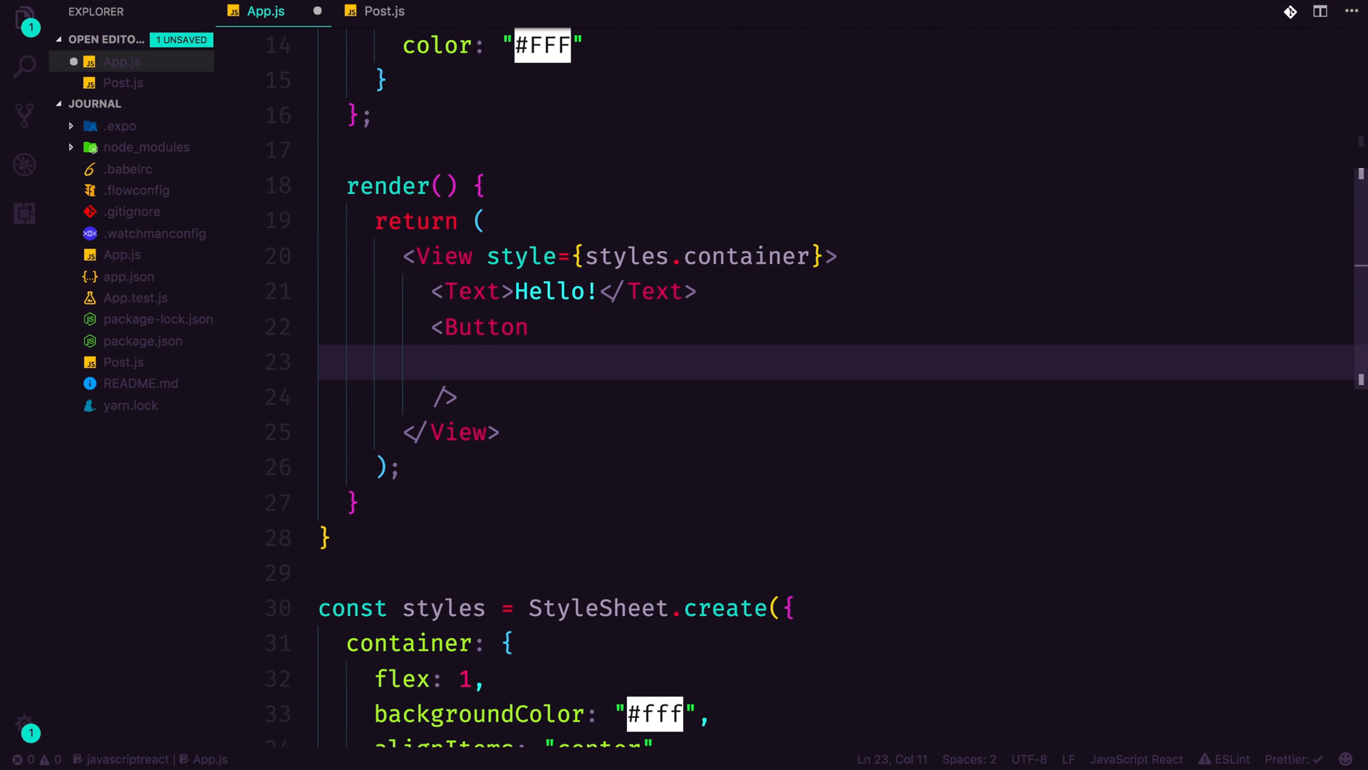
- Give the Button an empty onPress and the title "Go to post page", then save
{"action": "type", "text": "onP"}
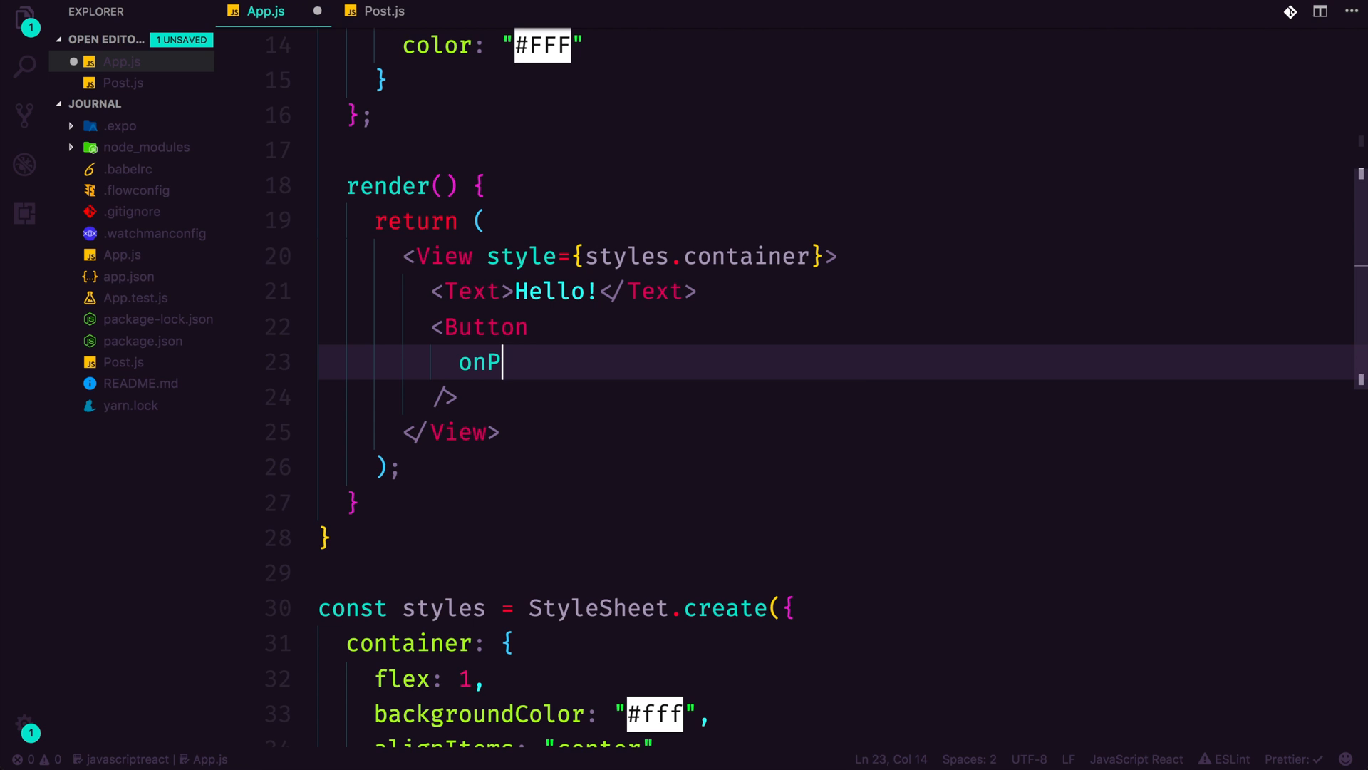
{"action": "type", "text": "ress="}
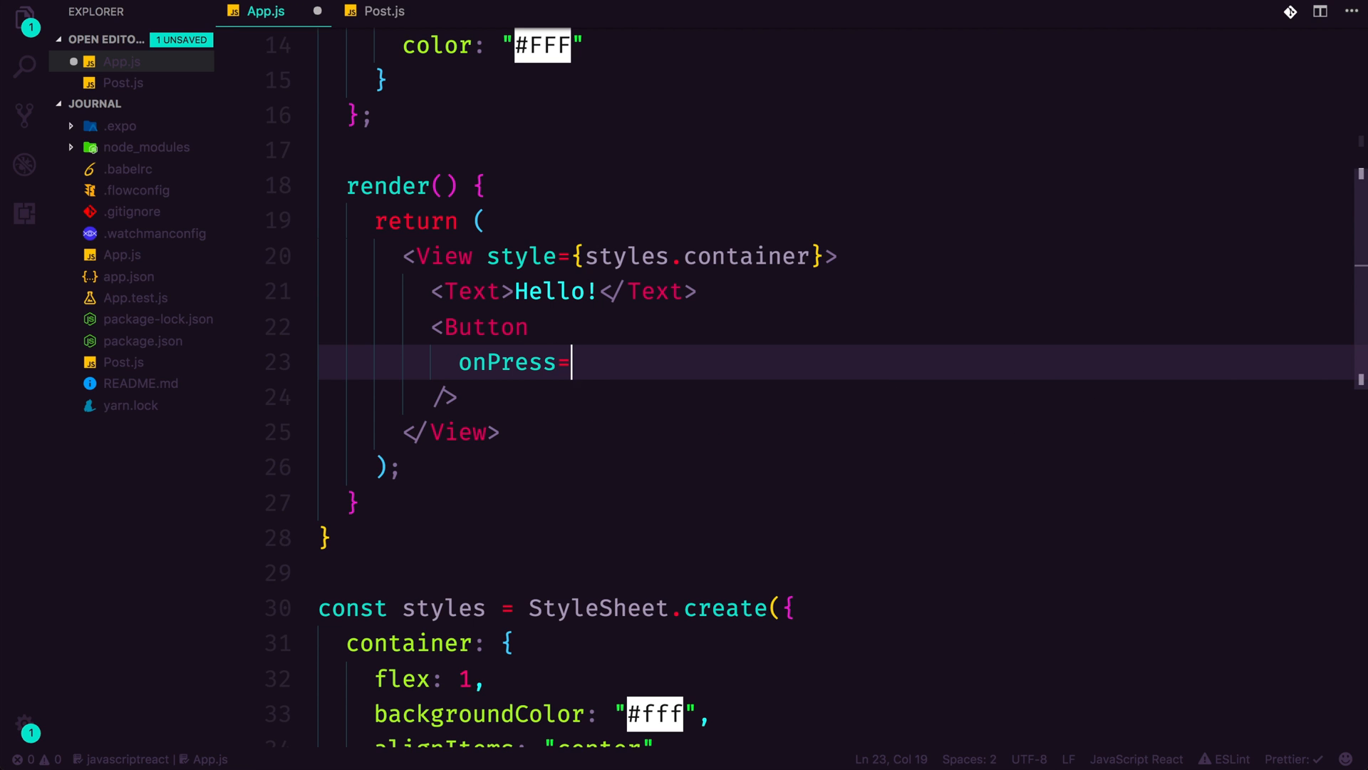
{"action": "type", "text": "{}"}
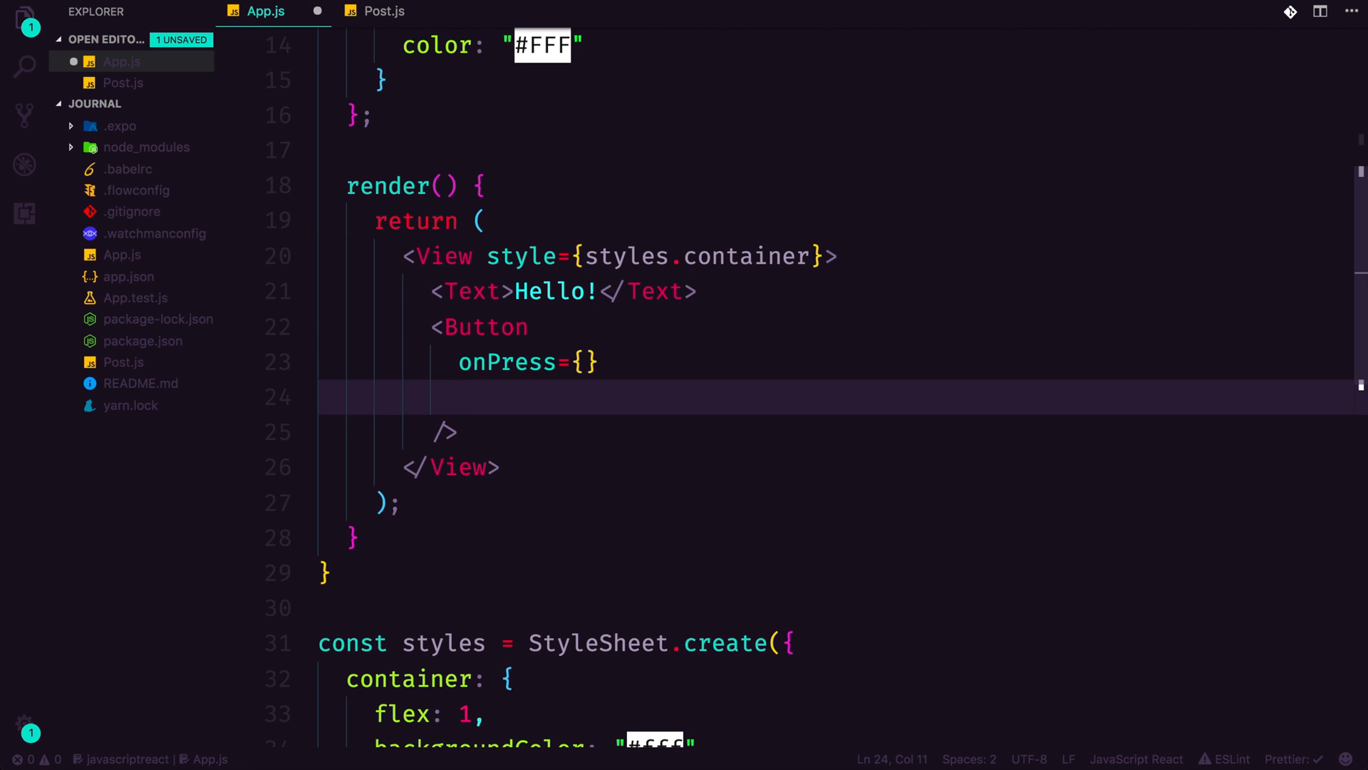
{"action": "type", "text": "title"}
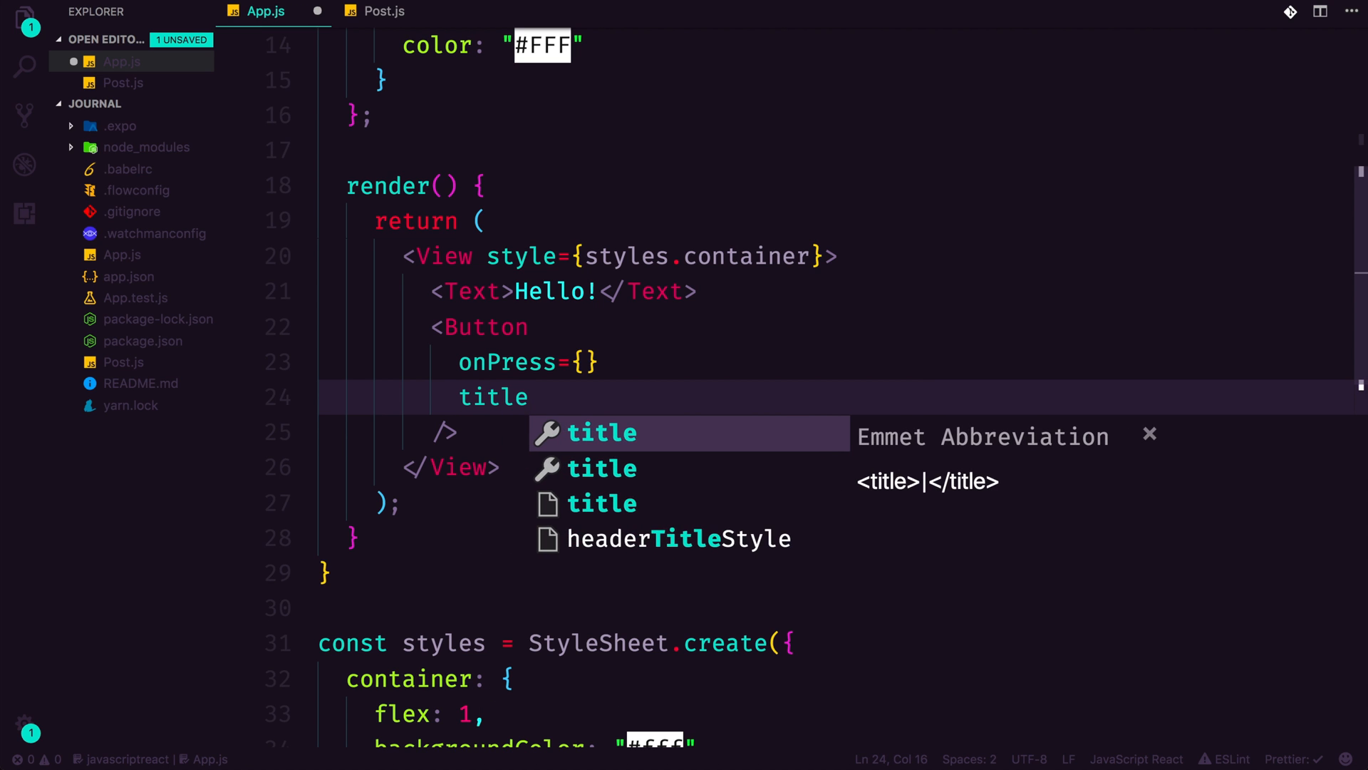
{"action": "type", "text": "=\"Go\""}
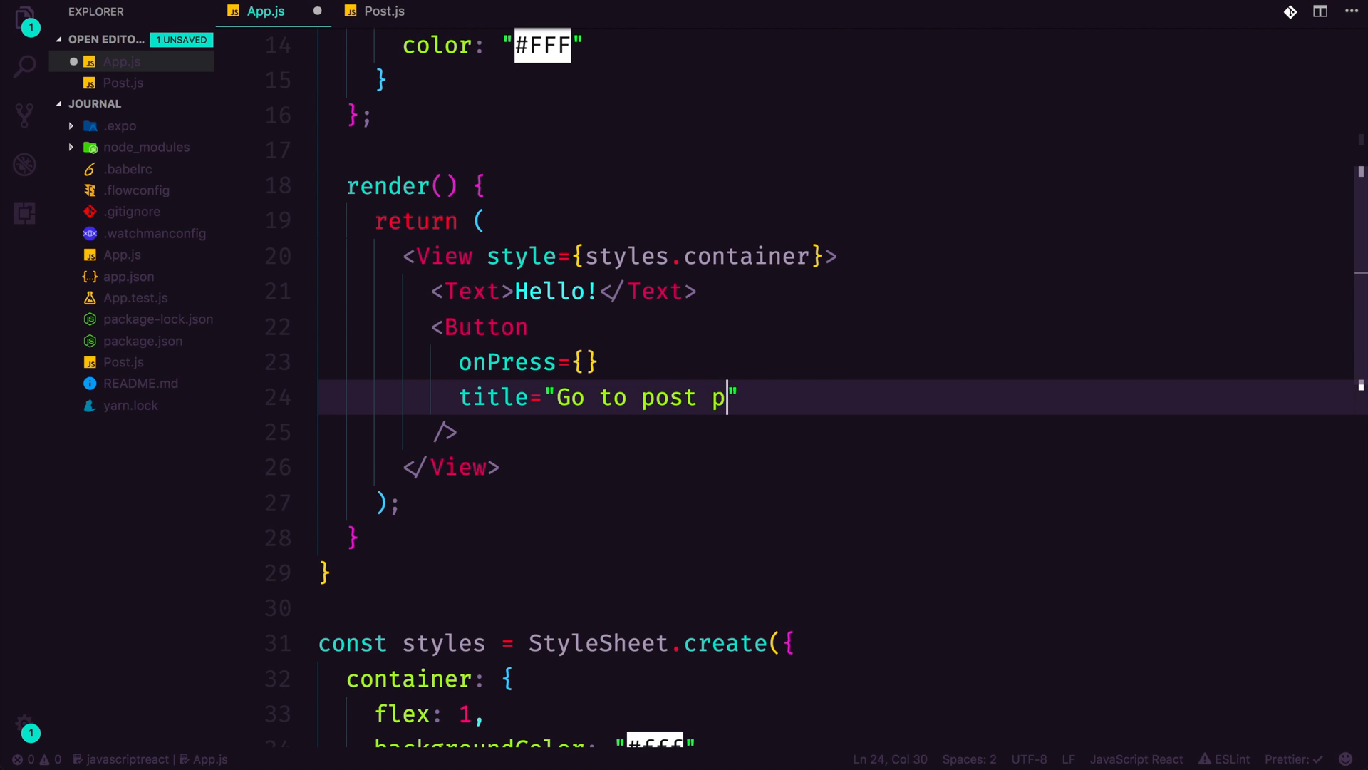
{"action": "type", "text": "age"}
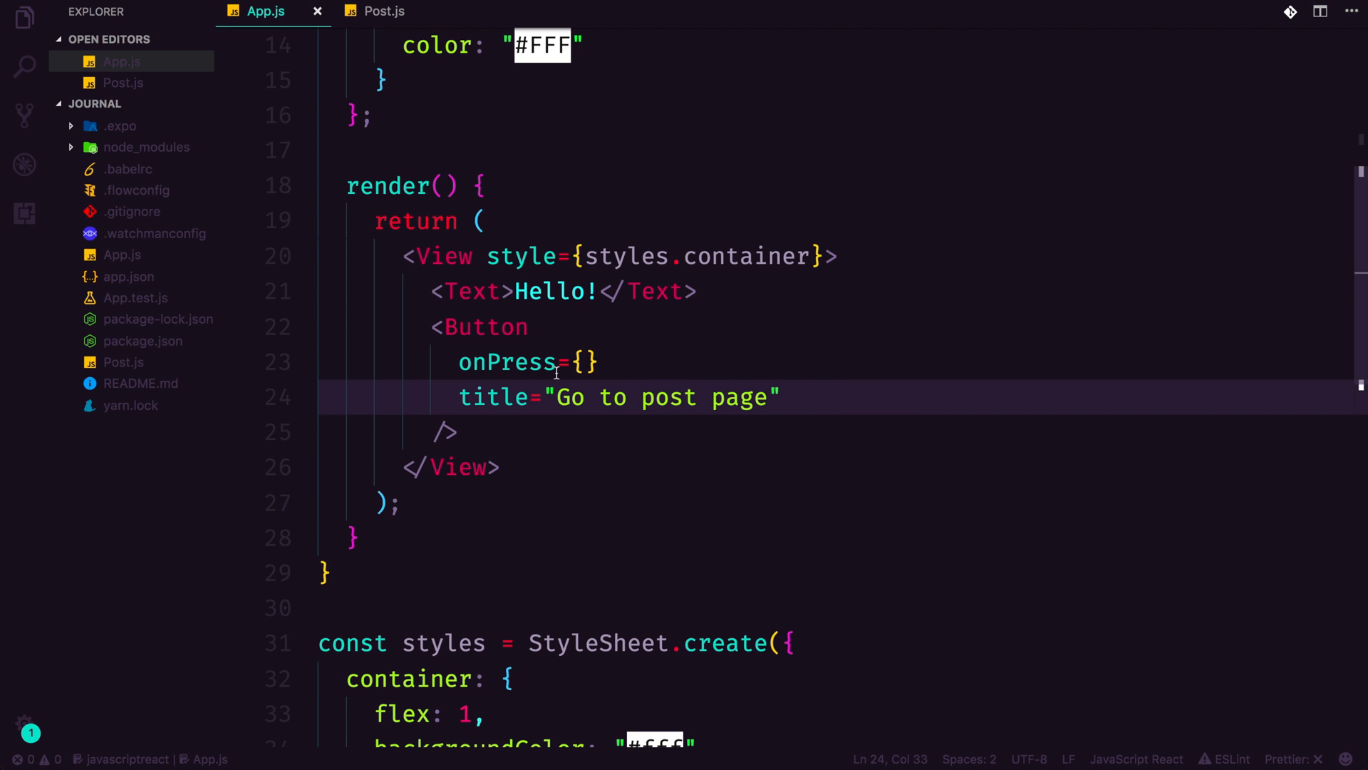
- Add an empty goToPost = () => {} and set the Button's onPress to this.goToPost, then save
{"action": "scroll", "scroll_direction": "up", "scroll_amount": 3}
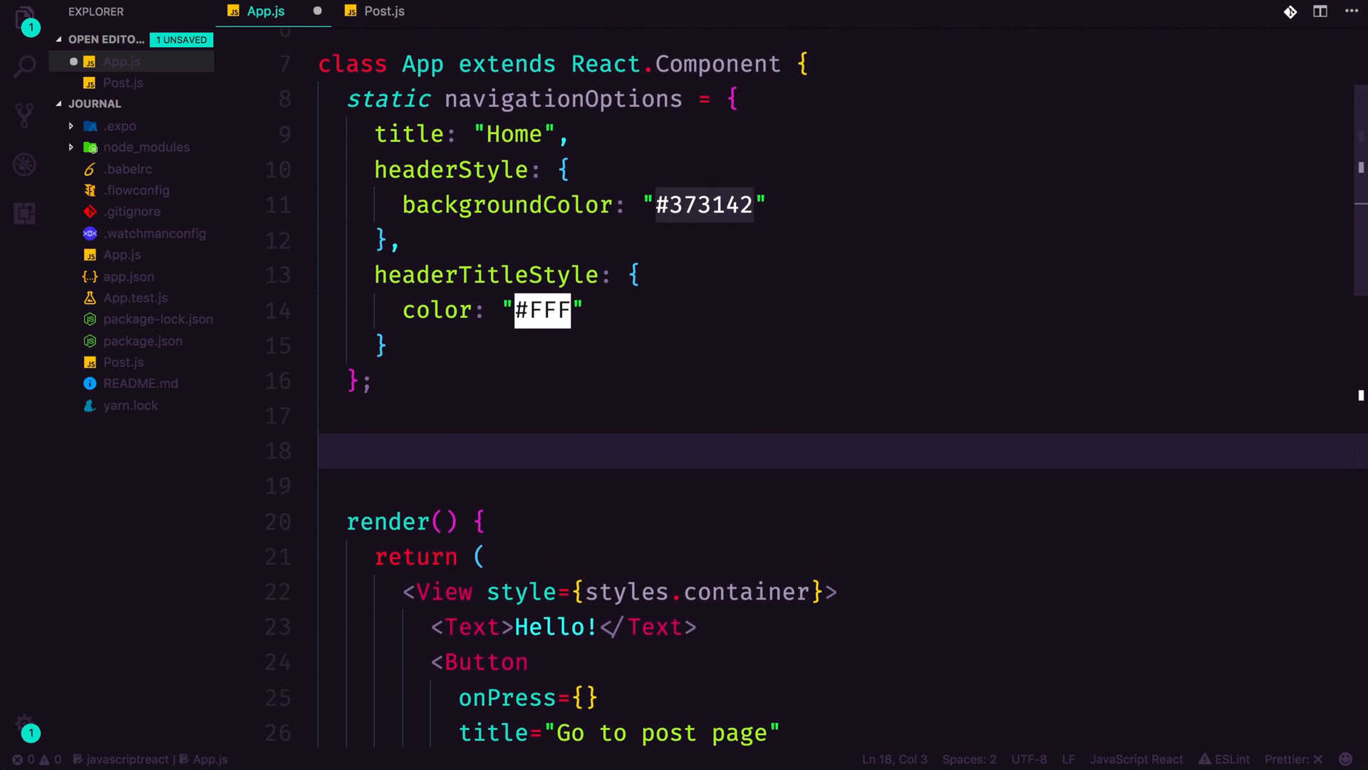
{"action": "scroll", "scroll_direction": "down", "scroll_amount": 3}
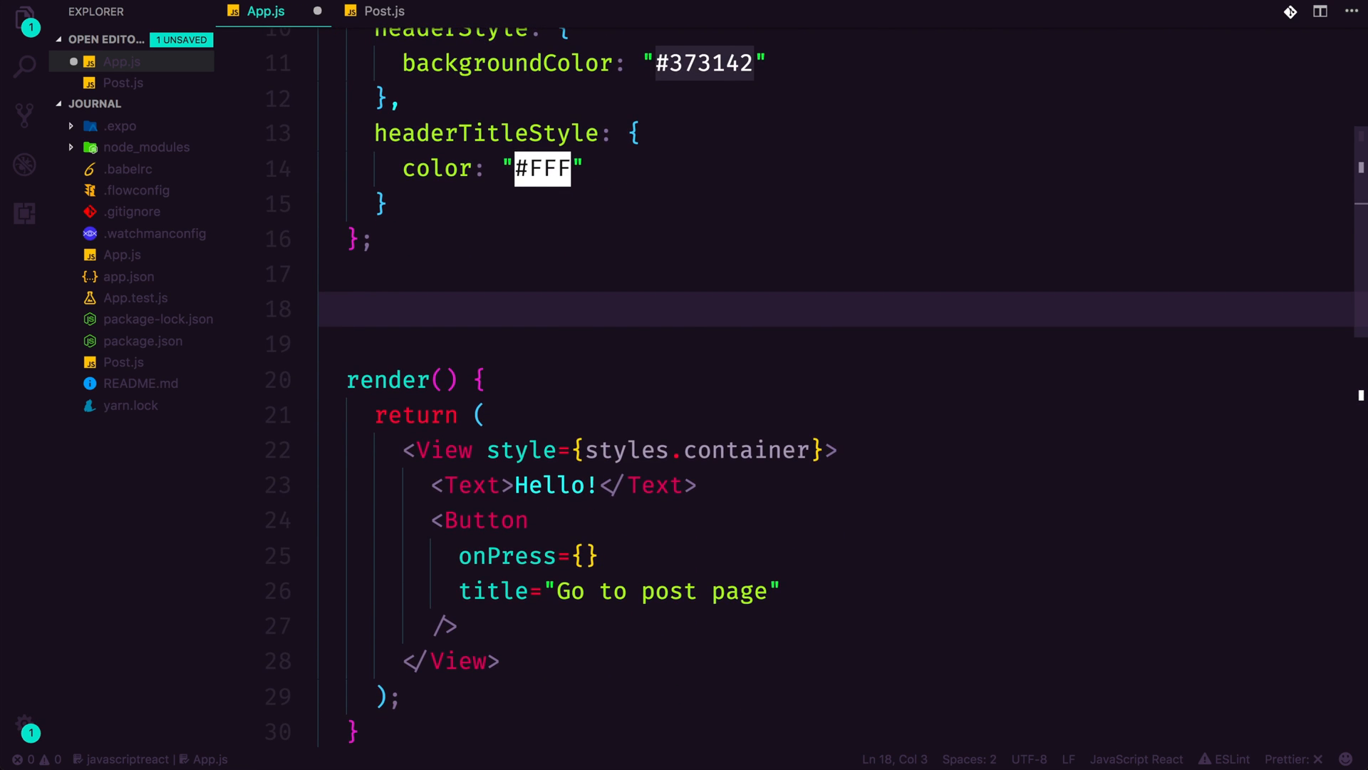
{"action": "type", "text": "got"}
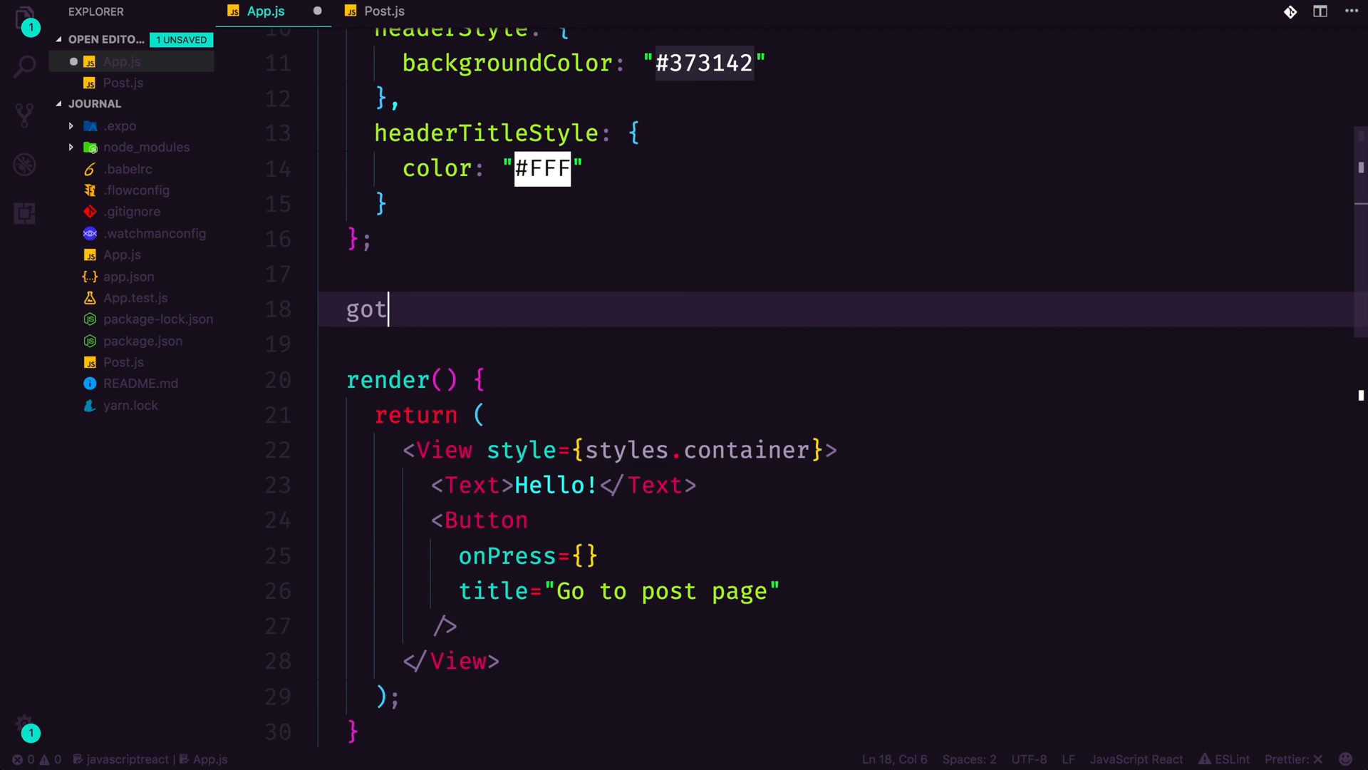
{"action": "type", "text": "ToPost ="}
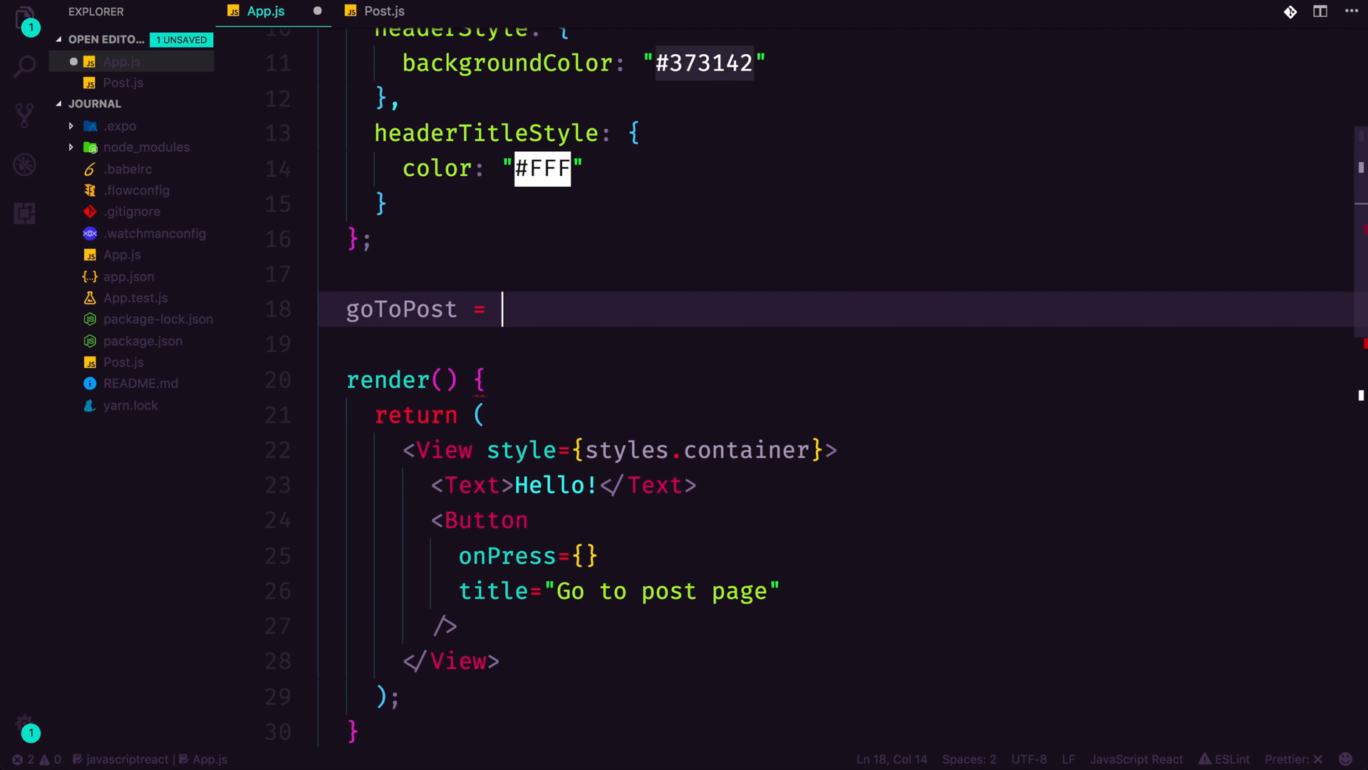
{"action": "type", "text": "() => {"}
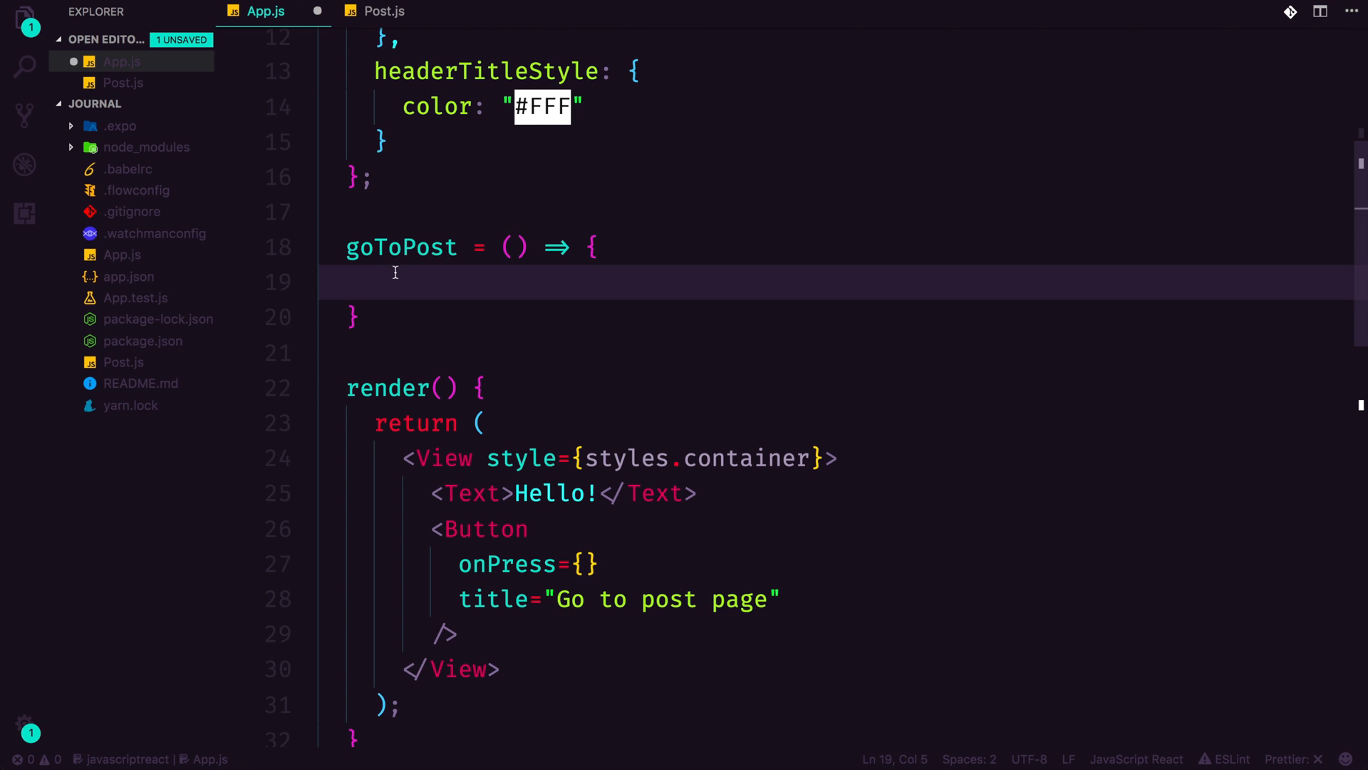
{"action": "type", "text": "this.goToPost"}
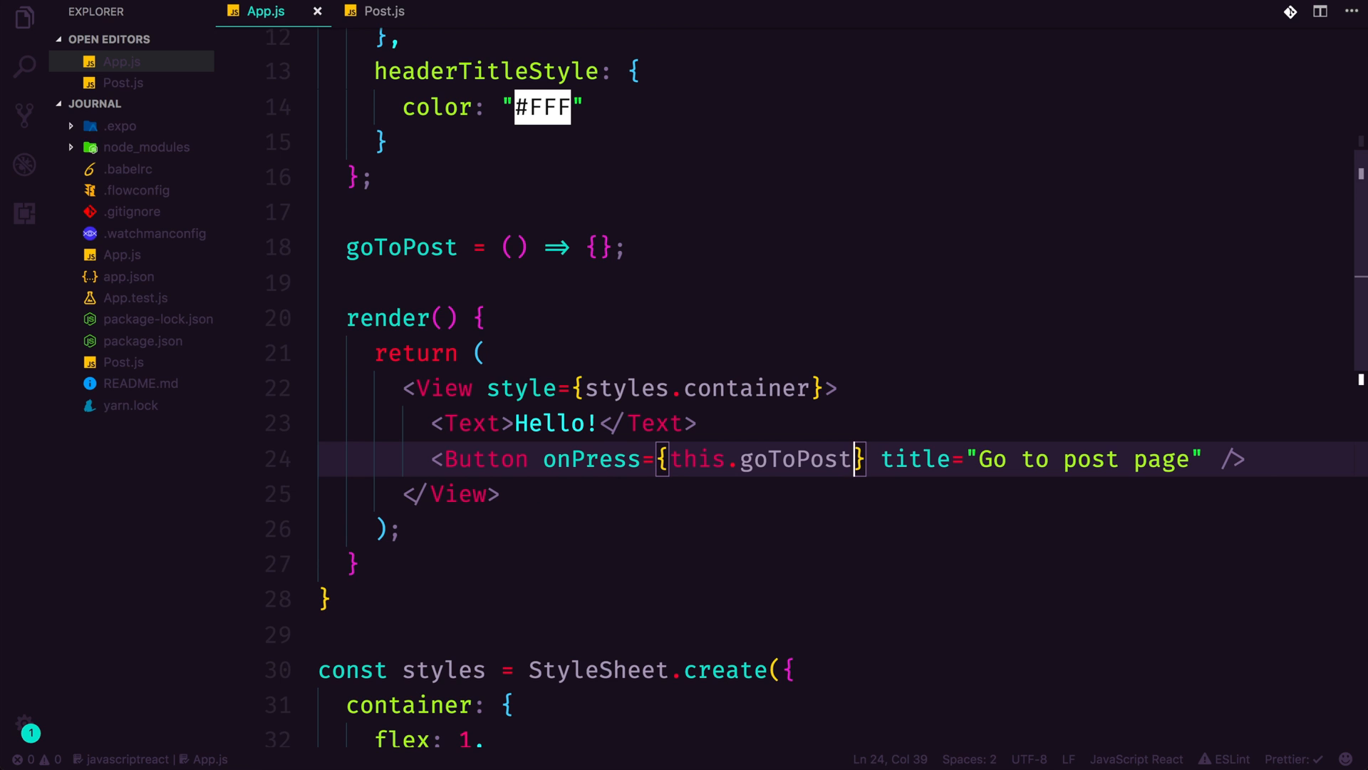
{"action": "left_click", "coordinate": [626, 459]}
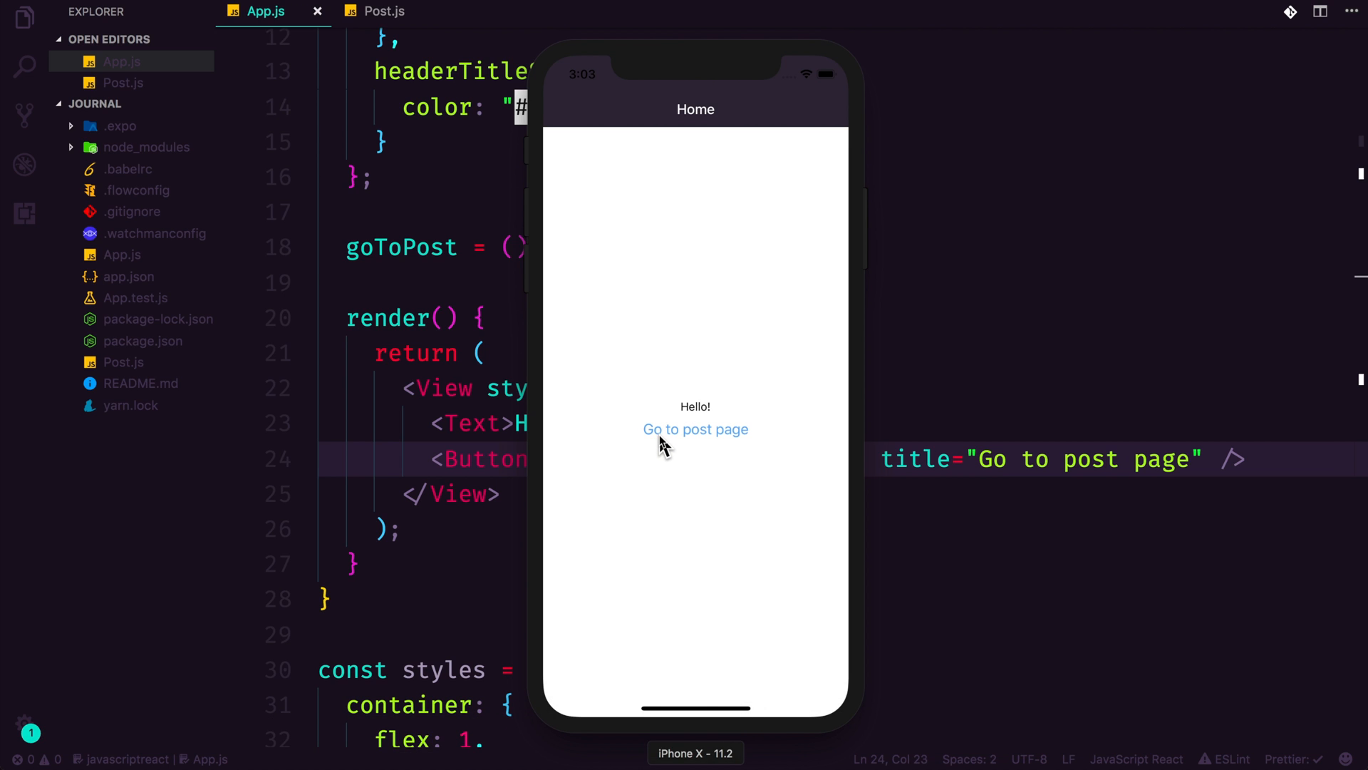
{"action": "mouse_move", "coordinate": [711, 676]}
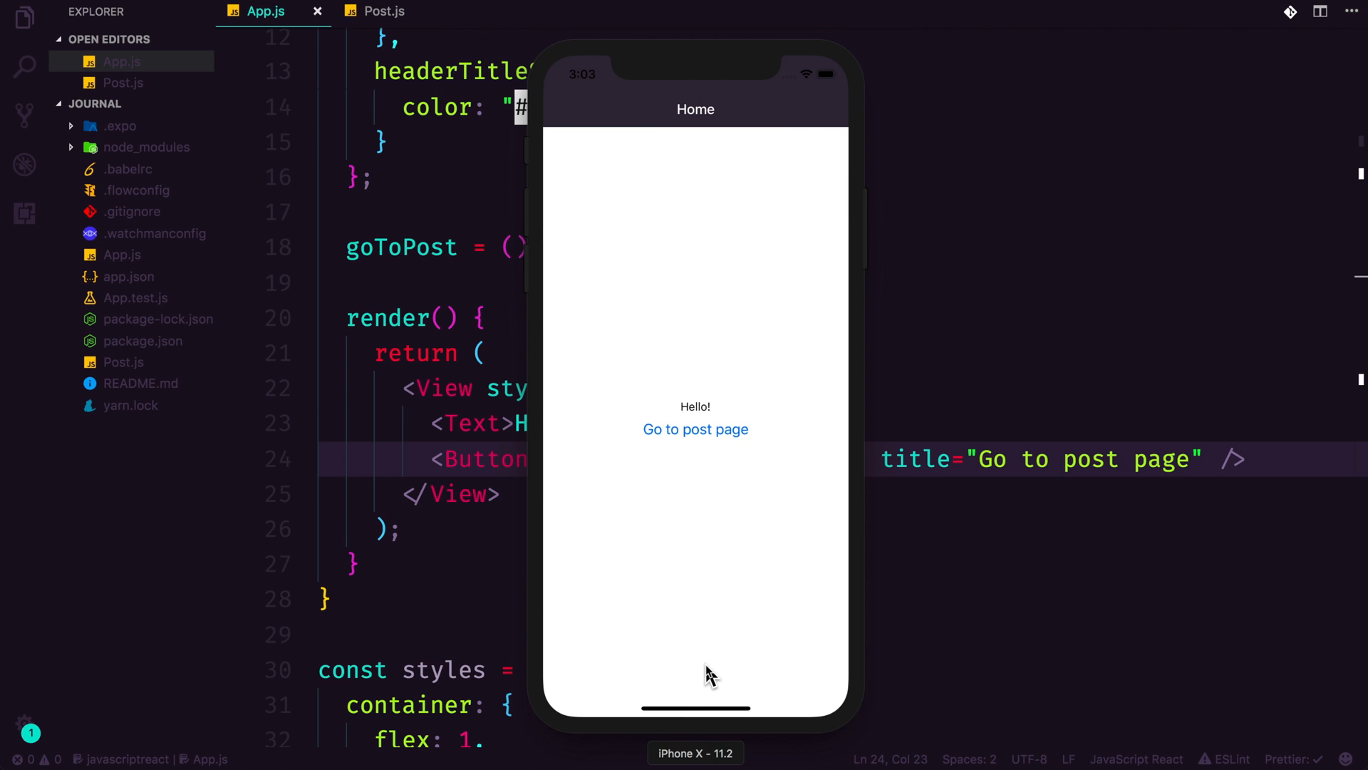
{"action": "mouse_move", "coordinate": [479, 454]}
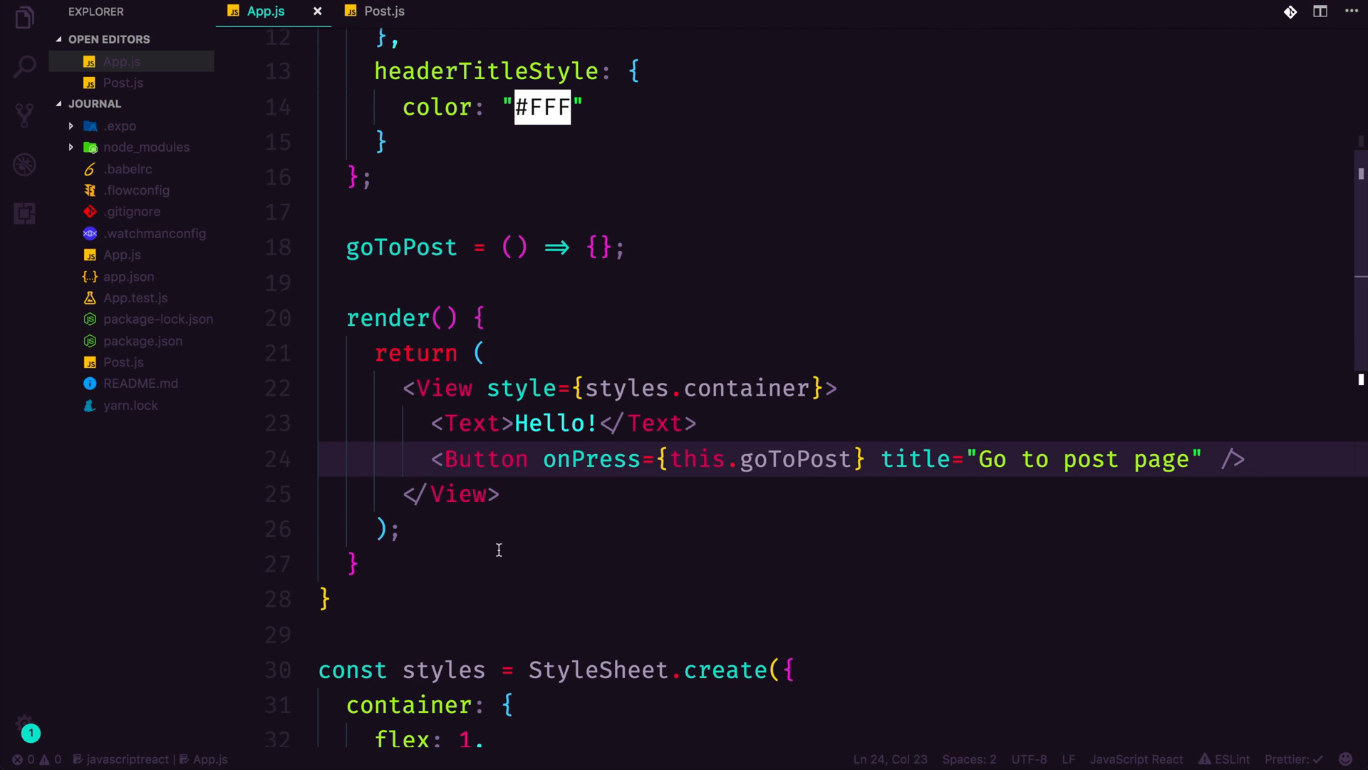
- Begin goToPost's body with this.props.navigation and check the Post route name in the navigator
{"action": "left_click", "coordinate": [454, 459]}
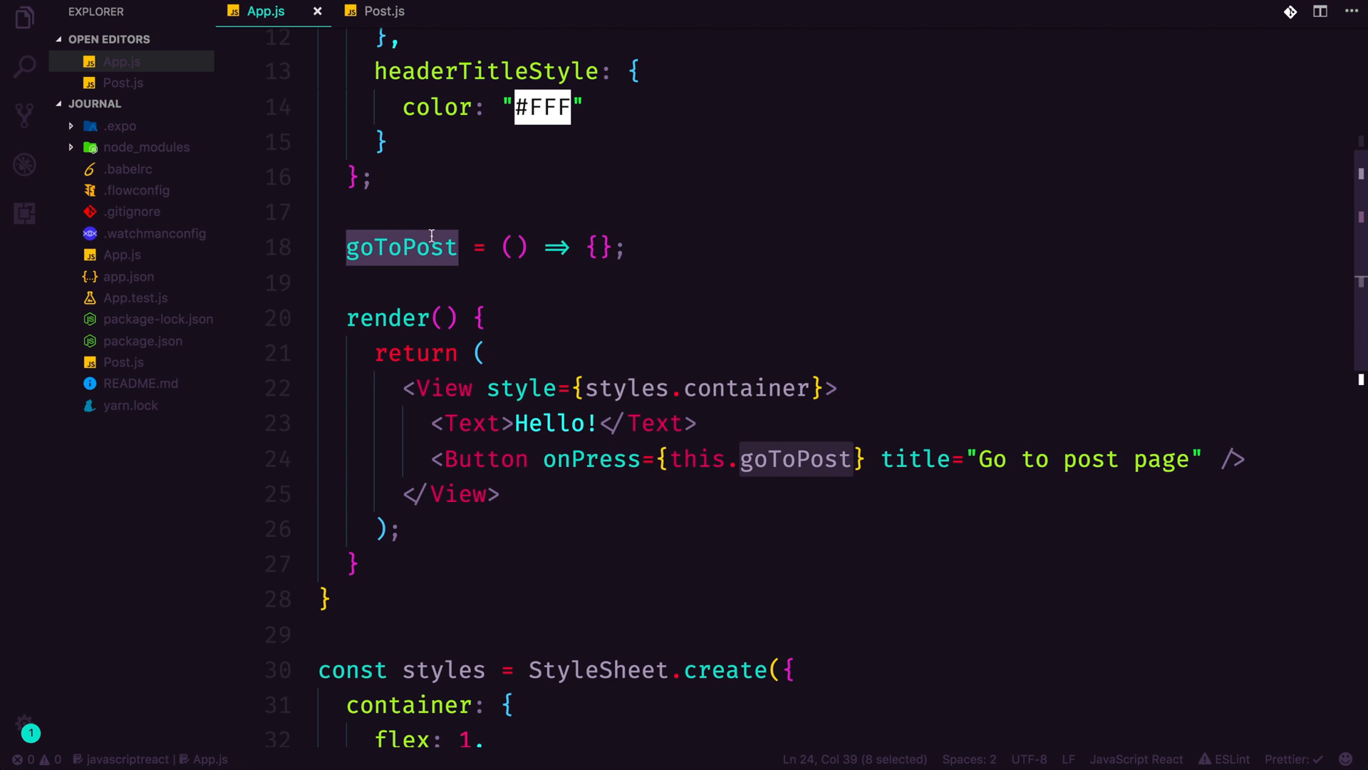
{"action": "left_click", "coordinate": [596, 247]}
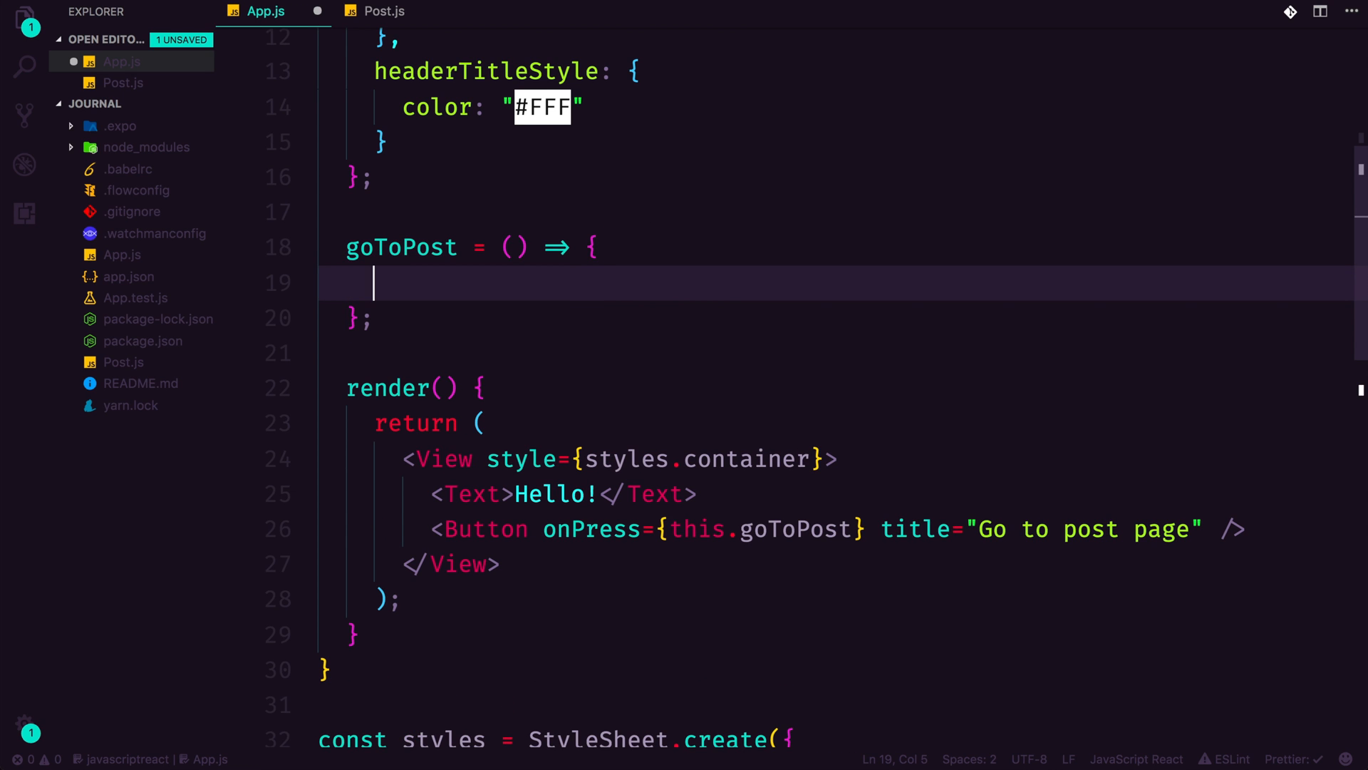
{"action": "type", "text": "this"}
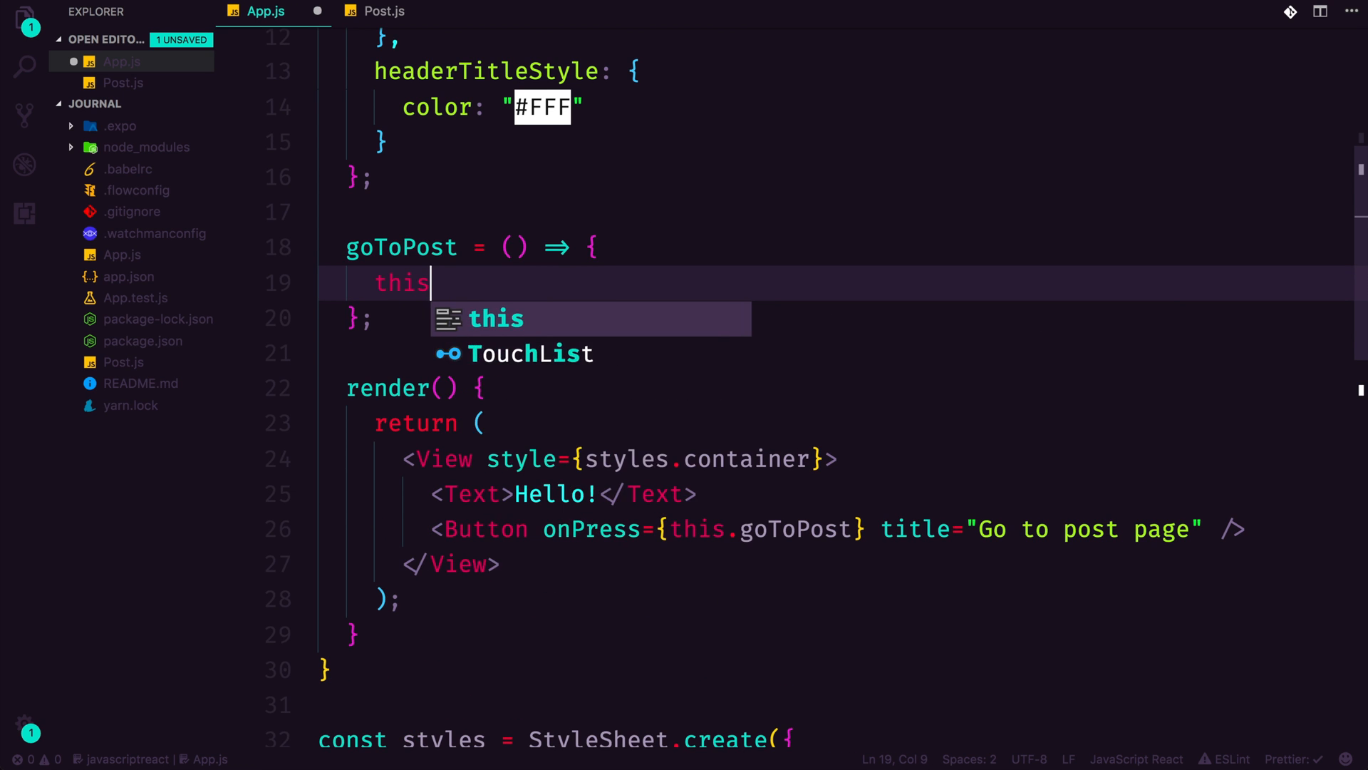
{"action": "type", "text": ".props."}
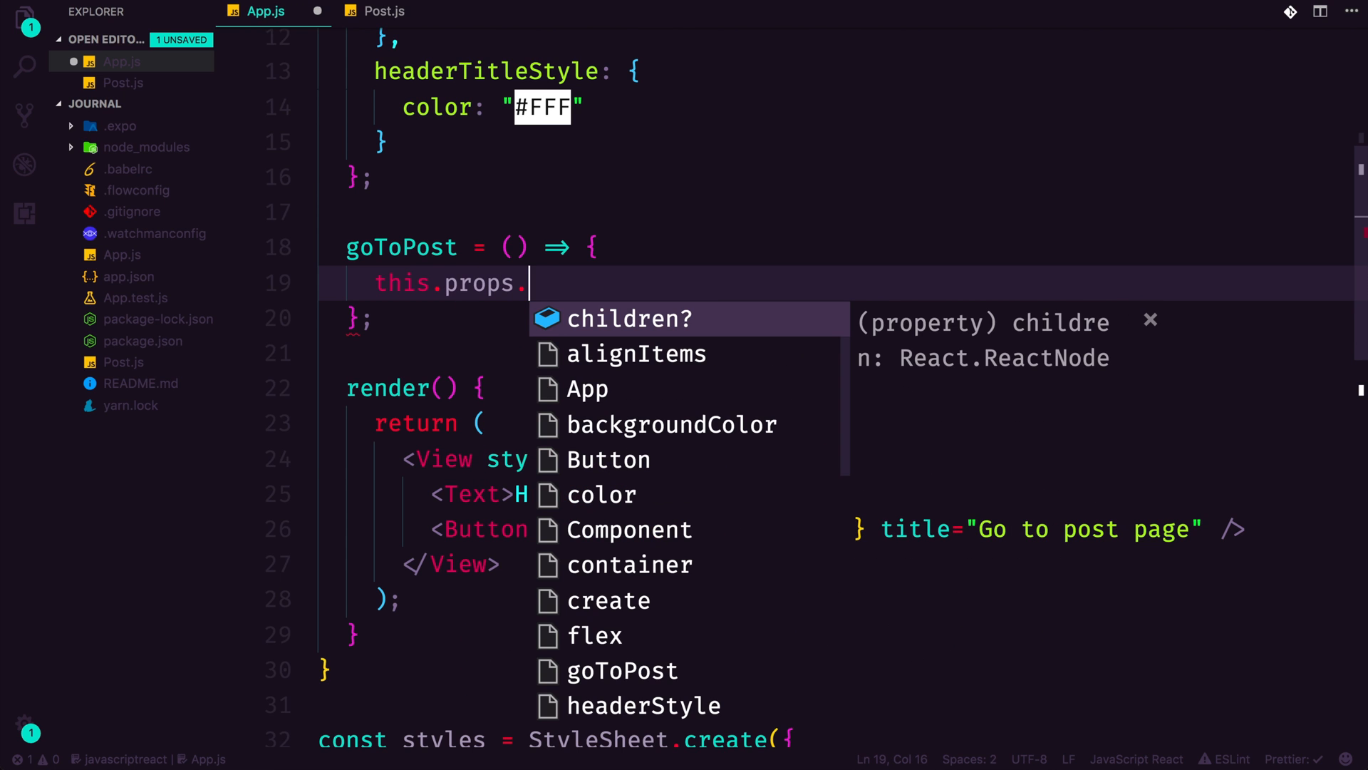
{"action": "type", "text": "navigation"}
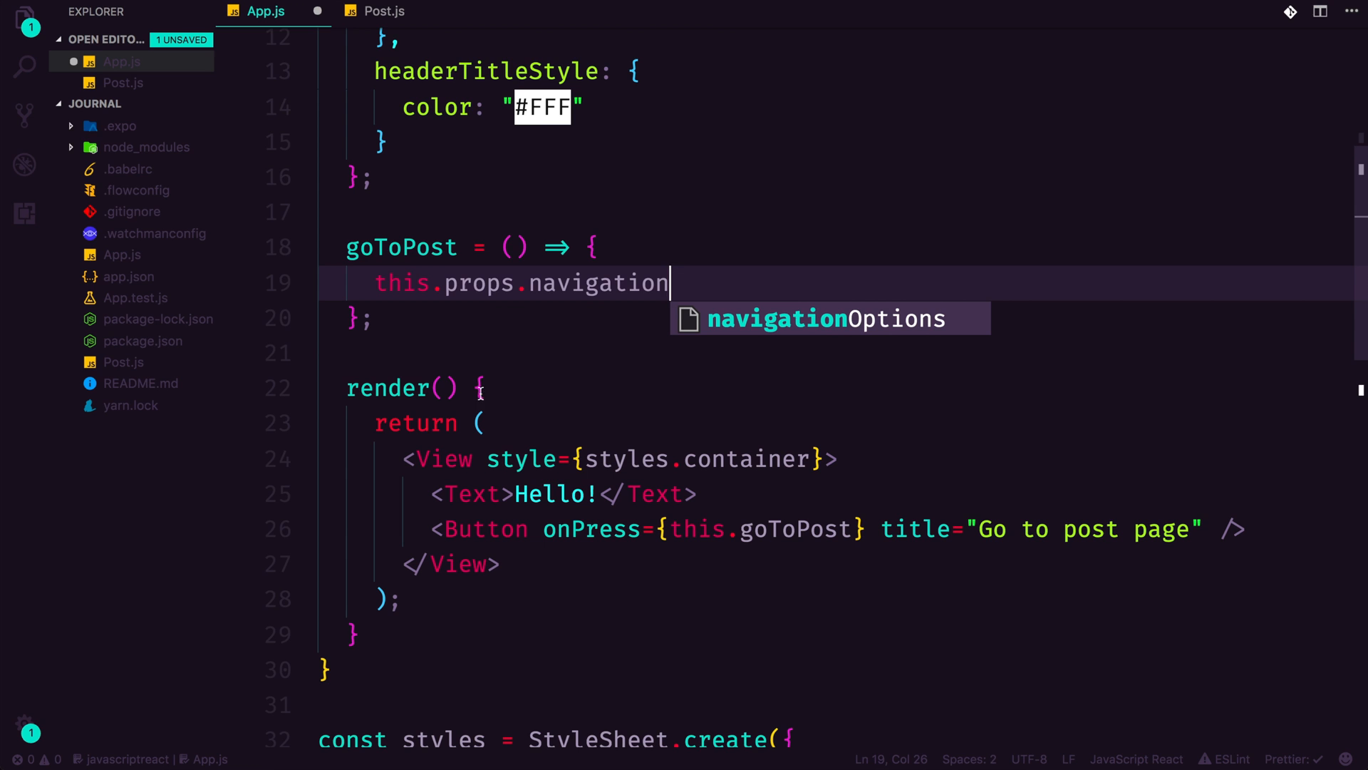
{"action": "scroll", "scroll_direction": "down", "scroll_amount": 3}
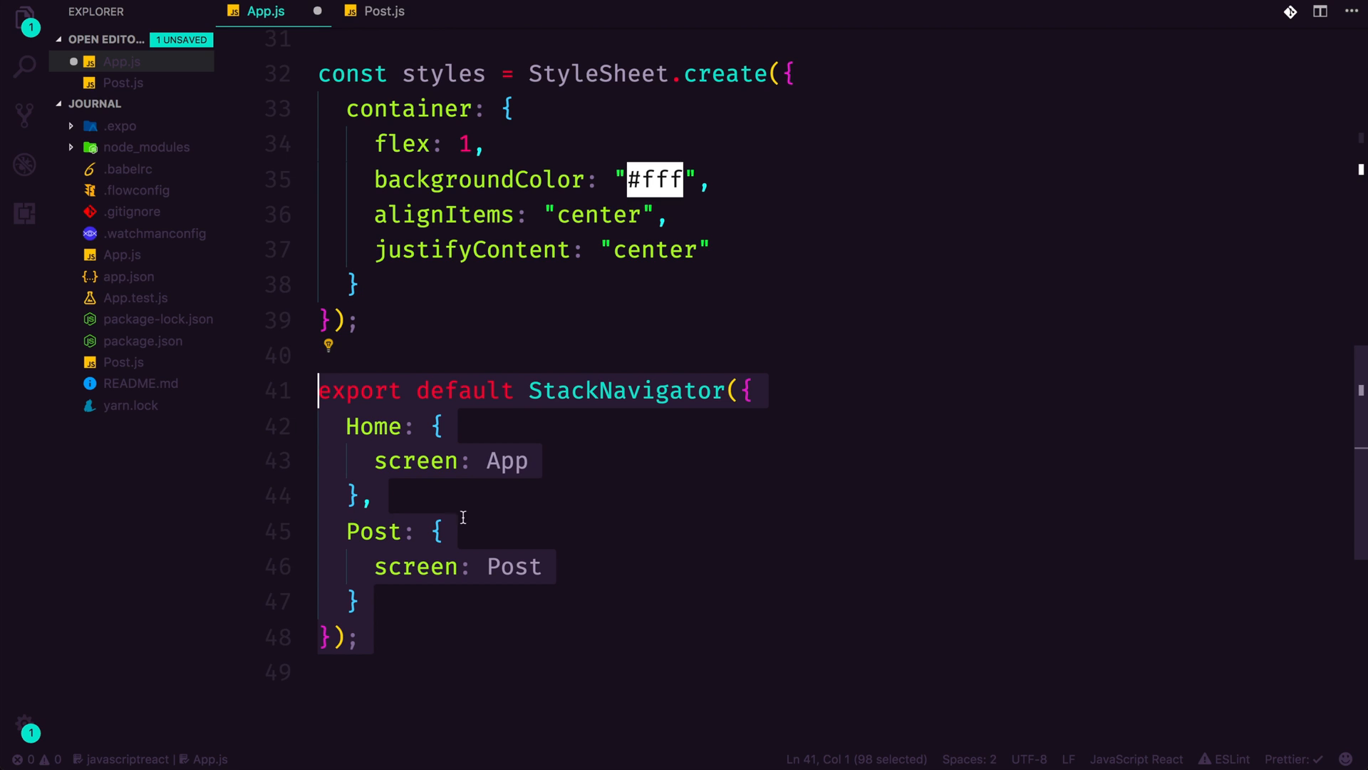
{"action": "mouse_move", "coordinate": [552, 429]}
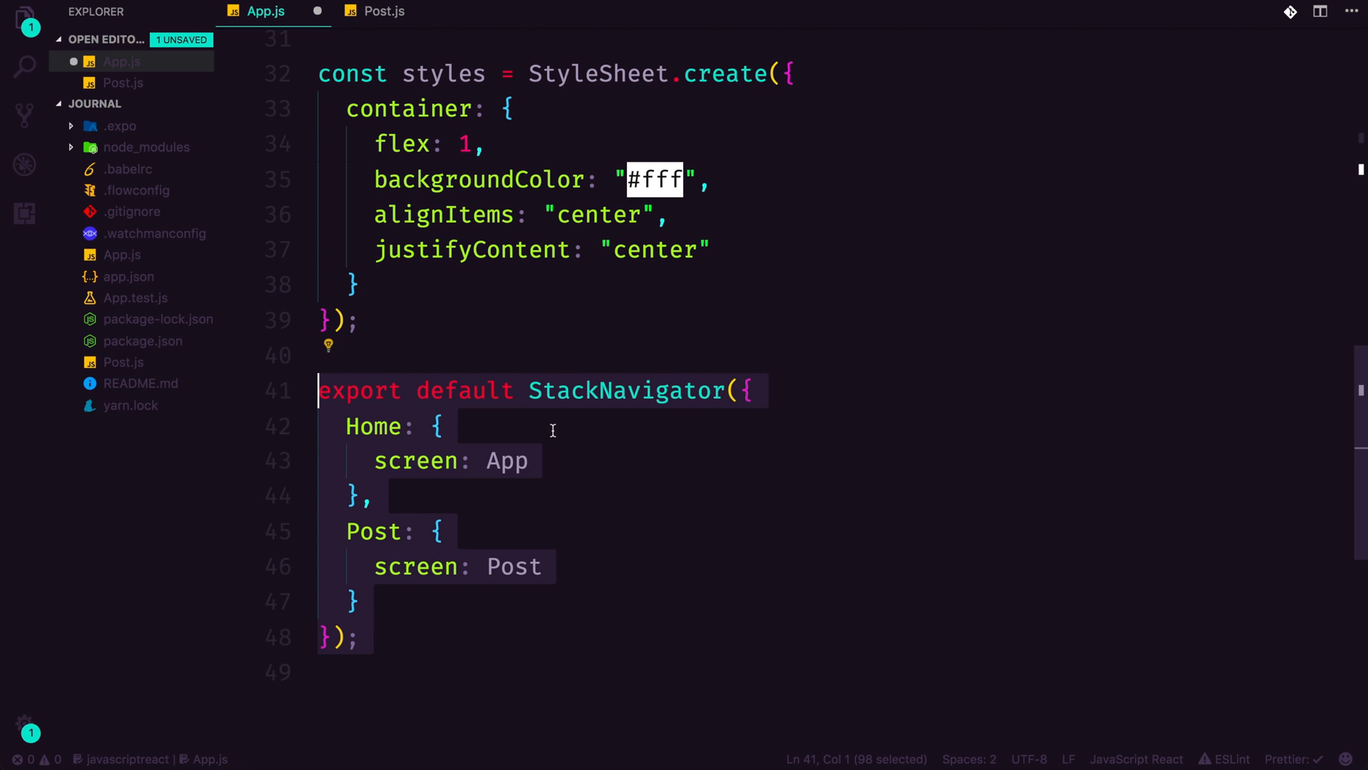
{"action": "left_click", "coordinate": [501, 461]}
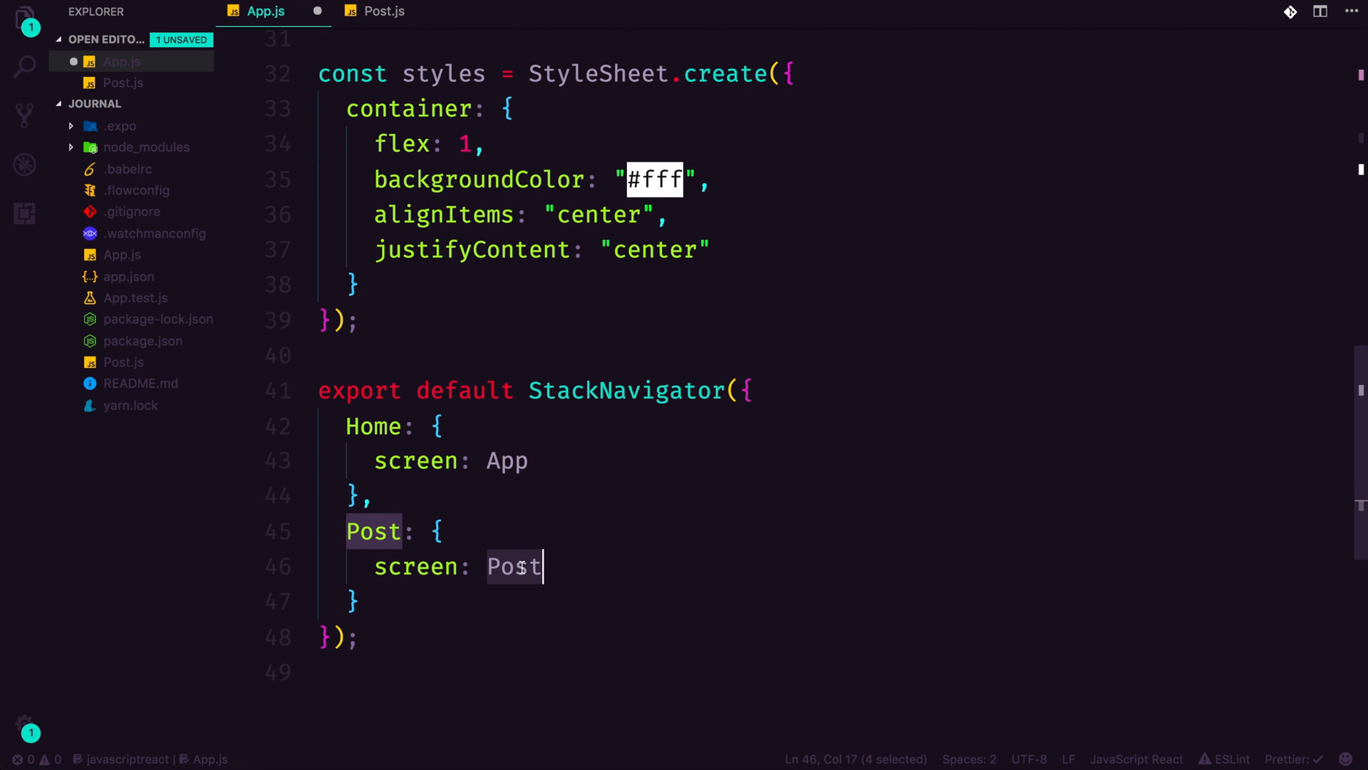
- Complete the call as this.props.navigation.navigate('Post'); and save
{"action": "scroll", "scroll_direction": "up", "scroll_amount": 3}
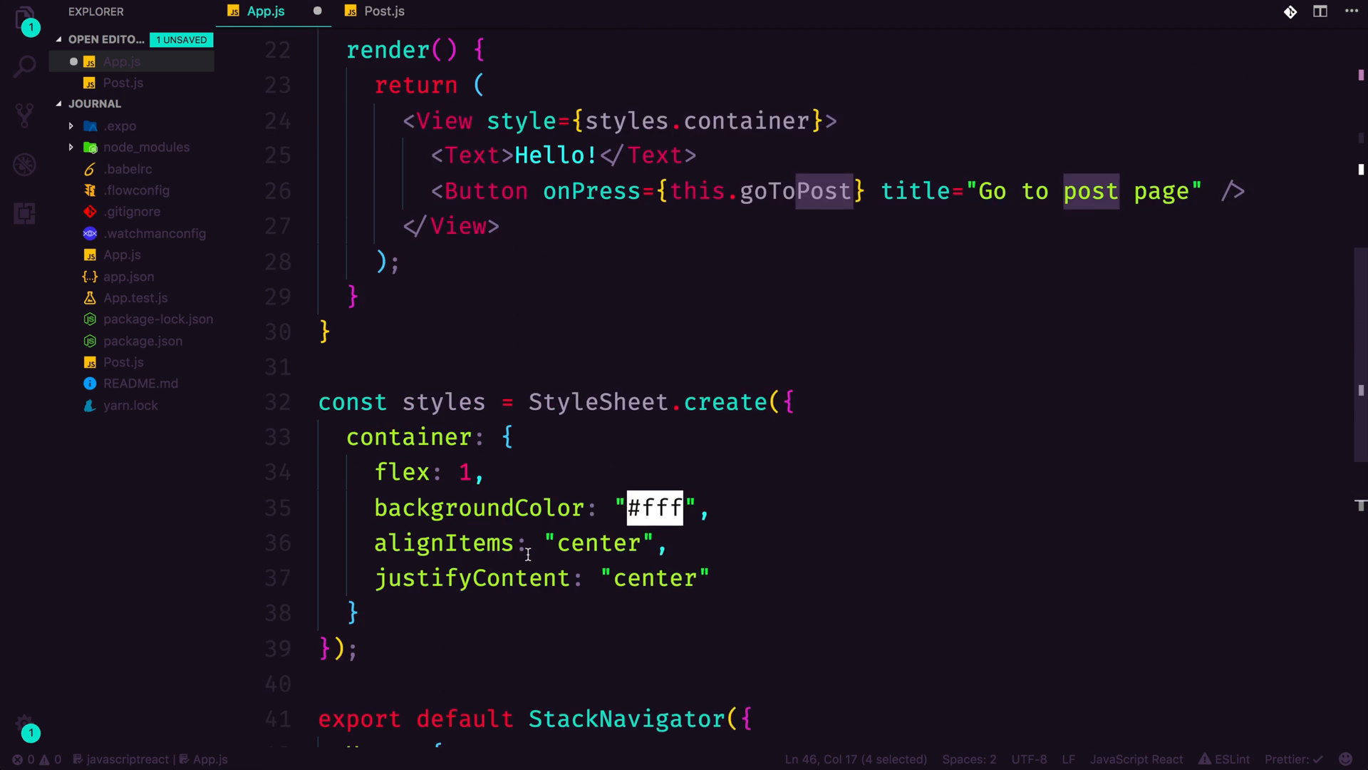
{"action": "scroll", "scroll_direction": "up", "scroll_amount": 3}
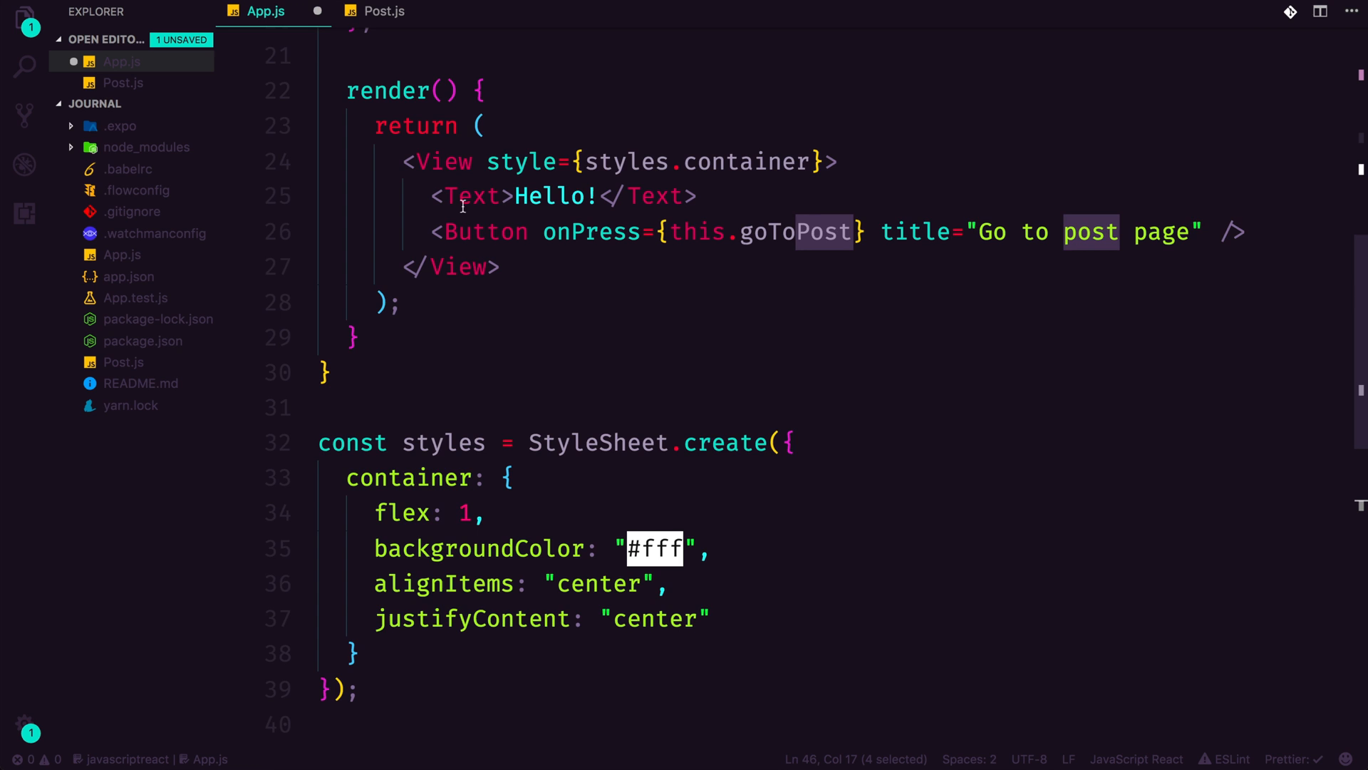
{"action": "scroll", "scroll_direction": "up", "scroll_amount": 3}
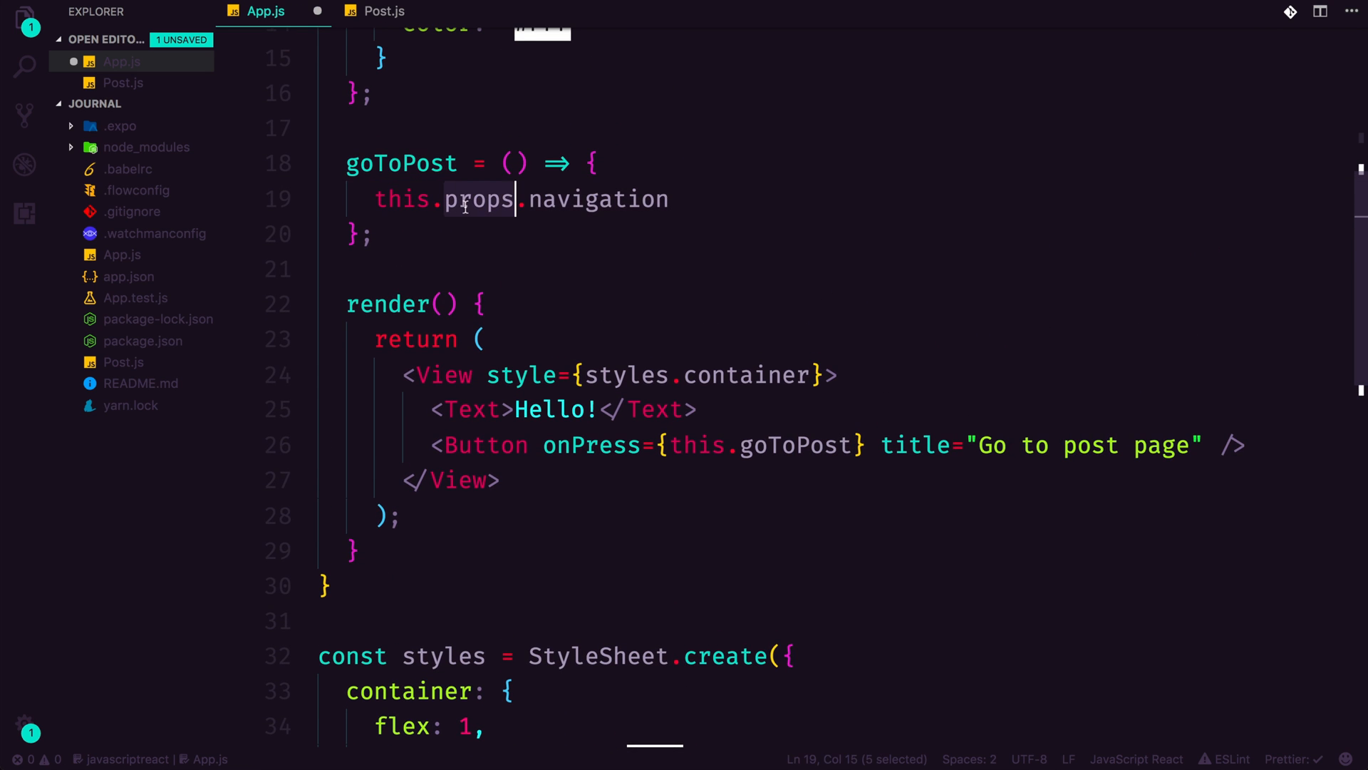
{"action": "type", "text": "."}
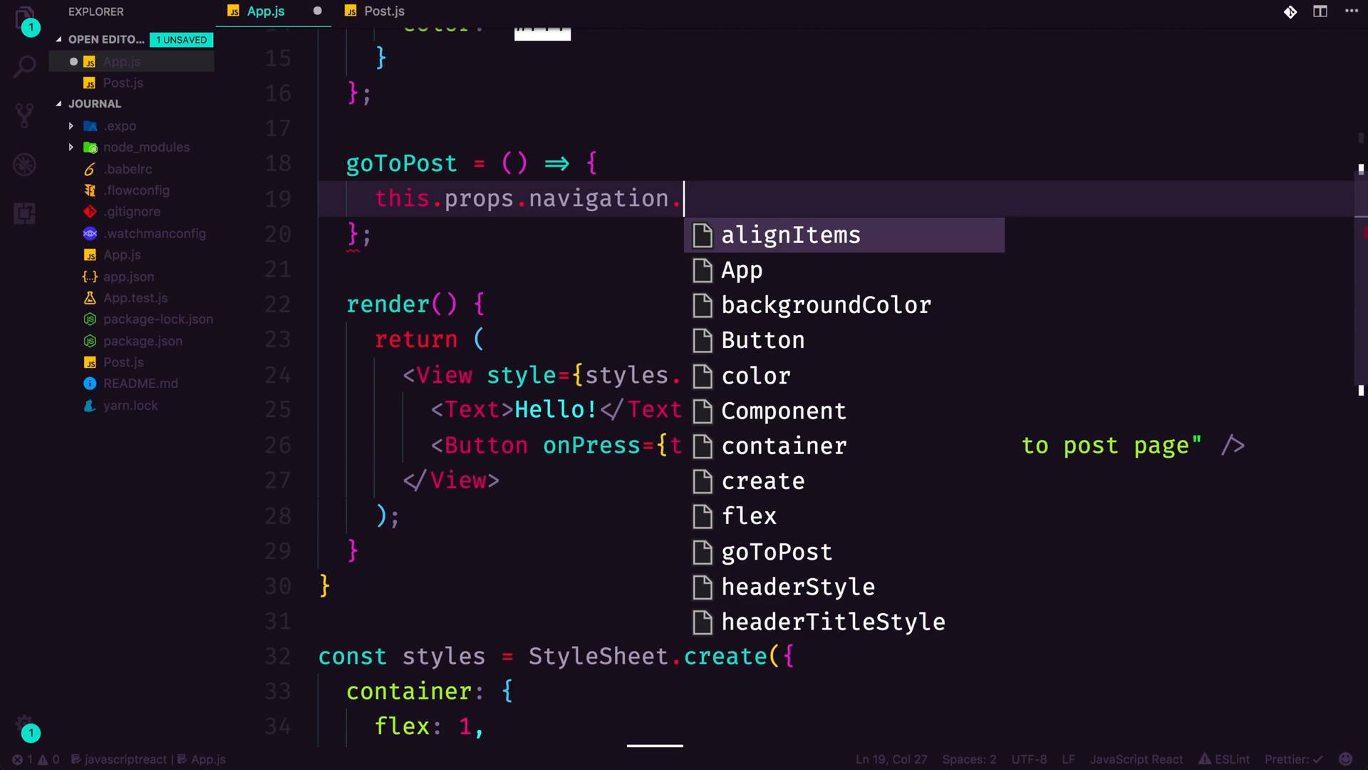
{"action": "type", "text": "n"}
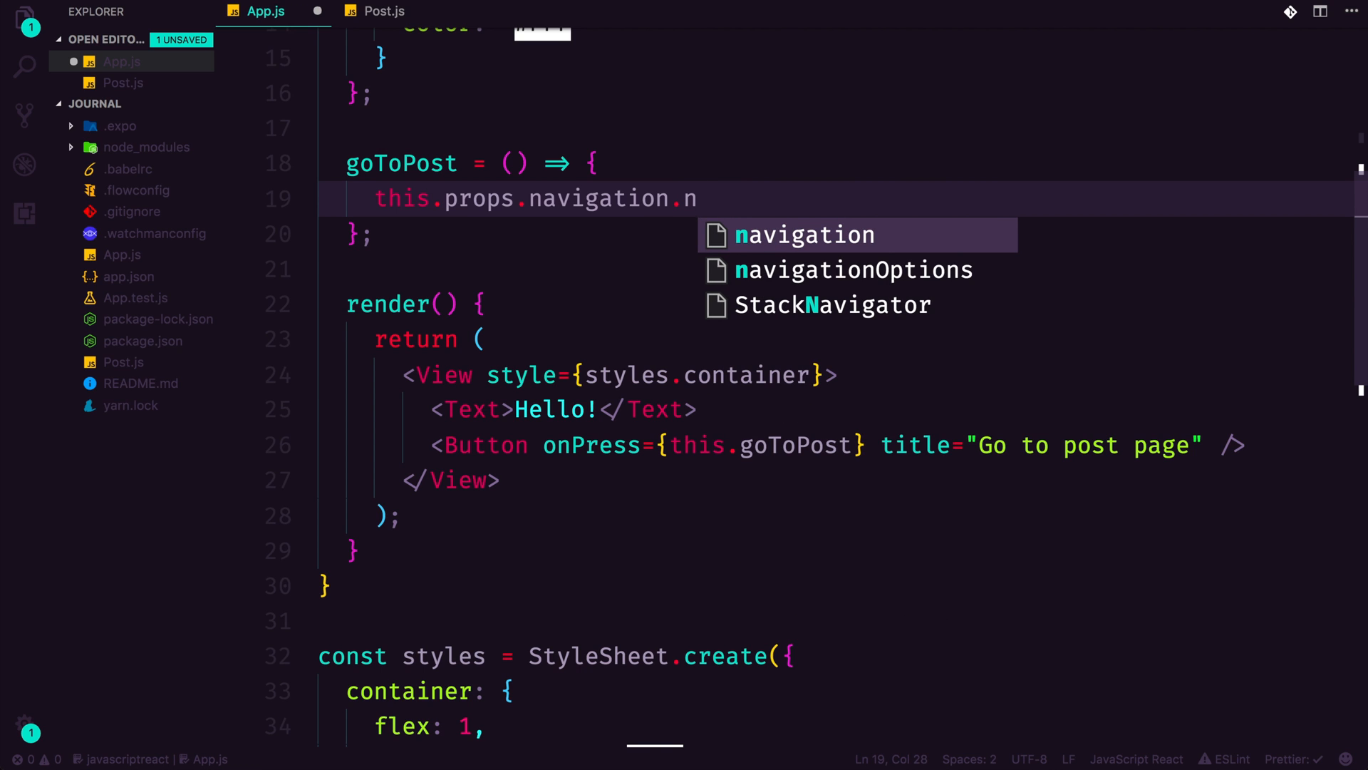
{"action": "type", "text": "avigate('"}
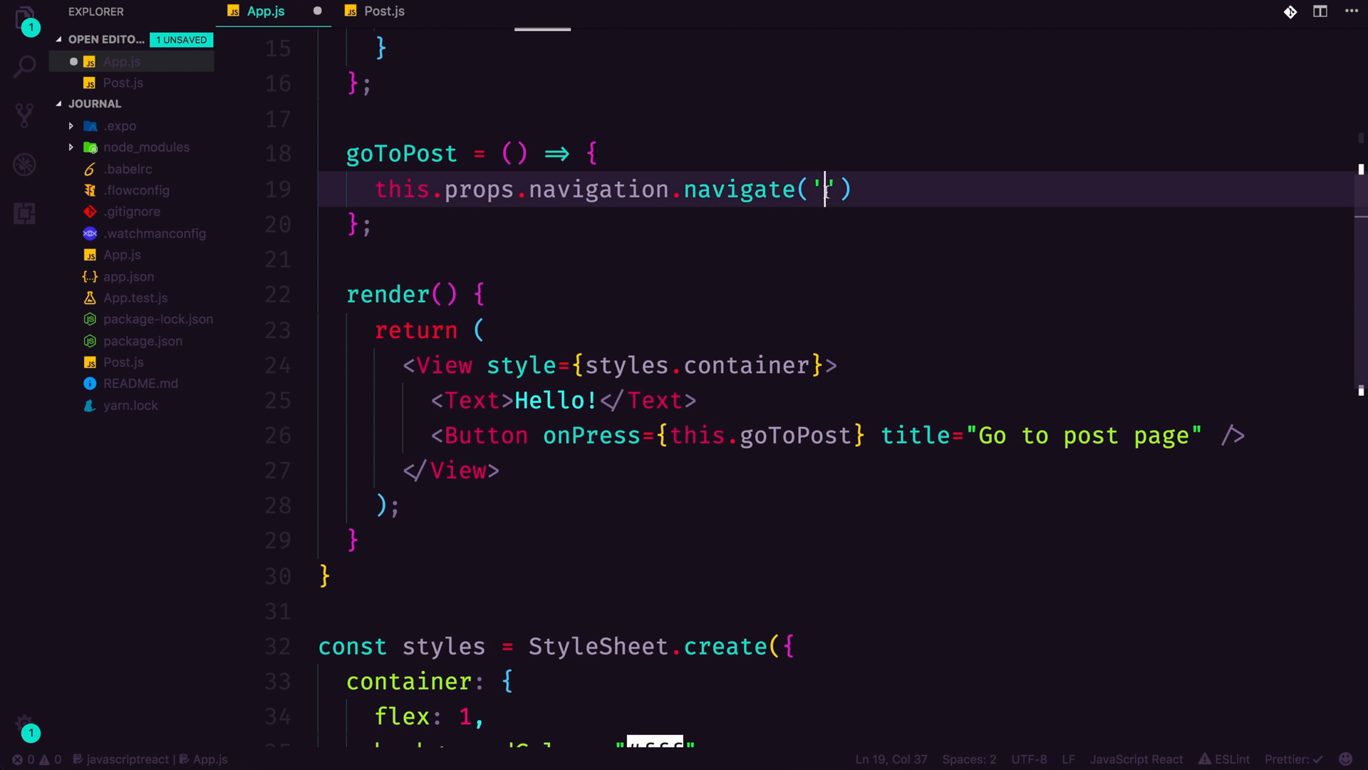
{"action": "type", "text": "Post');"}
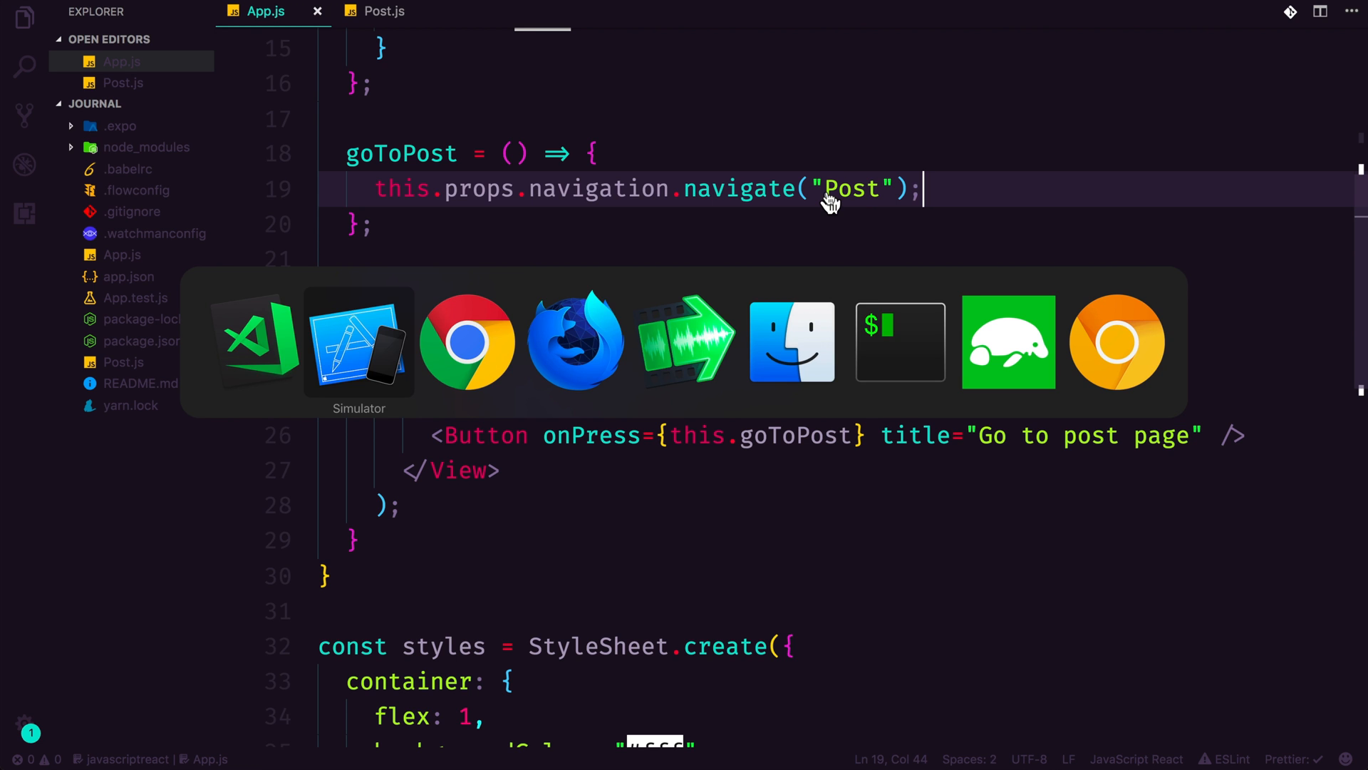
{"action": "left_click", "coordinate": [357, 341]}
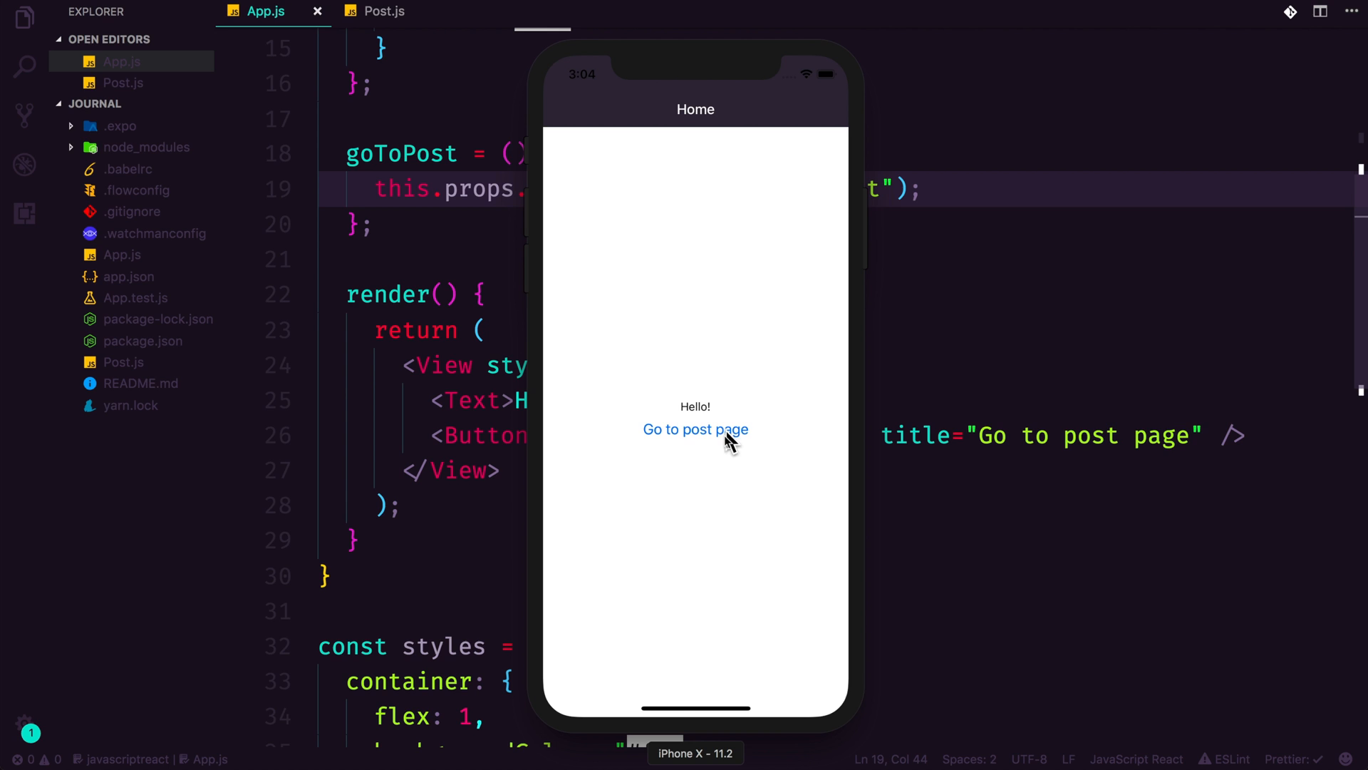
{"action": "mouse_move", "coordinate": [731, 570]}
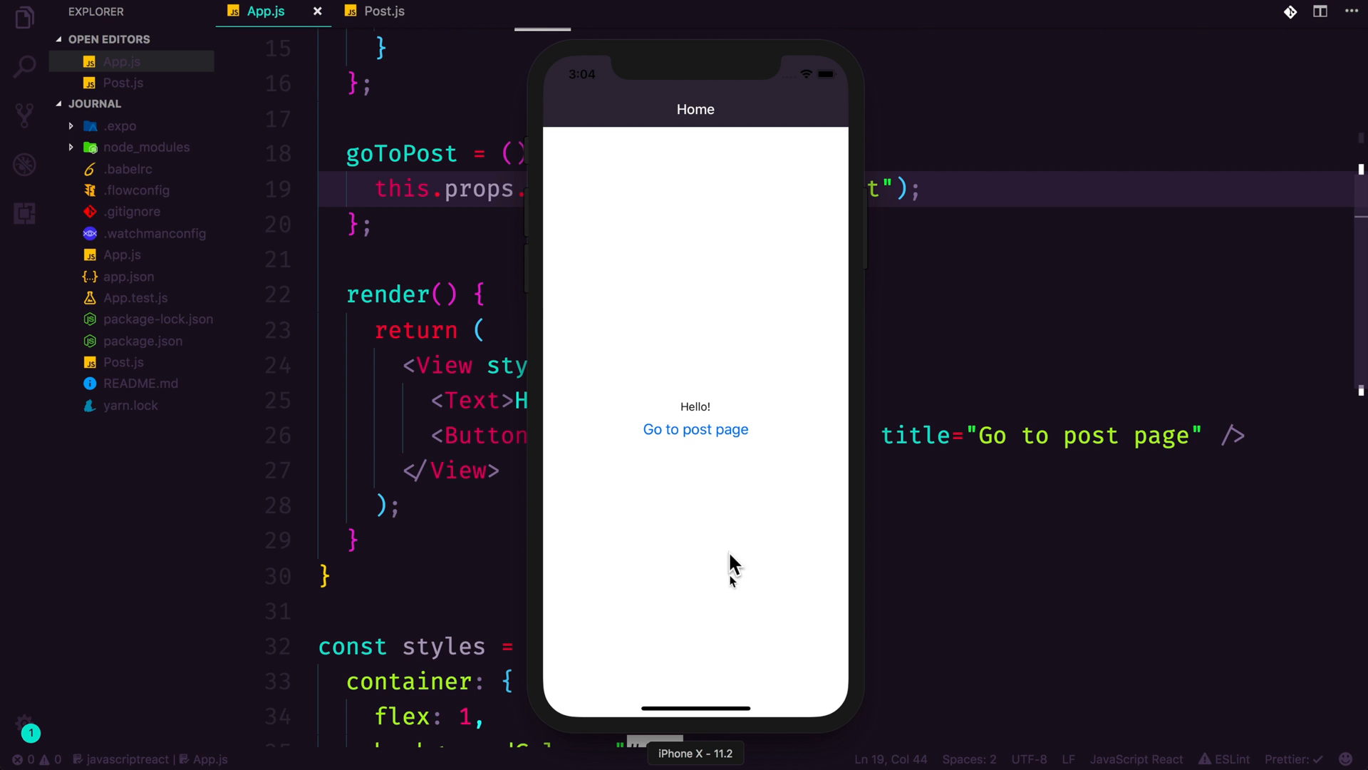
{"action": "left_click", "coordinate": [695, 428]}
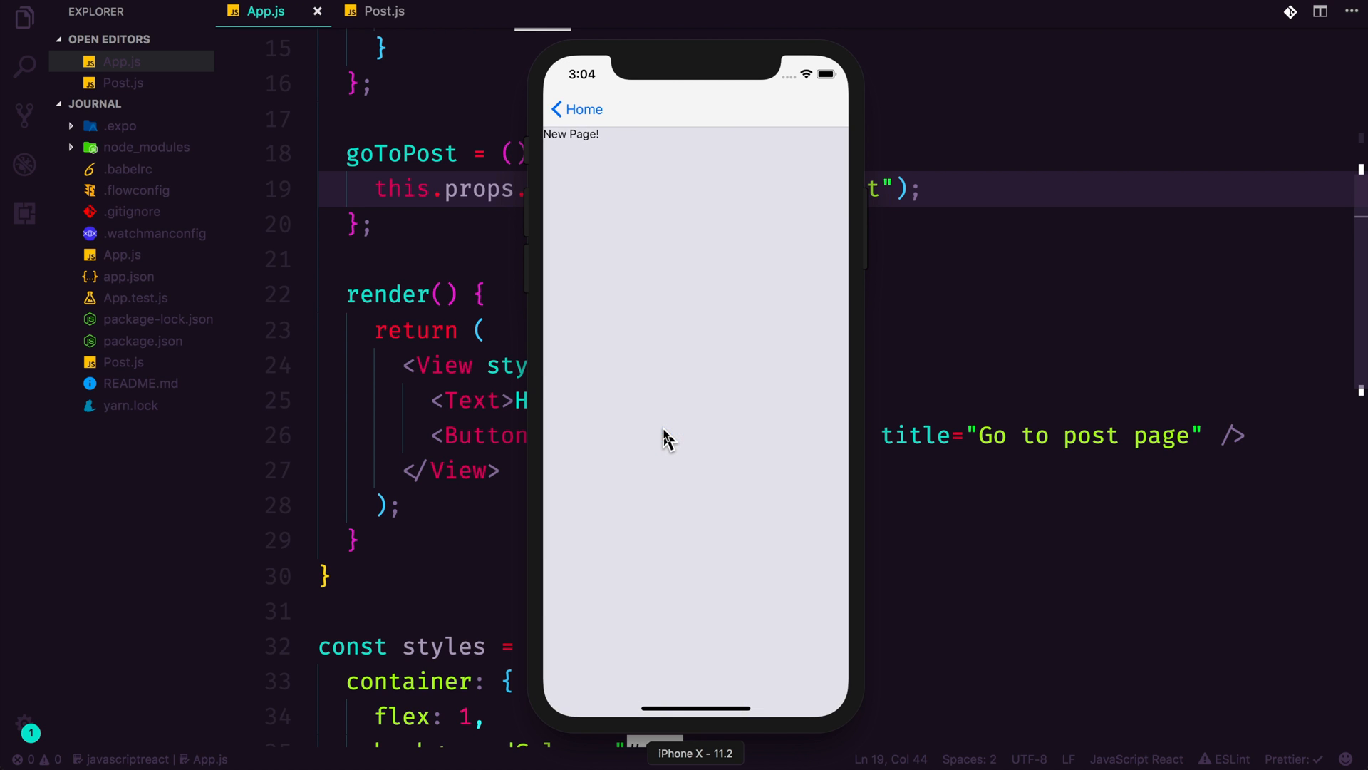
{"action": "mouse_move", "coordinate": [707, 265]}
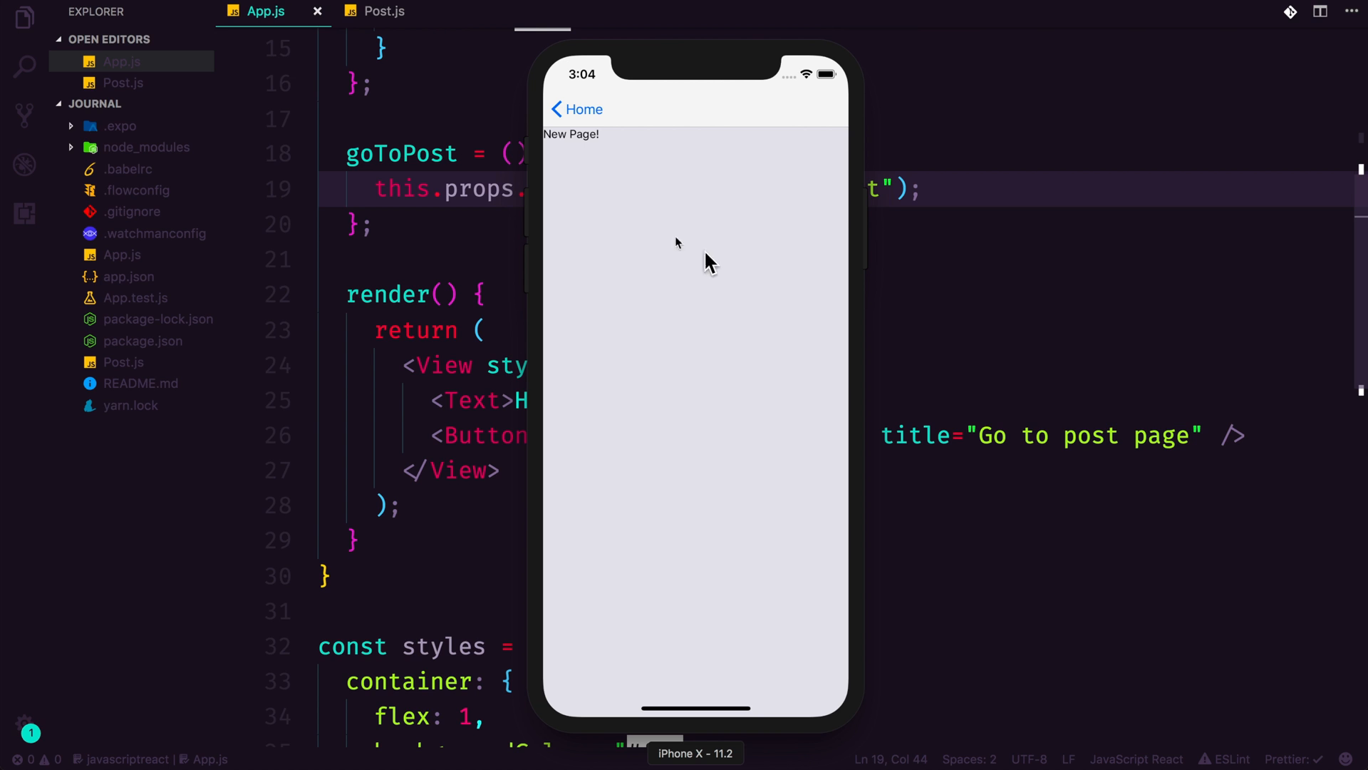
{"action": "mouse_move", "coordinate": [556, 202]}
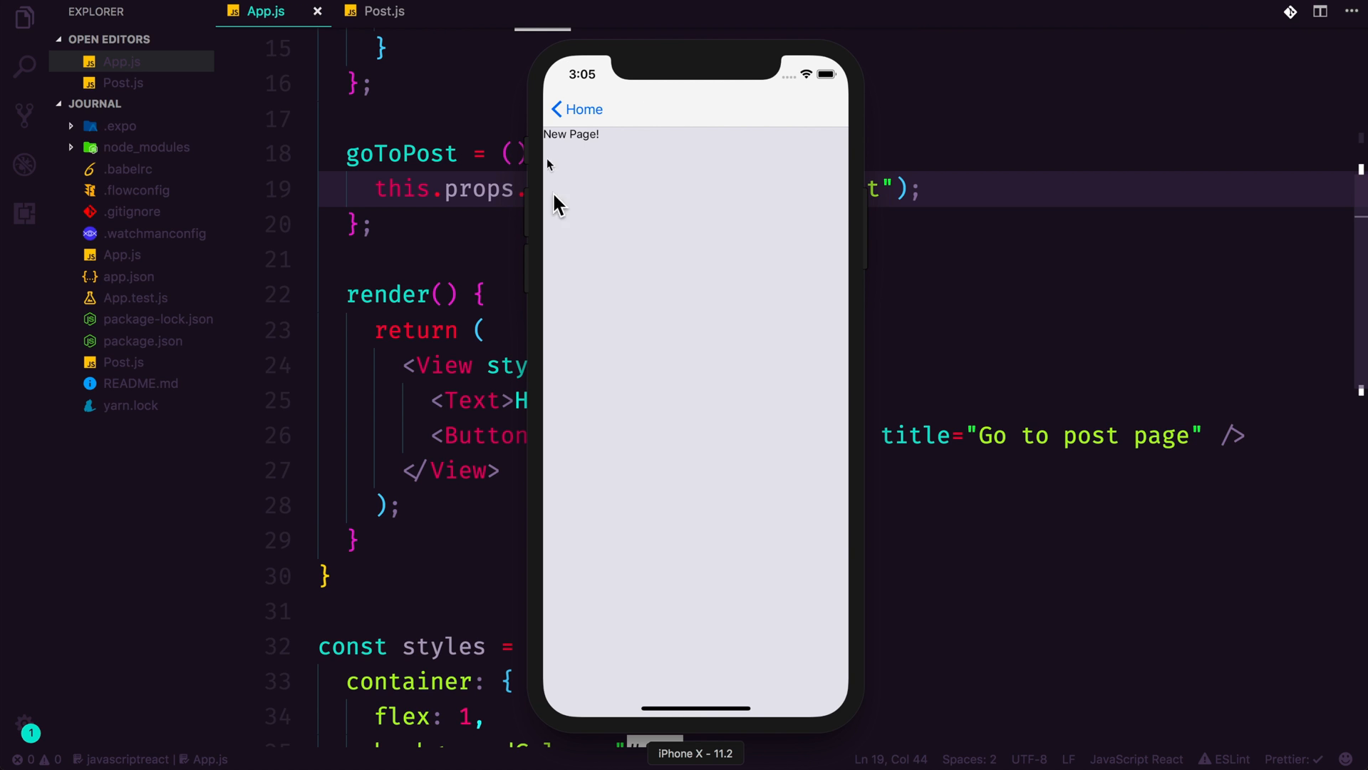
{"action": "mouse_move", "coordinate": [552, 144]}
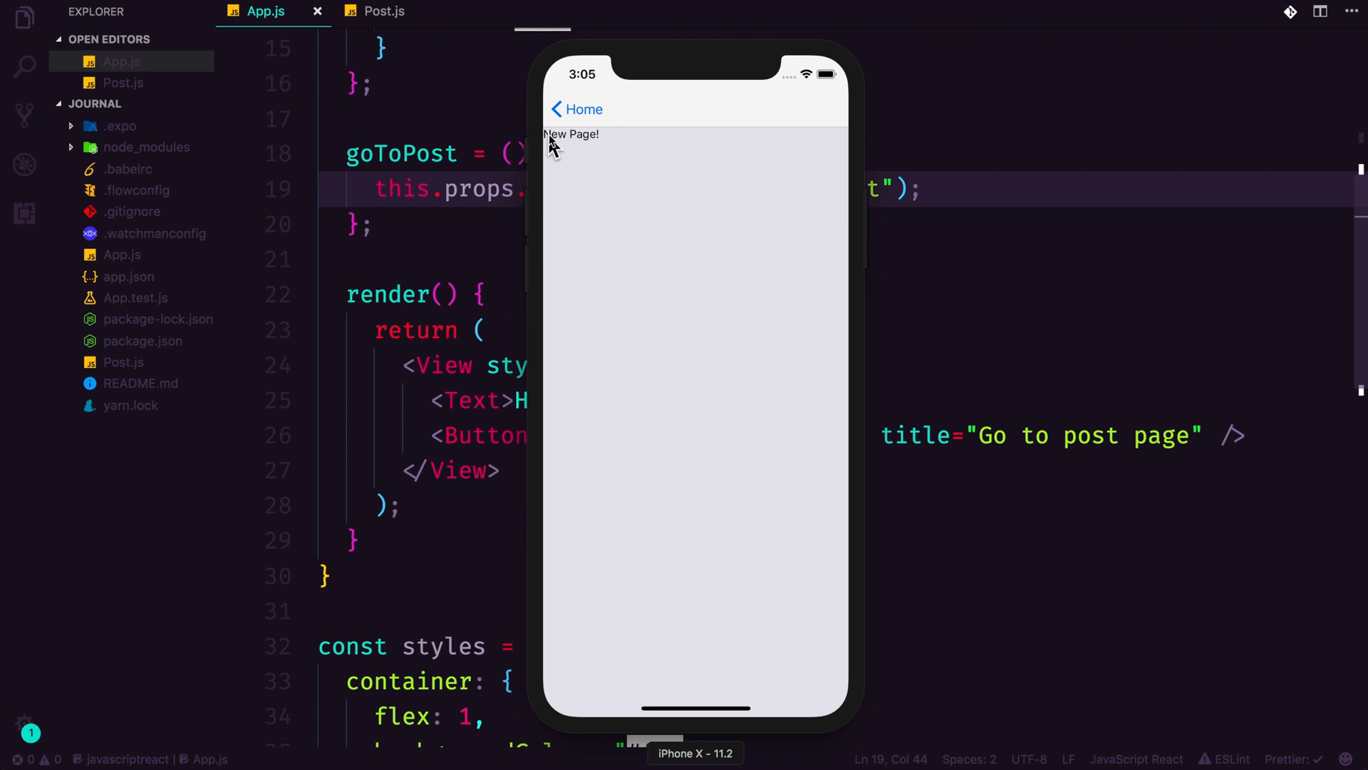
{"action": "mouse_move", "coordinate": [575, 268]}
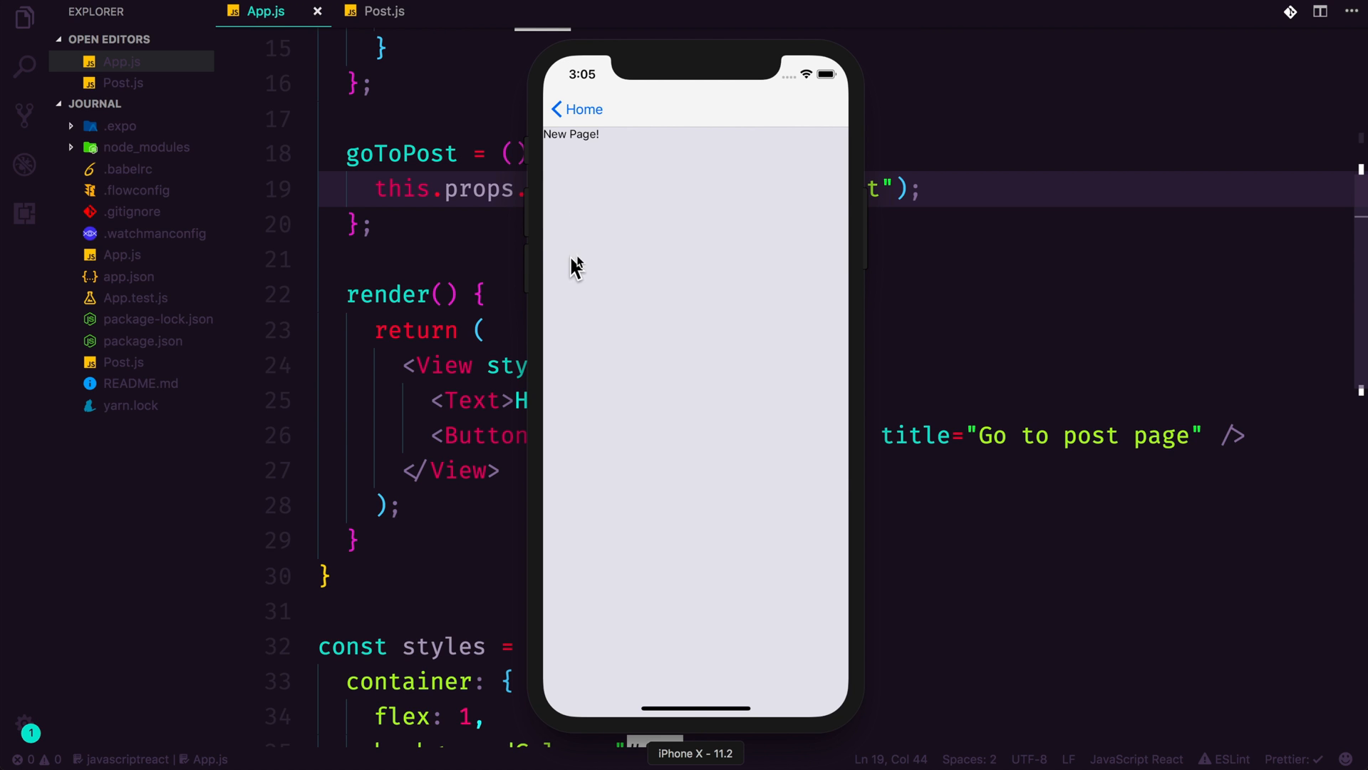
{"action": "left_click", "coordinate": [575, 109]}
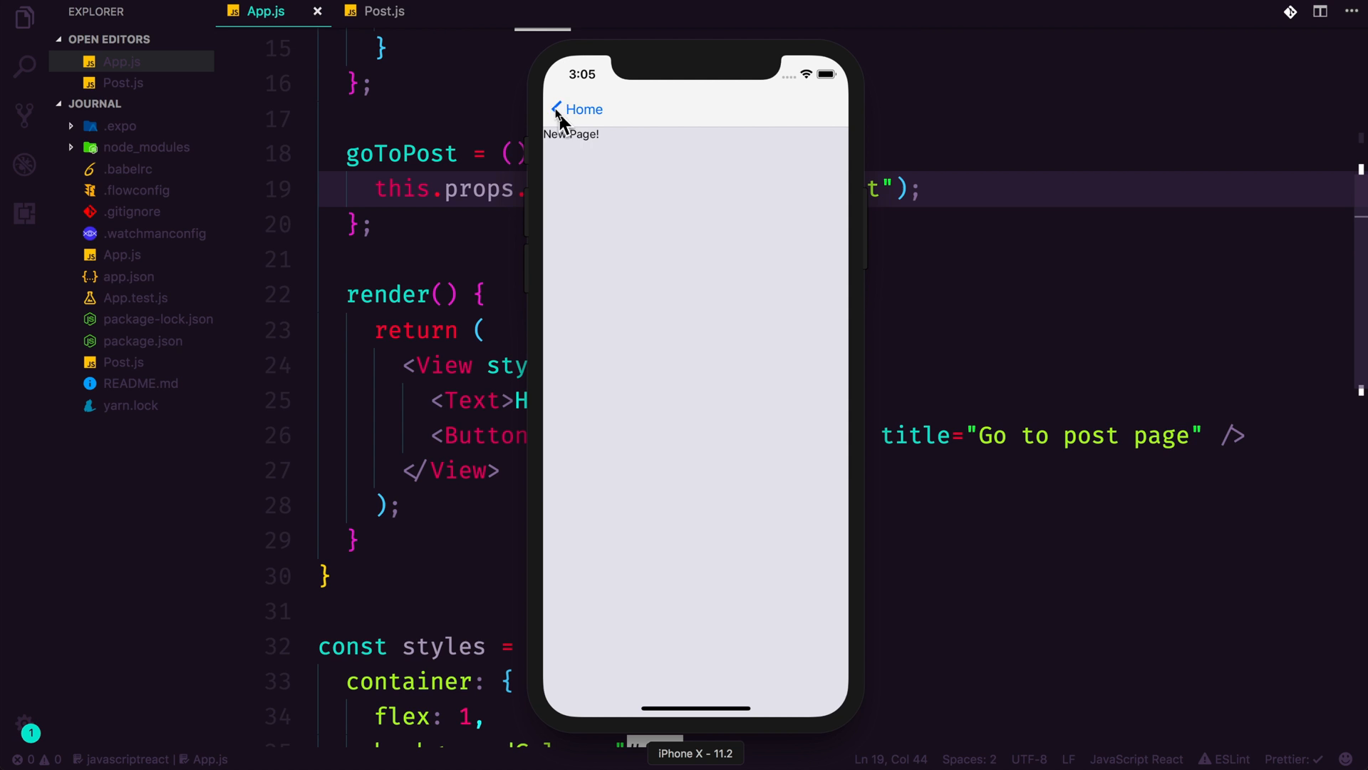
{"action": "mouse_move", "coordinate": [593, 127]}
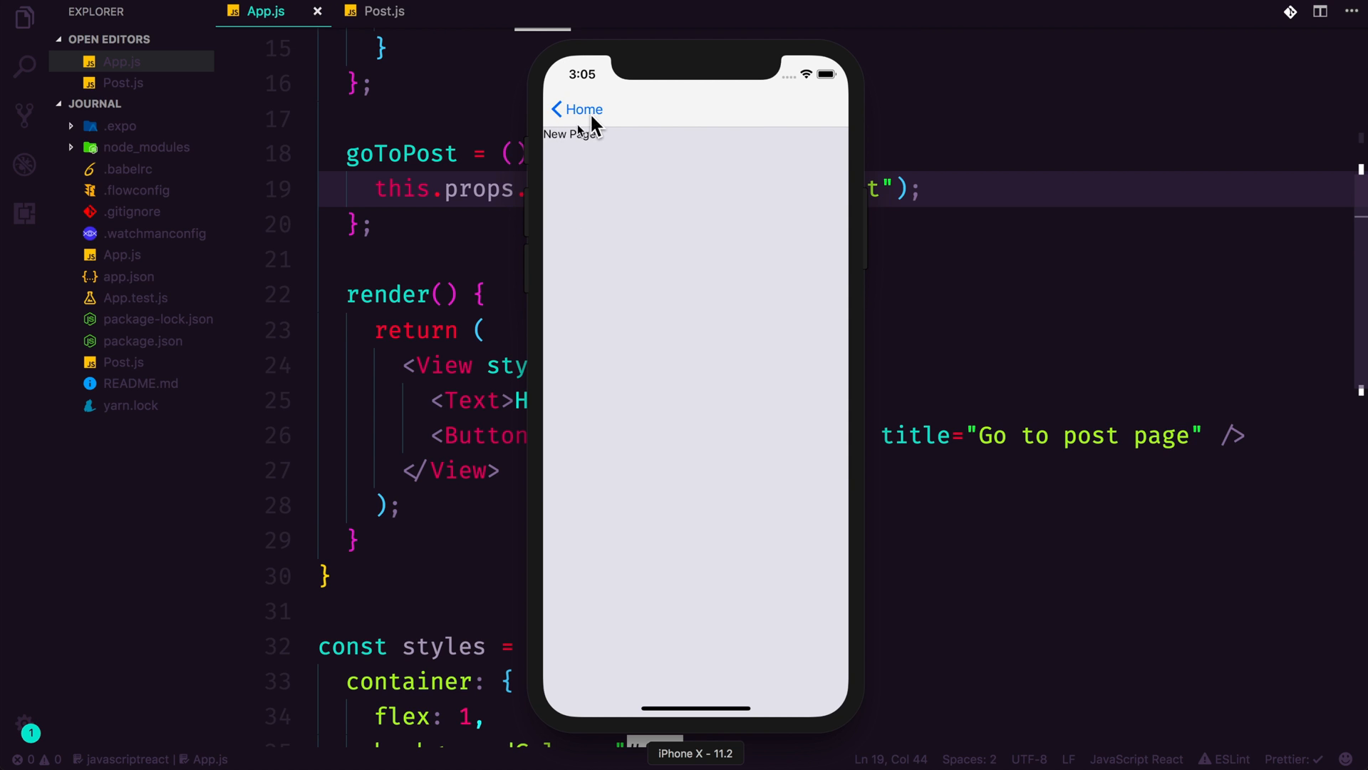
{"action": "mouse_move", "coordinate": [557, 335]}
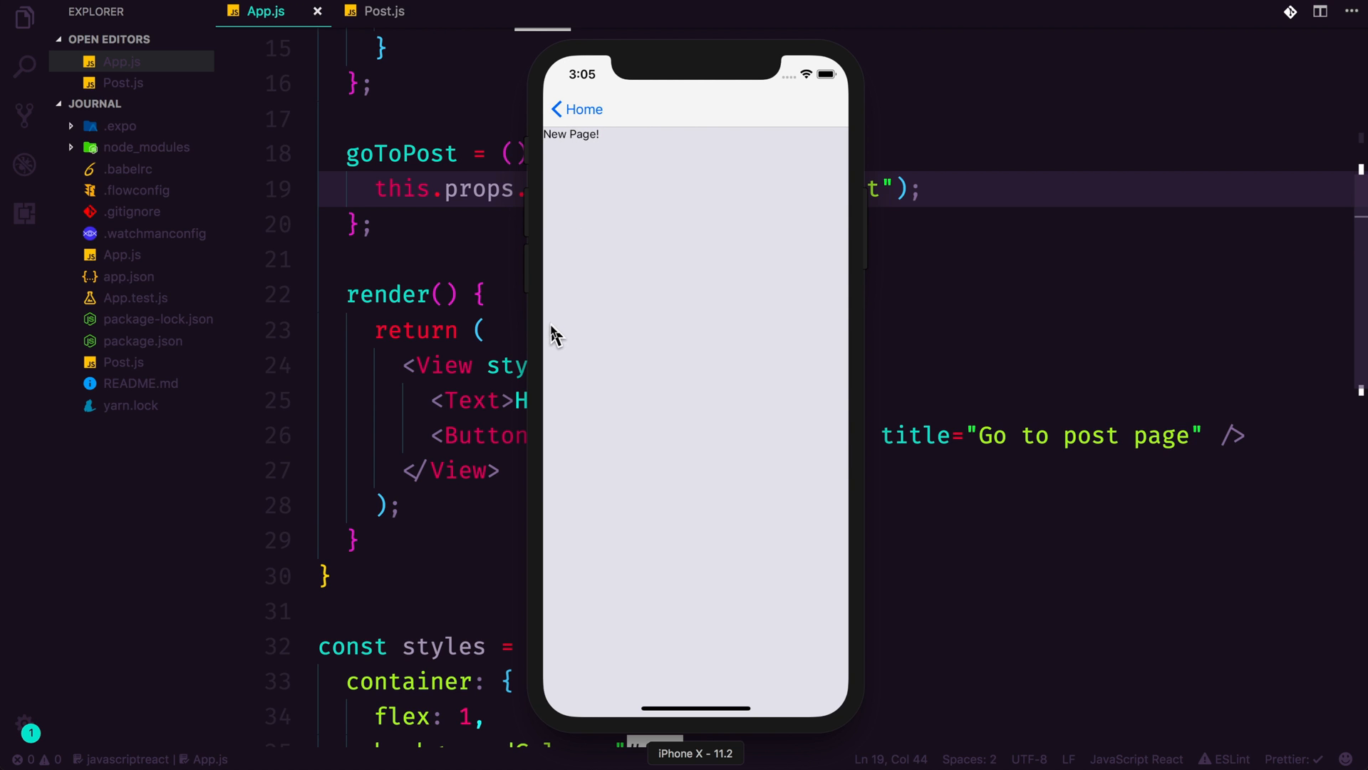
{"action": "left_click", "coordinate": [576, 109]}
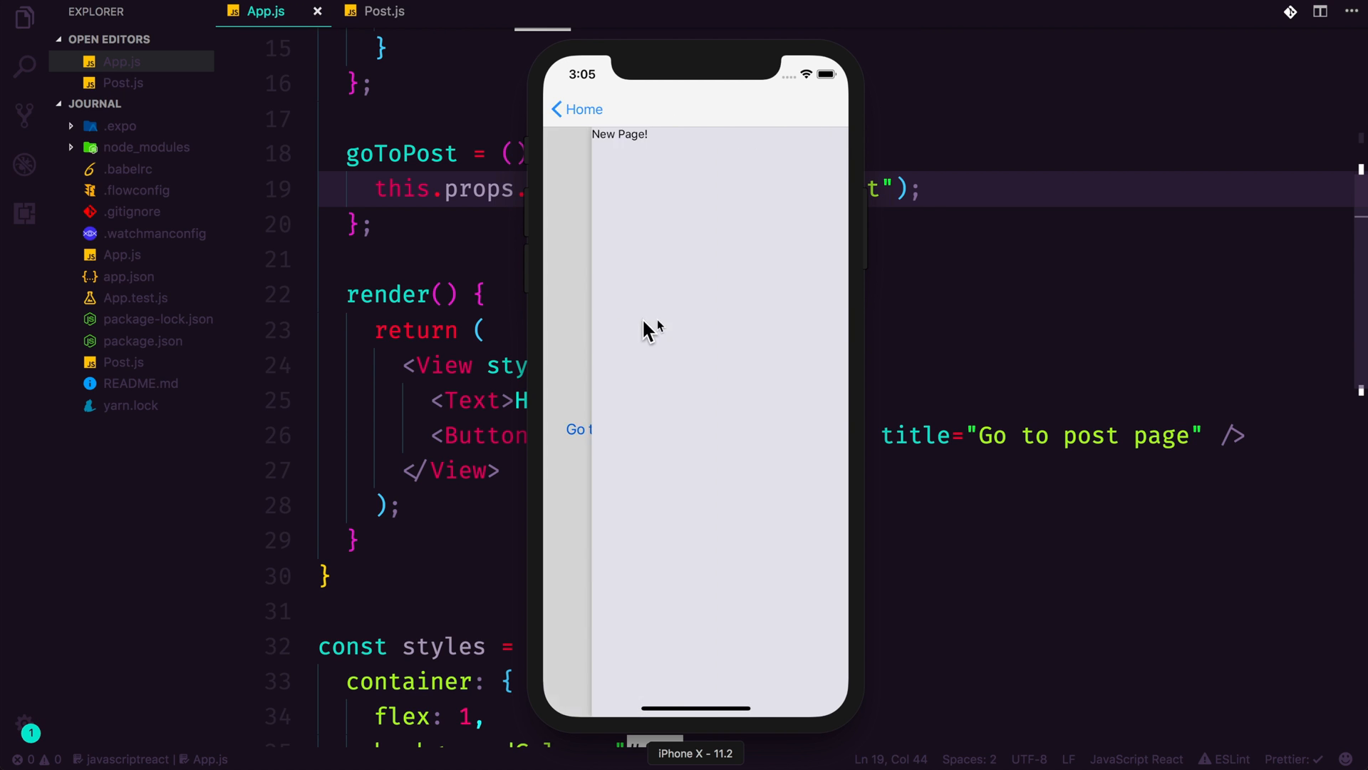
{"action": "mouse_move", "coordinate": [598, 358]}
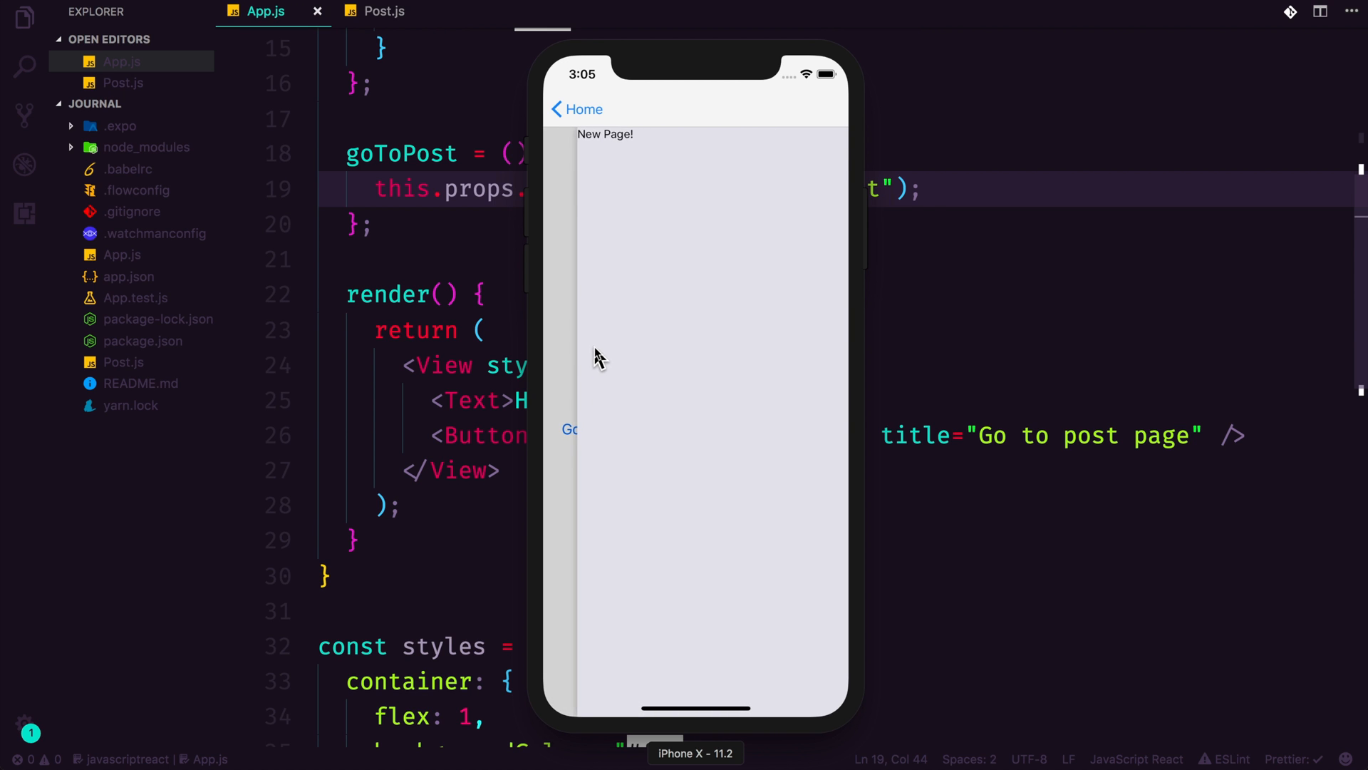
{"action": "left_click", "coordinate": [575, 109]}
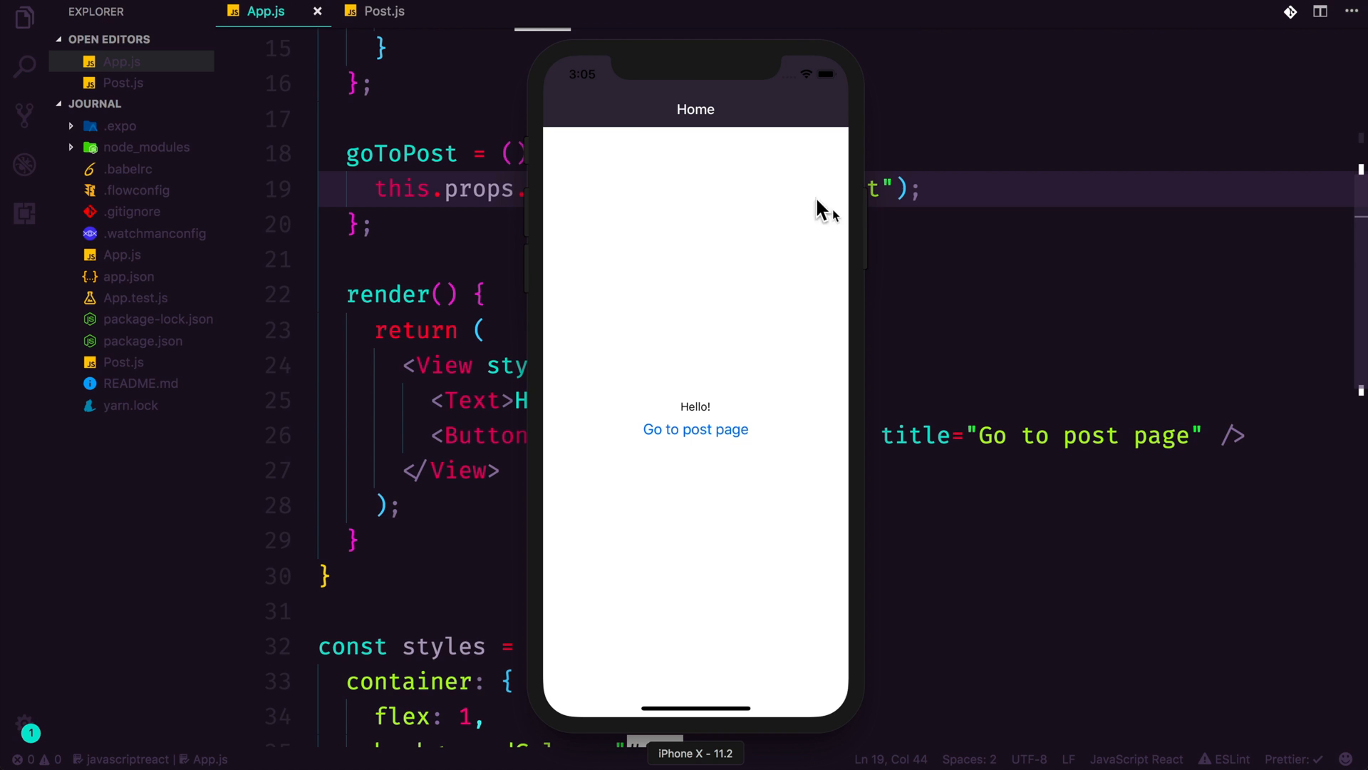
{"action": "mouse_move", "coordinate": [695, 392]}
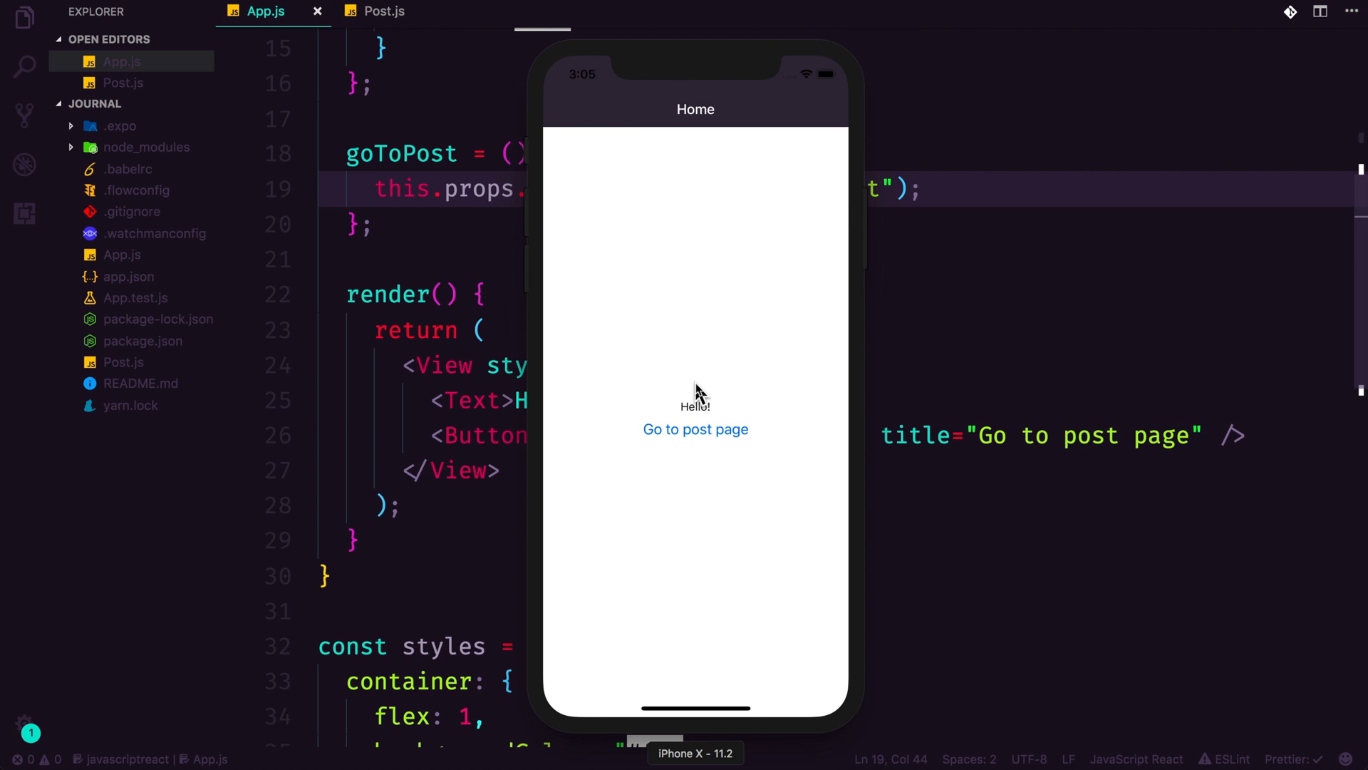
{"action": "mouse_move", "coordinate": [443, 459]}
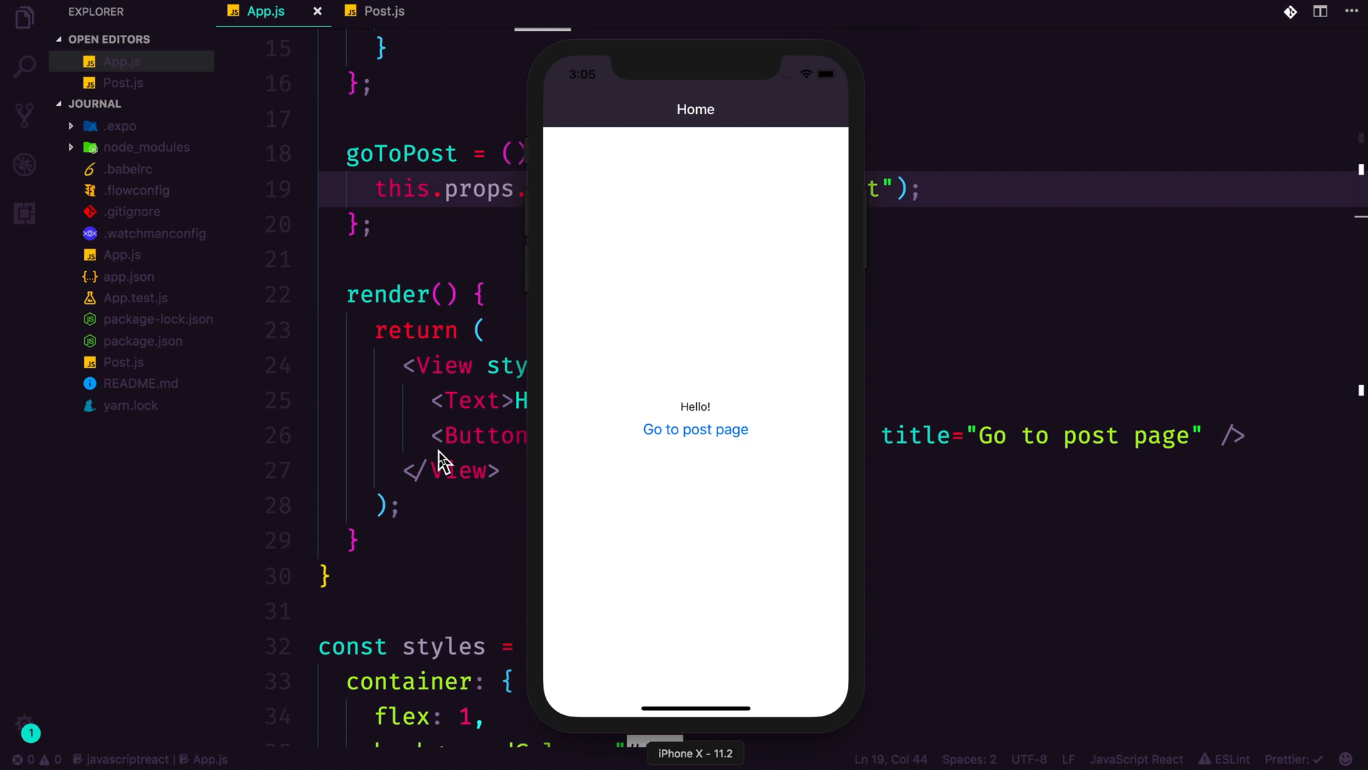
{"action": "mouse_move", "coordinate": [458, 459]}
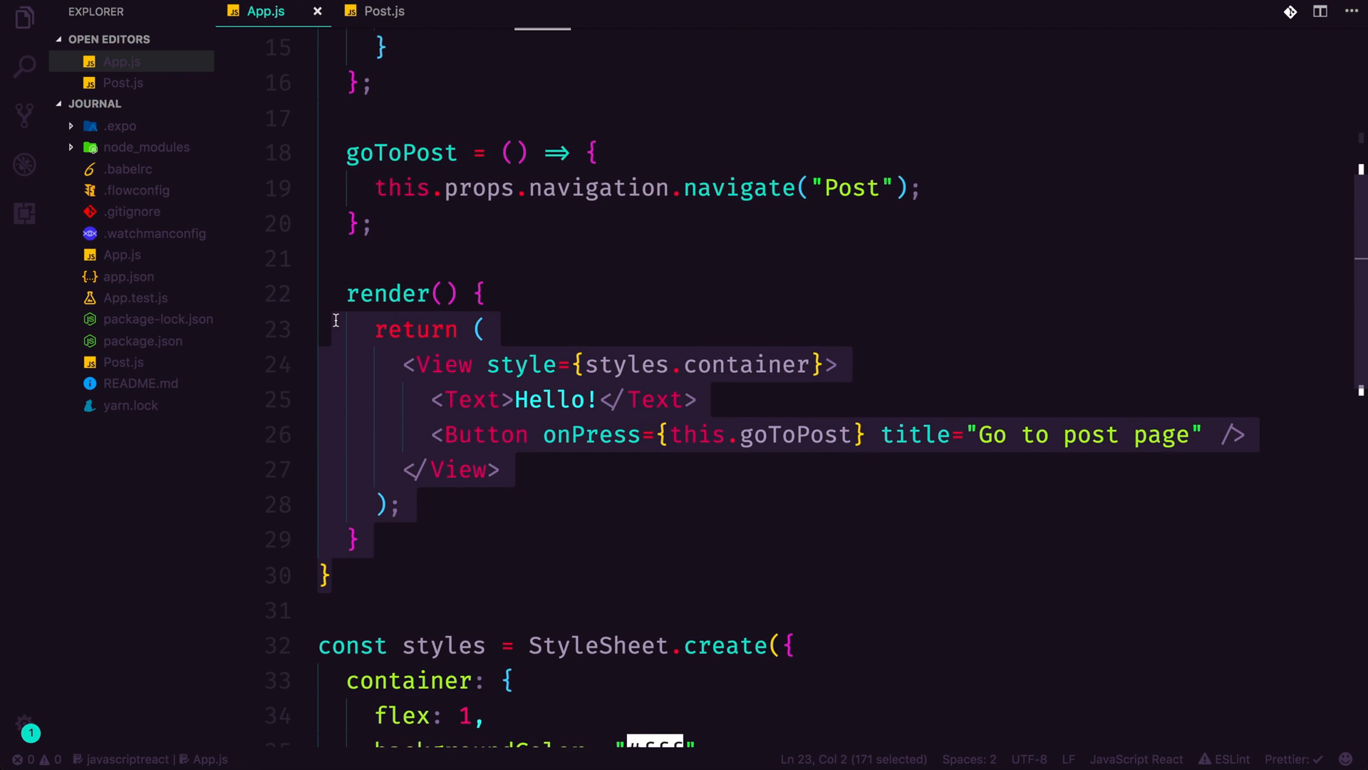
- Paste the copied navigationOptions into Post.js, retitle it Post and save
{"action": "scroll", "scroll_direction": "up", "scroll_amount": 3}
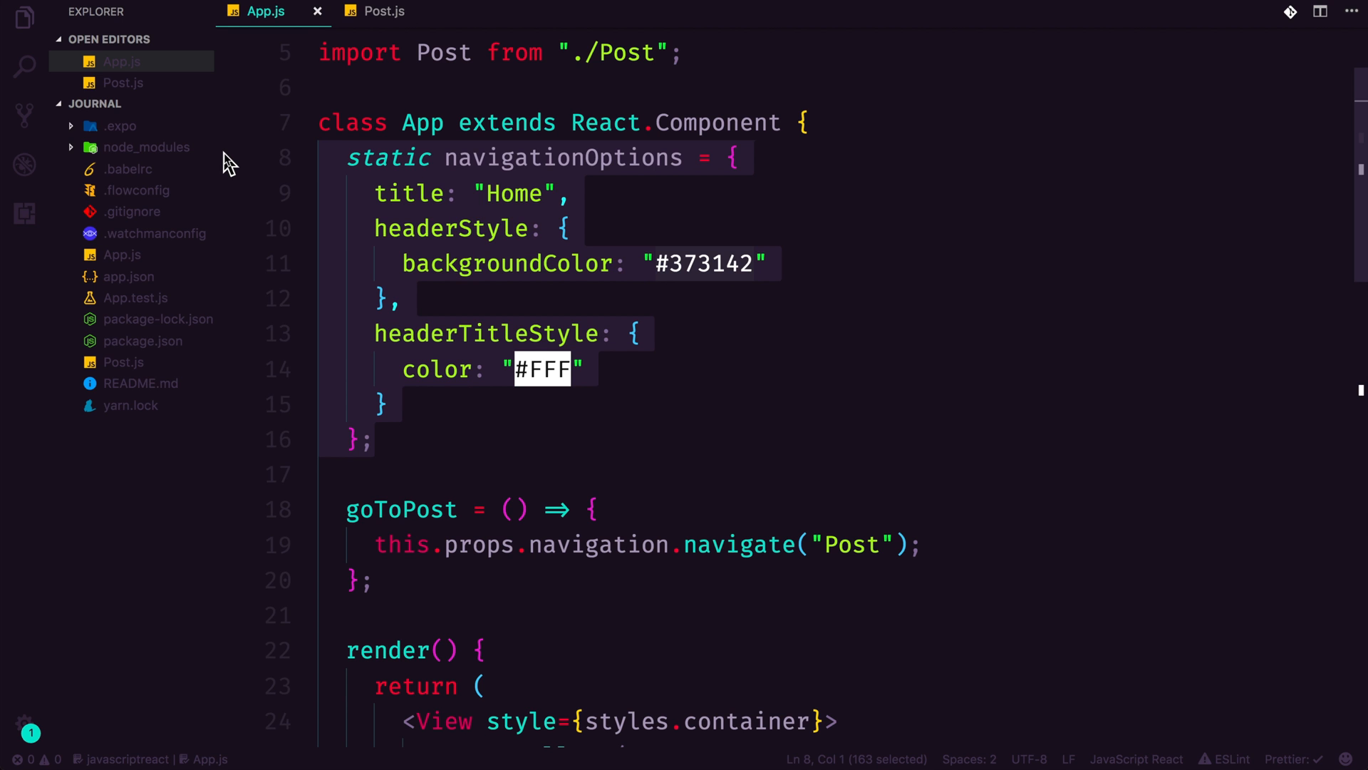
{"action": "left_click", "coordinate": [382, 10]}
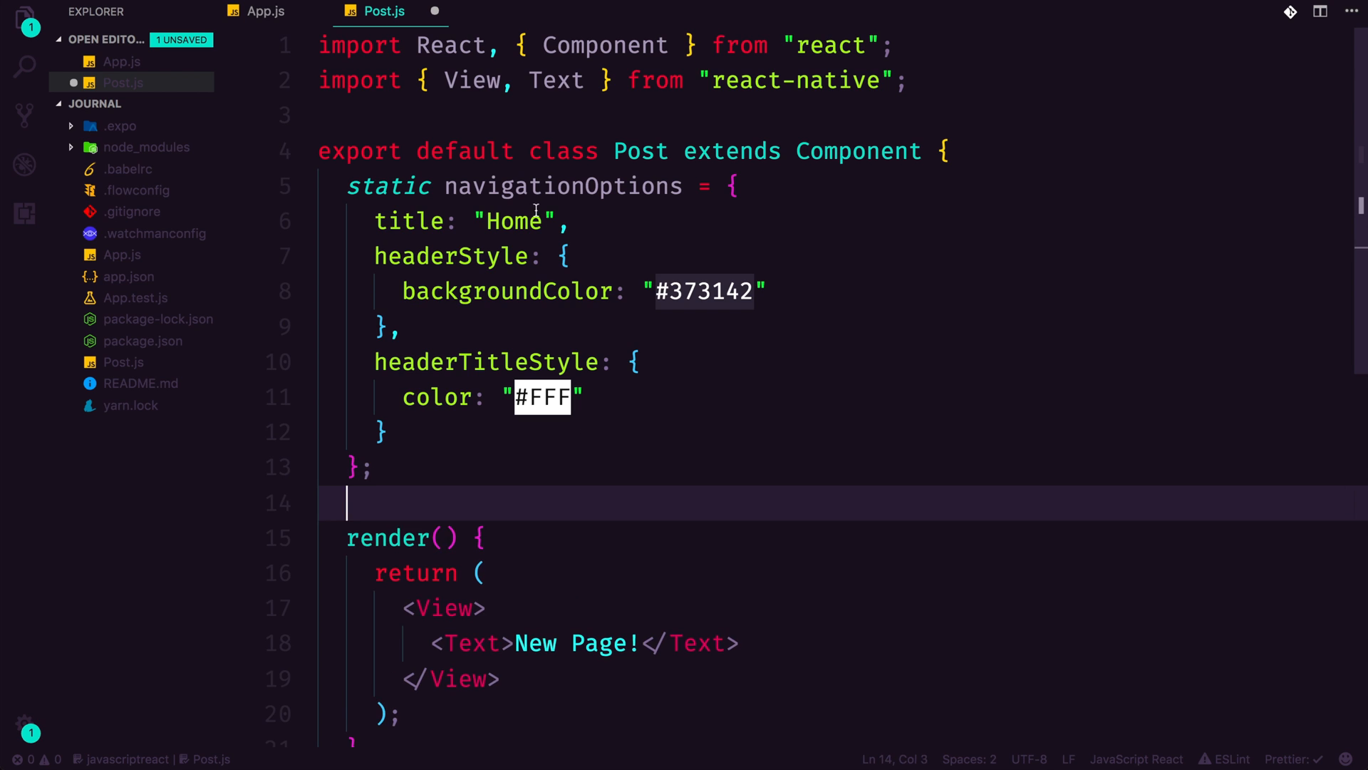
{"action": "type", "text": "Post"}
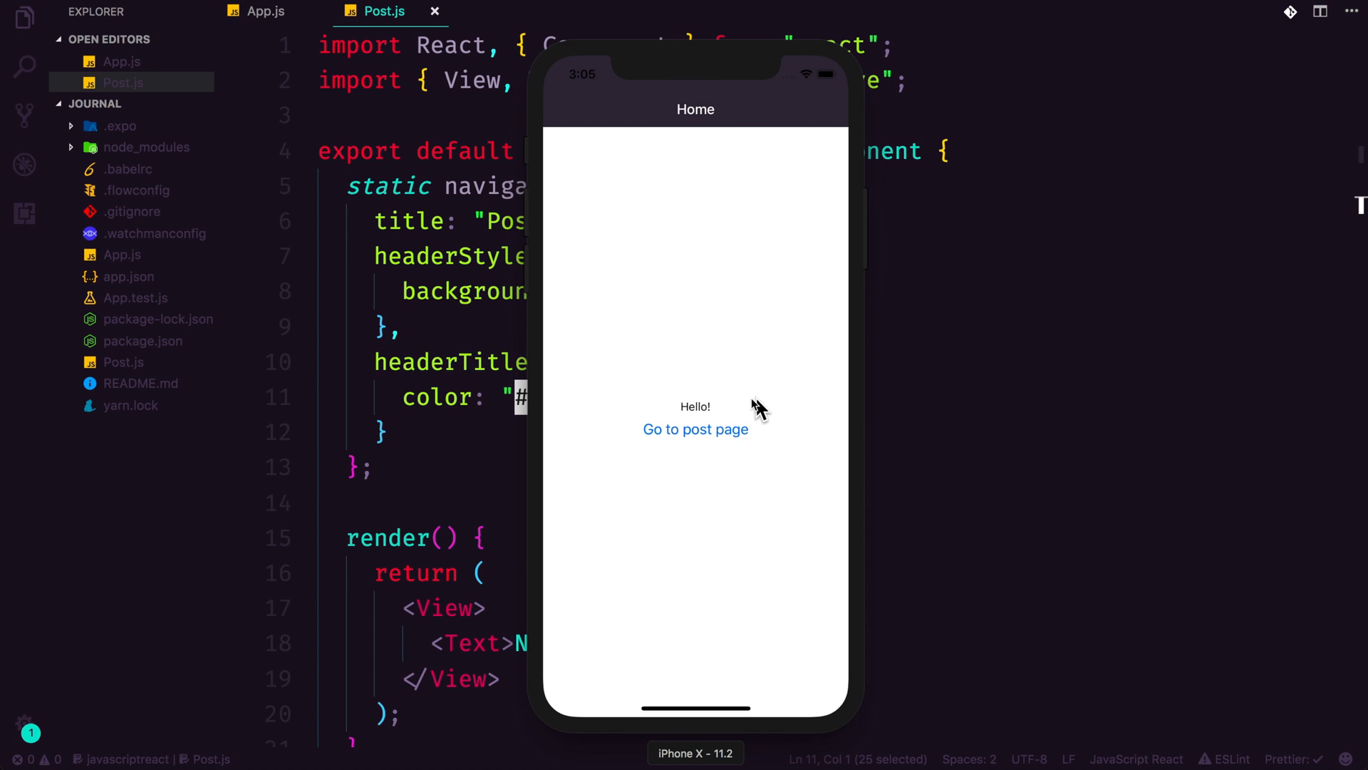
{"action": "left_click", "coordinate": [695, 428]}
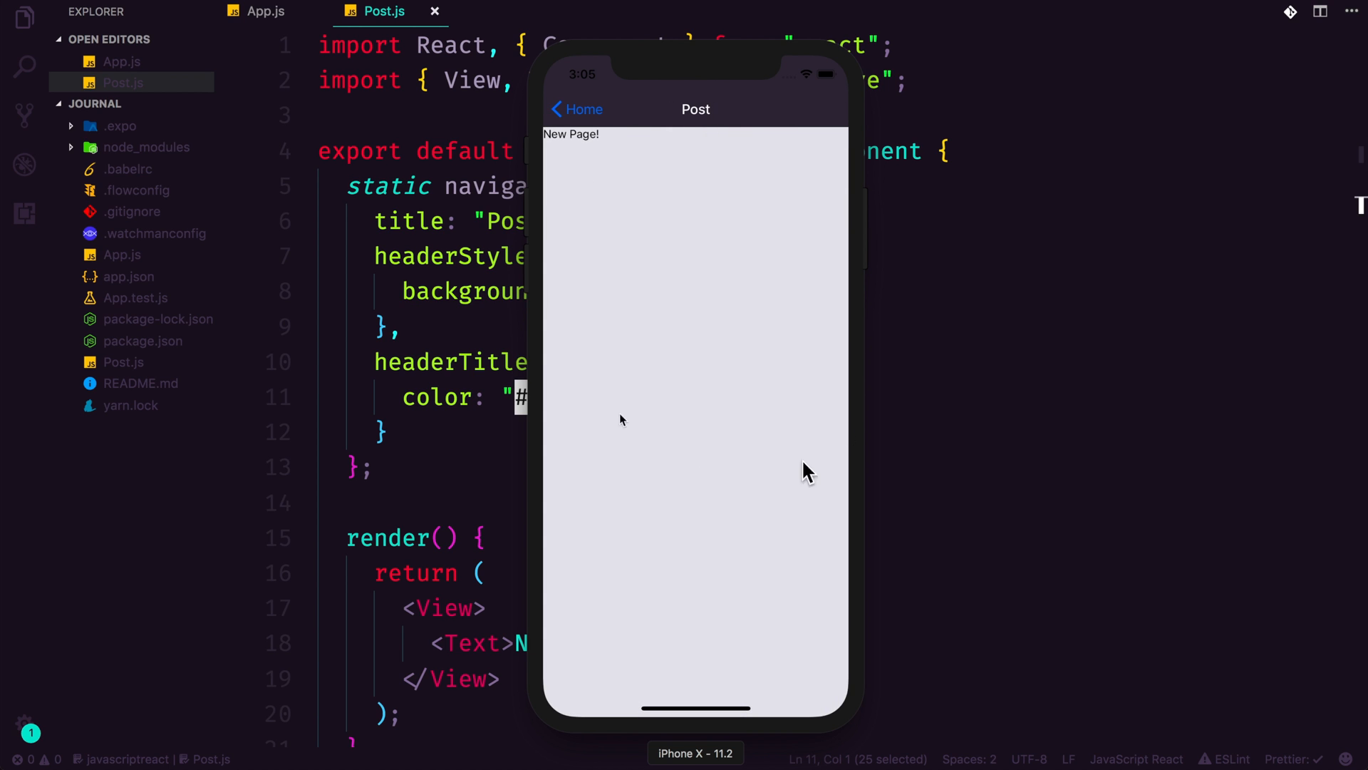
{"action": "mouse_move", "coordinate": [552, 166]}
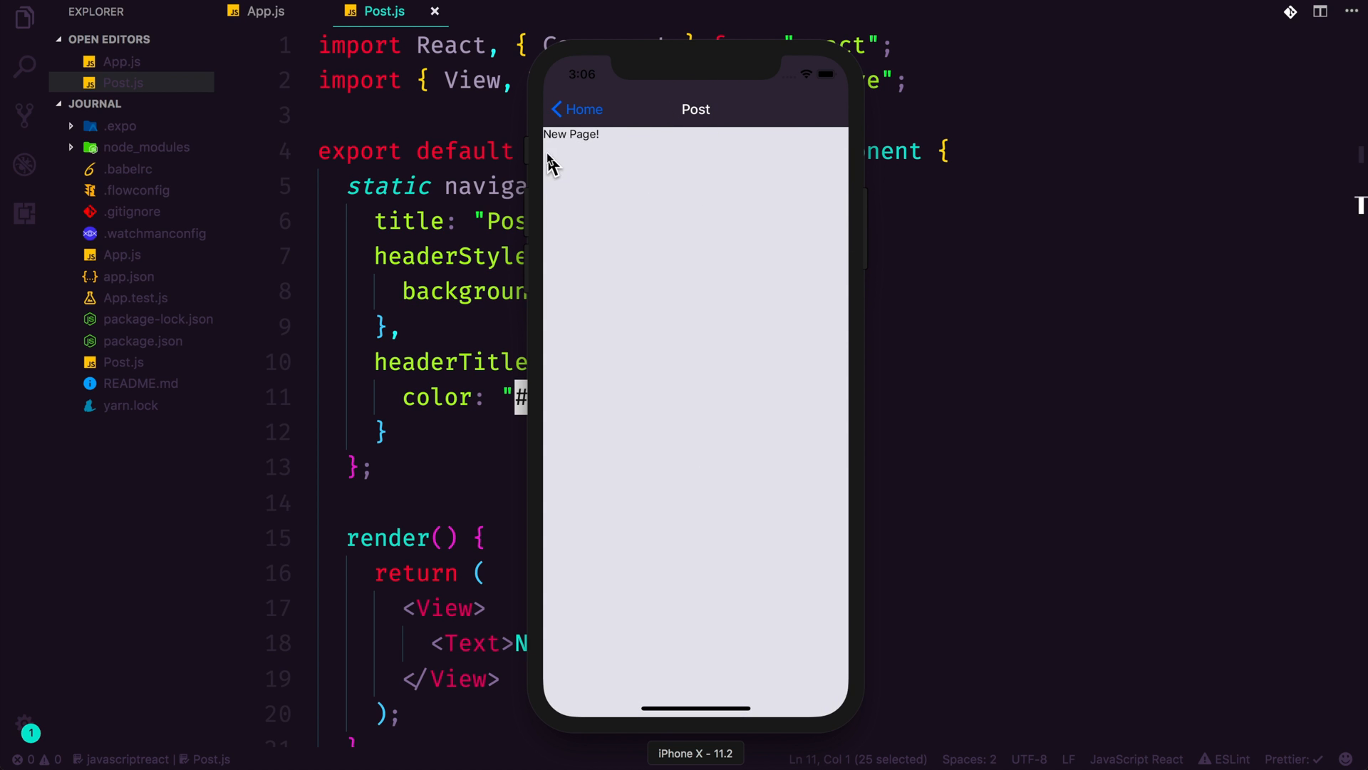
{"action": "left_click", "coordinate": [575, 108]}
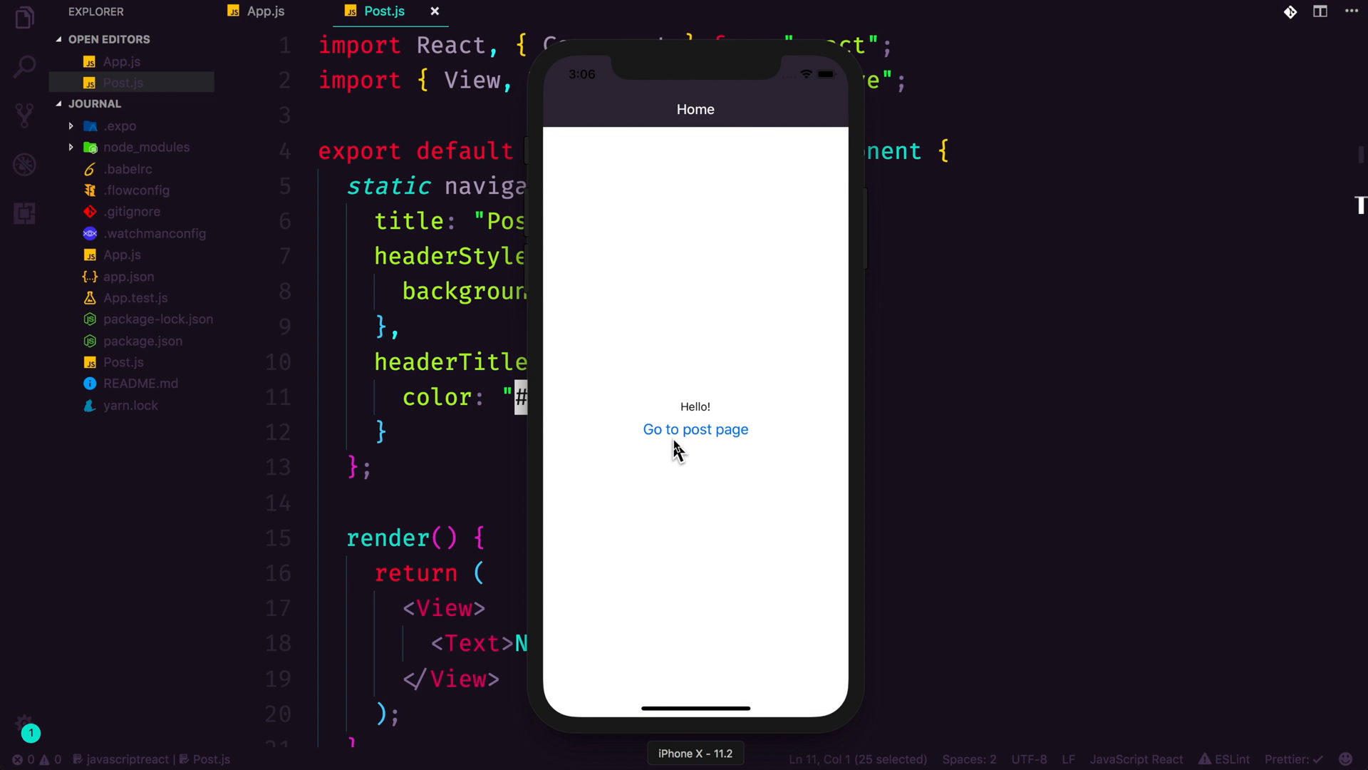
{"action": "left_click", "coordinate": [695, 429]}
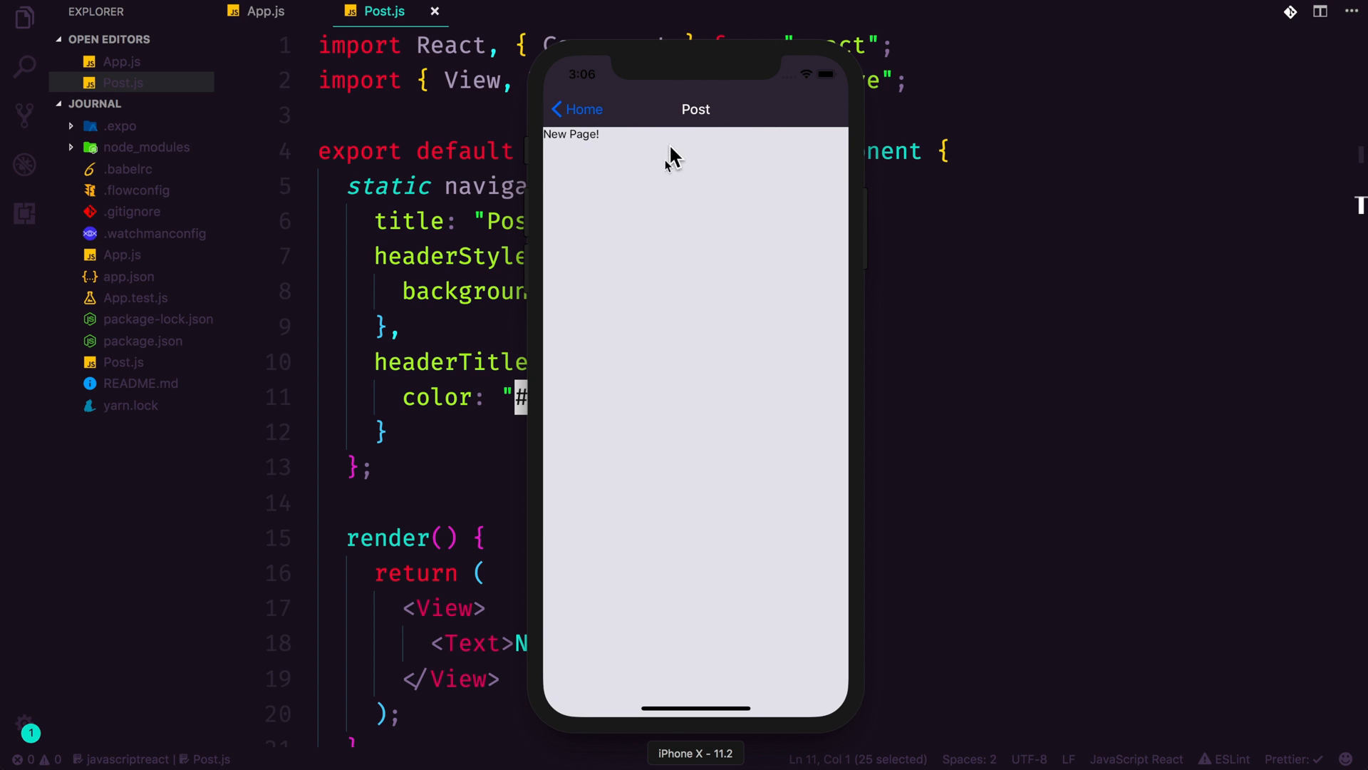
{"action": "left_click", "coordinate": [576, 109]}
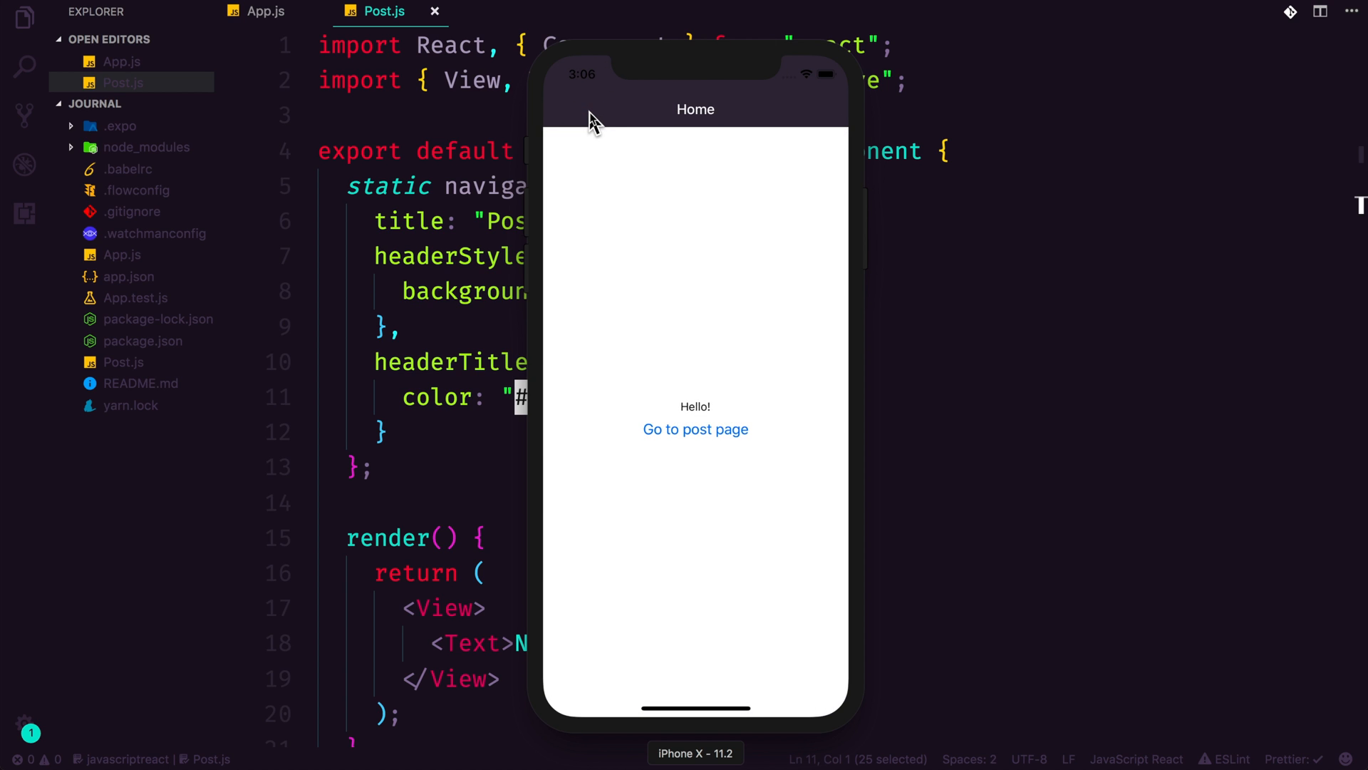
{"action": "mouse_move", "coordinate": [169, 673]}
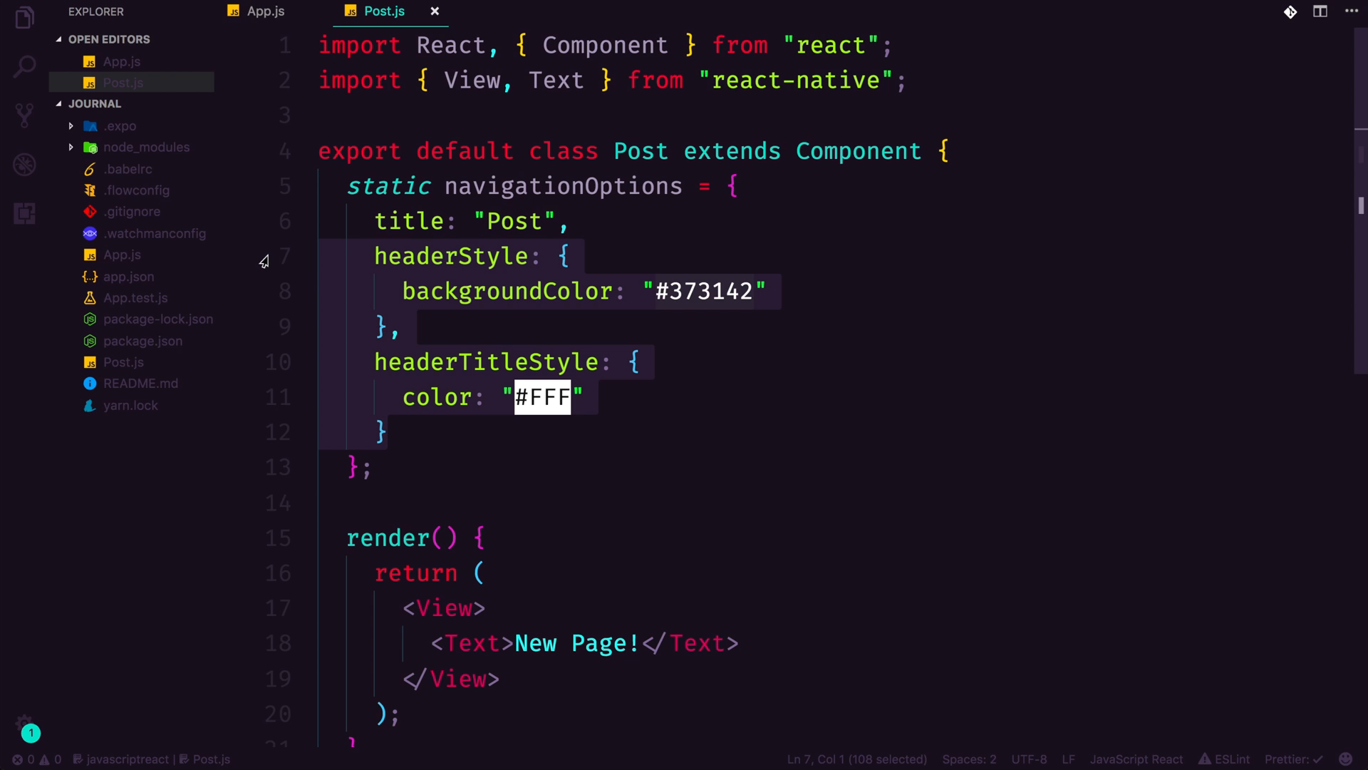
{"action": "mouse_move", "coordinate": [340, 325]}
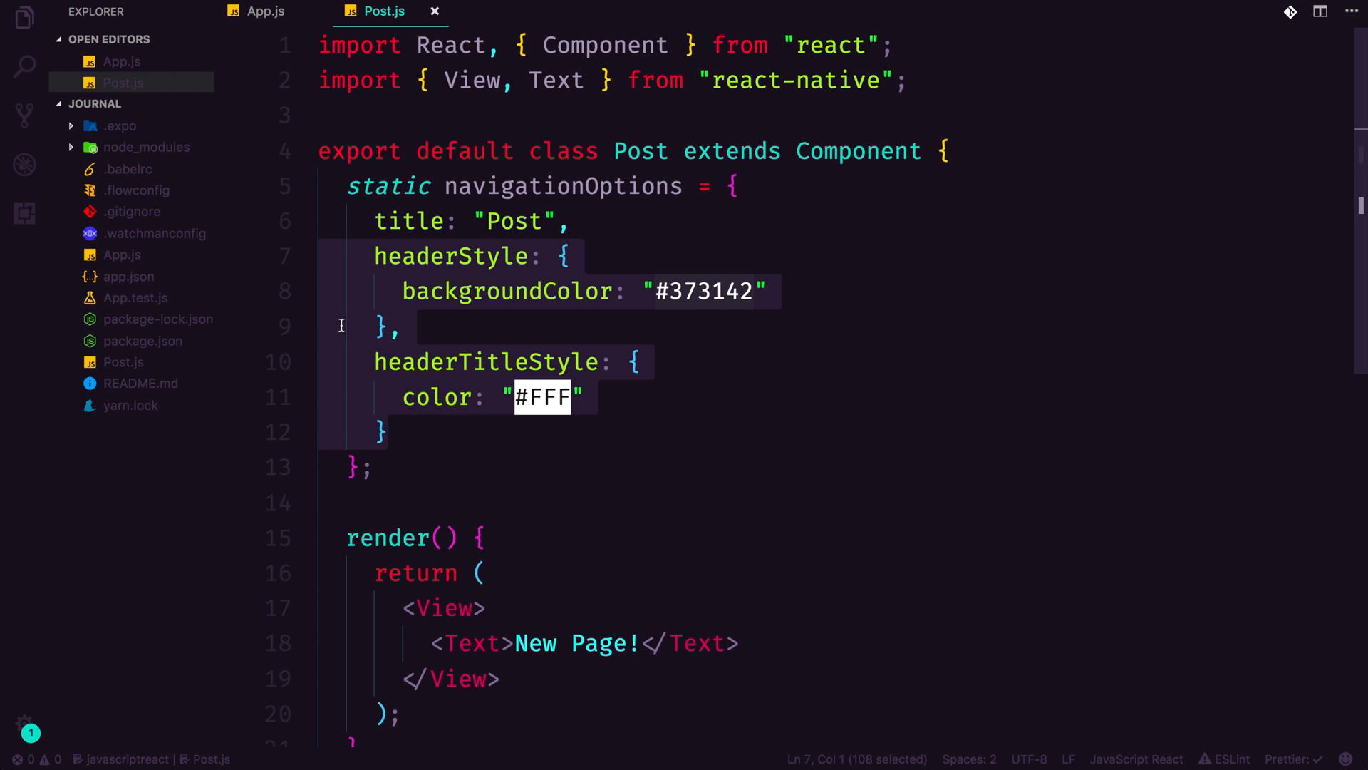
{"action": "mouse_move", "coordinate": [155, 102]}
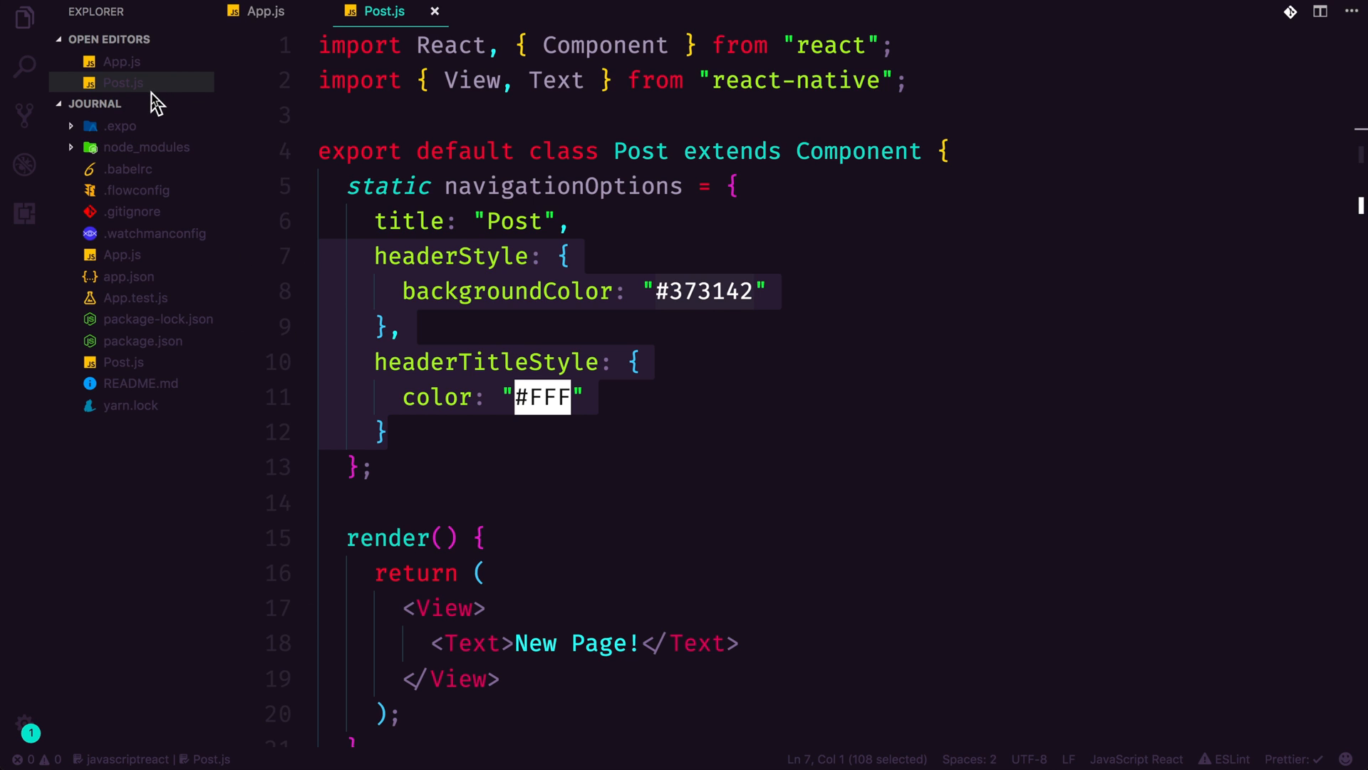
- Create a styles folder and start a new navigationStyles.js file inside it
{"action": "left_click", "coordinate": [147, 104]}
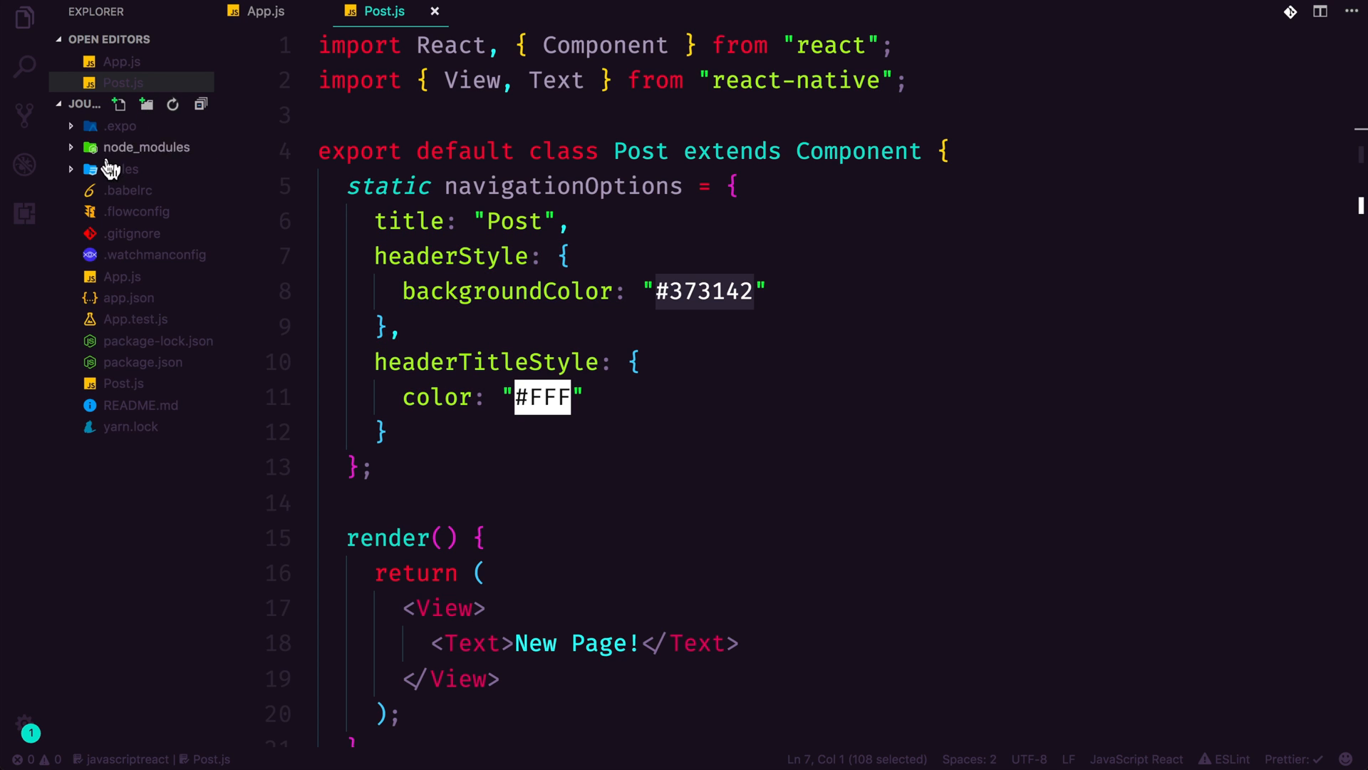
{"action": "right_click", "coordinate": [118, 168]}
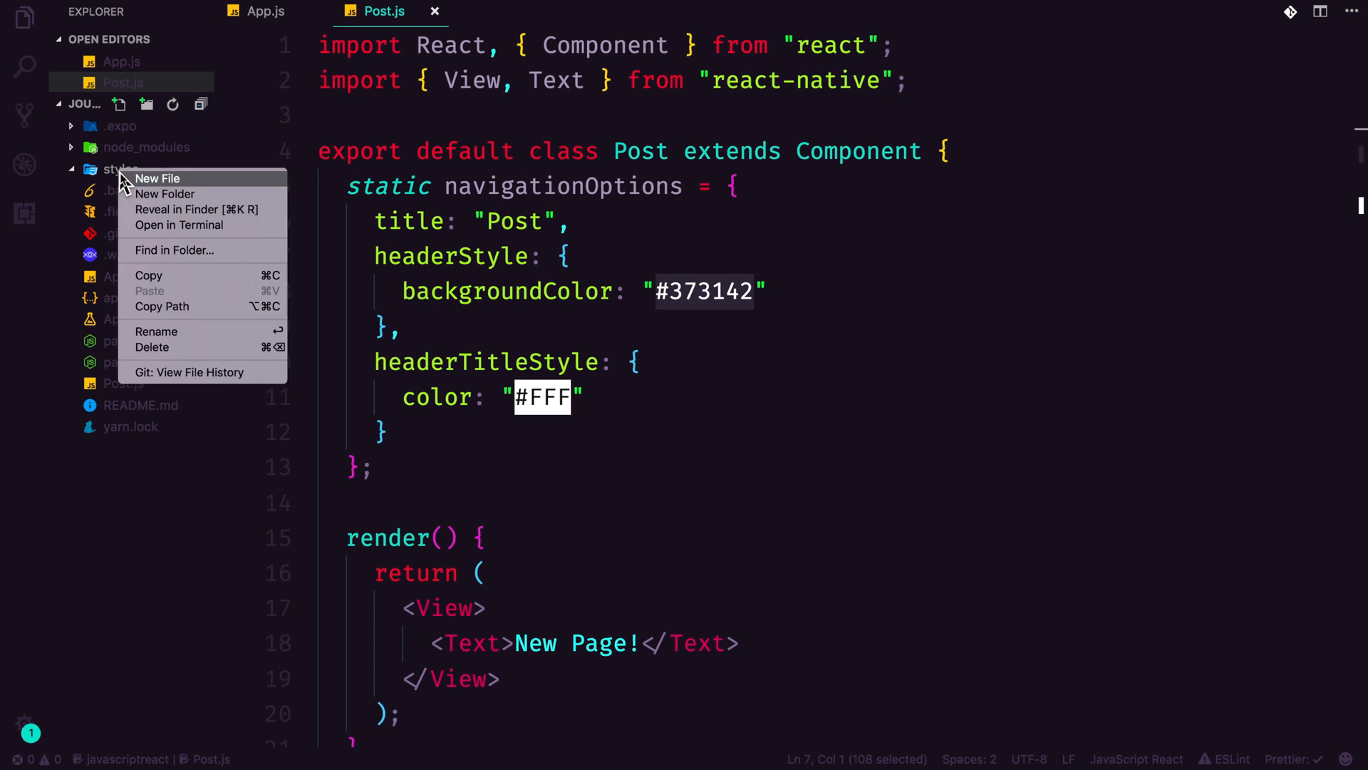
{"action": "left_click", "coordinate": [158, 178]}
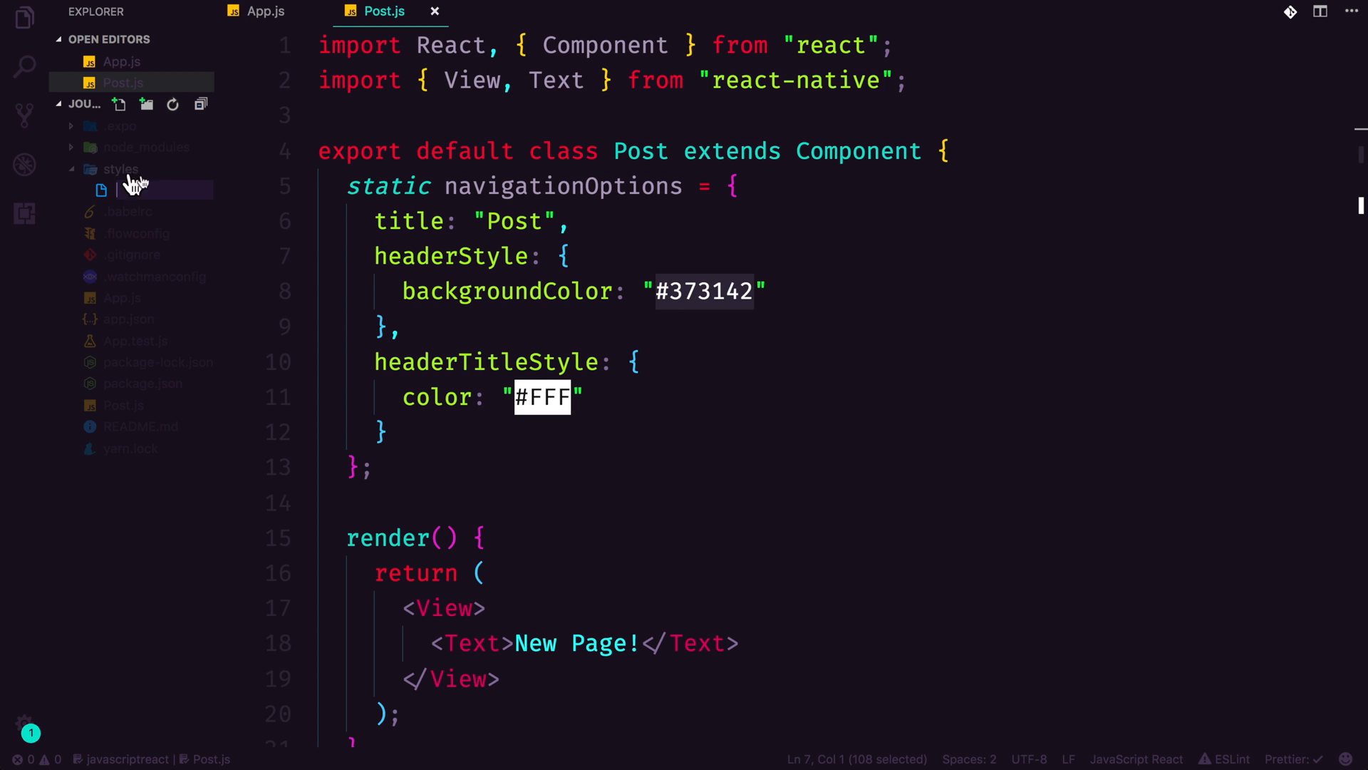
{"action": "type", "text": "na"}
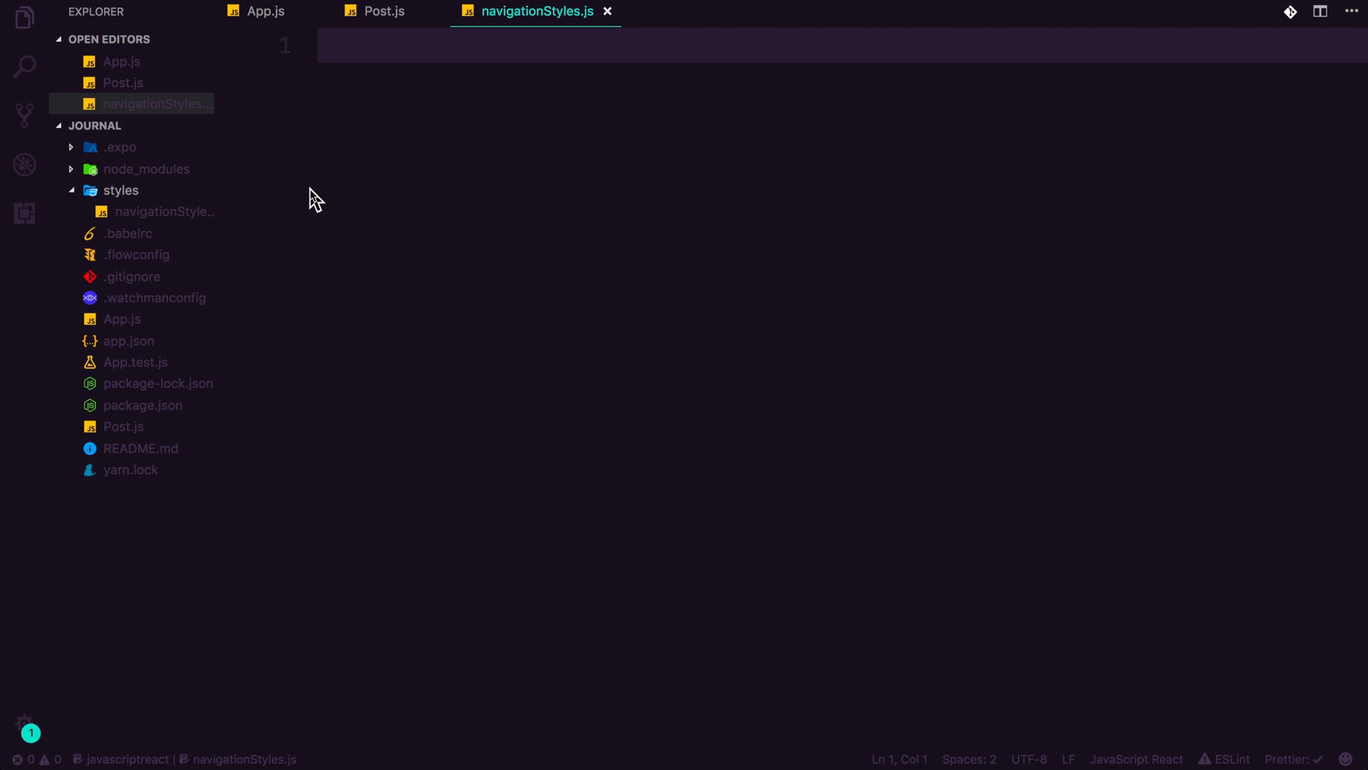
- Move Post.js's headerStyle and headerTitleStyle into navigationStyles.js under export default
{"action": "type", "text": "export default {"}
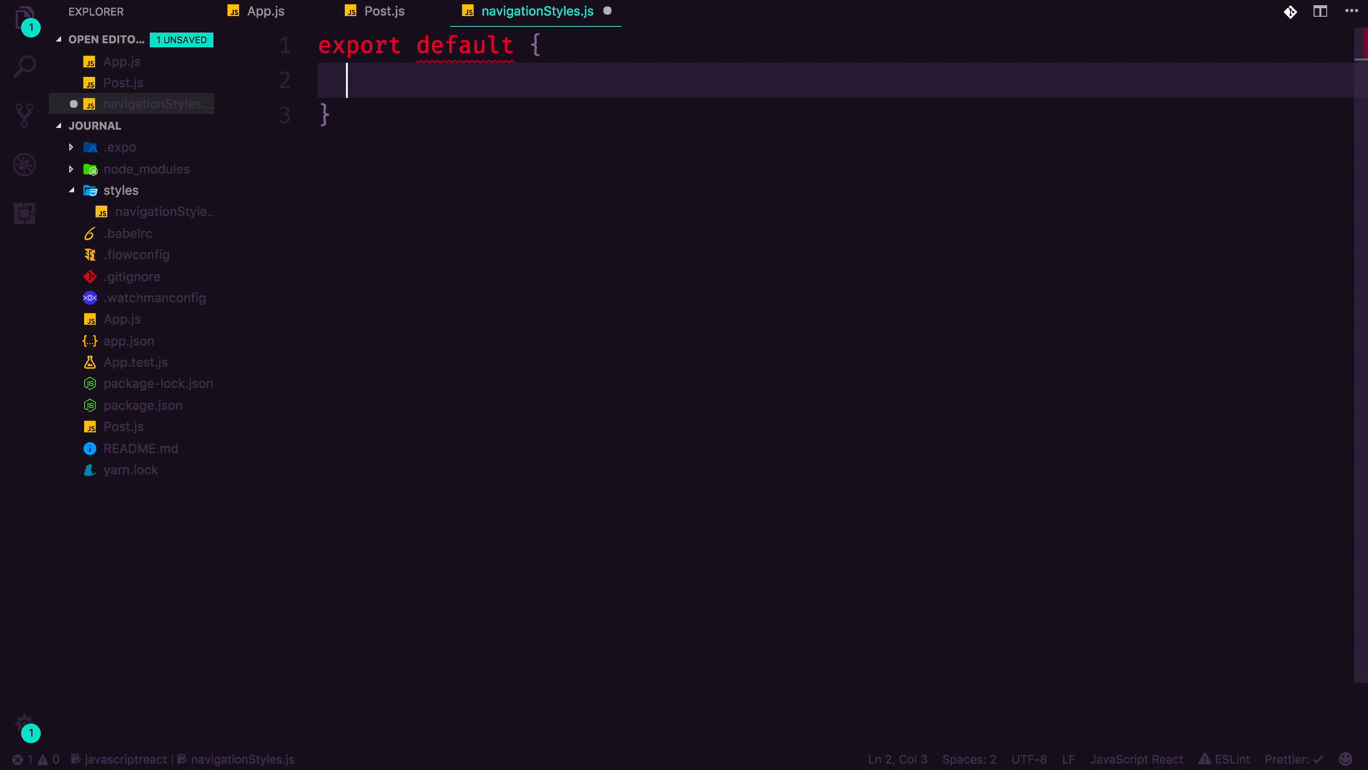
{"action": "mouse_move", "coordinate": [366, 18]}
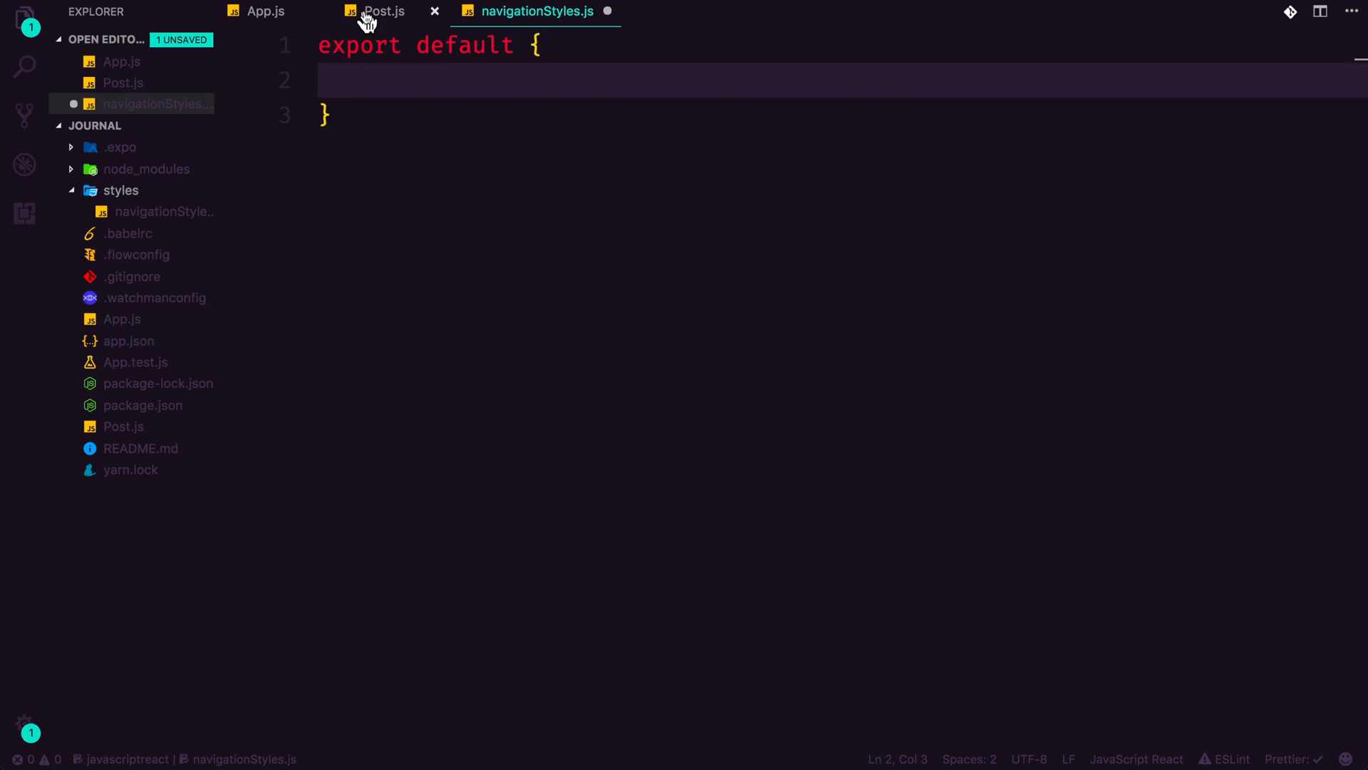
{"action": "left_click", "coordinate": [385, 11]}
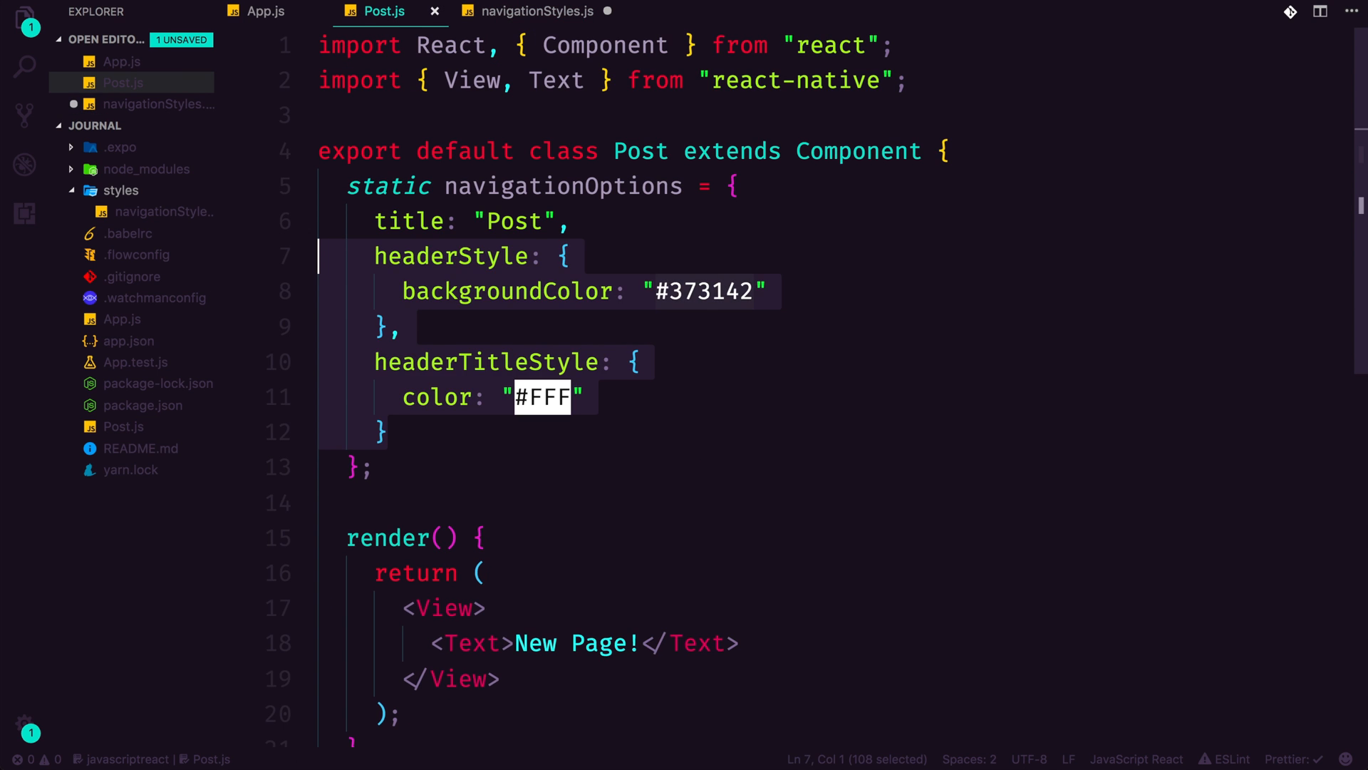
{"action": "left_click", "coordinate": [537, 12]}
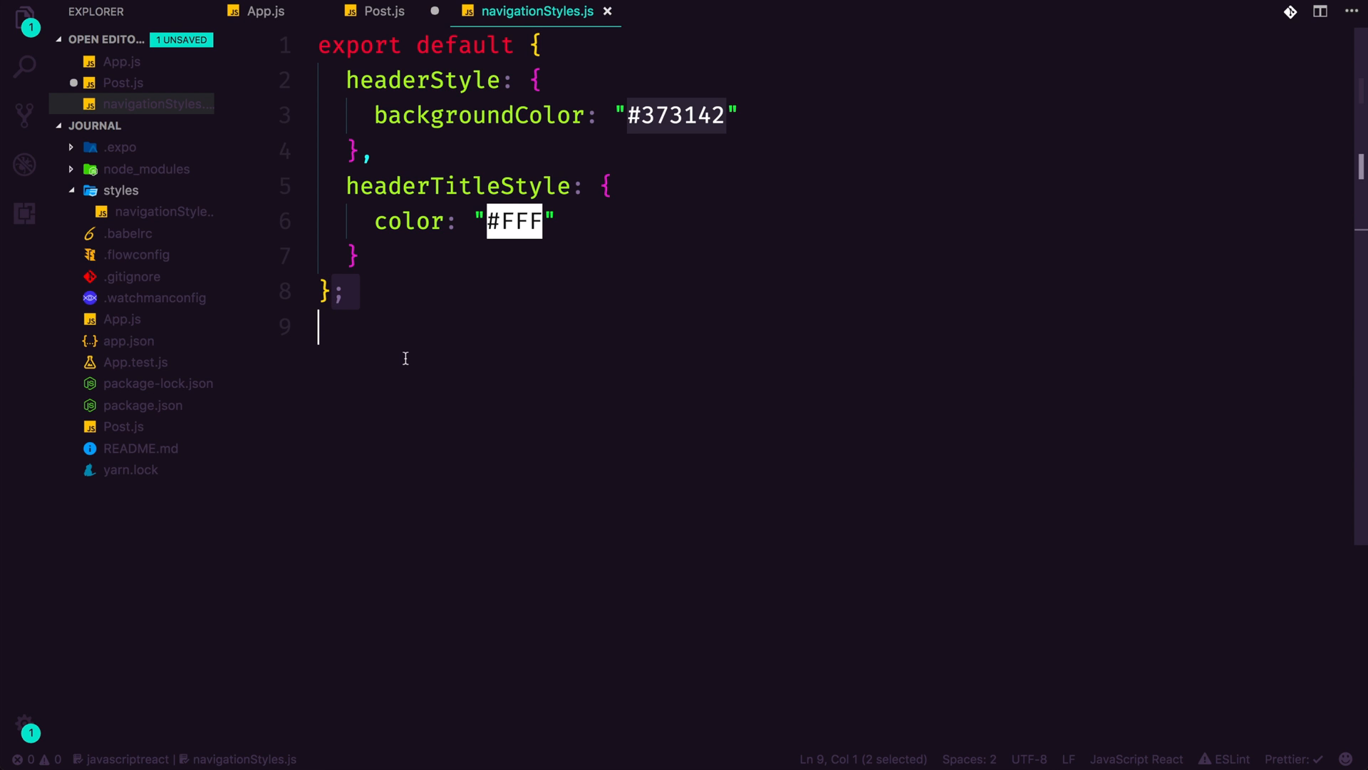
{"action": "left_click", "coordinate": [384, 11]}
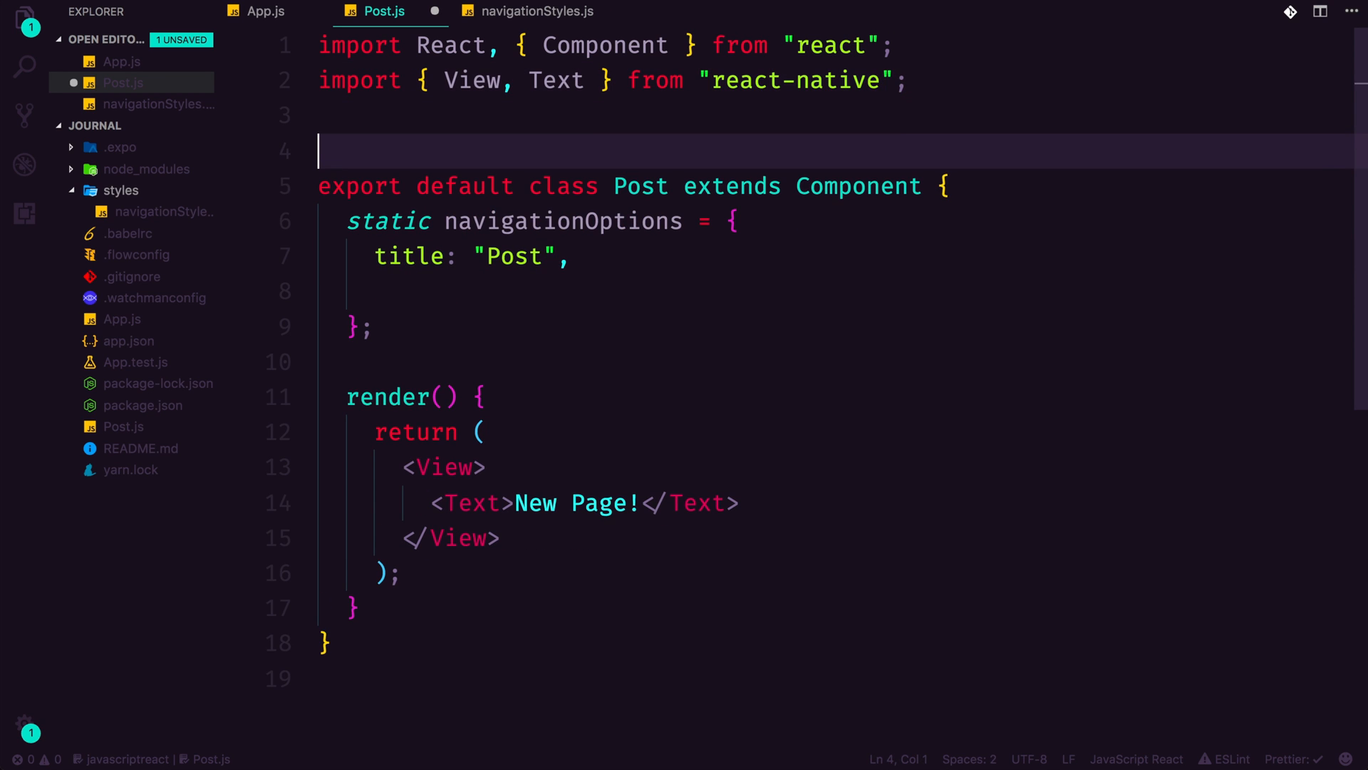
- Add the line import navStyles from 'navStyles'; to Post.js, fixing typos along the way
{"action": "type", "text": "import nasv"}
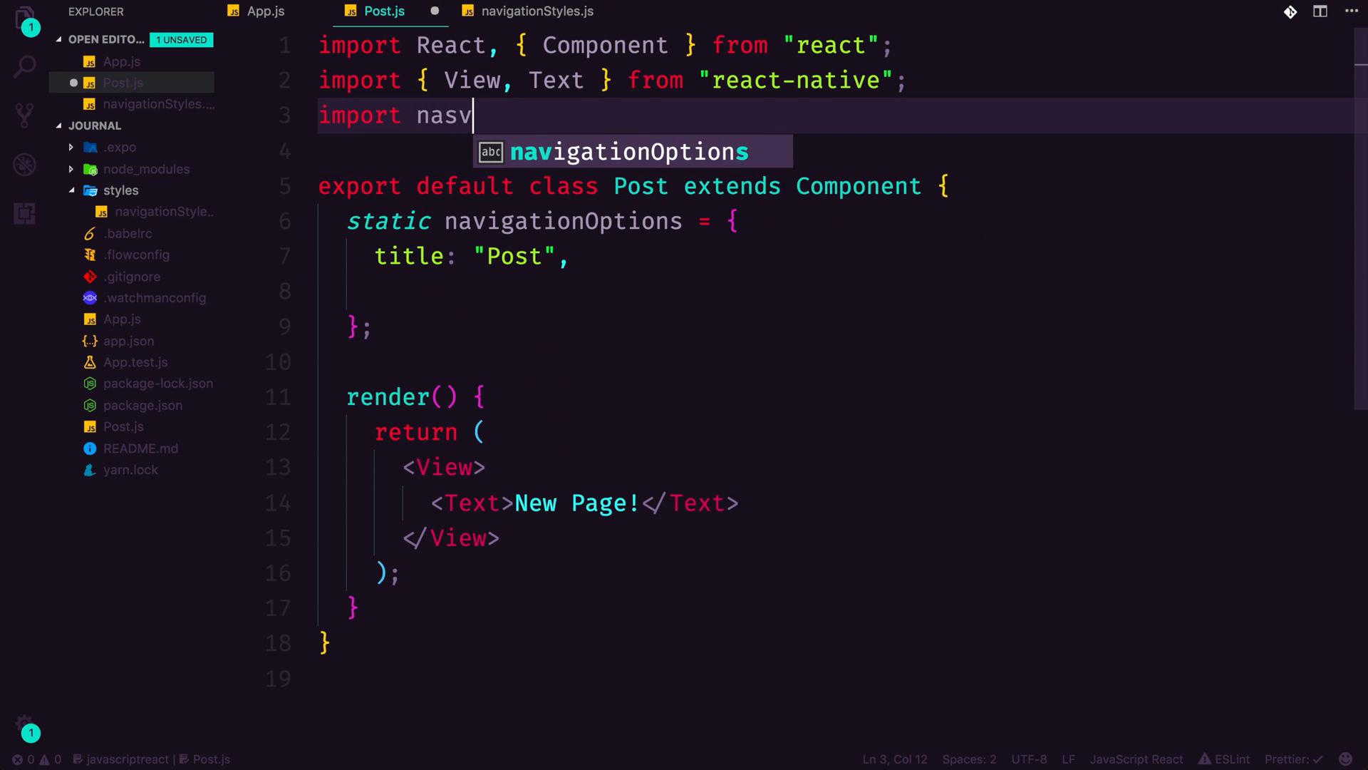
{"action": "key", "text": "Backspace"}
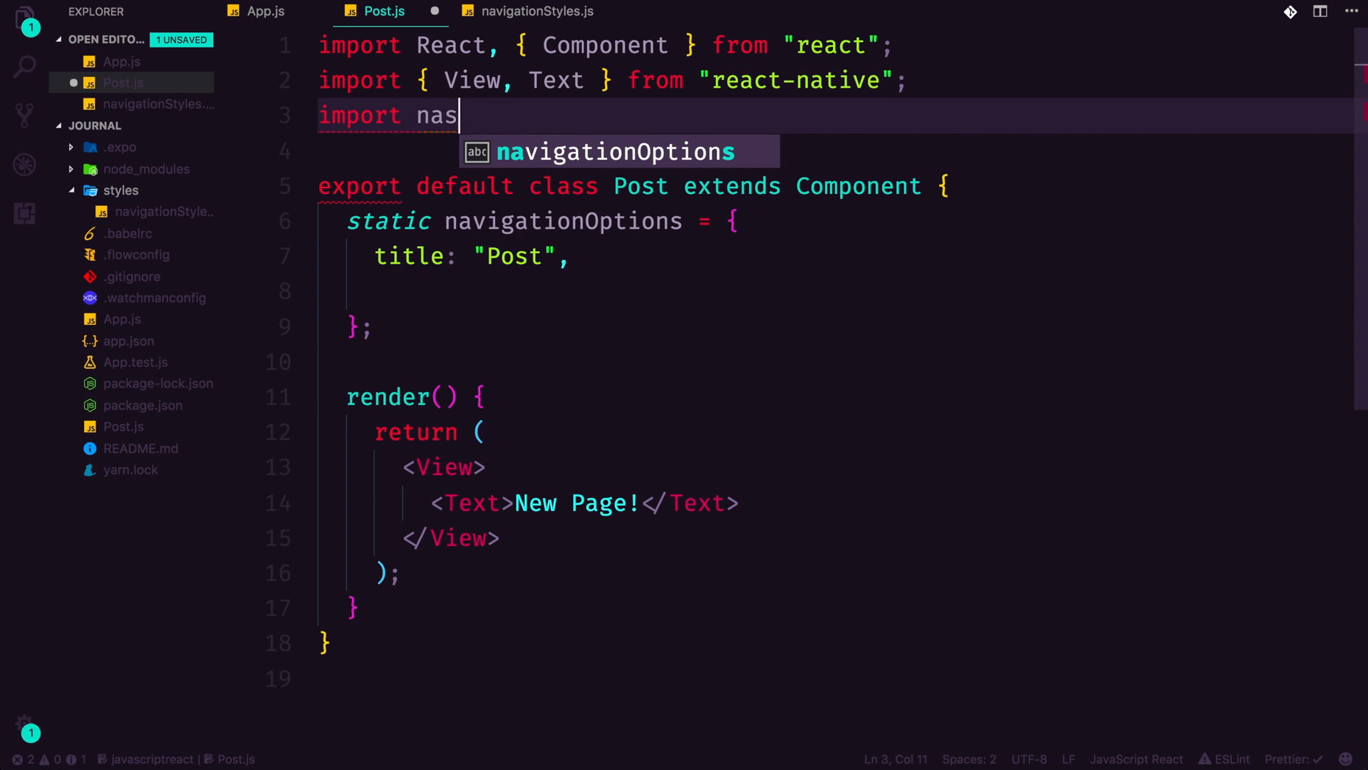
{"action": "key", "text": "Backspace"}
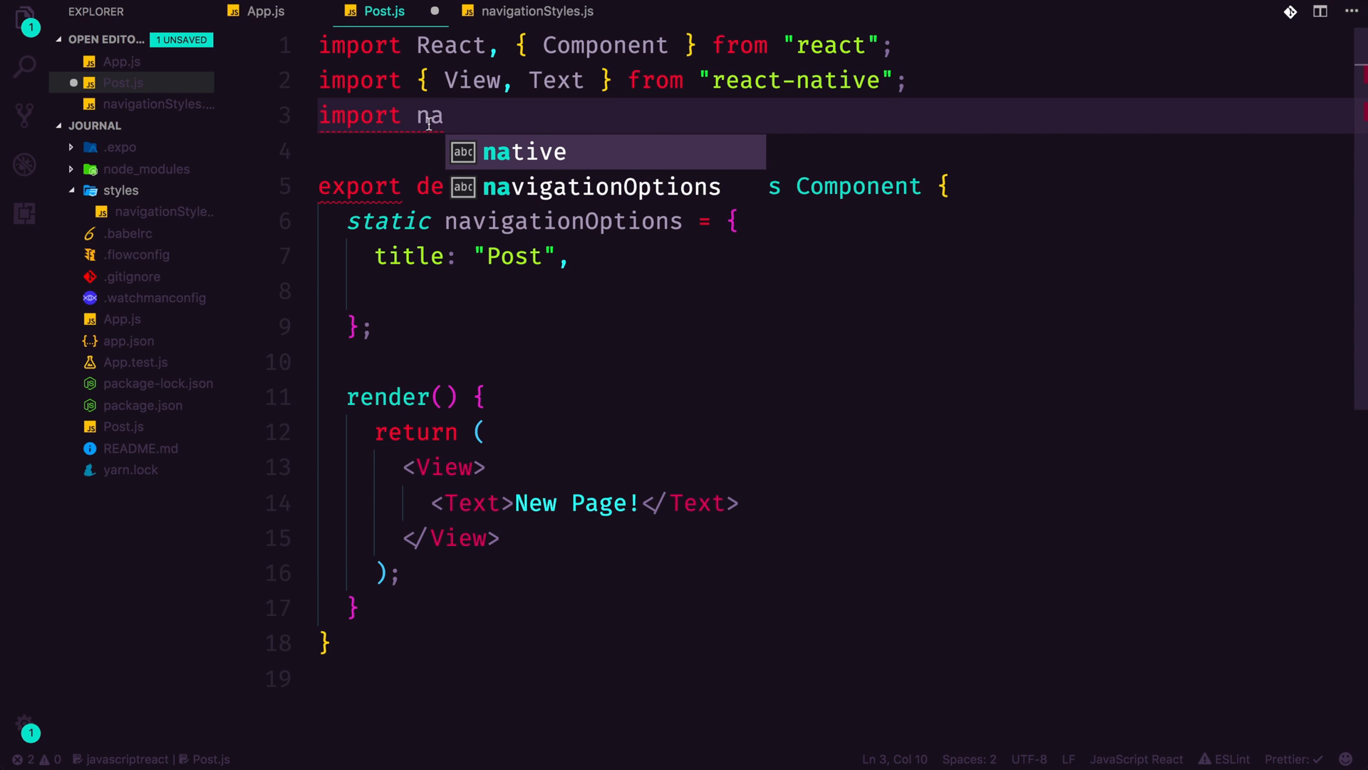
{"action": "type", "text": "vStyles."}
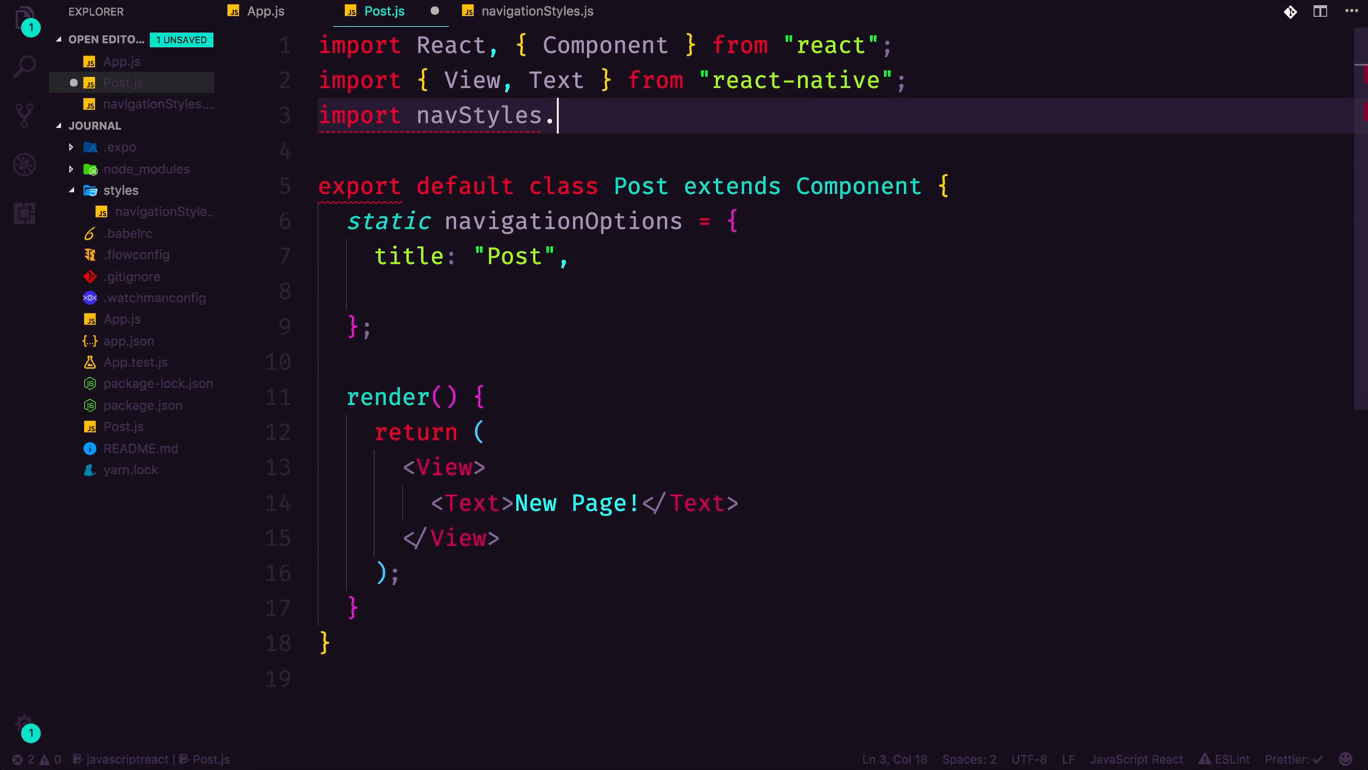
{"action": "key", "text": "Backspace"}
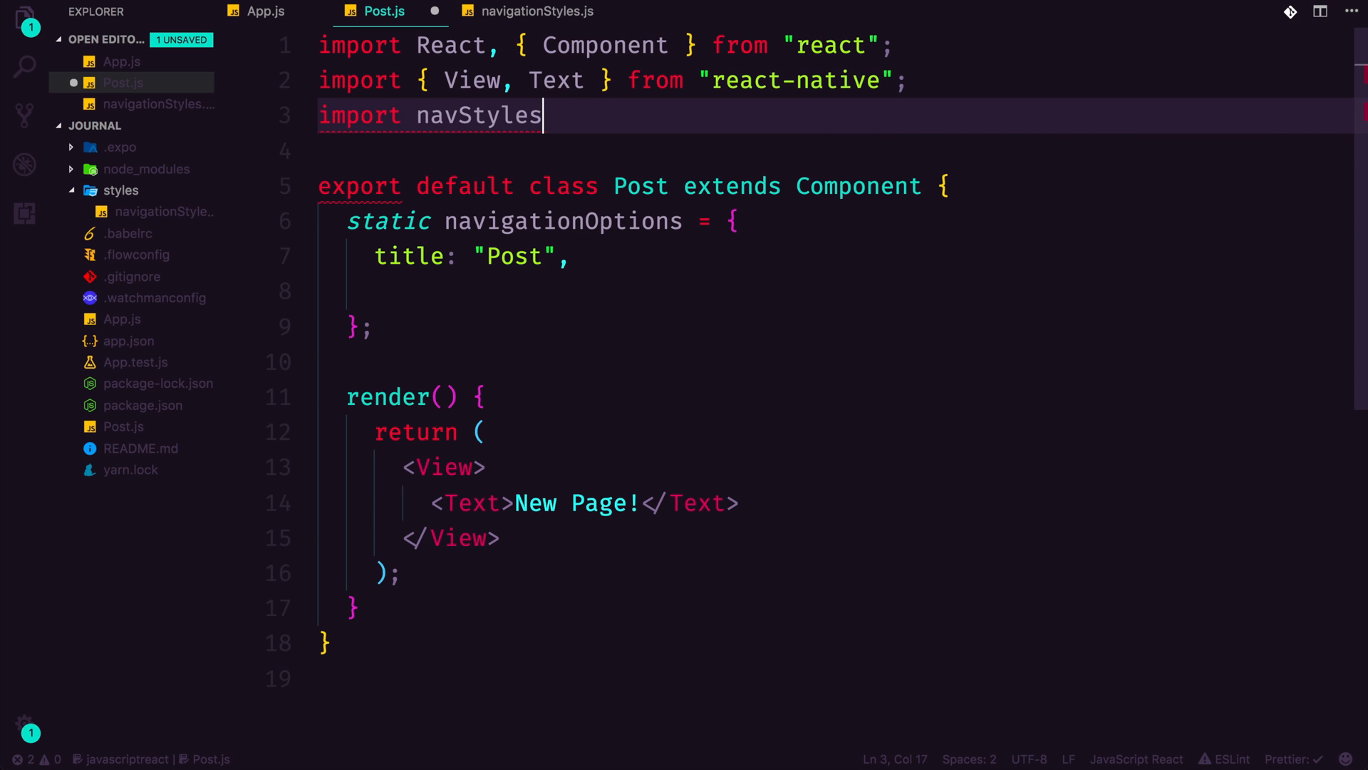
{"action": "type", "text": "from 'nav"}
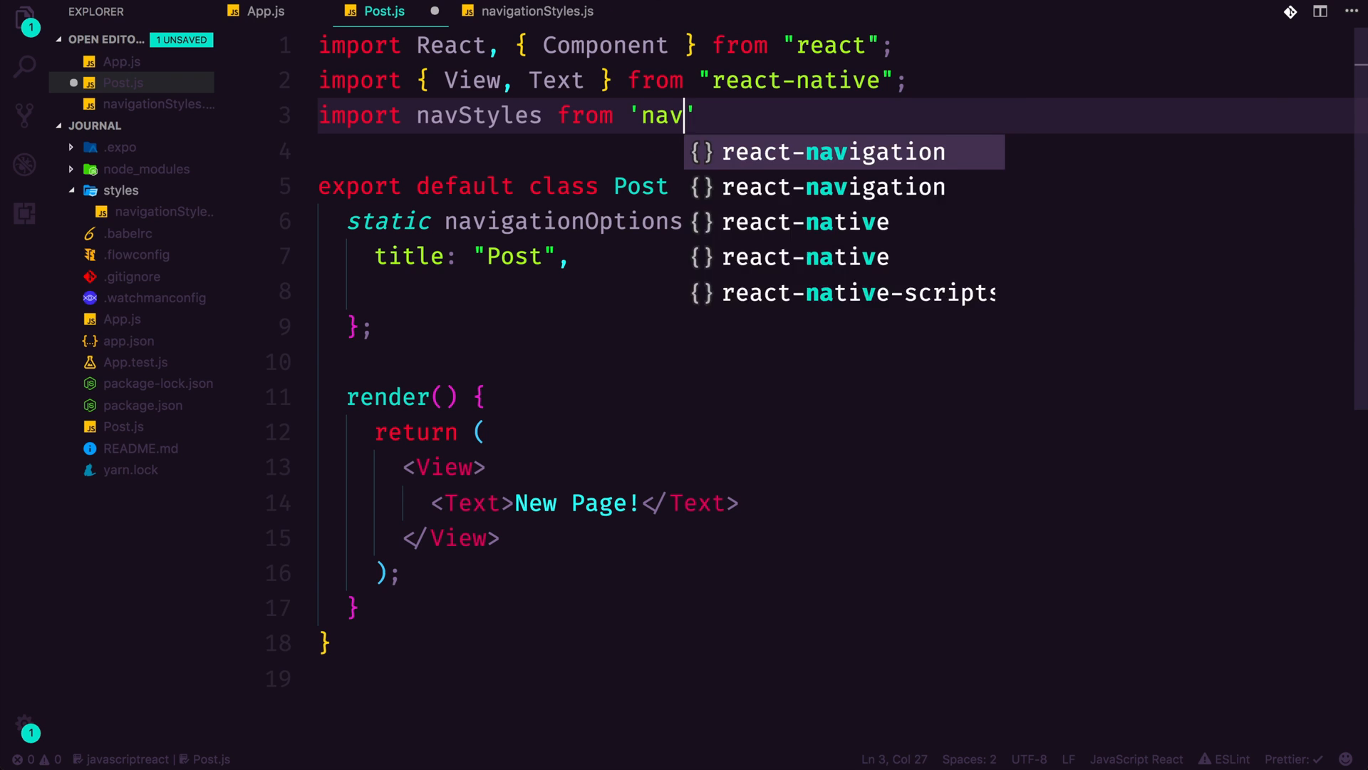
{"action": "type", "text": "Styles';"}
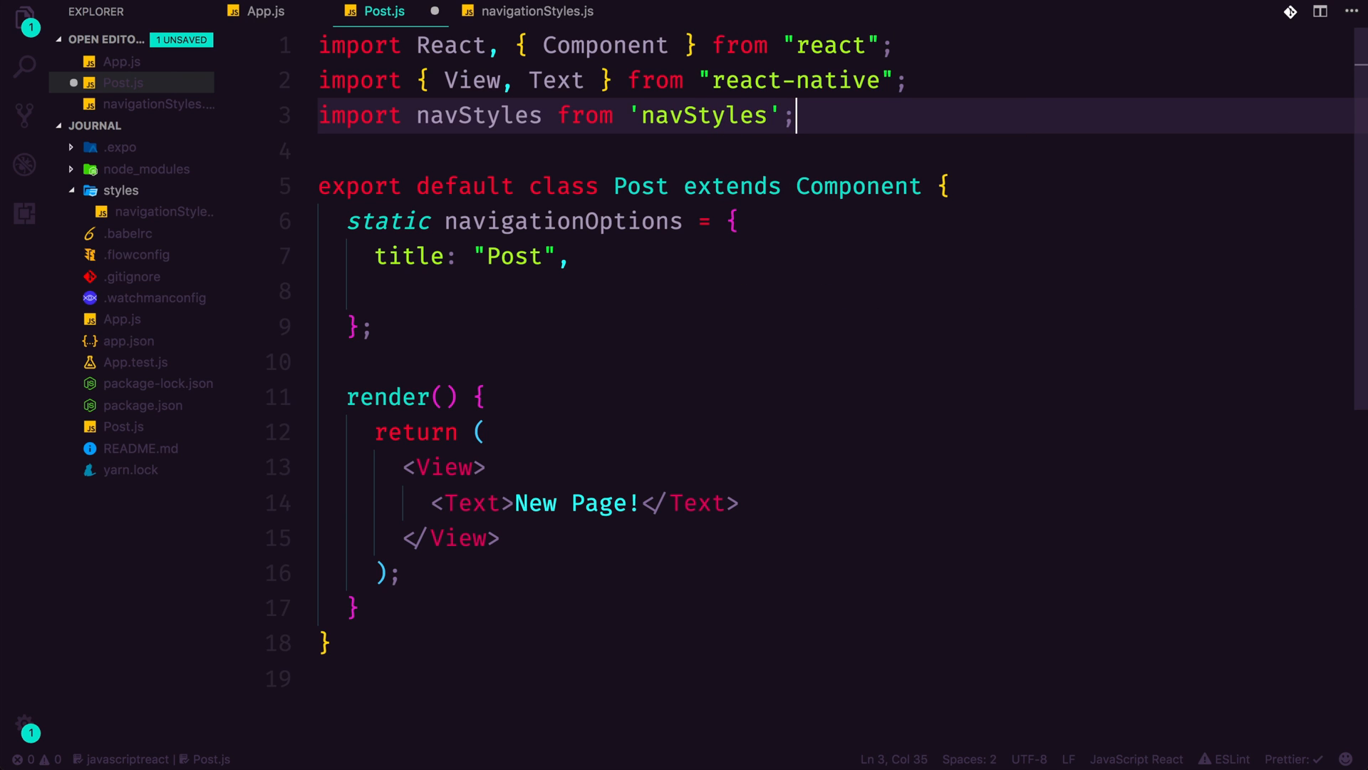
{"action": "double_click", "coordinate": [703, 115]}
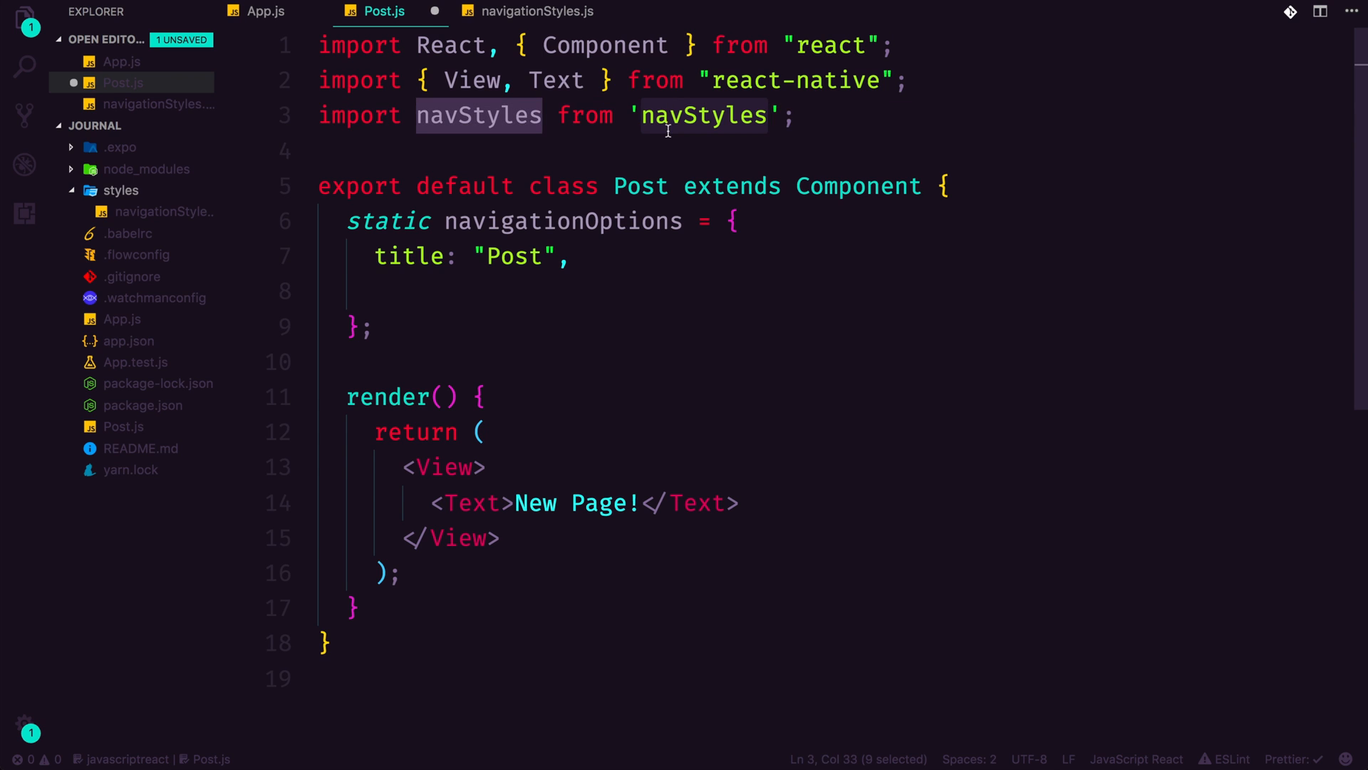
- Rename the style file to navStyles.js and point the import at './styles/navStyles'
{"action": "right_click", "coordinate": [159, 211]}
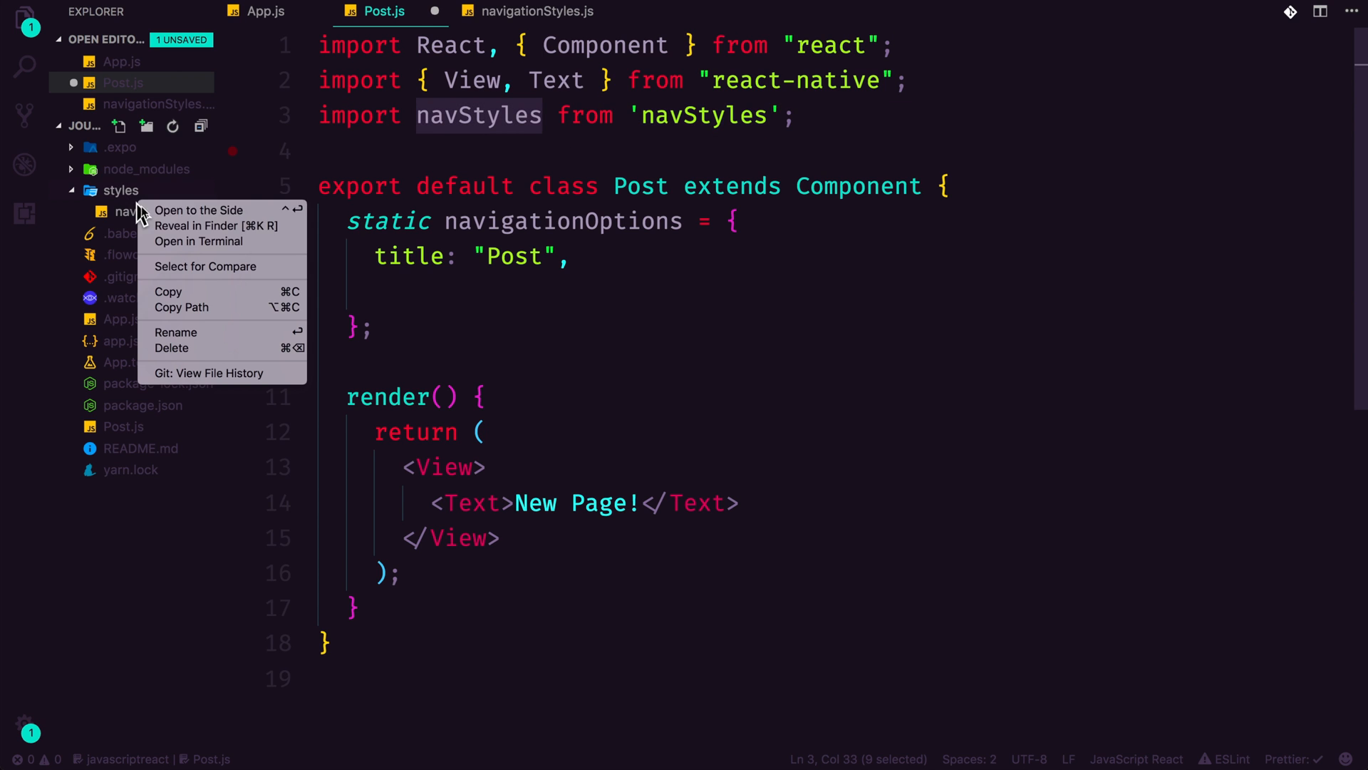
{"action": "left_click", "coordinate": [175, 331]}
{"action": "type", "text": "navSty"}
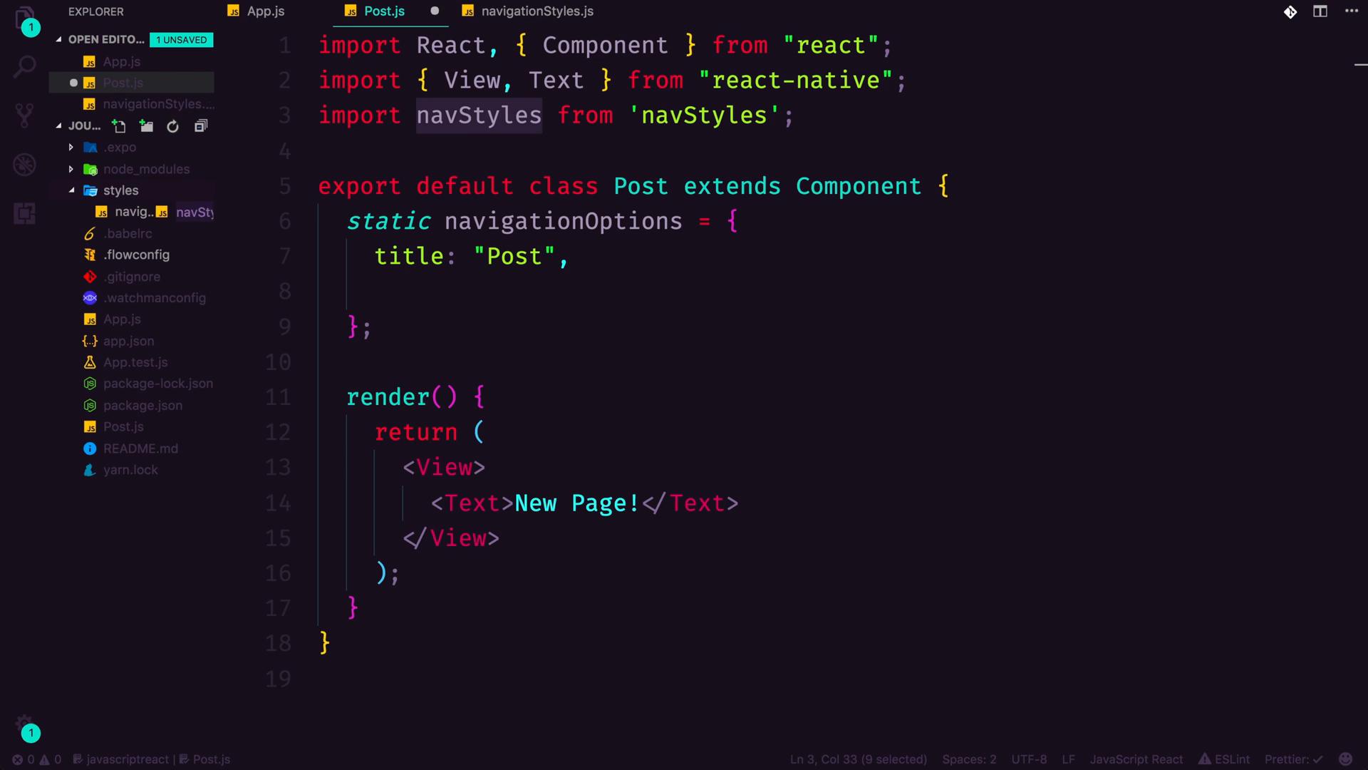
{"action": "key", "text": "Delete"}
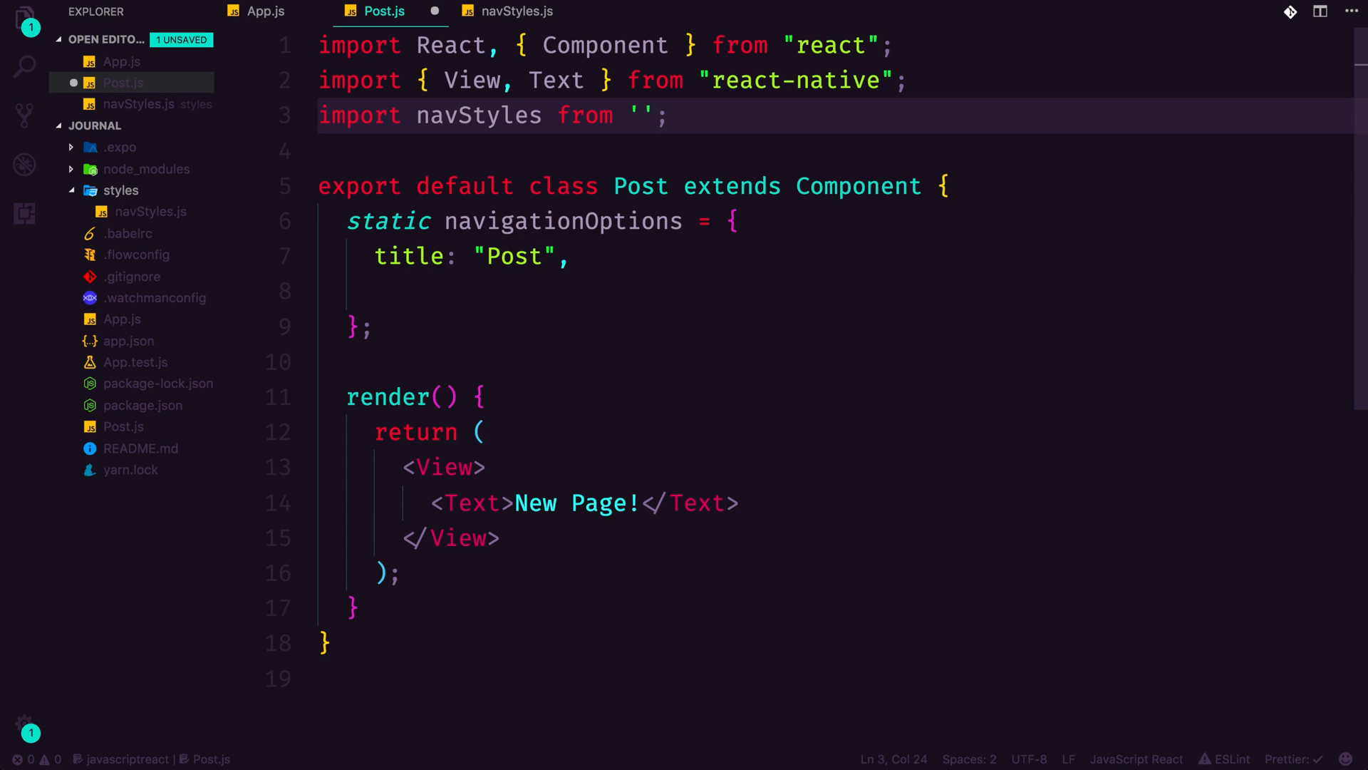
{"action": "type", "text": "/styles/navStyles"}
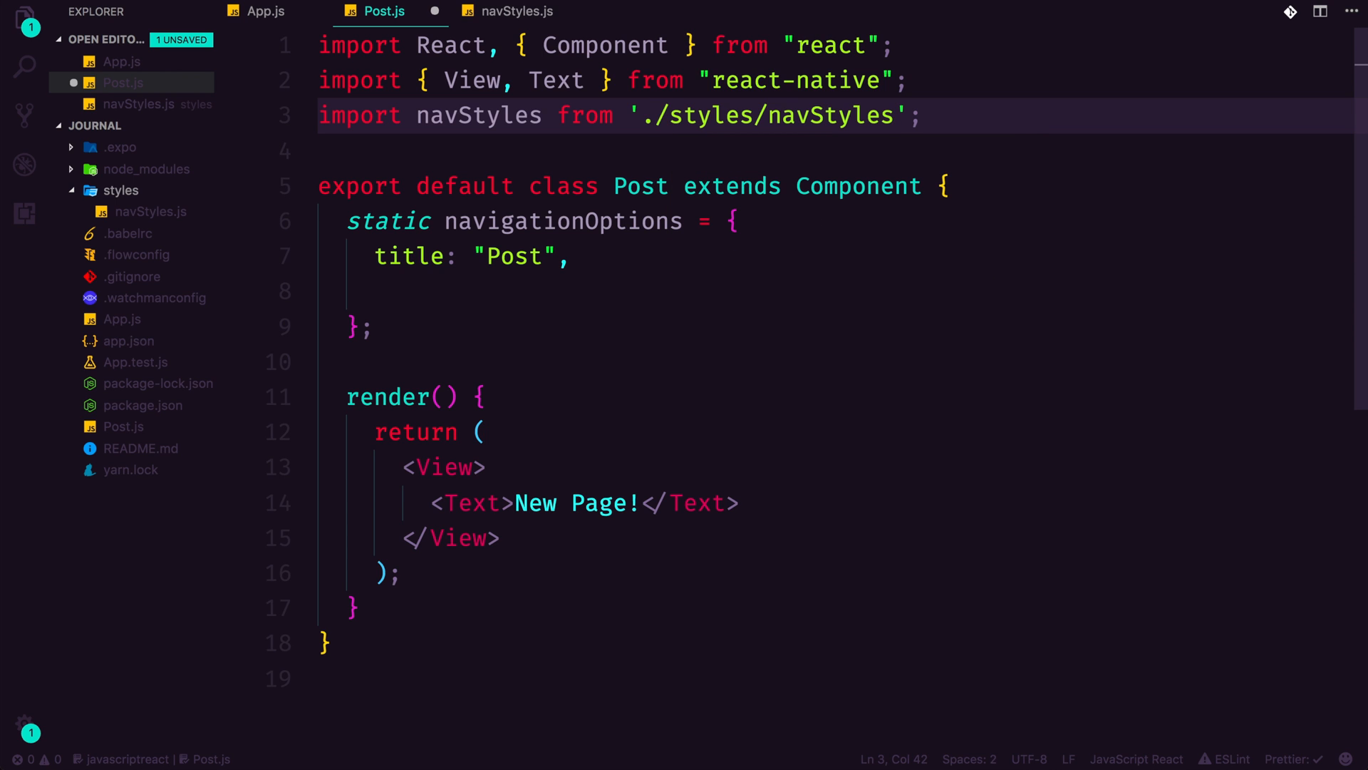
- Spread ...navStyles into Post's navigationOptions beneath the title
{"action": "double_click", "coordinate": [478, 114]}
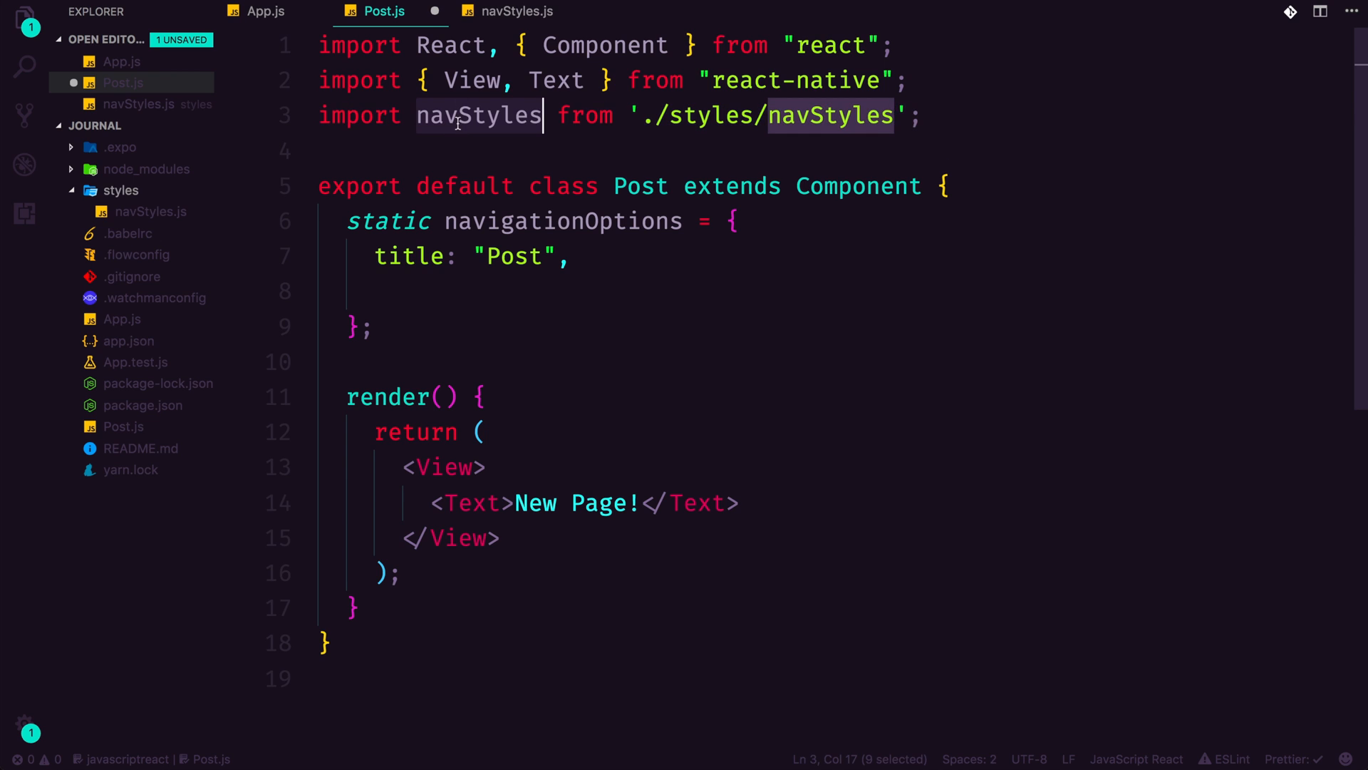
{"action": "left_click", "coordinate": [374, 291]}
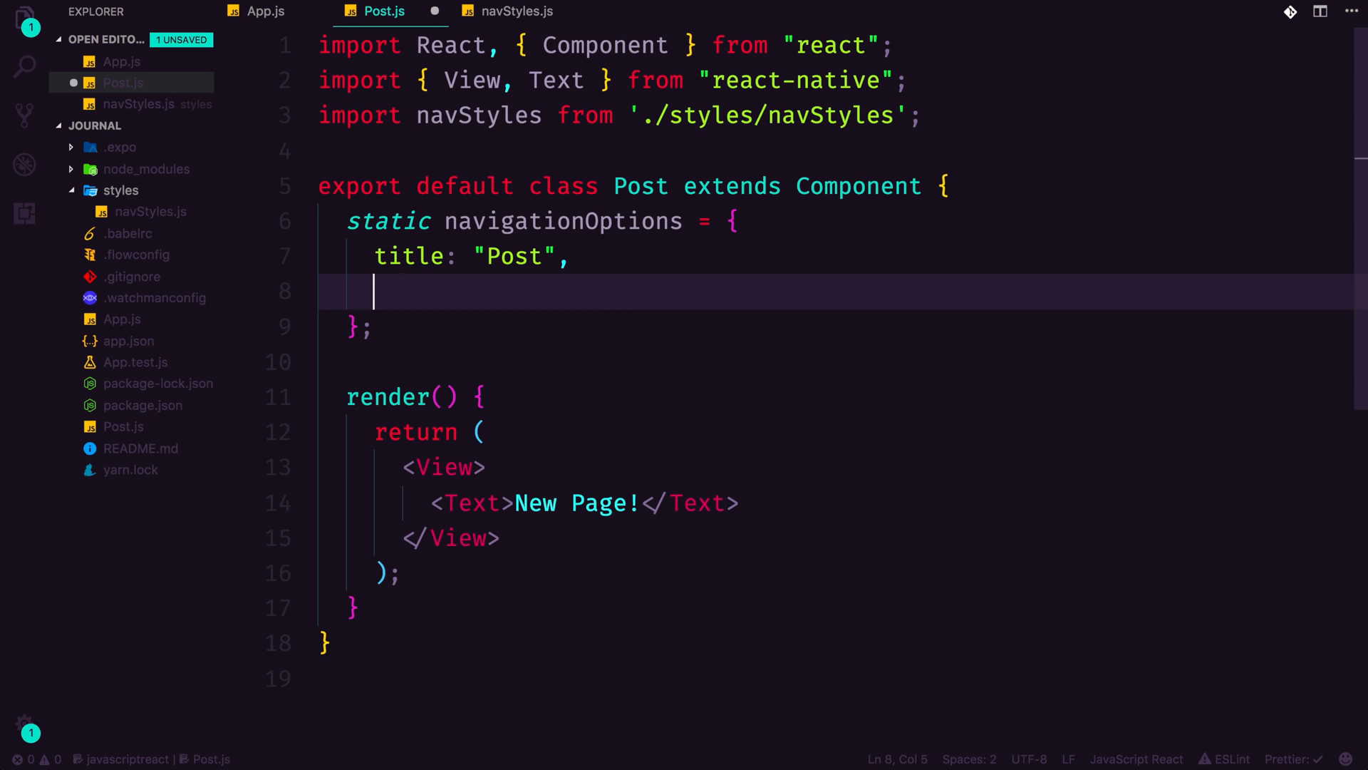
{"action": "type", "text": ".."}
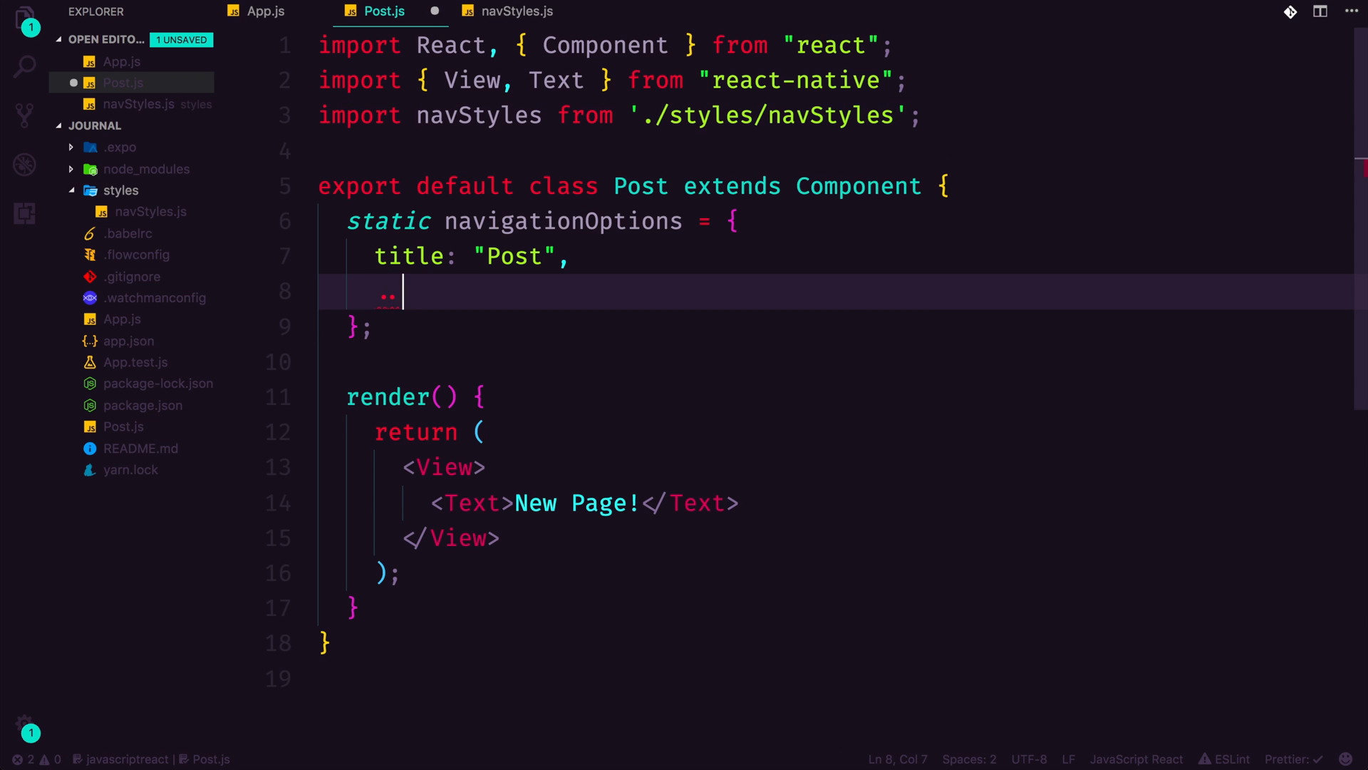
{"action": "type", "text": "navStyles"}
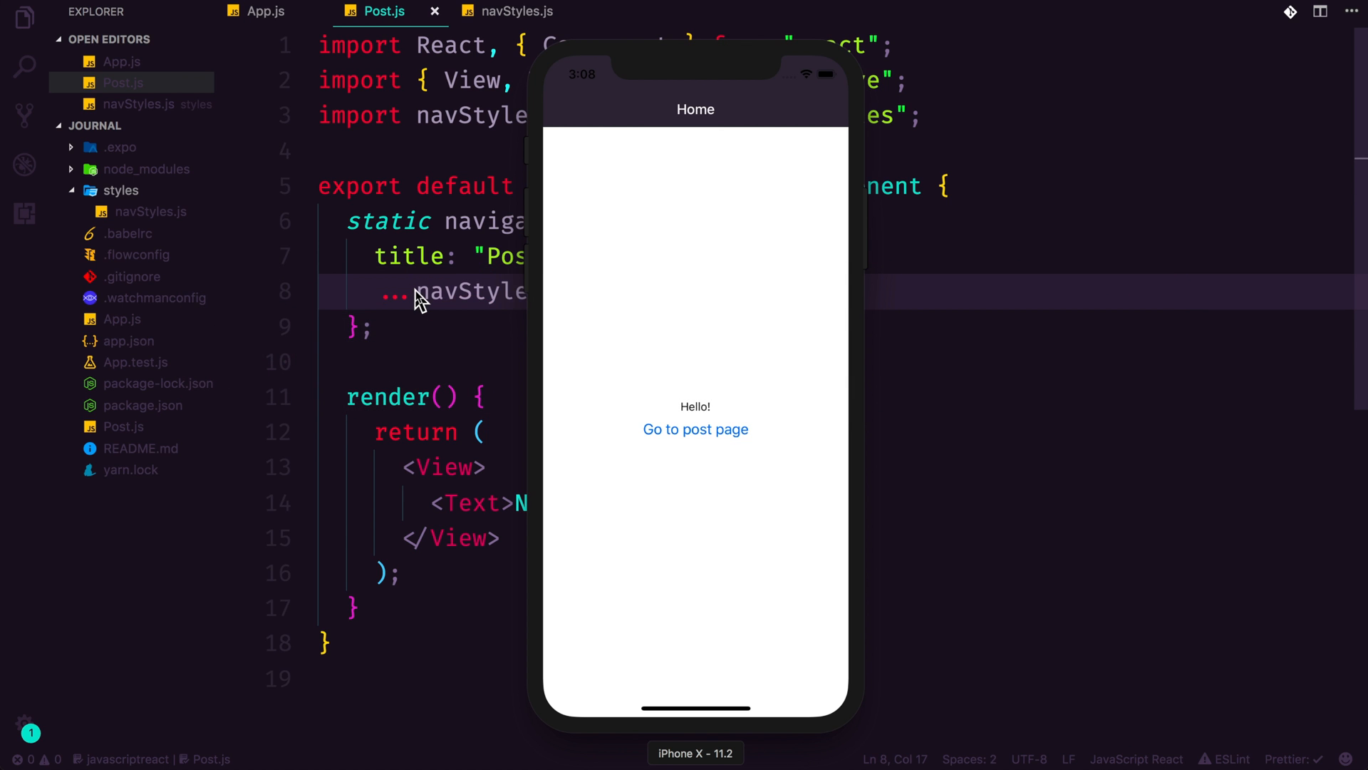
{"action": "mouse_move", "coordinate": [685, 443]}
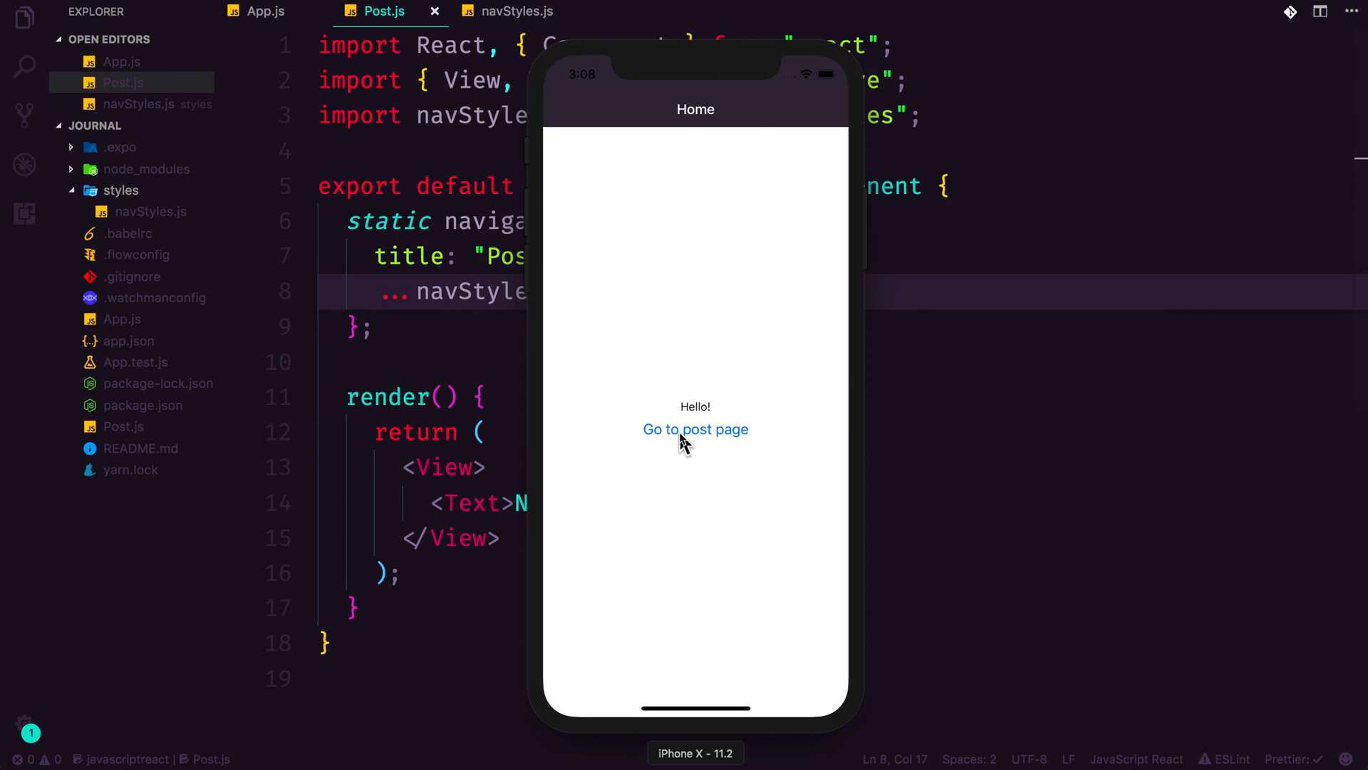
- Tap 'Go to post page' in the Simulator to check the Post header styling
{"action": "left_click", "coordinate": [695, 428]}
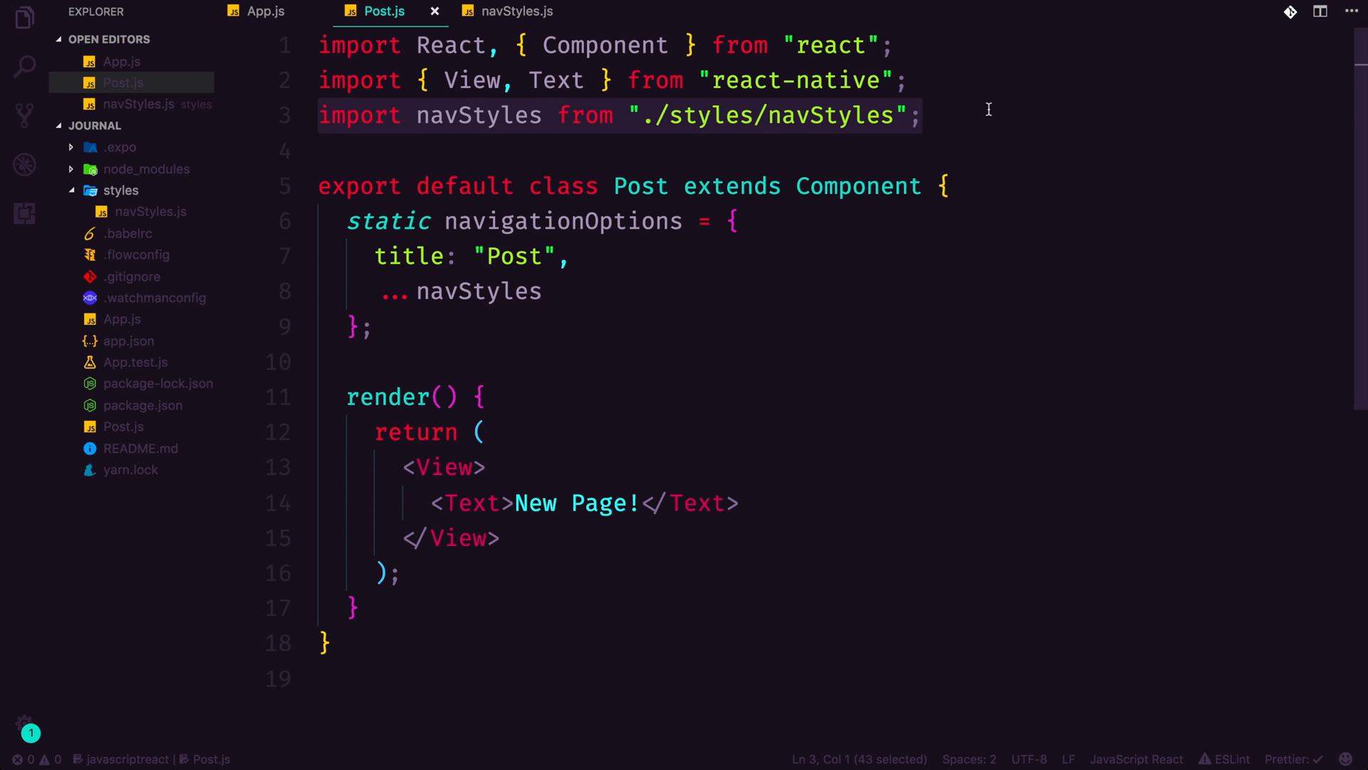
- Import navStyles in App.js and spread it into Home's navigationOptions, then save
{"action": "left_click", "coordinate": [266, 11]}
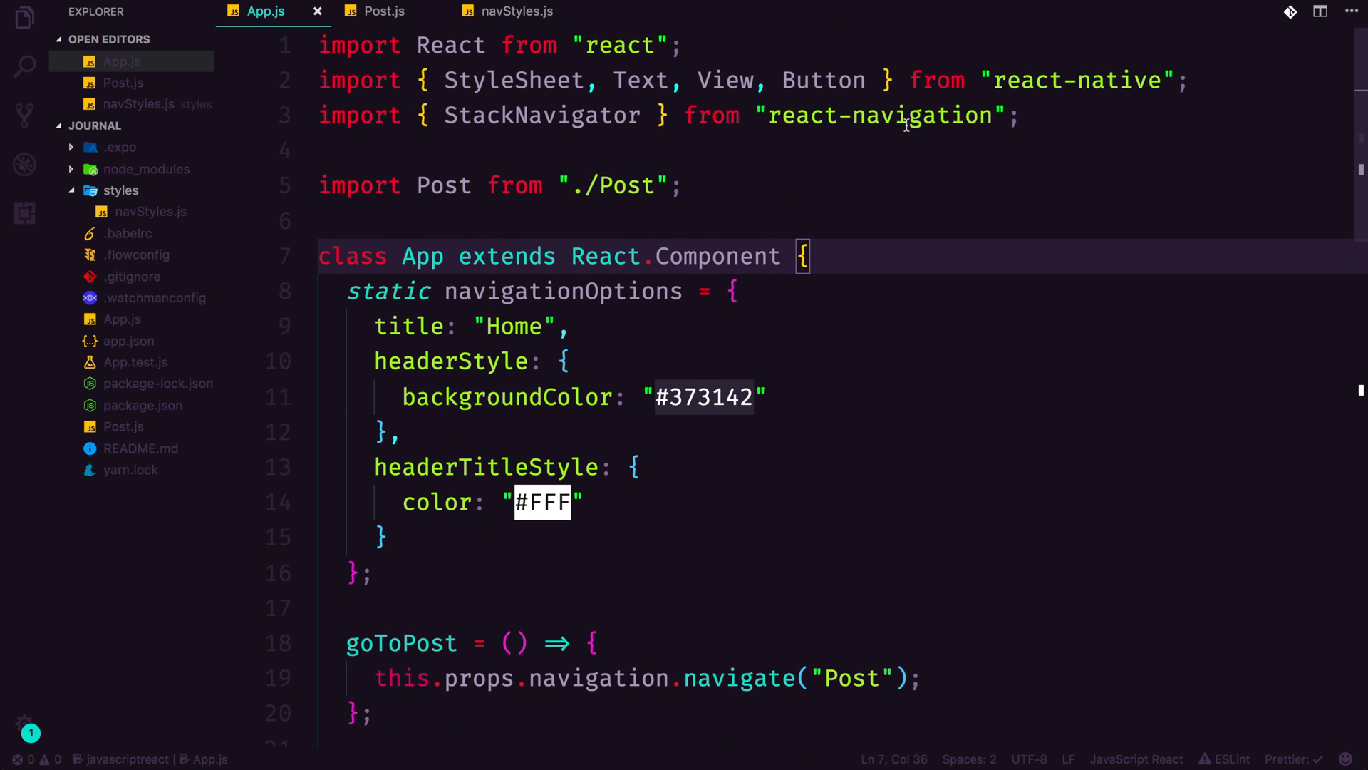
{"action": "type", "text": "import navStyles from \"./styles/navStyles\";"}
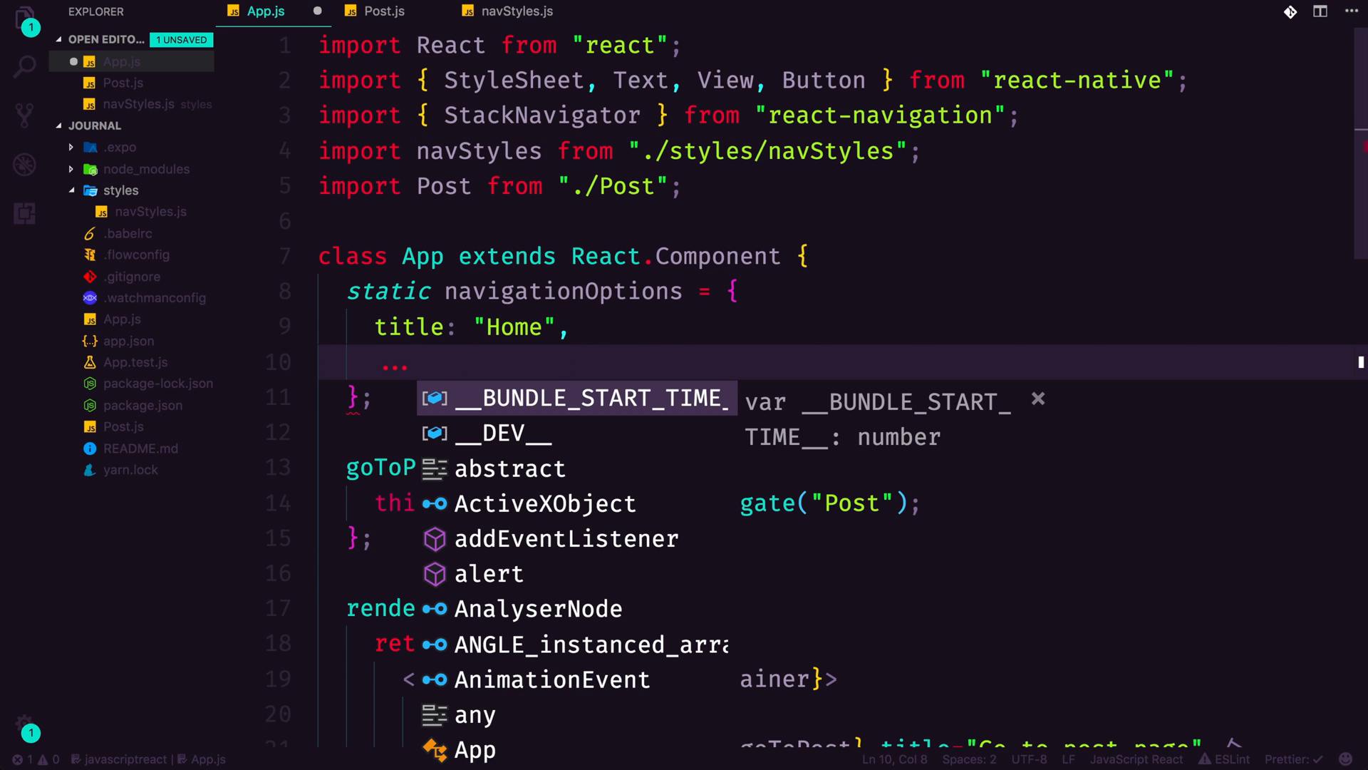
{"action": "type", "text": "navStyles"}
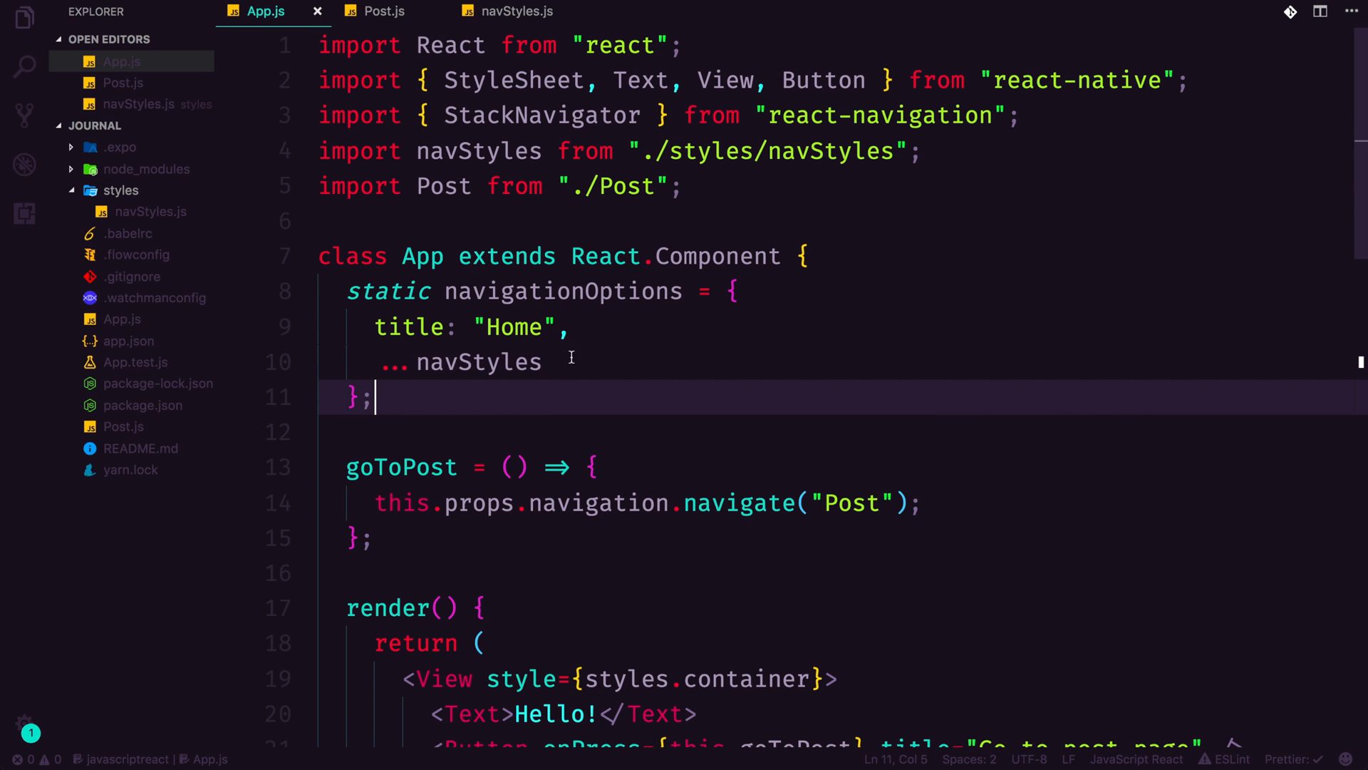
{"action": "mouse_move", "coordinate": [478, 327]}
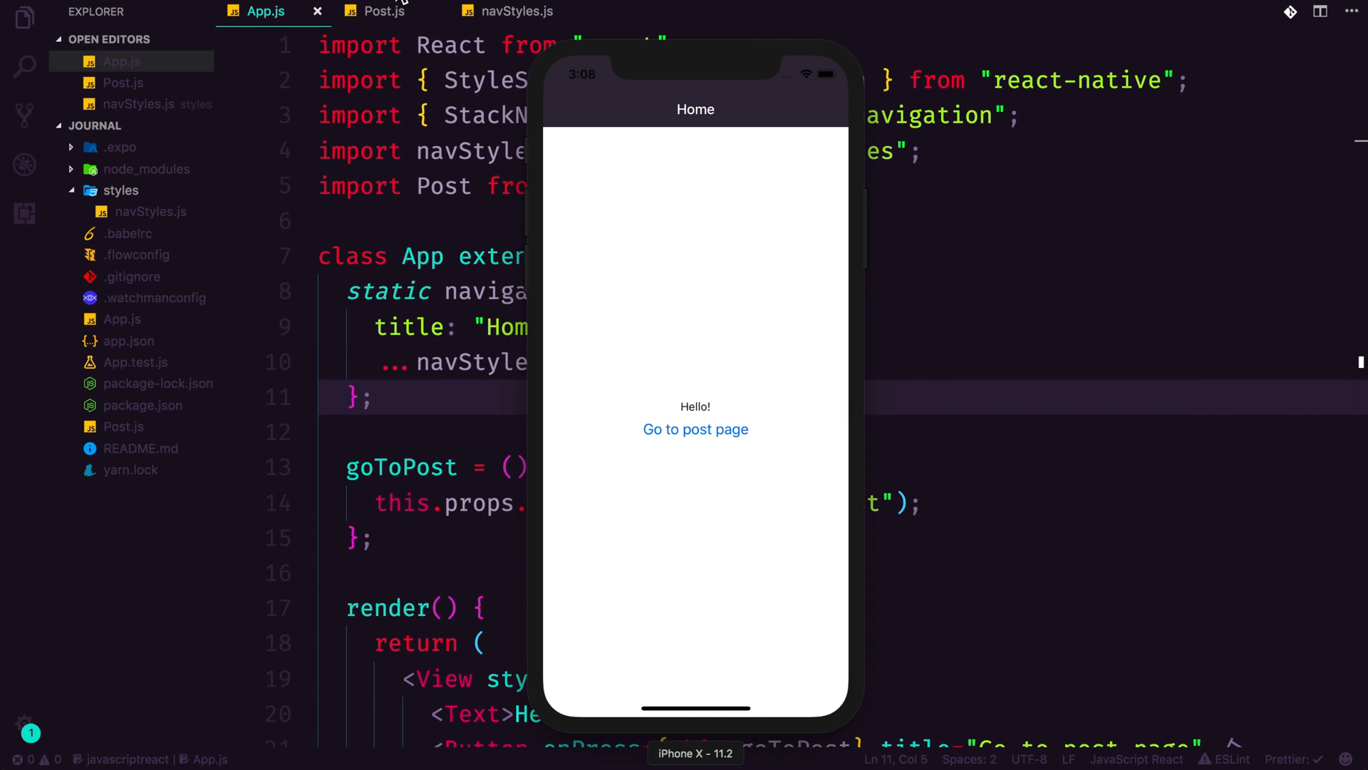
{"action": "left_click", "coordinate": [696, 428]}
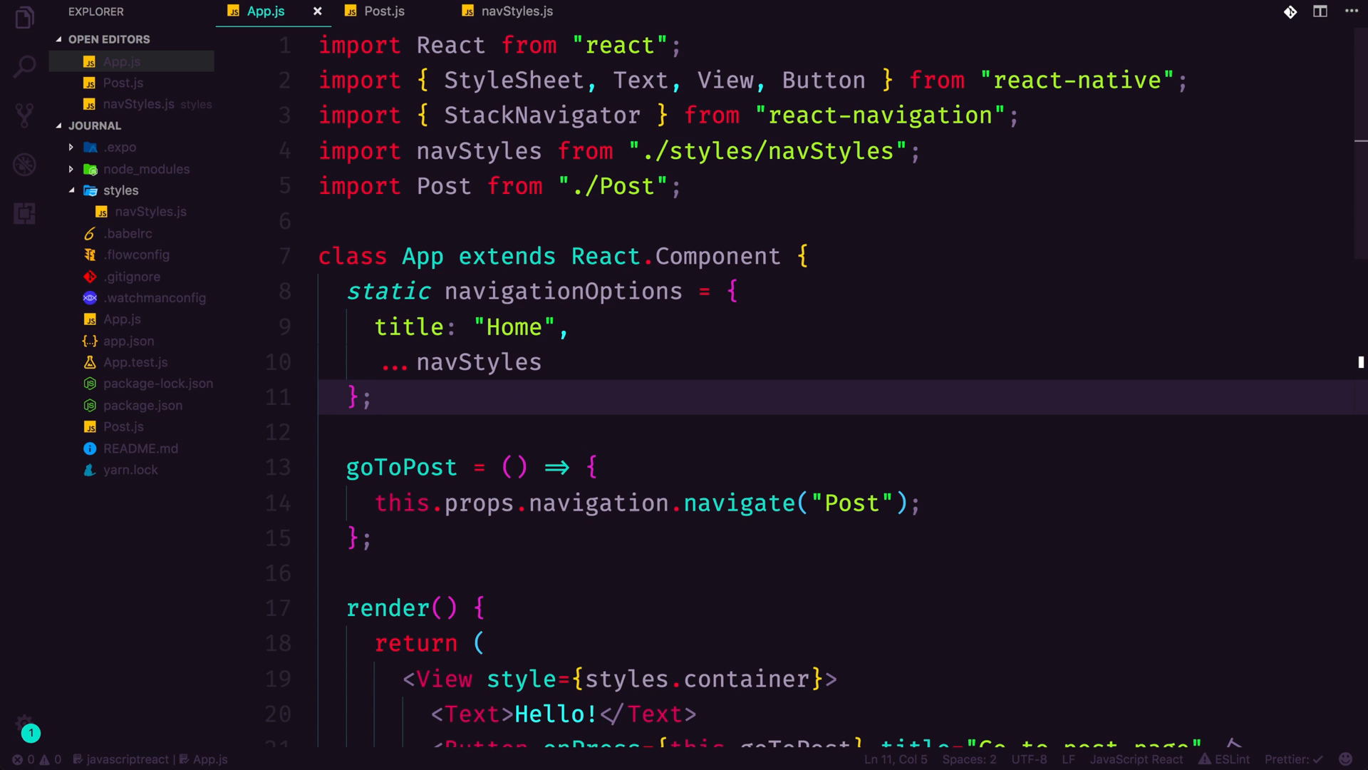
{"action": "mouse_move", "coordinate": [427, 16]}
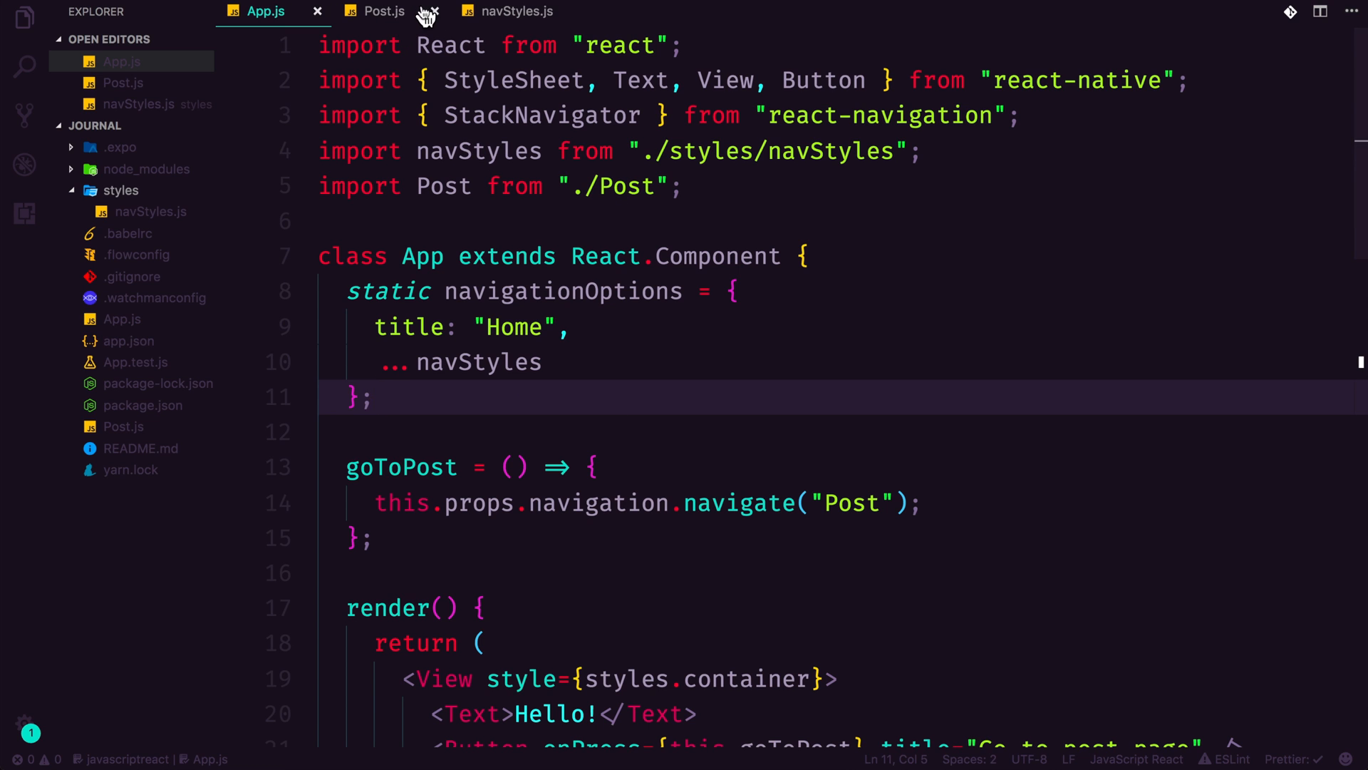
- Override headerStyle in Post.js after ...navStyles with backgroundColor "#003300" and save
{"action": "left_click", "coordinate": [382, 11]}
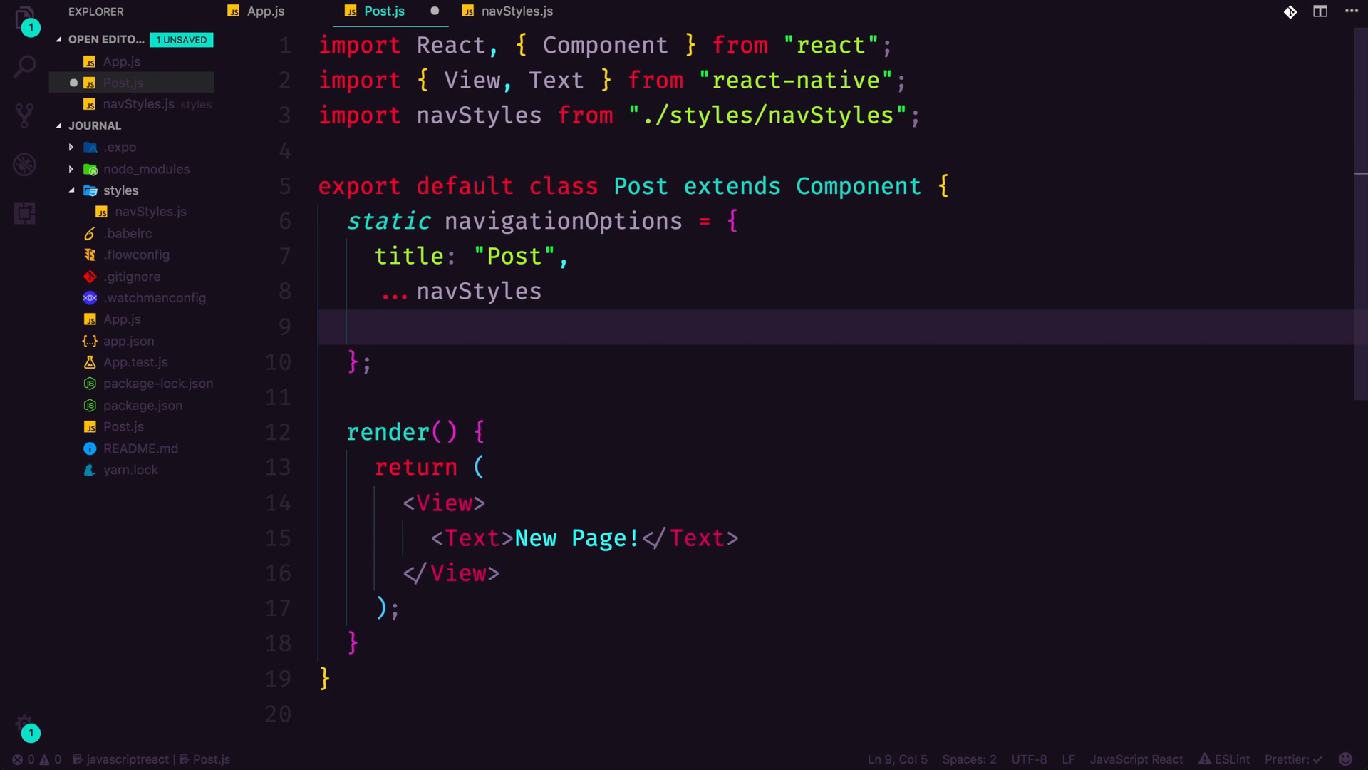
{"action": "left_click", "coordinate": [516, 11]}
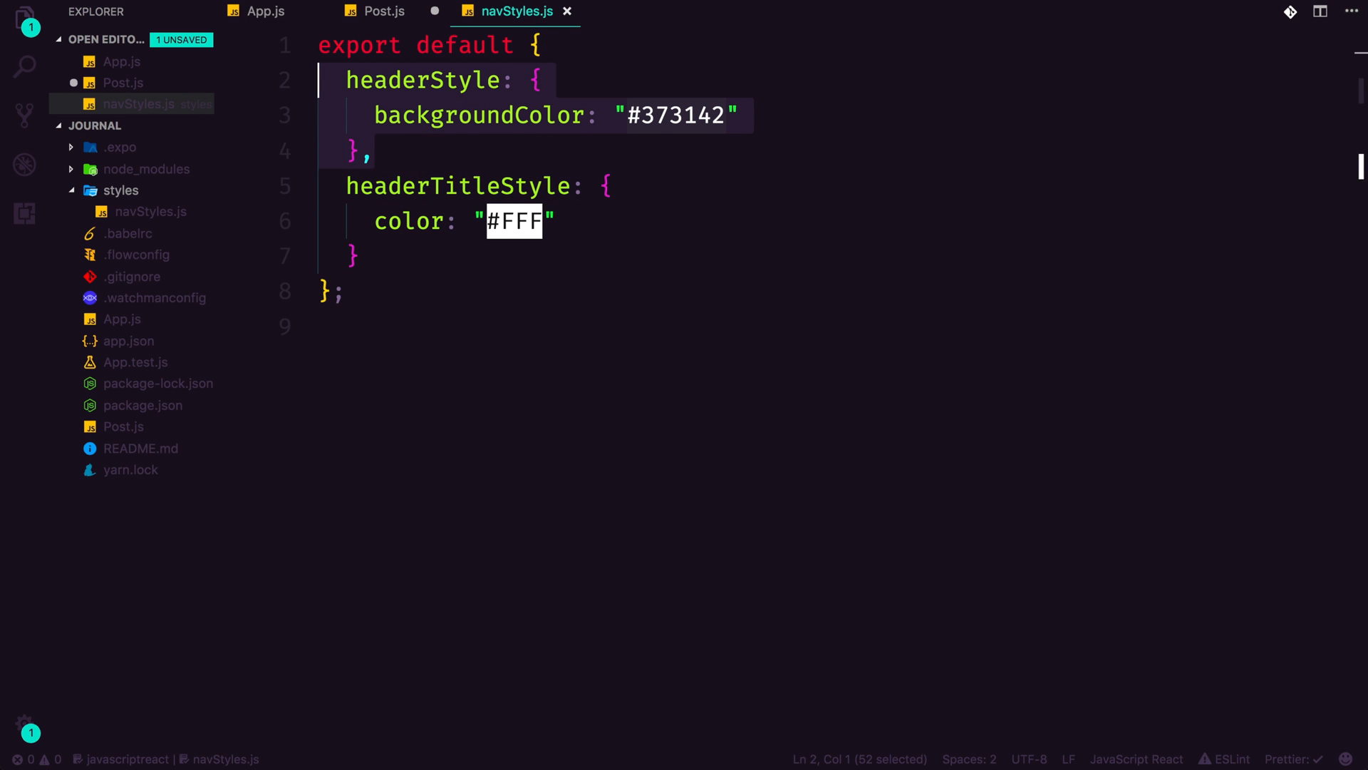
{"action": "left_click", "coordinate": [384, 10]}
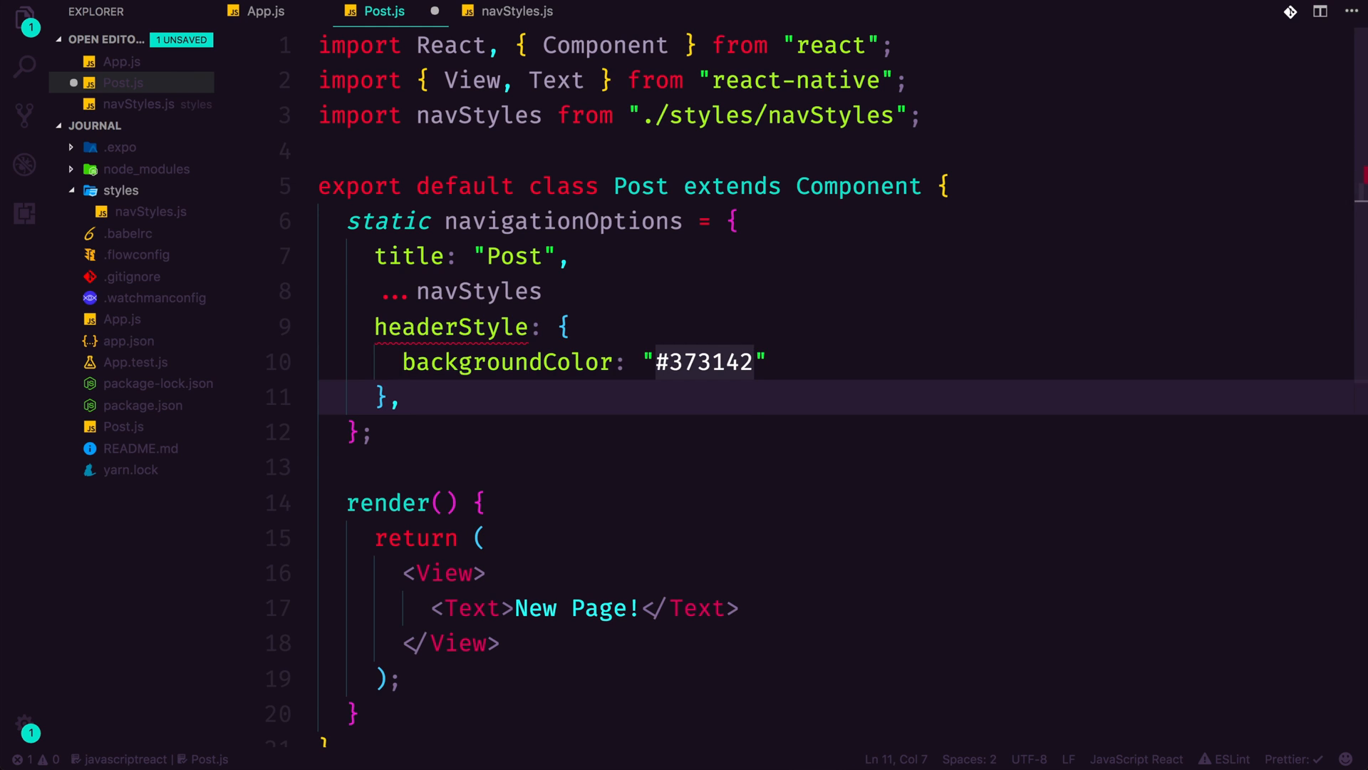
{"action": "type", "text": ","}
{"action": "left_click", "coordinate": [843, 363]}
{"action": "type", "text": "#"}
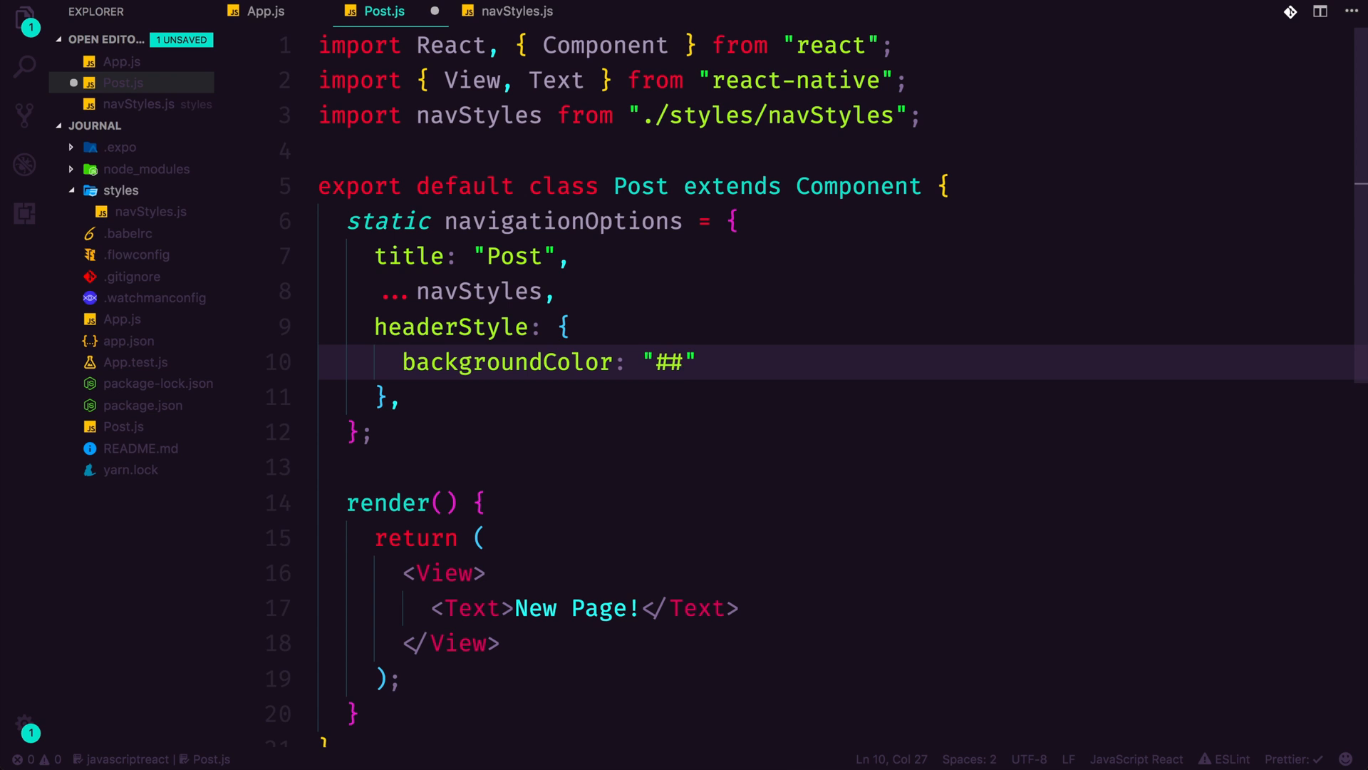
{"action": "type", "text": "00"}
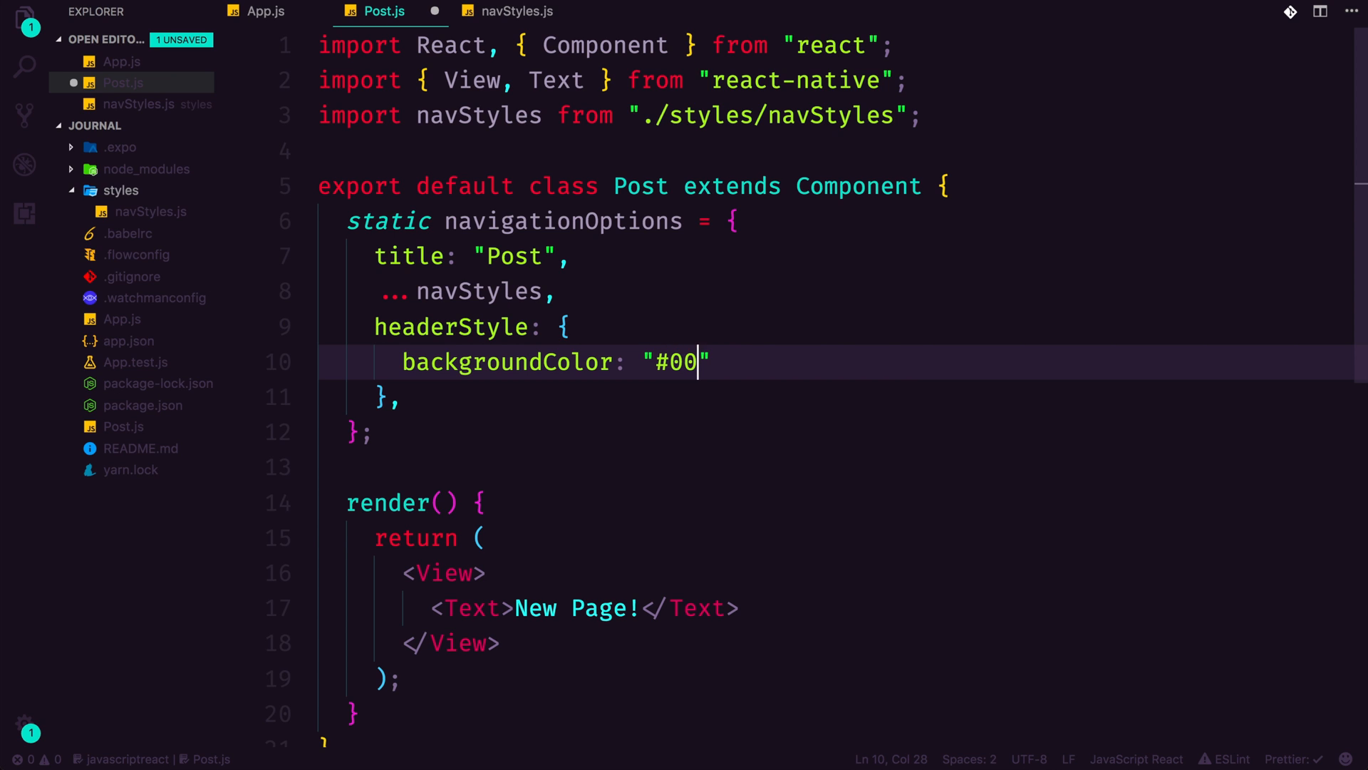
{"action": "type", "text": "3300"}
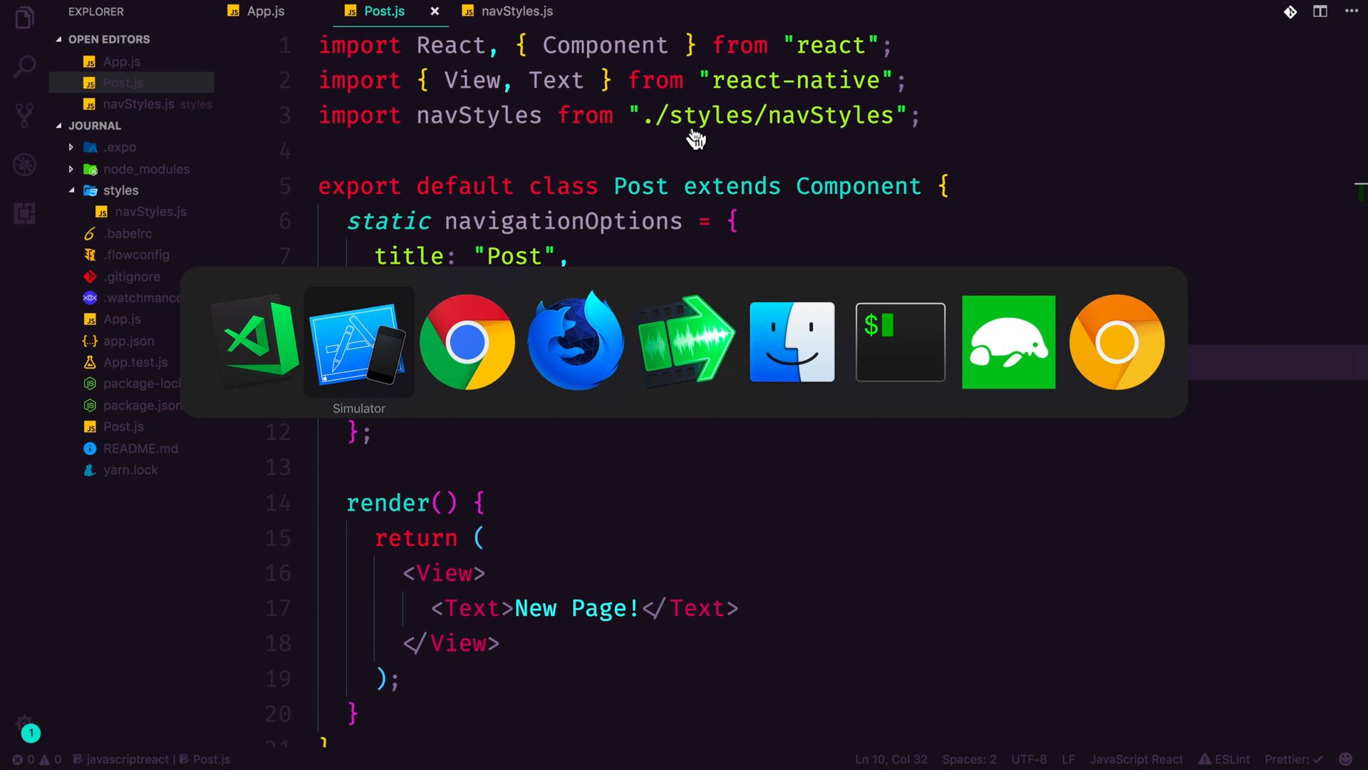
- Bring up the Simulator to view the dark green Post header
{"action": "left_click", "coordinate": [358, 340]}
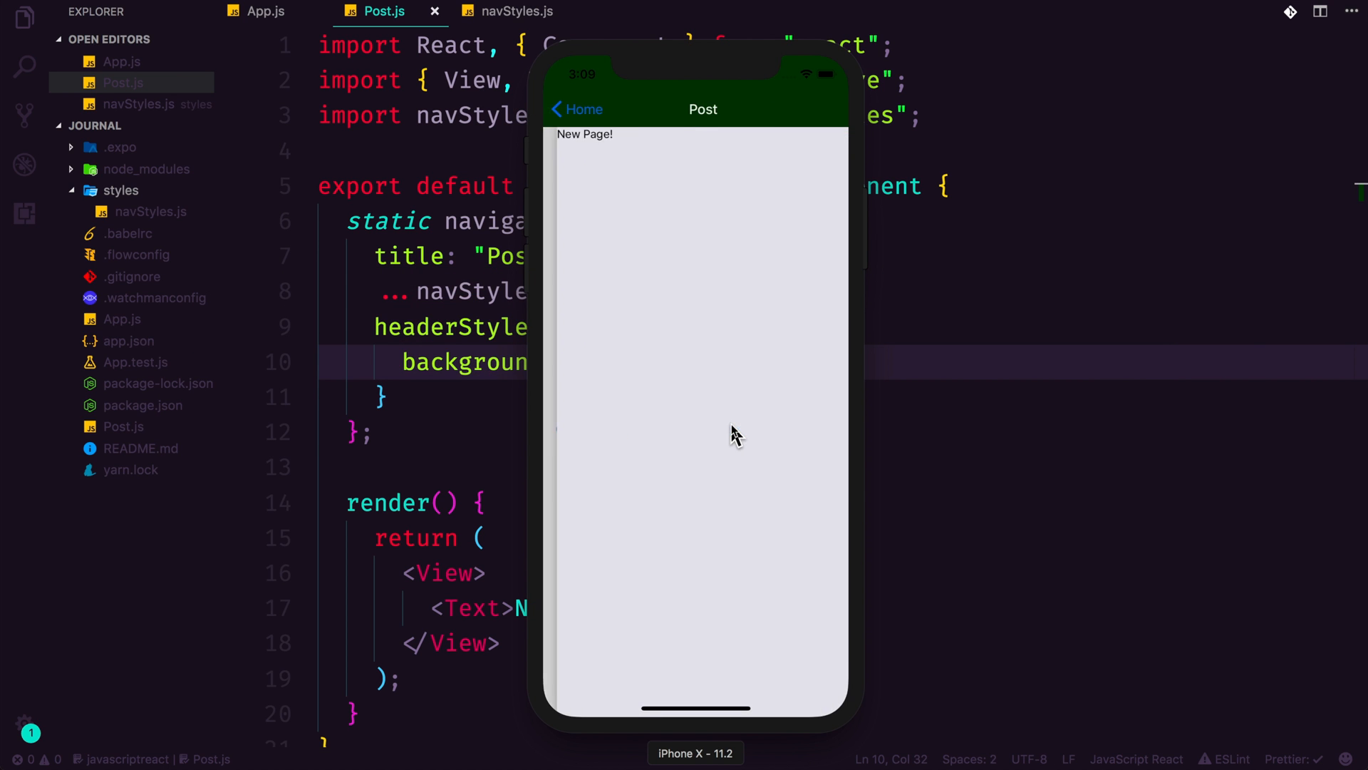
{"action": "mouse_move", "coordinate": [689, 271]}
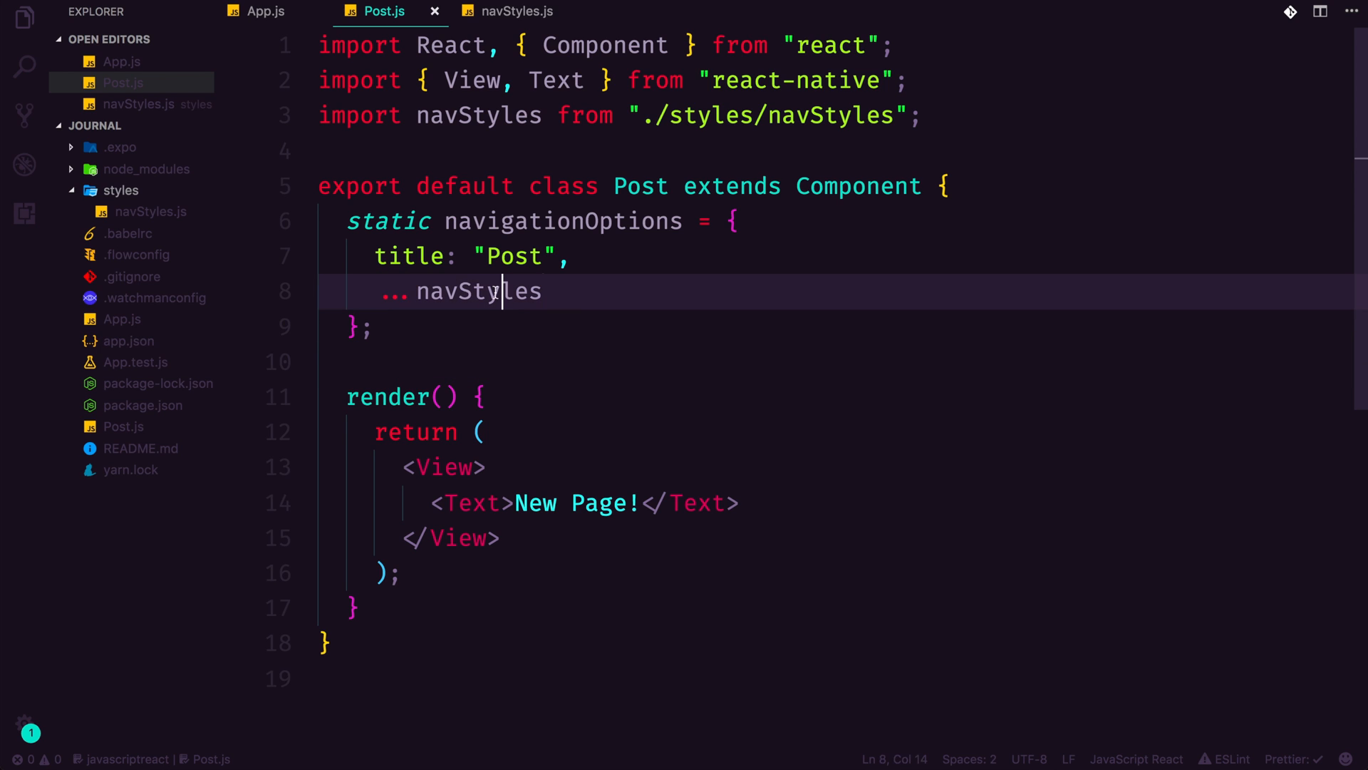
- Highlight the navStyles uses in Post.js, clear it, and return to App.js
{"action": "double_click", "coordinate": [478, 291]}
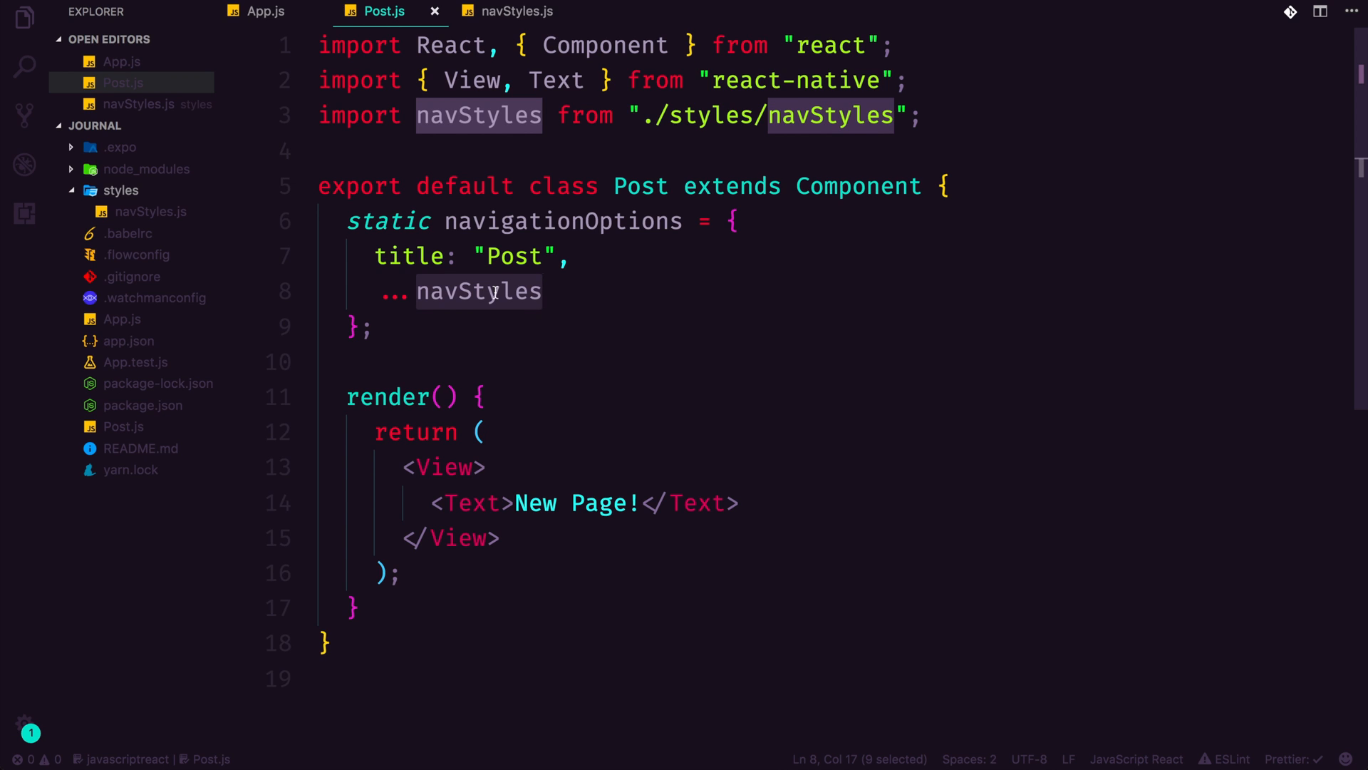
{"action": "left_click", "coordinate": [541, 292]}
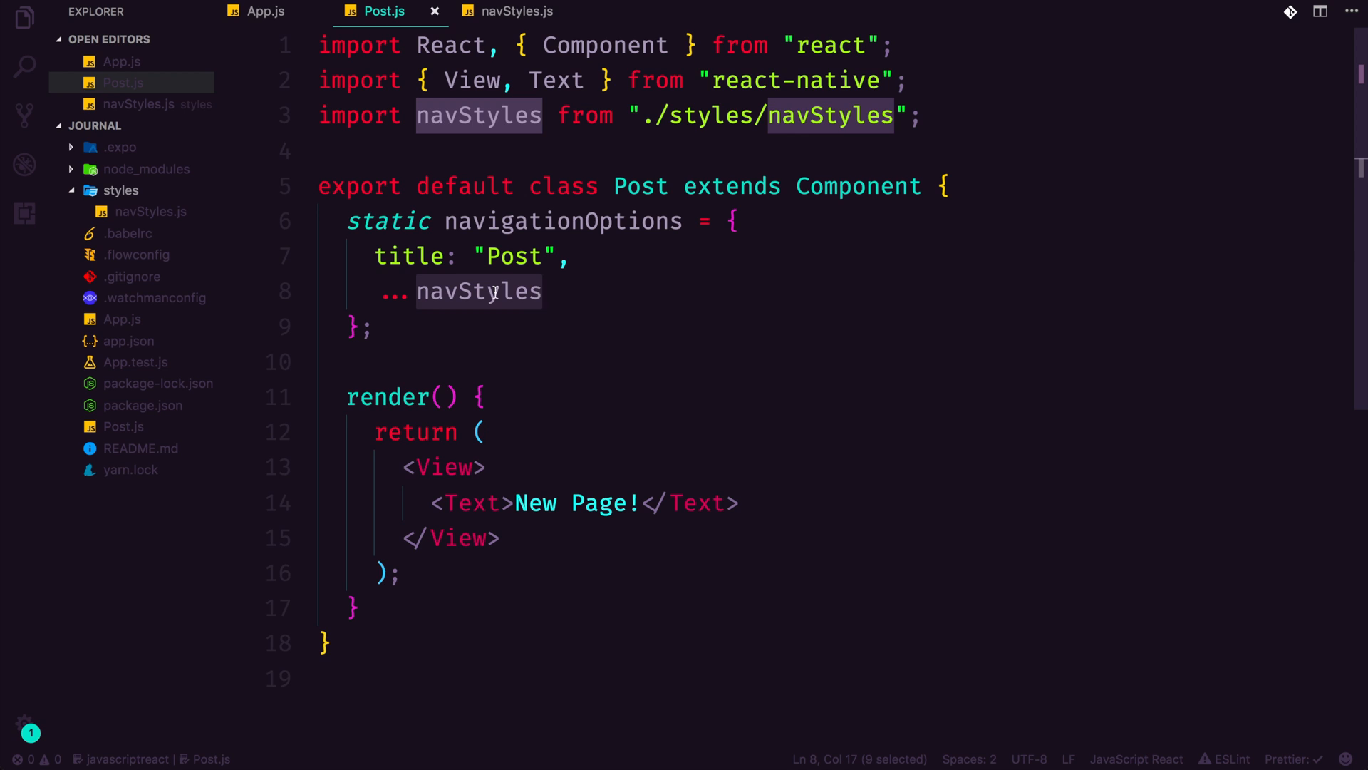
{"action": "mouse_move", "coordinate": [558, 536]}
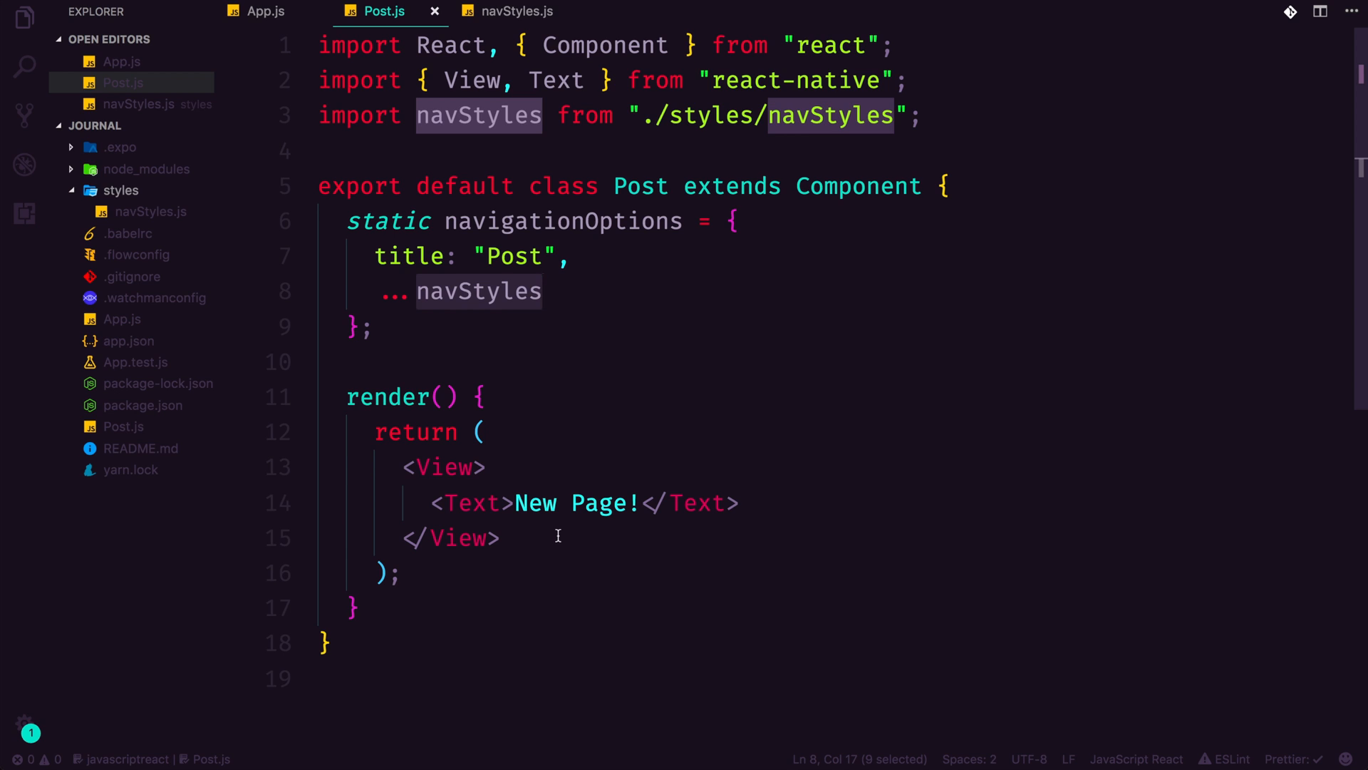
{"action": "left_click", "coordinate": [541, 290]}
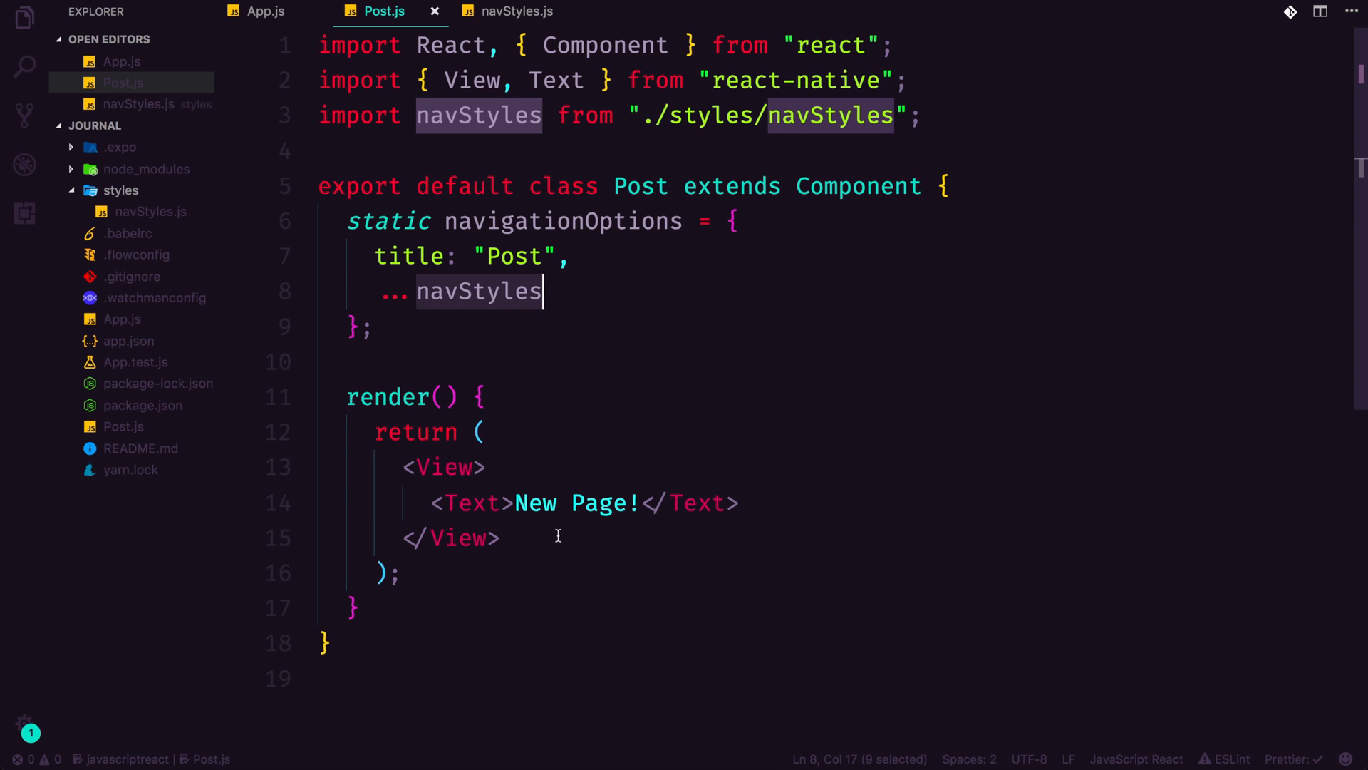
{"action": "left_click", "coordinate": [501, 537]}
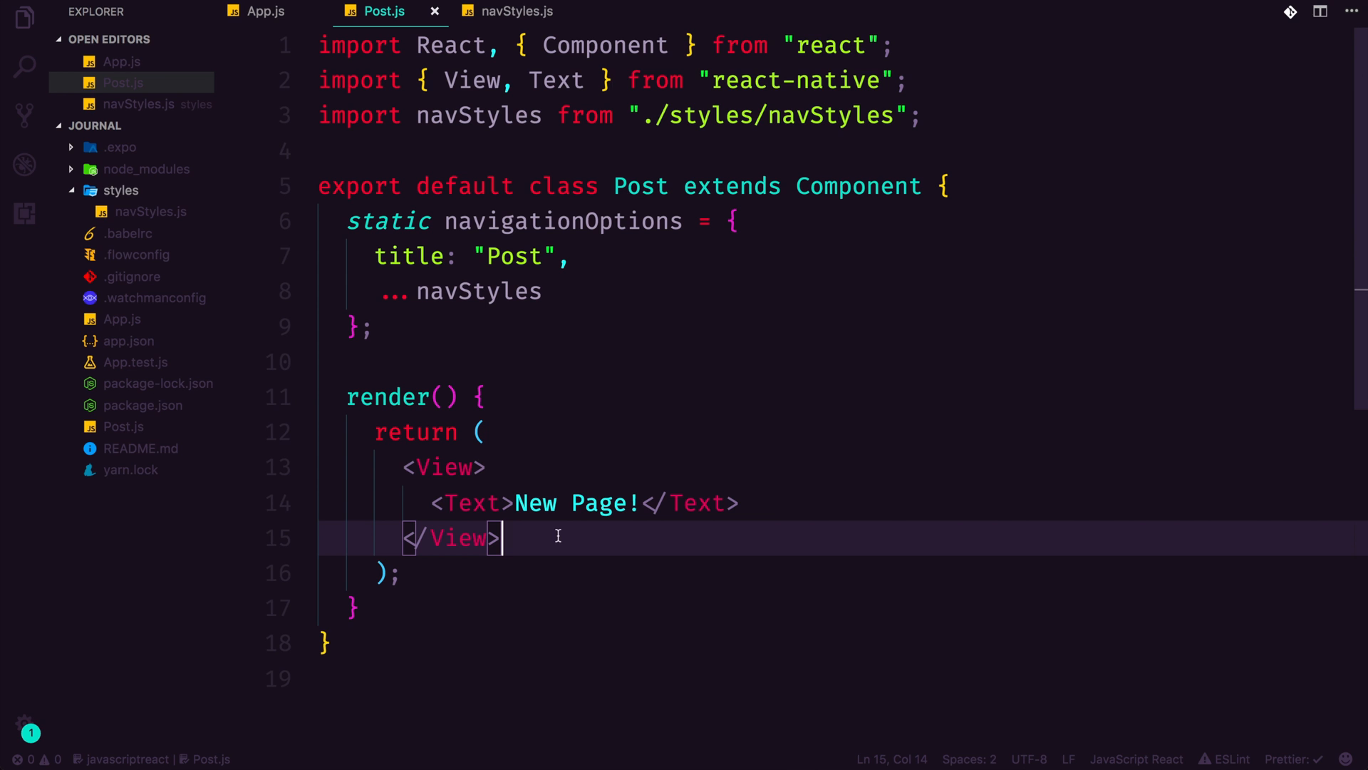
{"action": "left_click", "coordinate": [265, 11]}
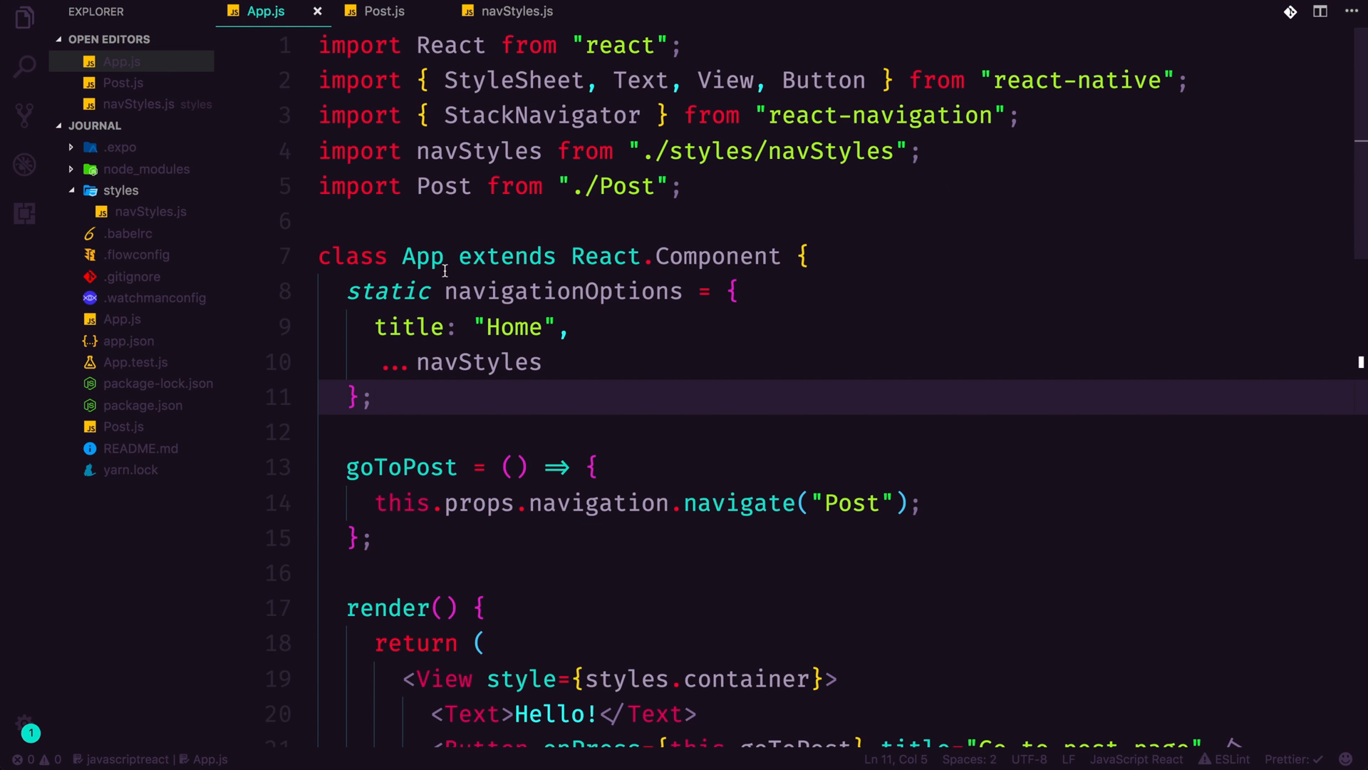
{"action": "scroll", "scroll_direction": "down", "scroll_amount": 3}
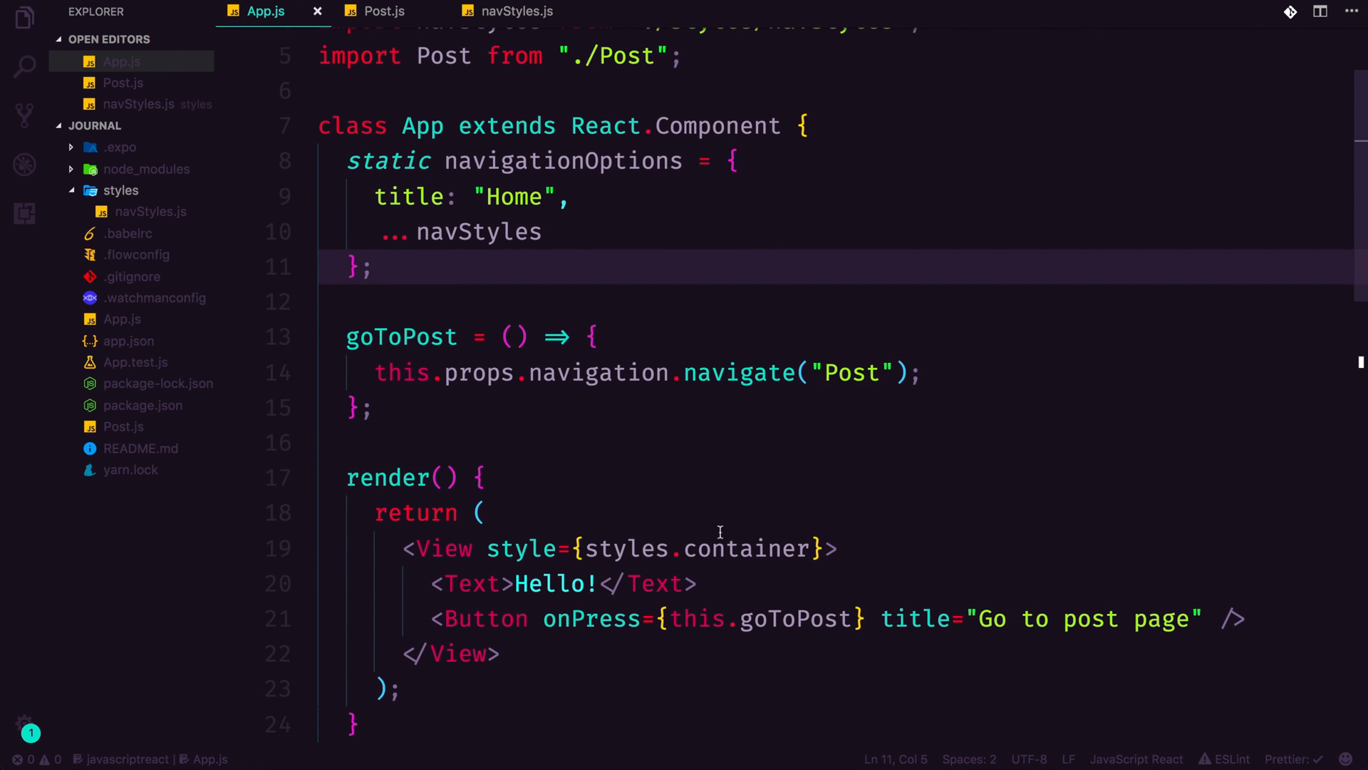
{"action": "scroll", "scroll_direction": "down", "scroll_amount": 3}
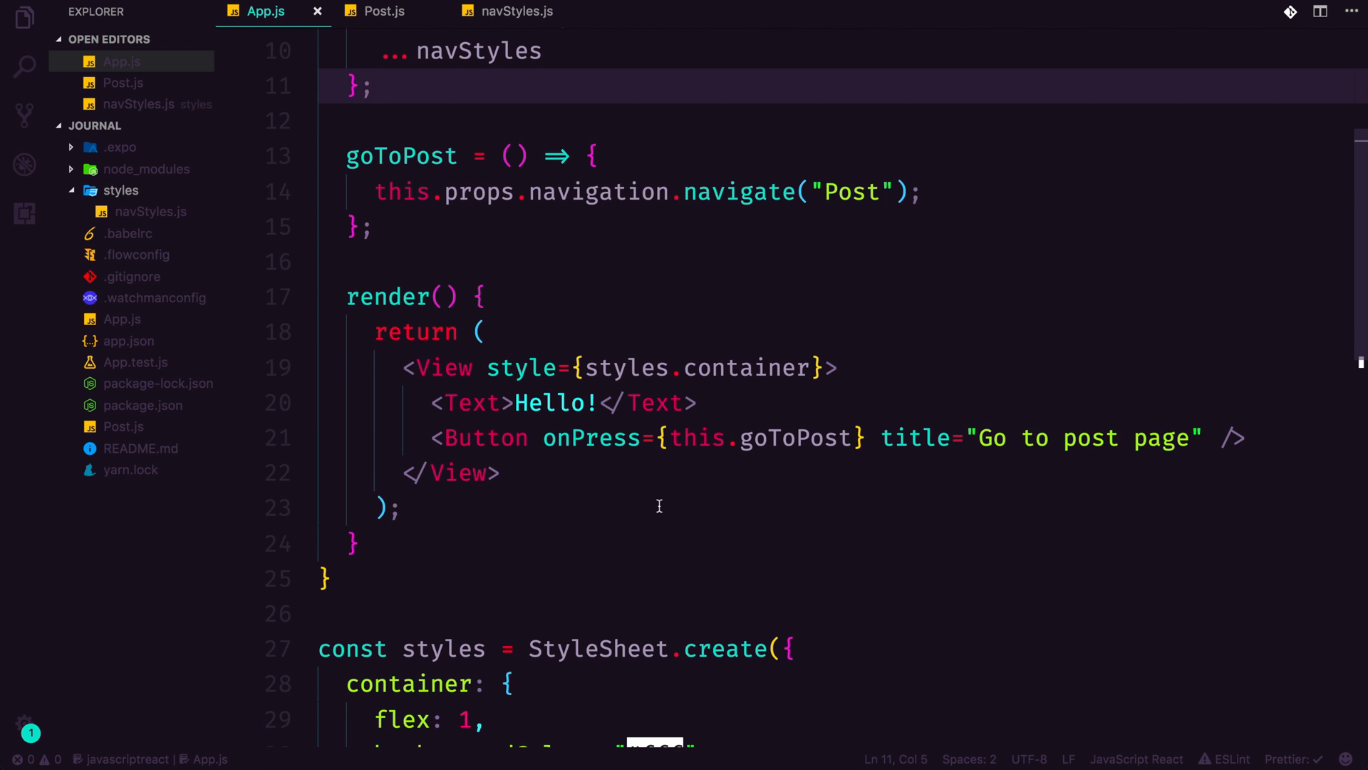
{"action": "scroll", "scroll_direction": "up", "scroll_amount": 3}
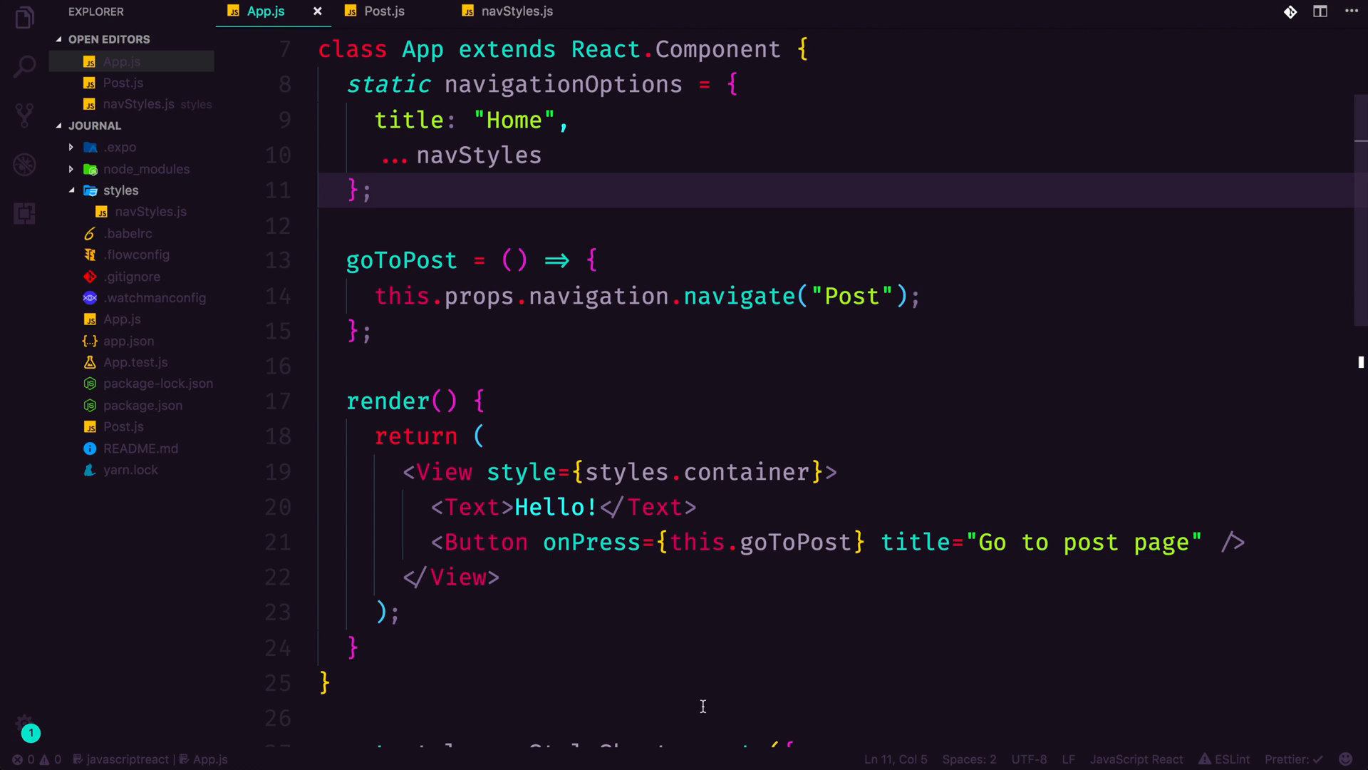
{"action": "left_click", "coordinate": [372, 190]}
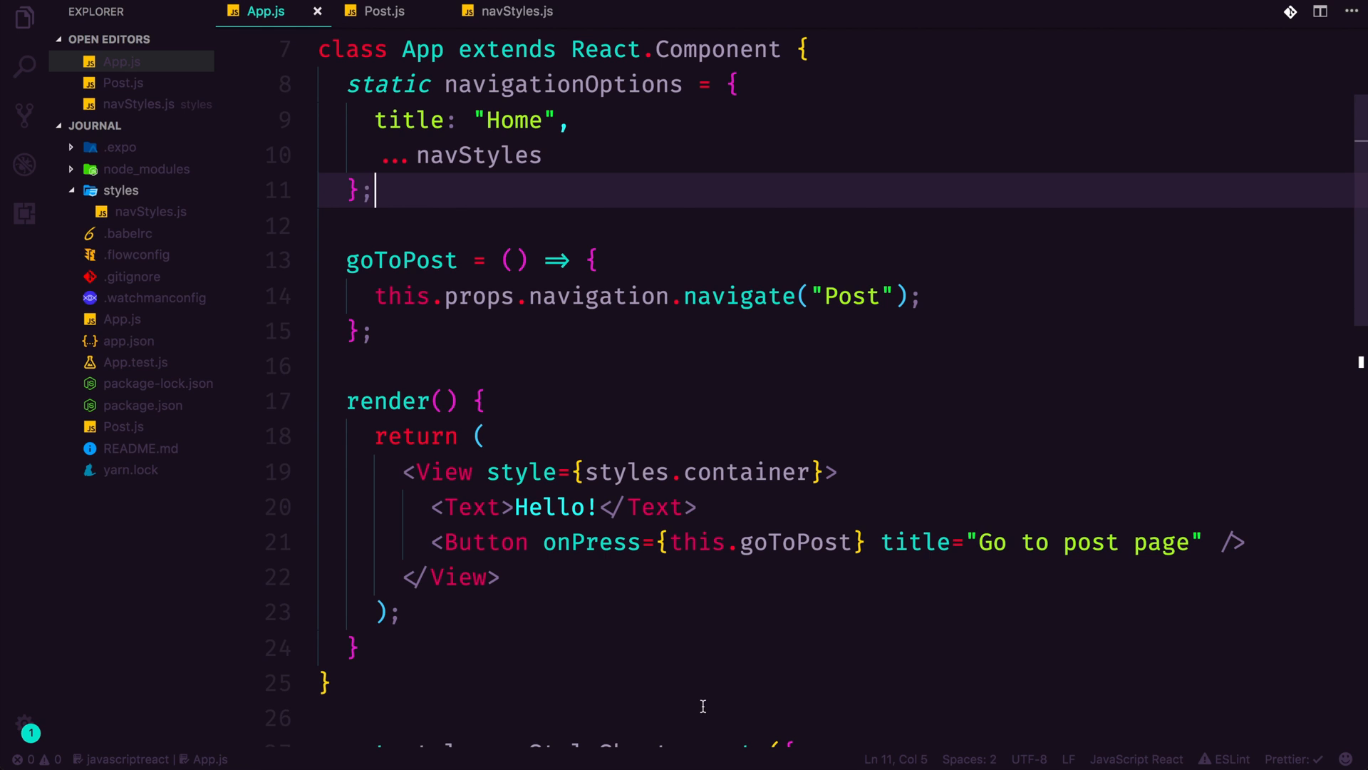
{"action": "mouse_move", "coordinate": [514, 684]}
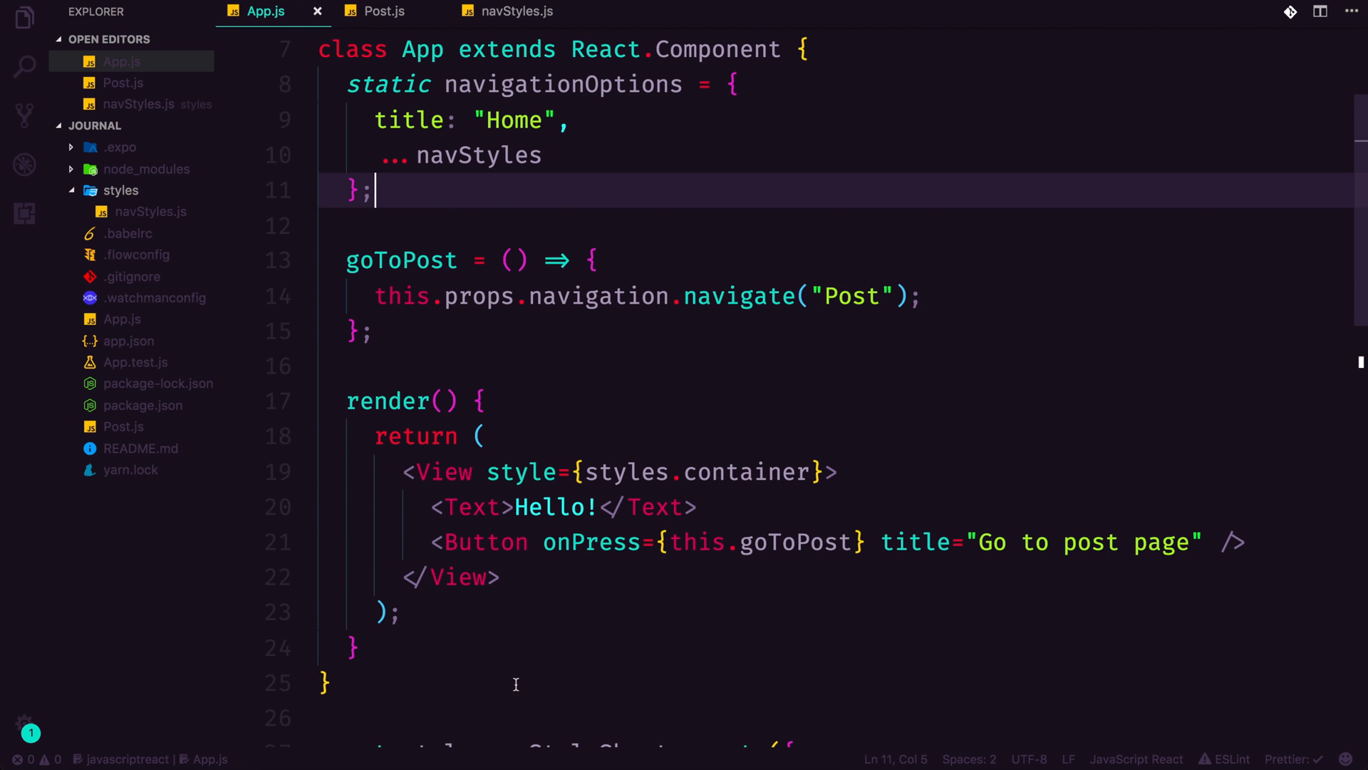
{"action": "scroll", "scroll_direction": "up", "scroll_amount": 3}
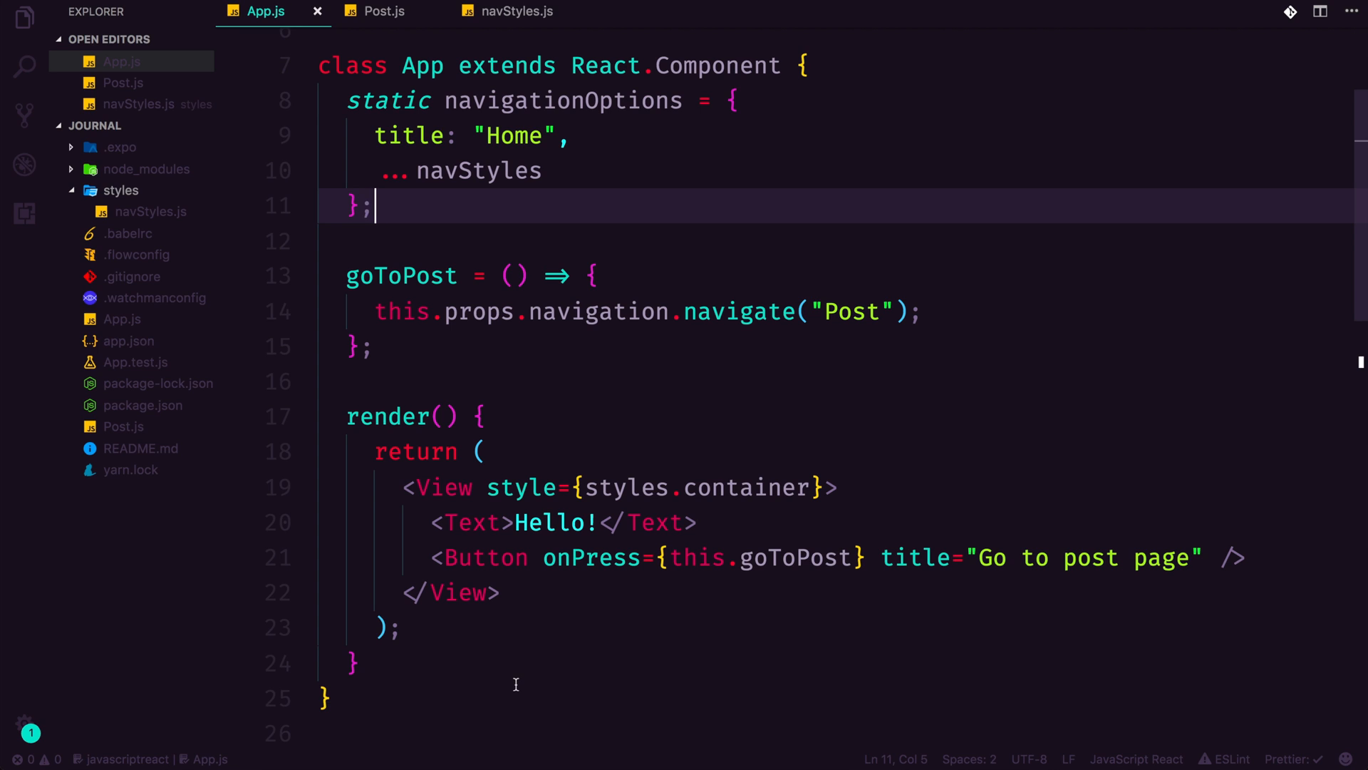
{"action": "mouse_move", "coordinate": [699, 455]}
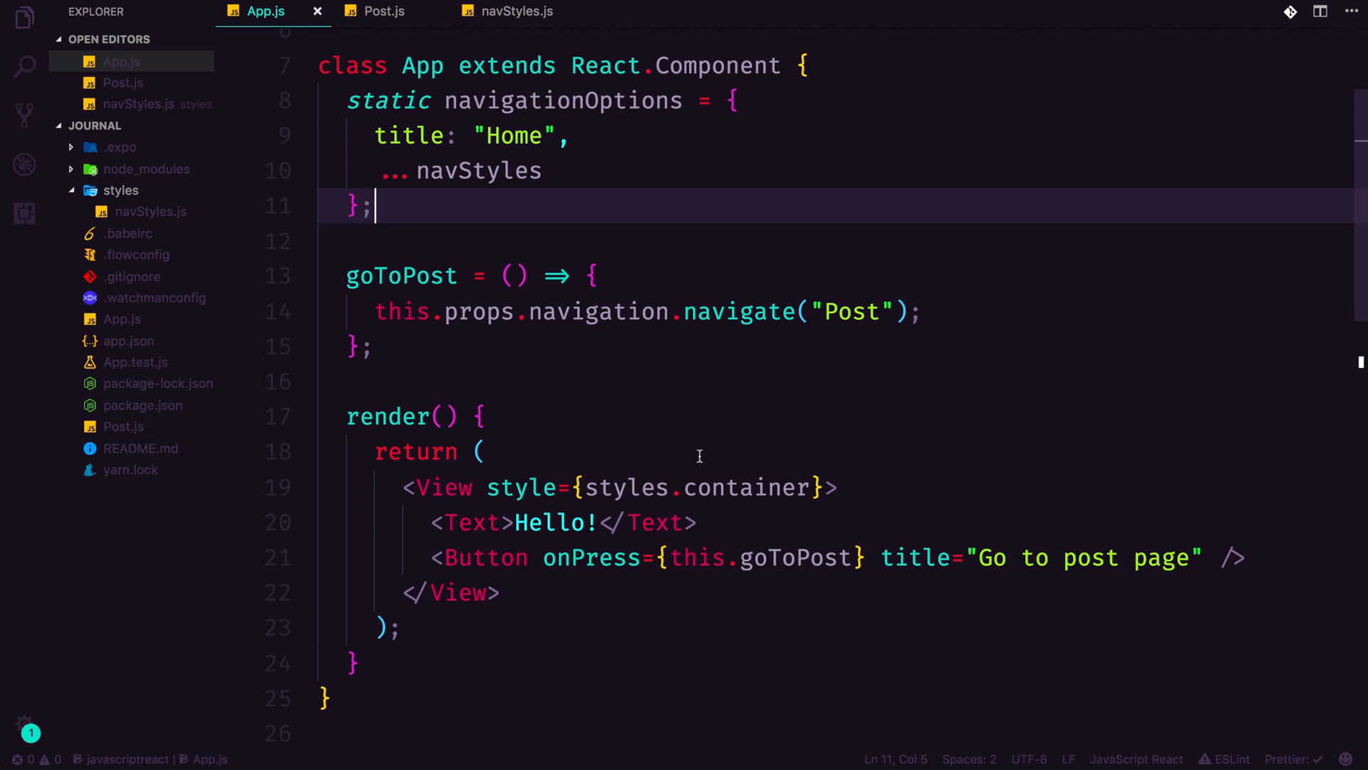